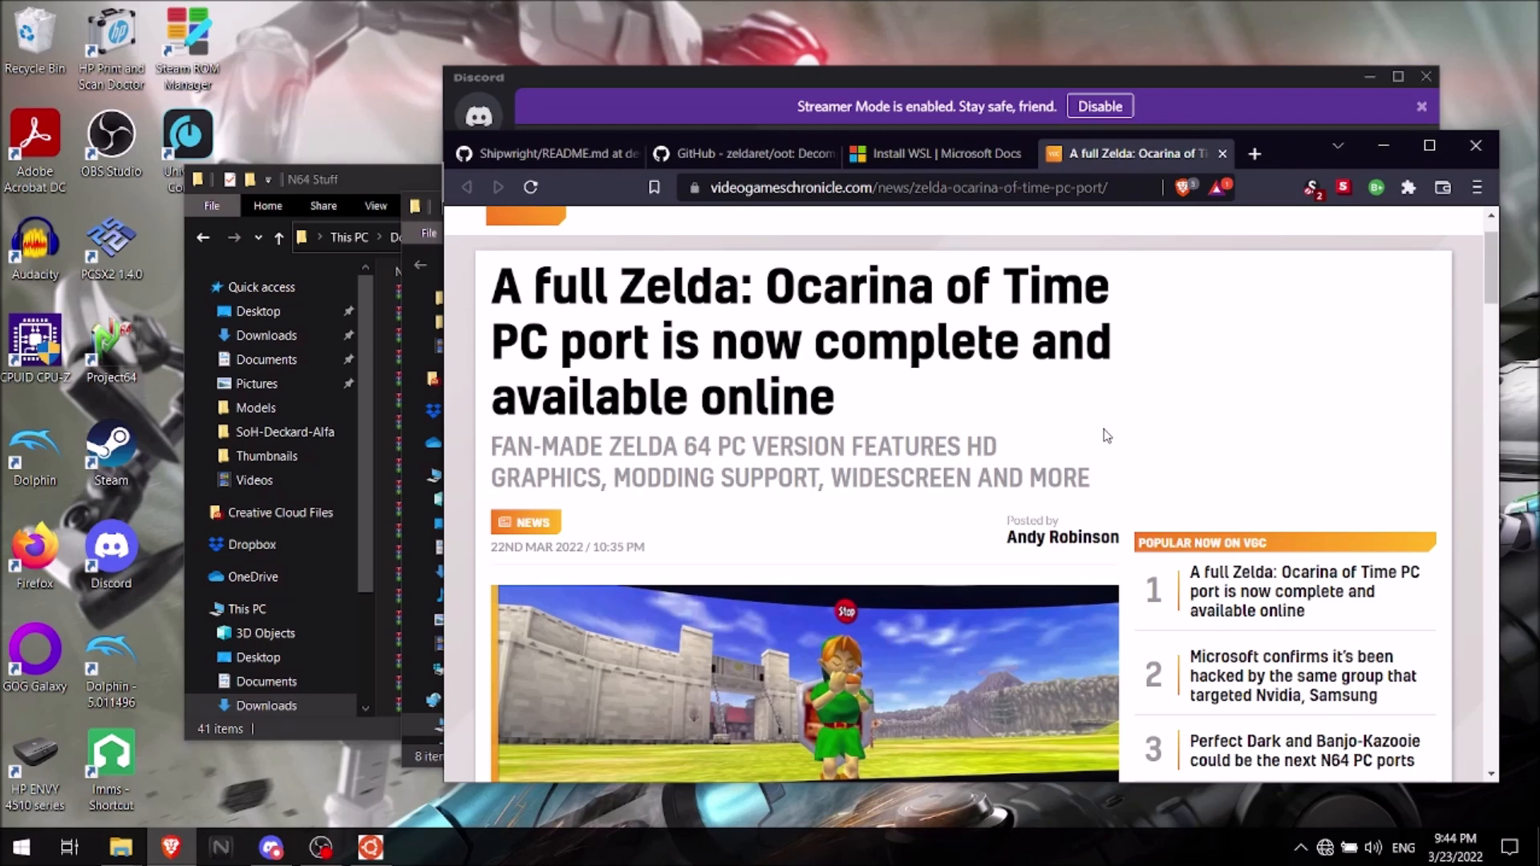
- Read down through the current page before switching to the WSL guide
{"action": "scroll", "scroll_direction": "down", "scroll_amount": 3}
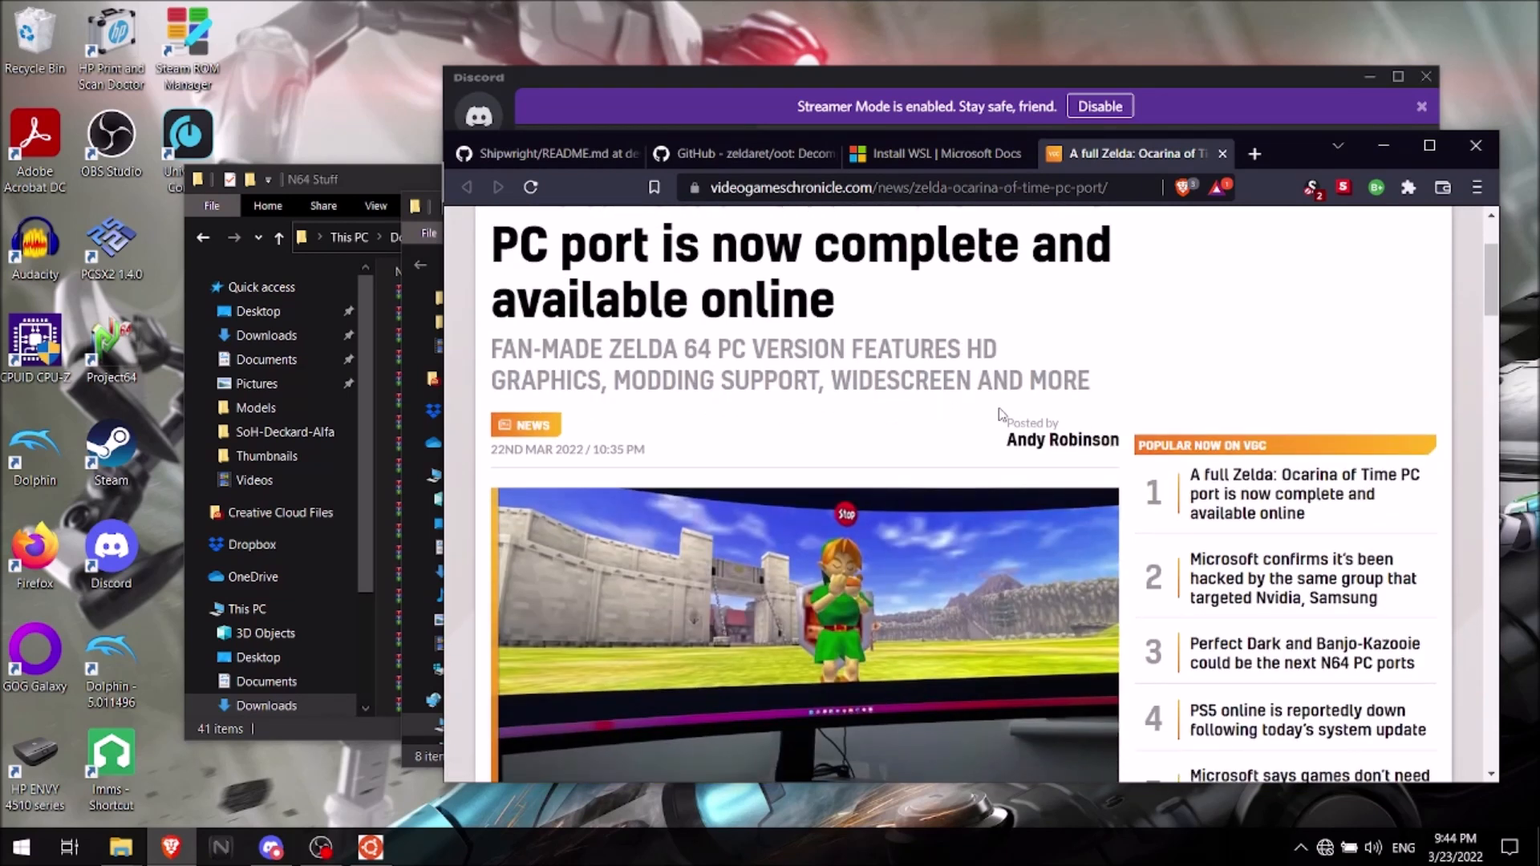
{"action": "scroll", "scroll_direction": "down", "scroll_amount": 3}
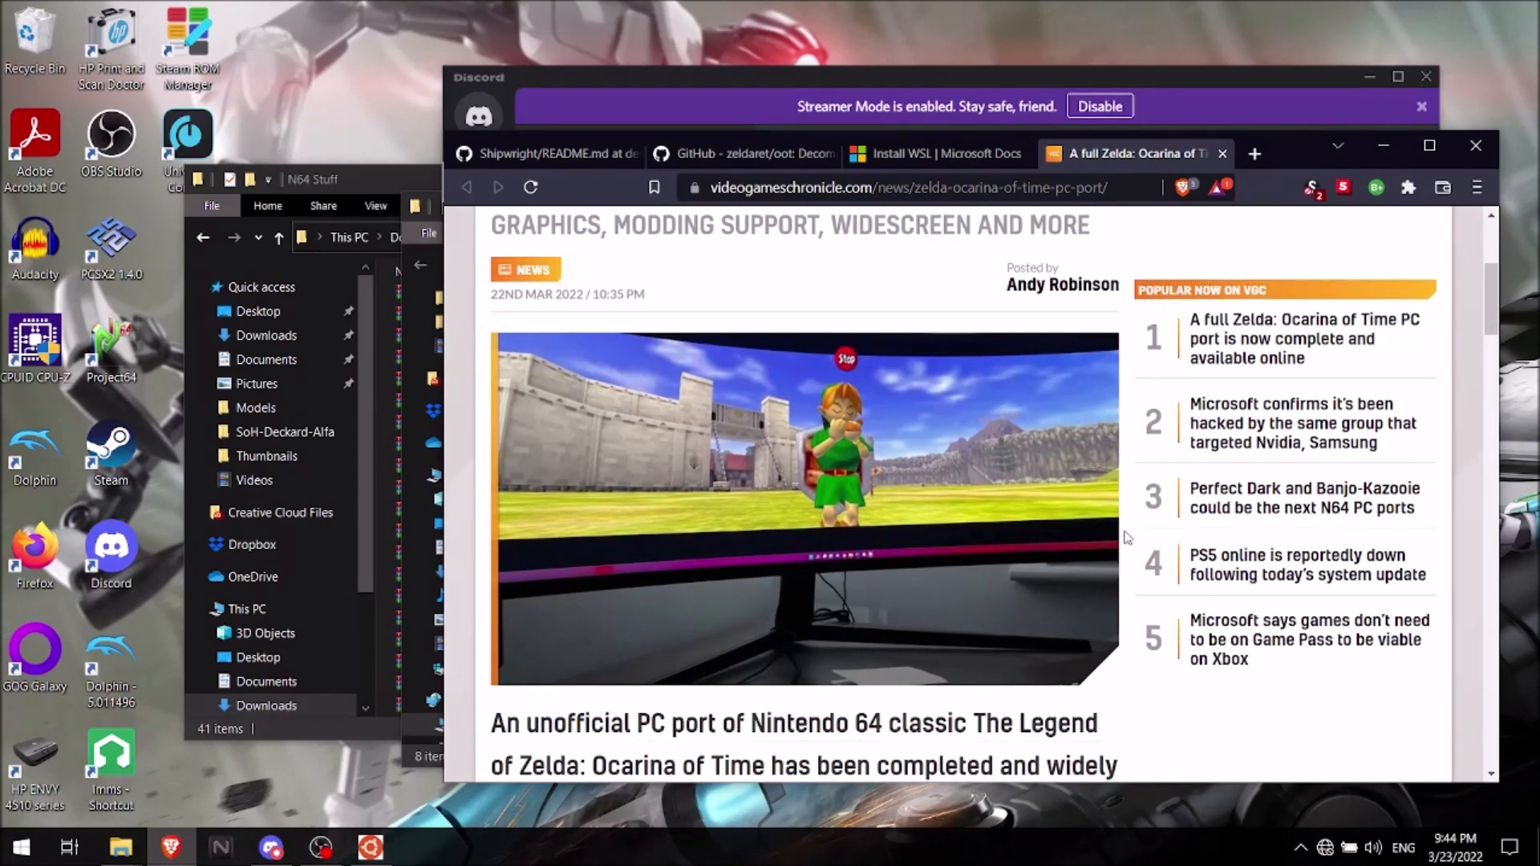
{"action": "scroll", "scroll_direction": "down", "scroll_amount": 3}
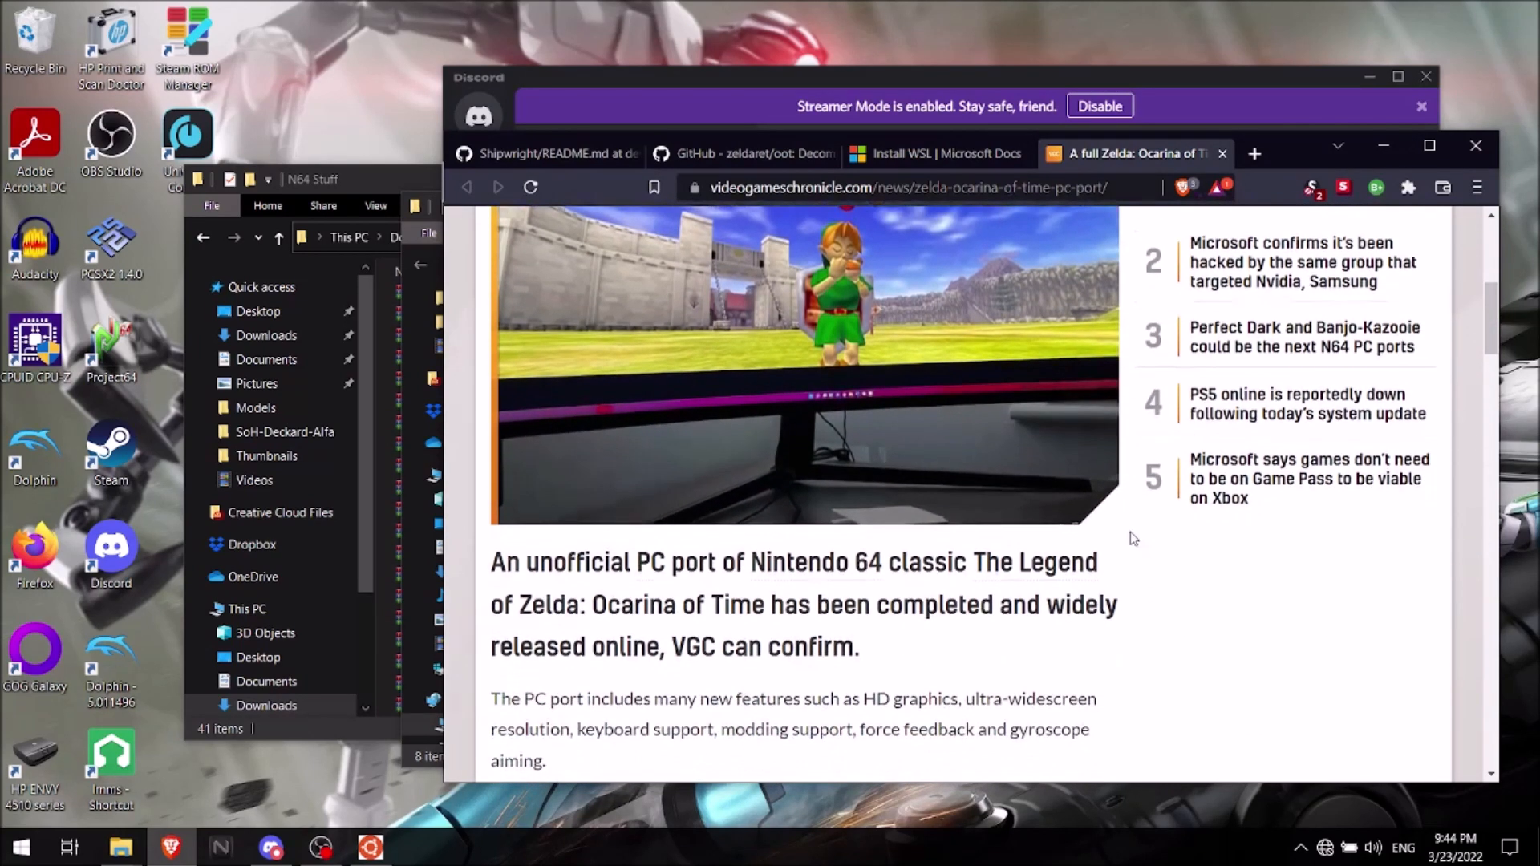
{"action": "scroll", "scroll_direction": "down", "scroll_amount": 3}
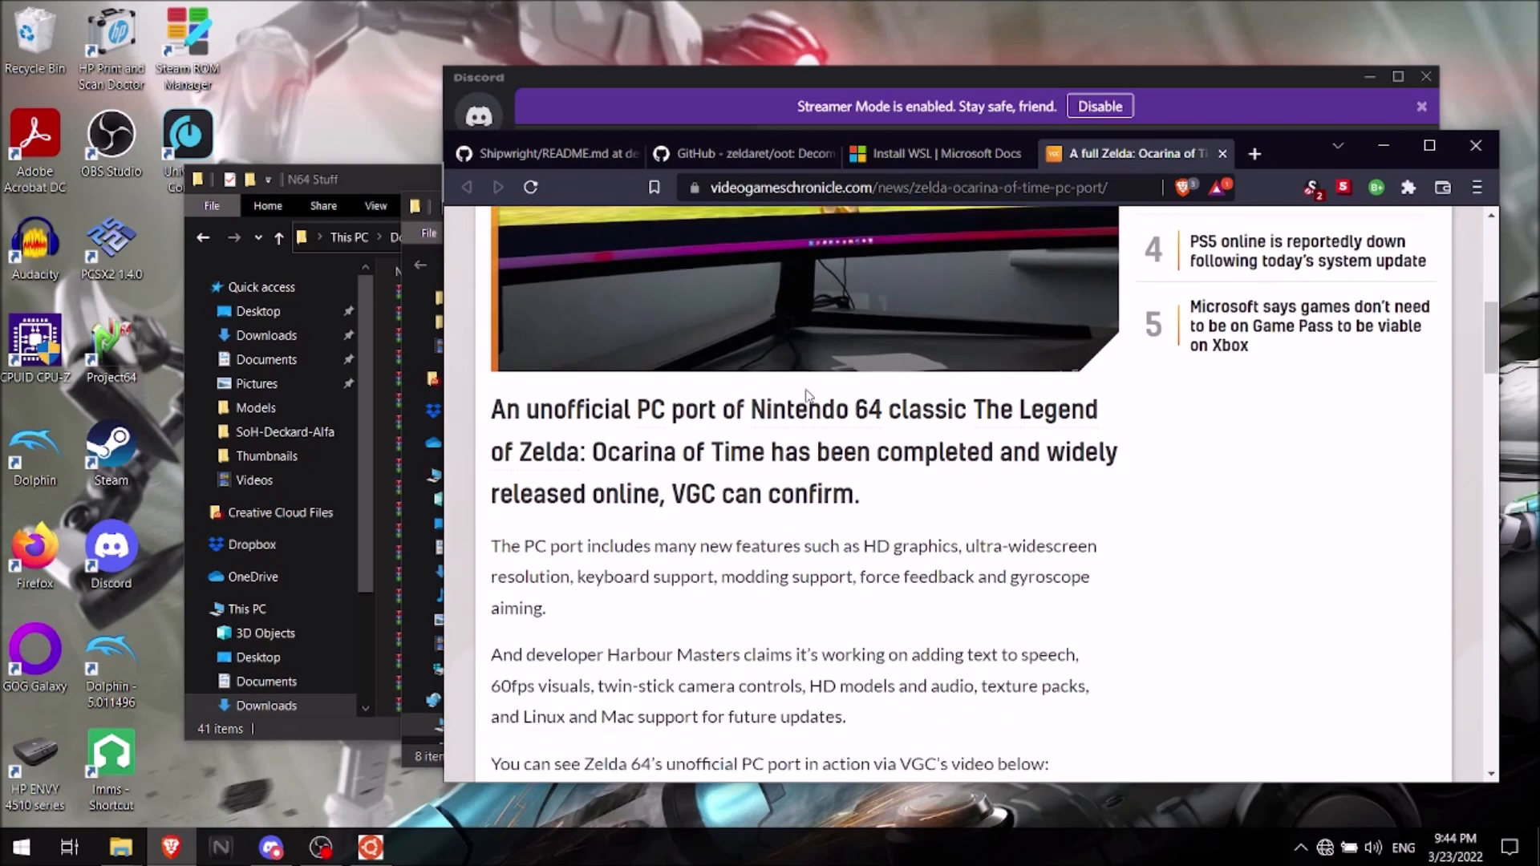
{"action": "scroll", "scroll_direction": "up", "scroll_amount": 3}
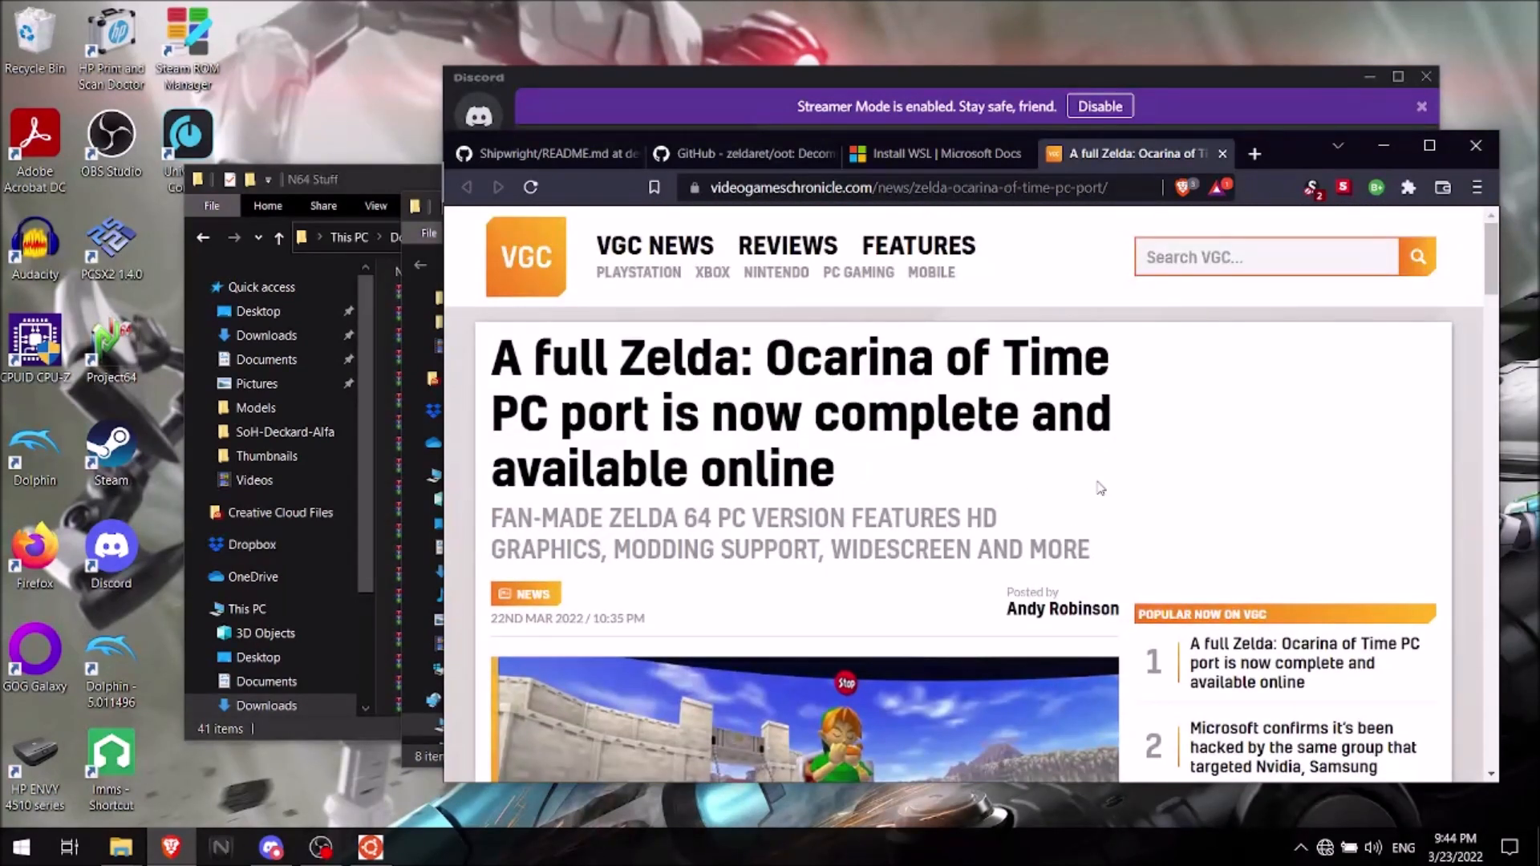
{"action": "scroll", "scroll_direction": "down", "scroll_amount": 3}
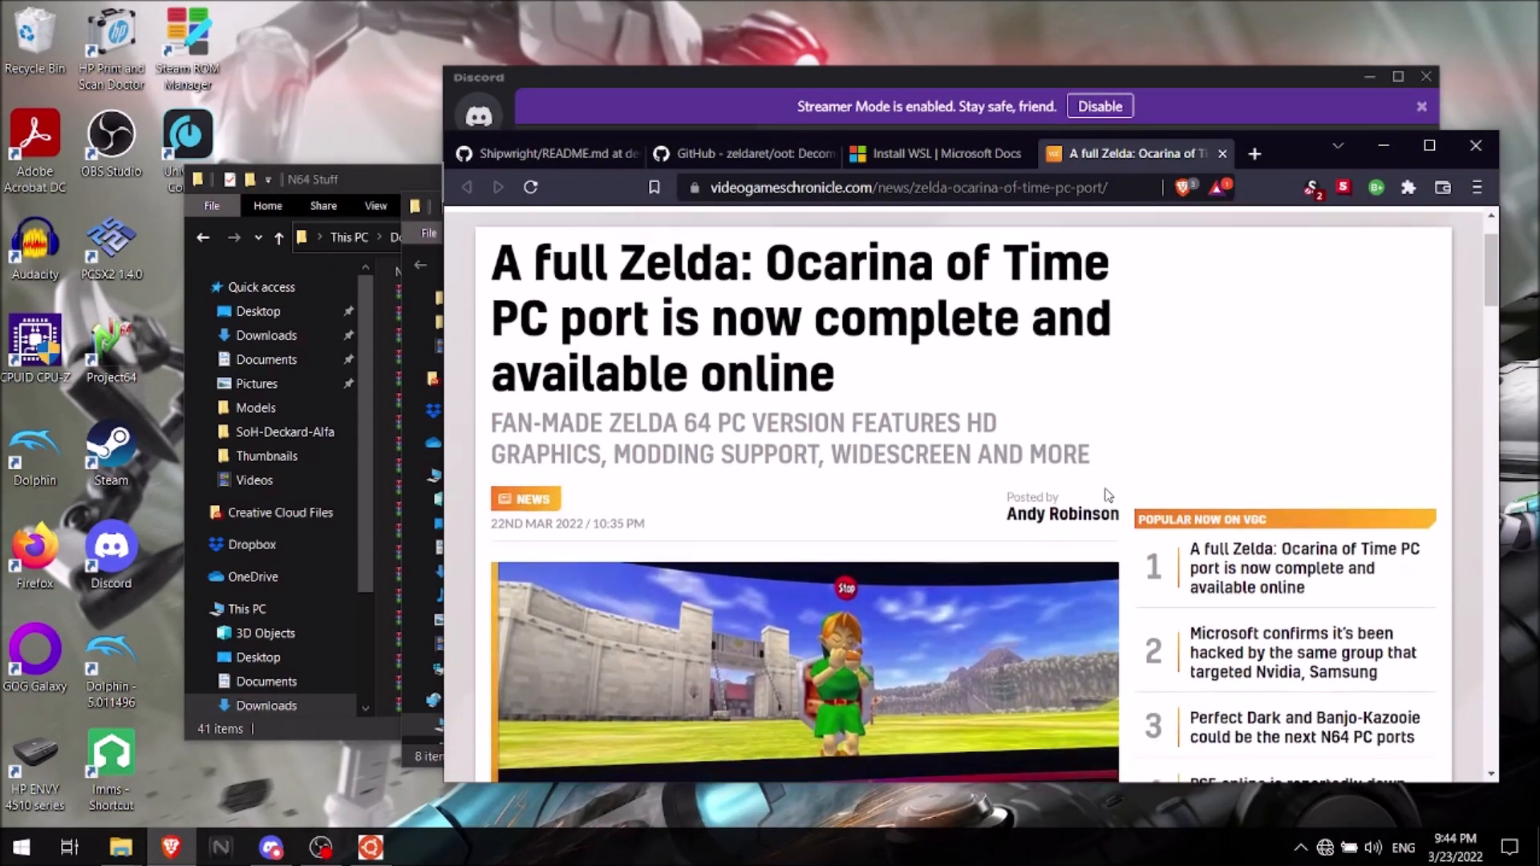
{"action": "scroll", "scroll_direction": "down", "scroll_amount": 3}
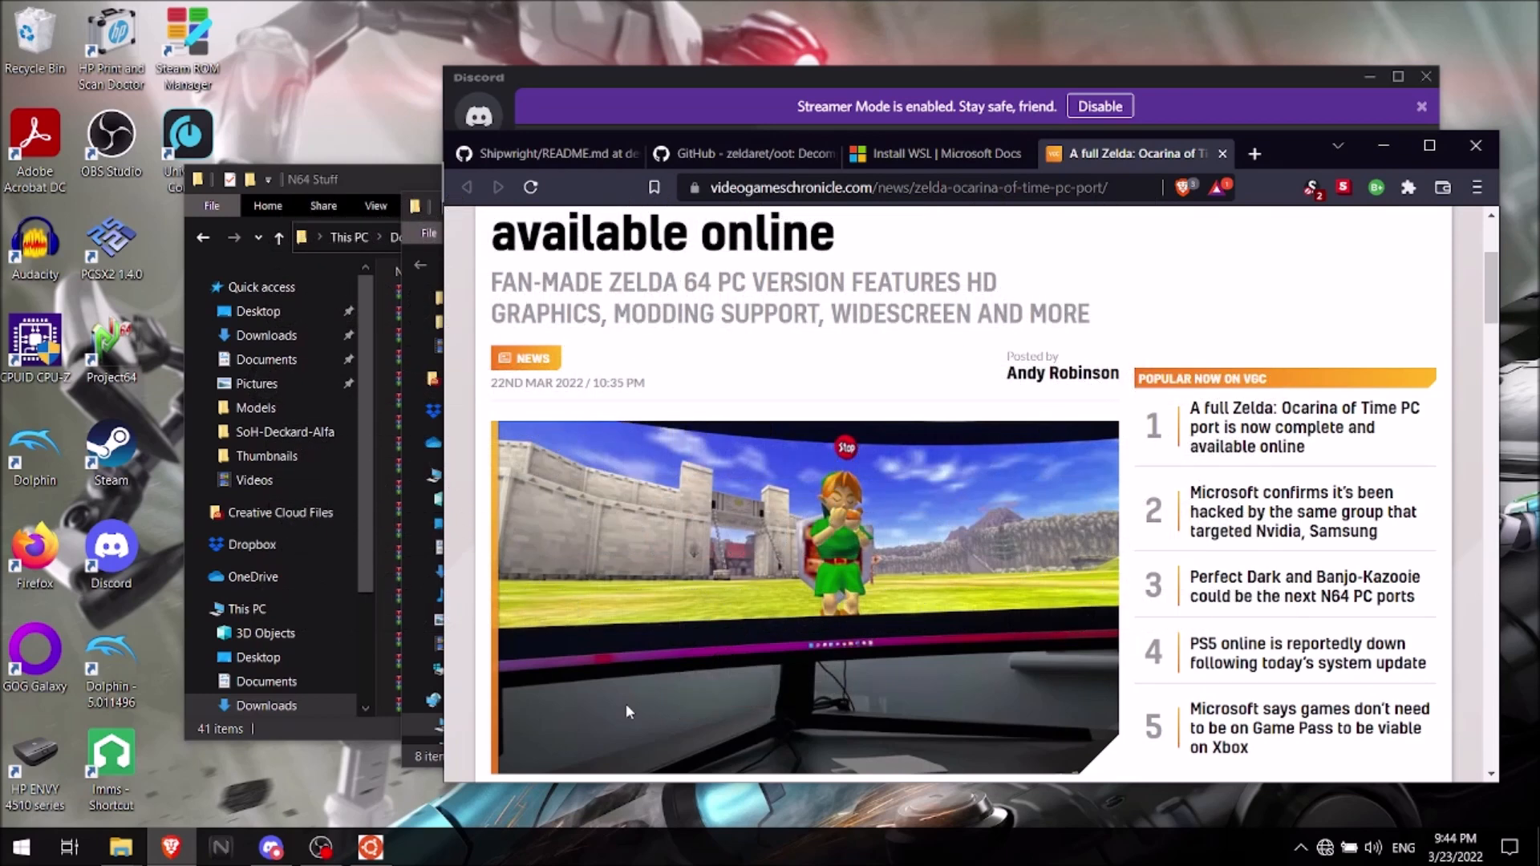
{"action": "mouse_move", "coordinate": [824, 256]}
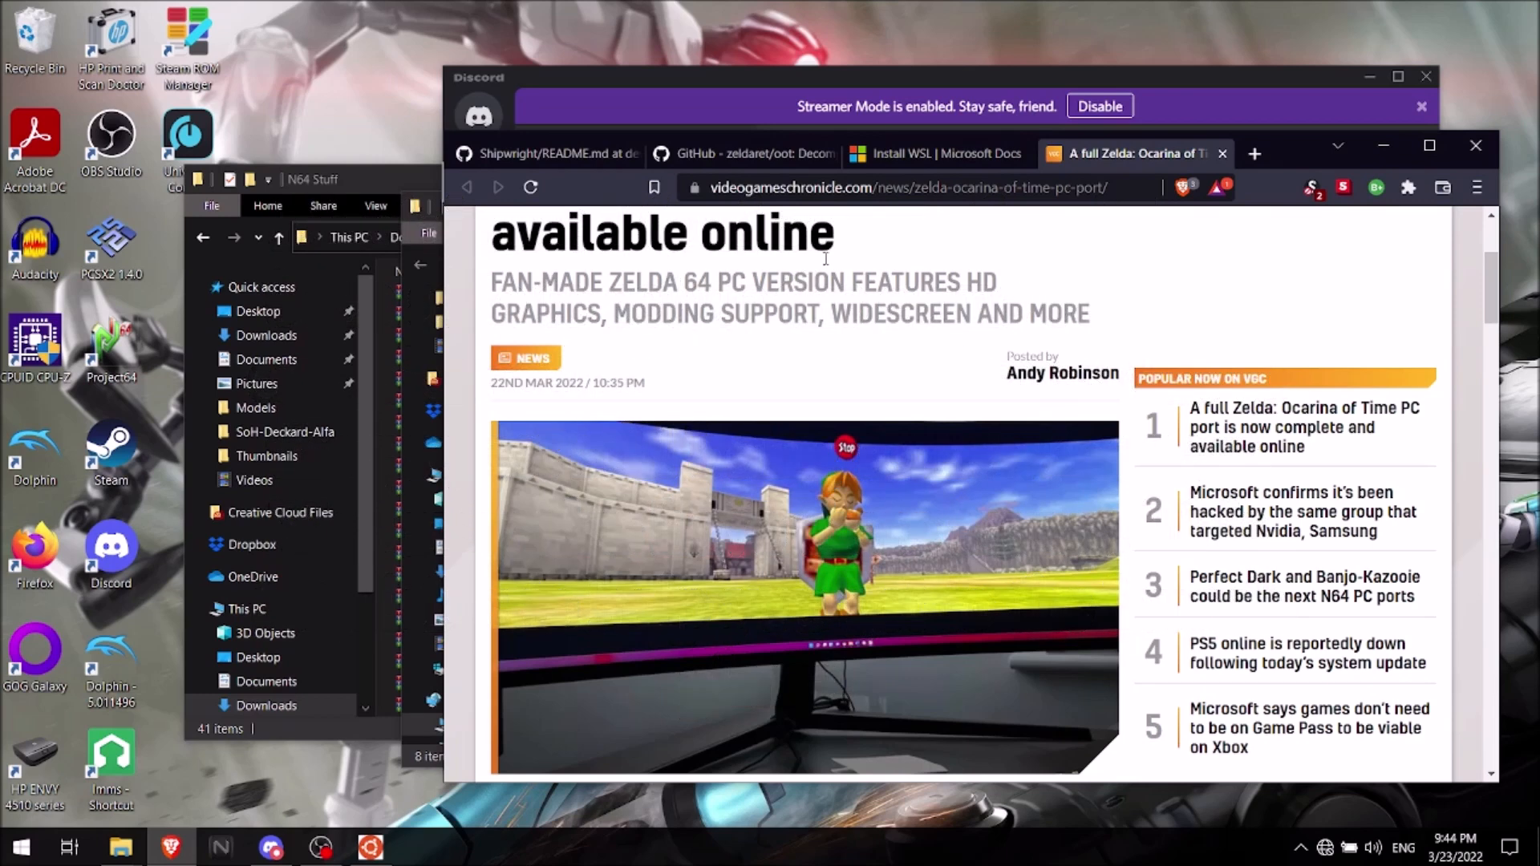
- Bring up Microsoft Docs' Install WSL guide at its Install section, then the Start quick-tools menu
{"action": "left_click", "coordinate": [934, 154]}
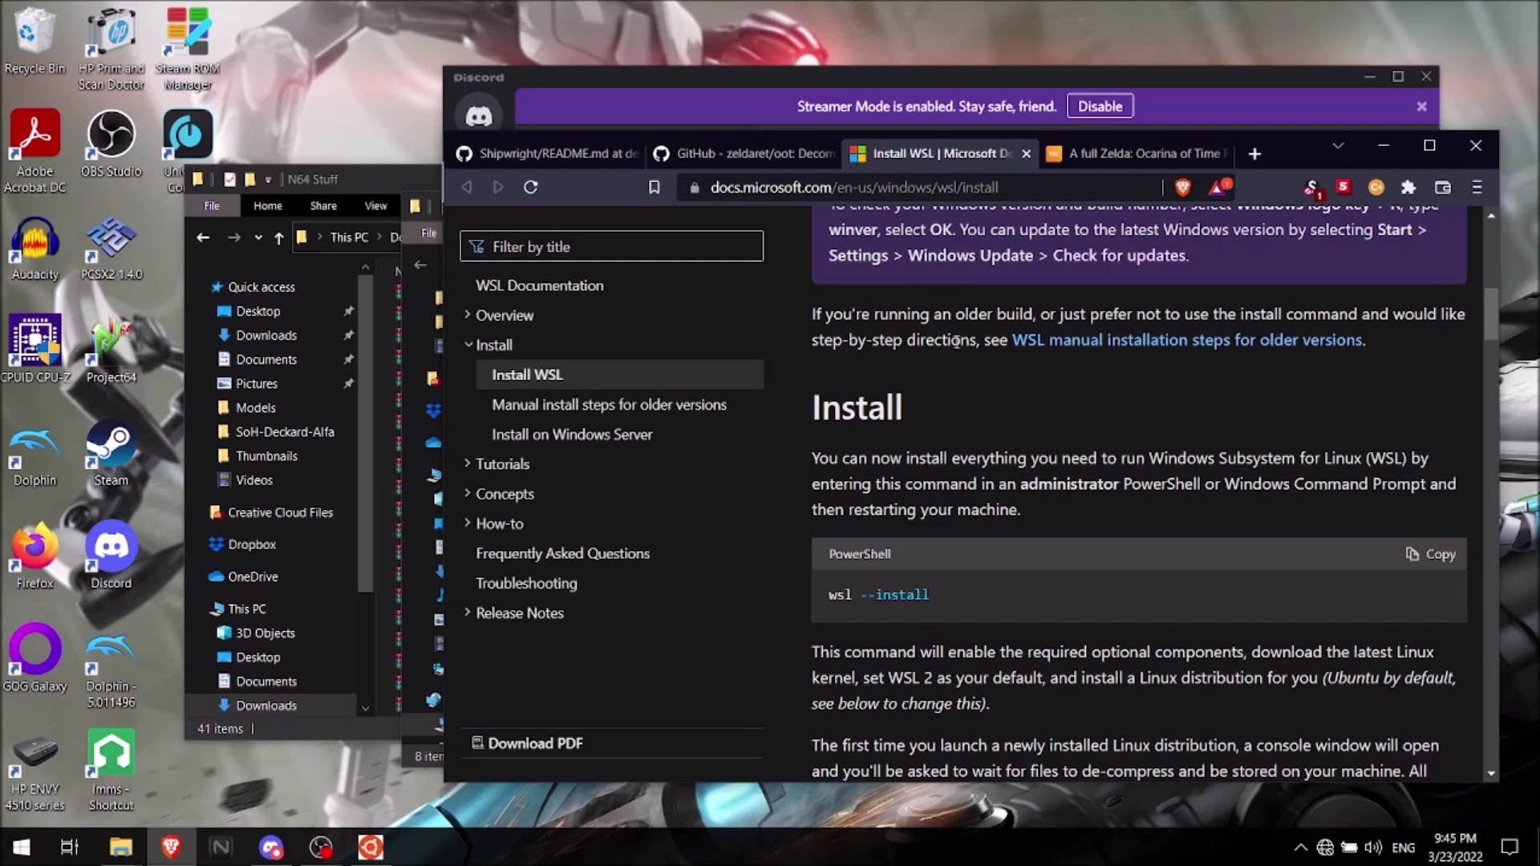
{"action": "scroll", "scroll_direction": "up", "scroll_amount": 3}
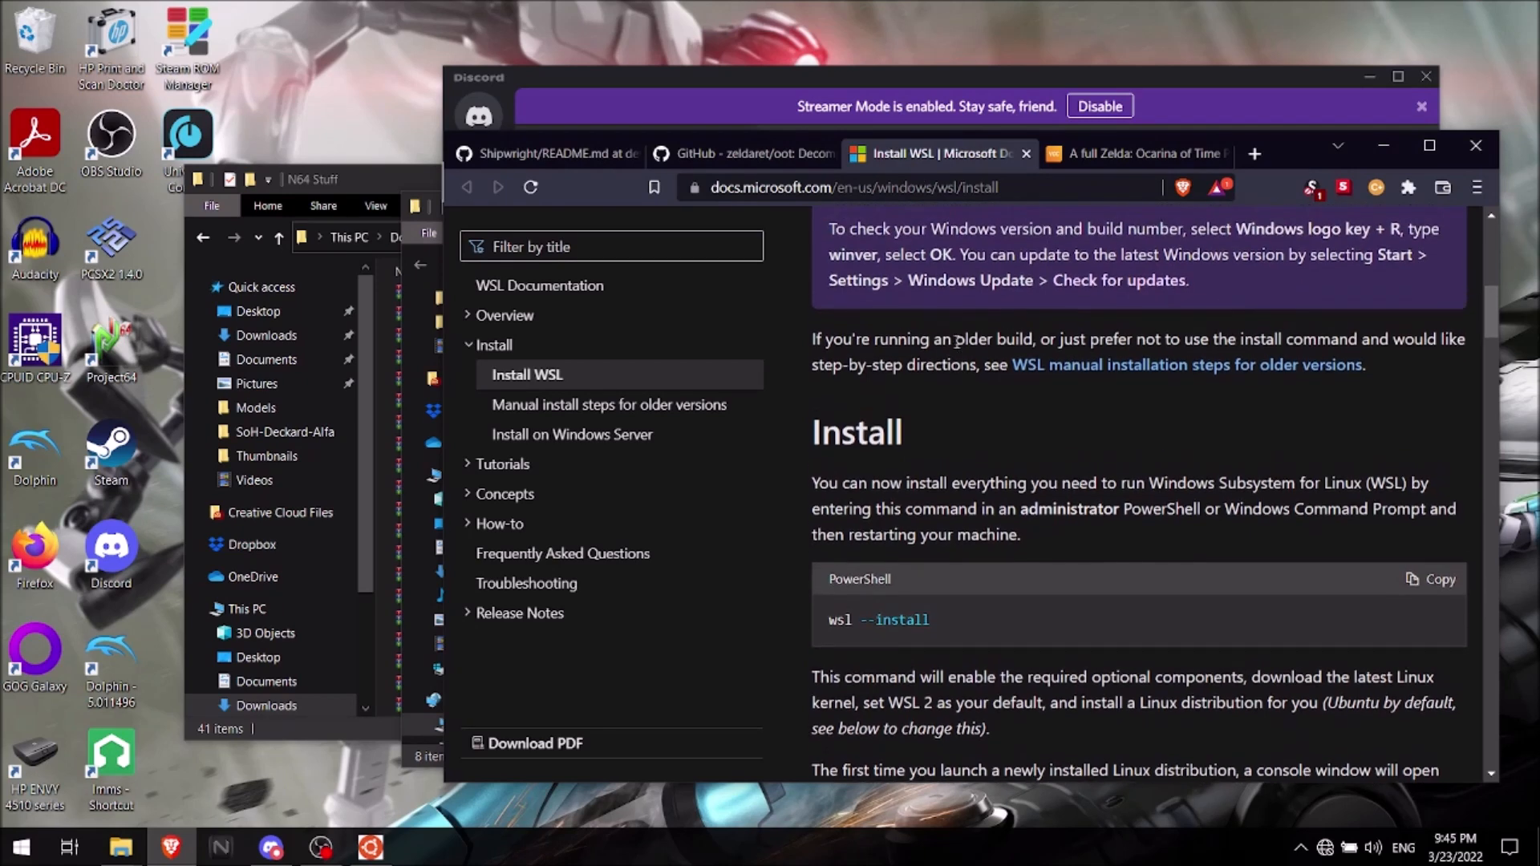
{"action": "scroll", "scroll_direction": "up", "scroll_amount": 3}
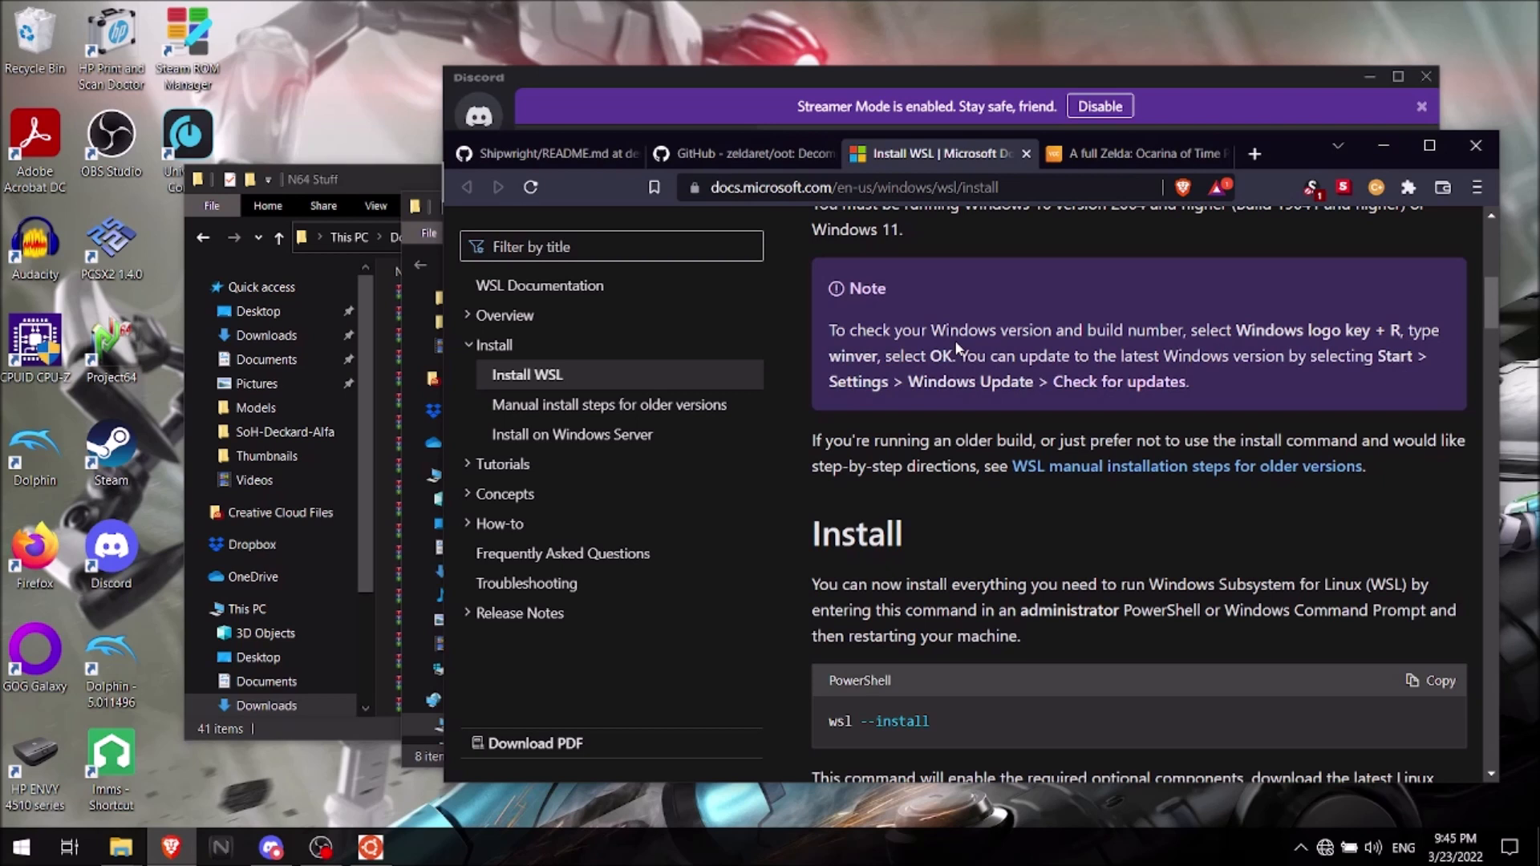
{"action": "mouse_move", "coordinate": [941, 382]}
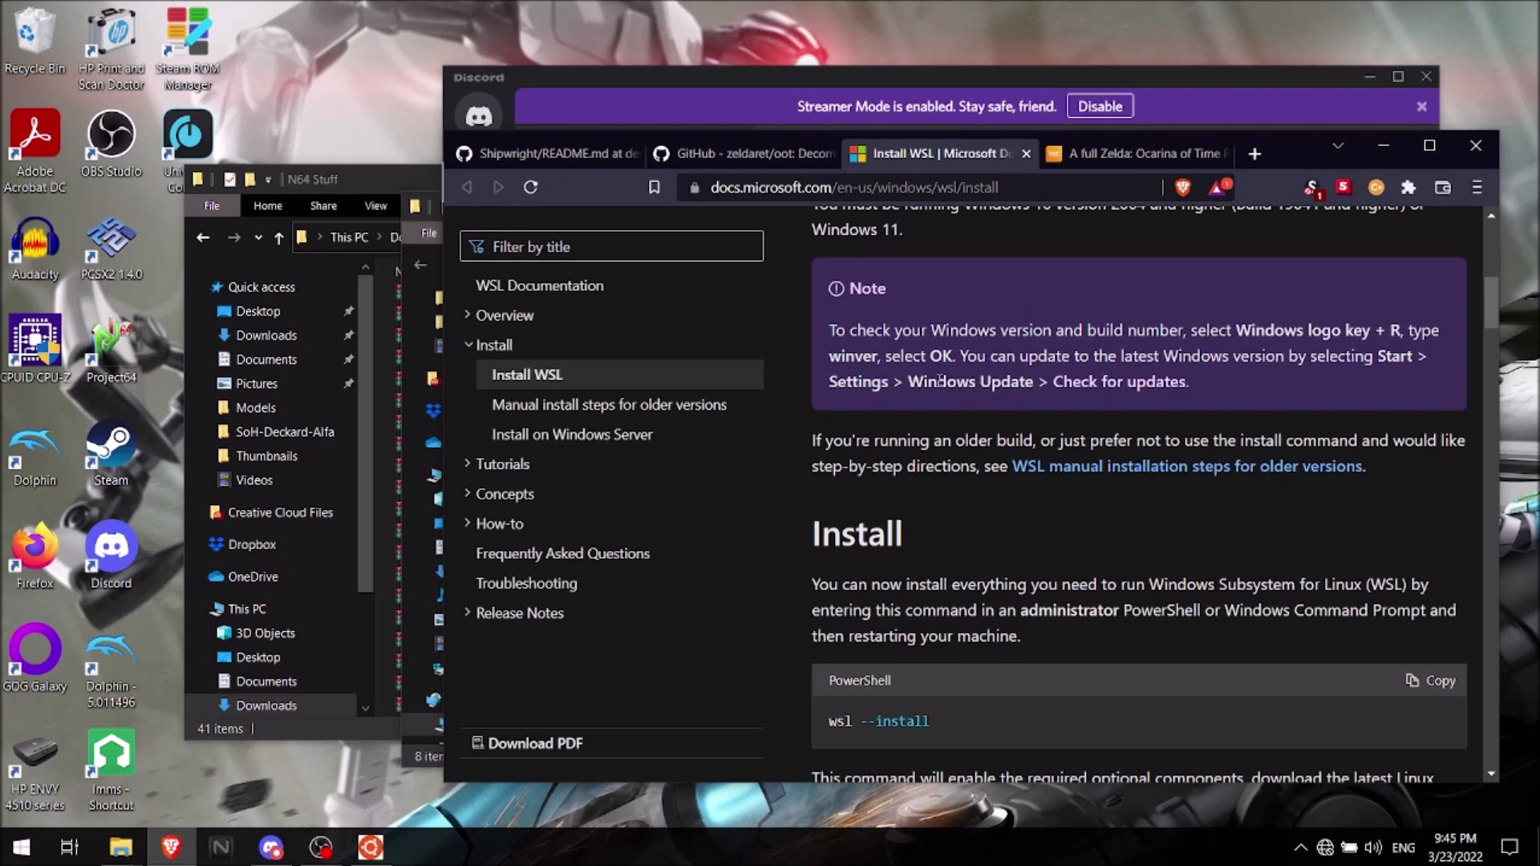
{"action": "mouse_move", "coordinate": [871, 417]}
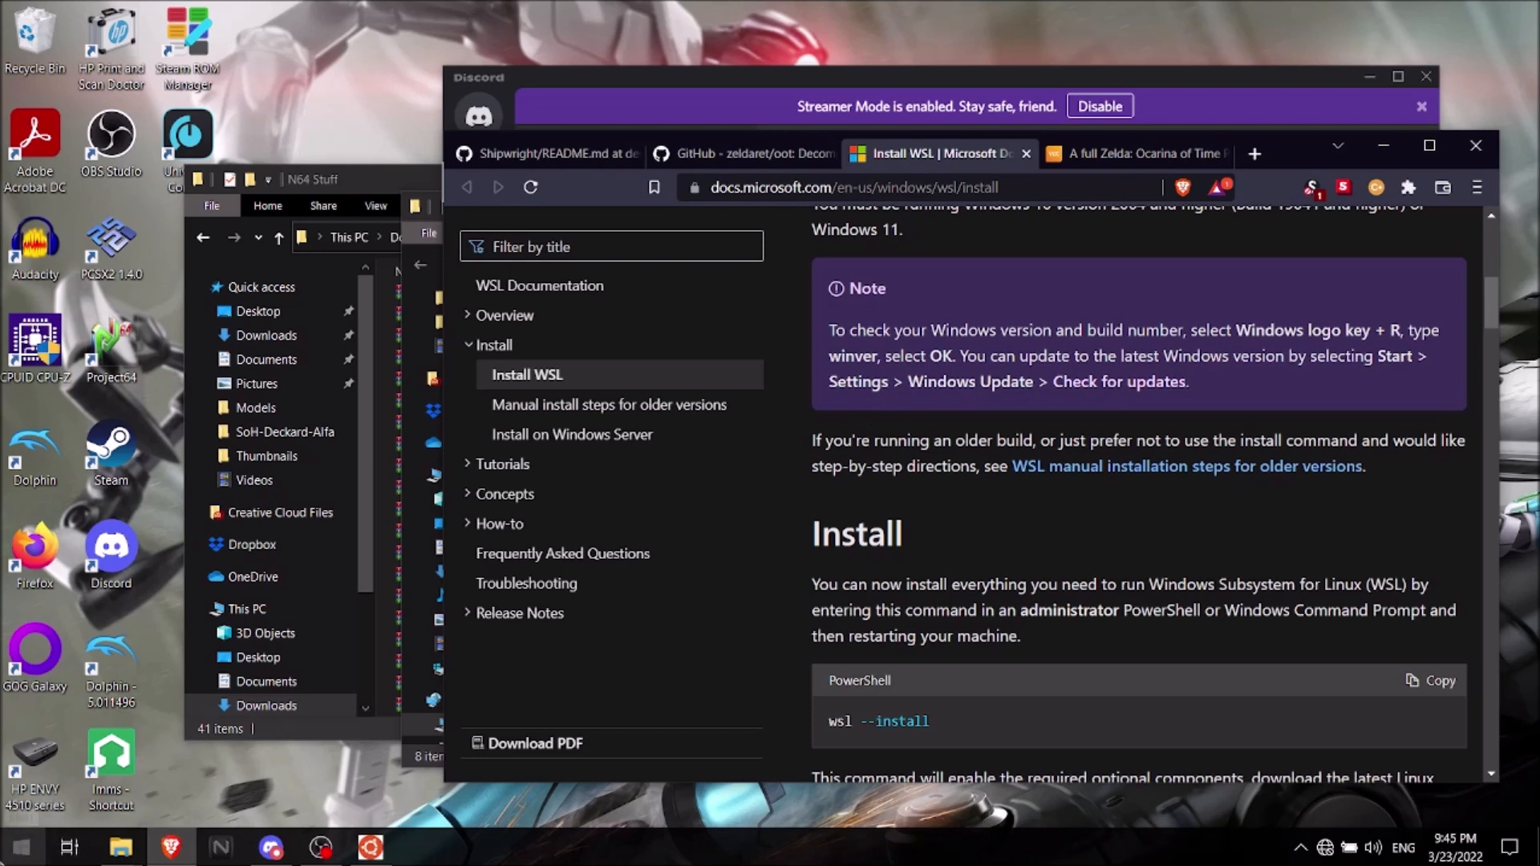
{"action": "mouse_move", "coordinate": [835, 592]}
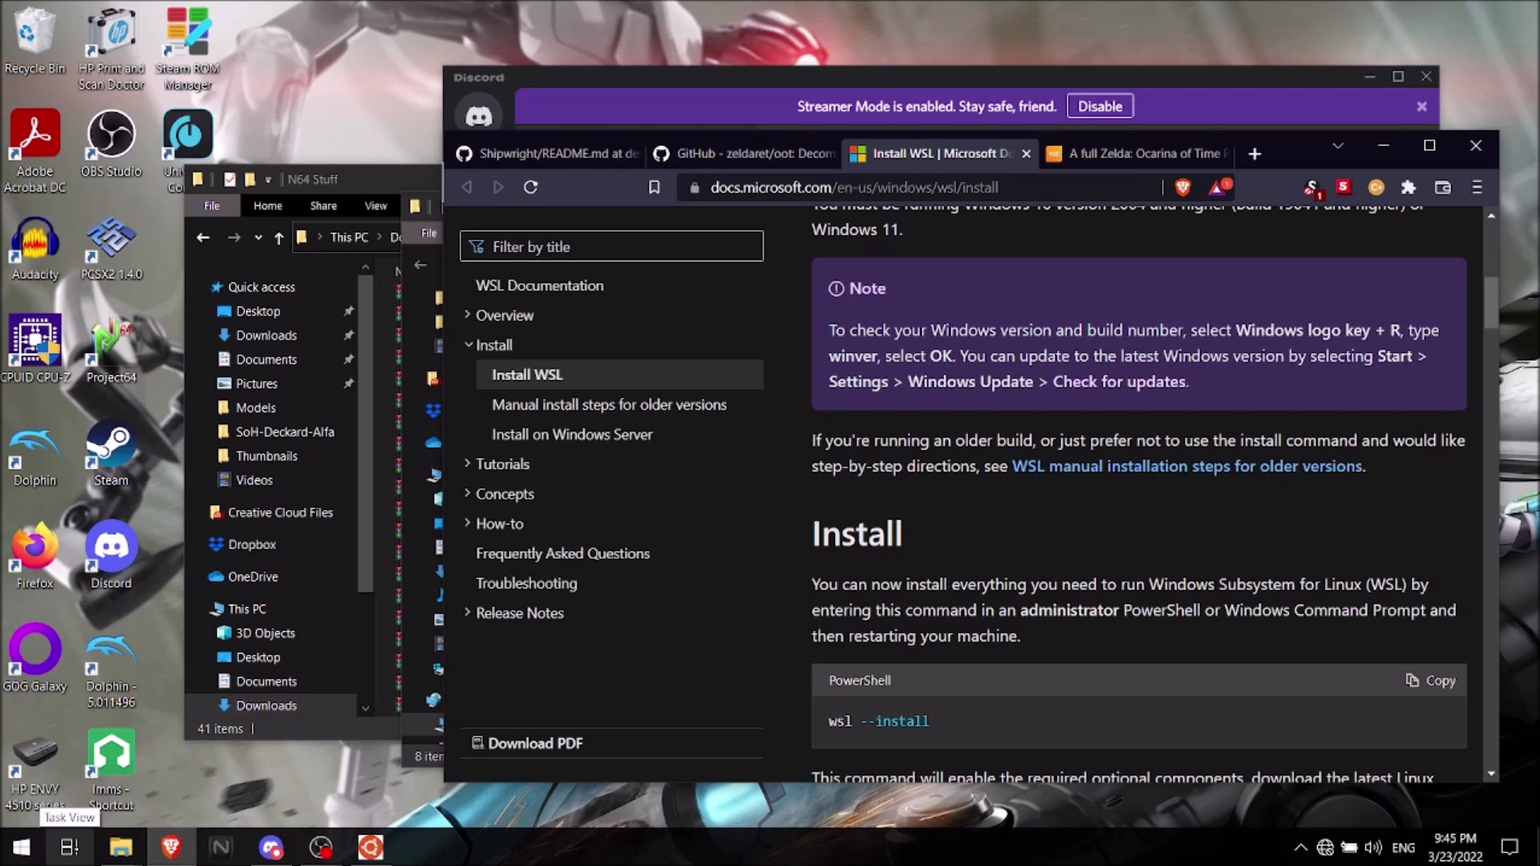
{"action": "mouse_move", "coordinate": [21, 847]}
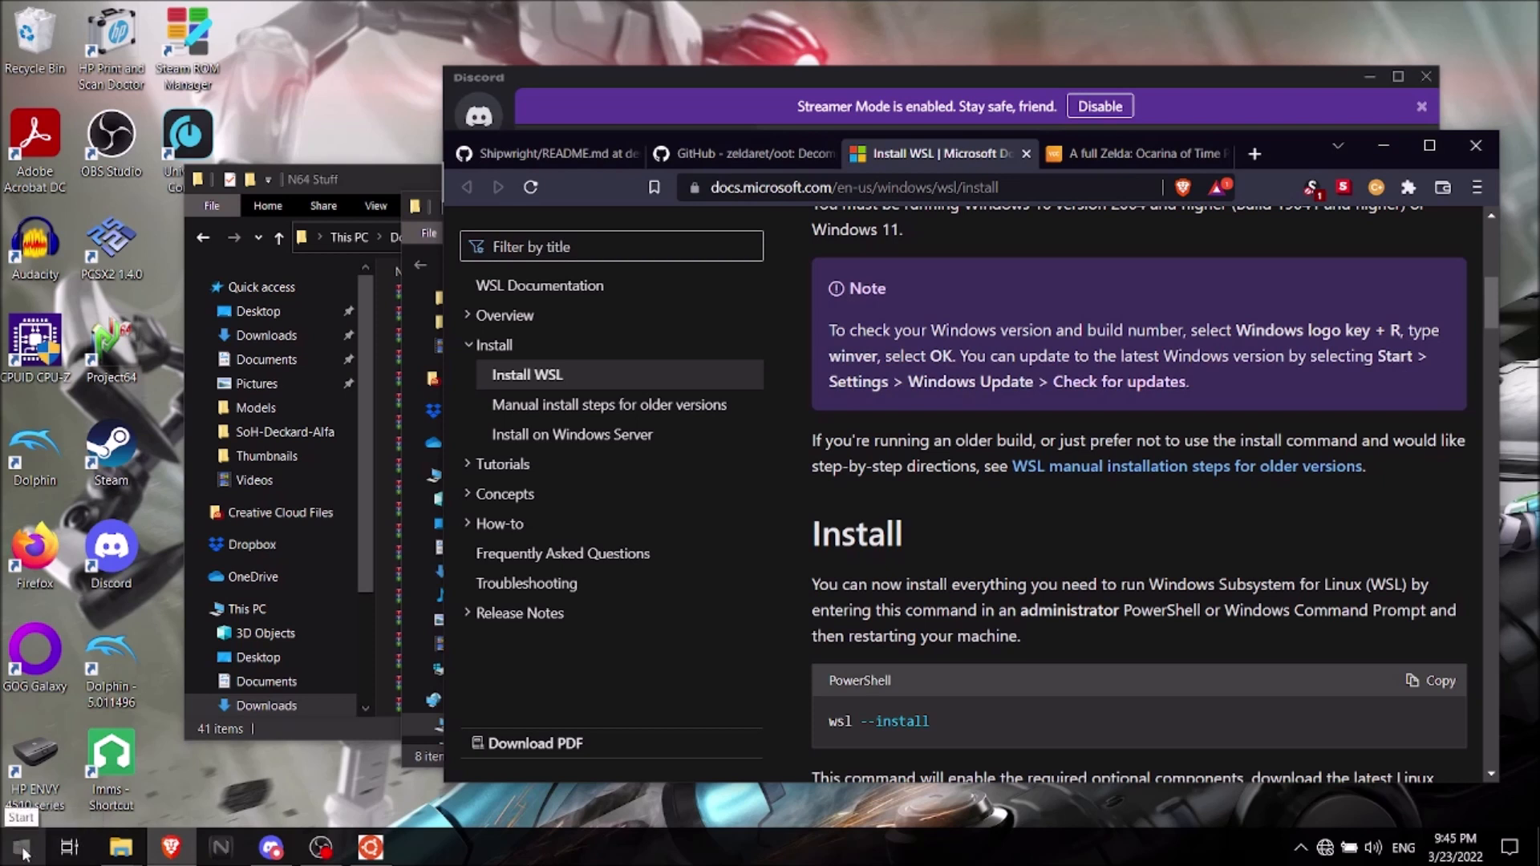
{"action": "right_click", "coordinate": [21, 847]}
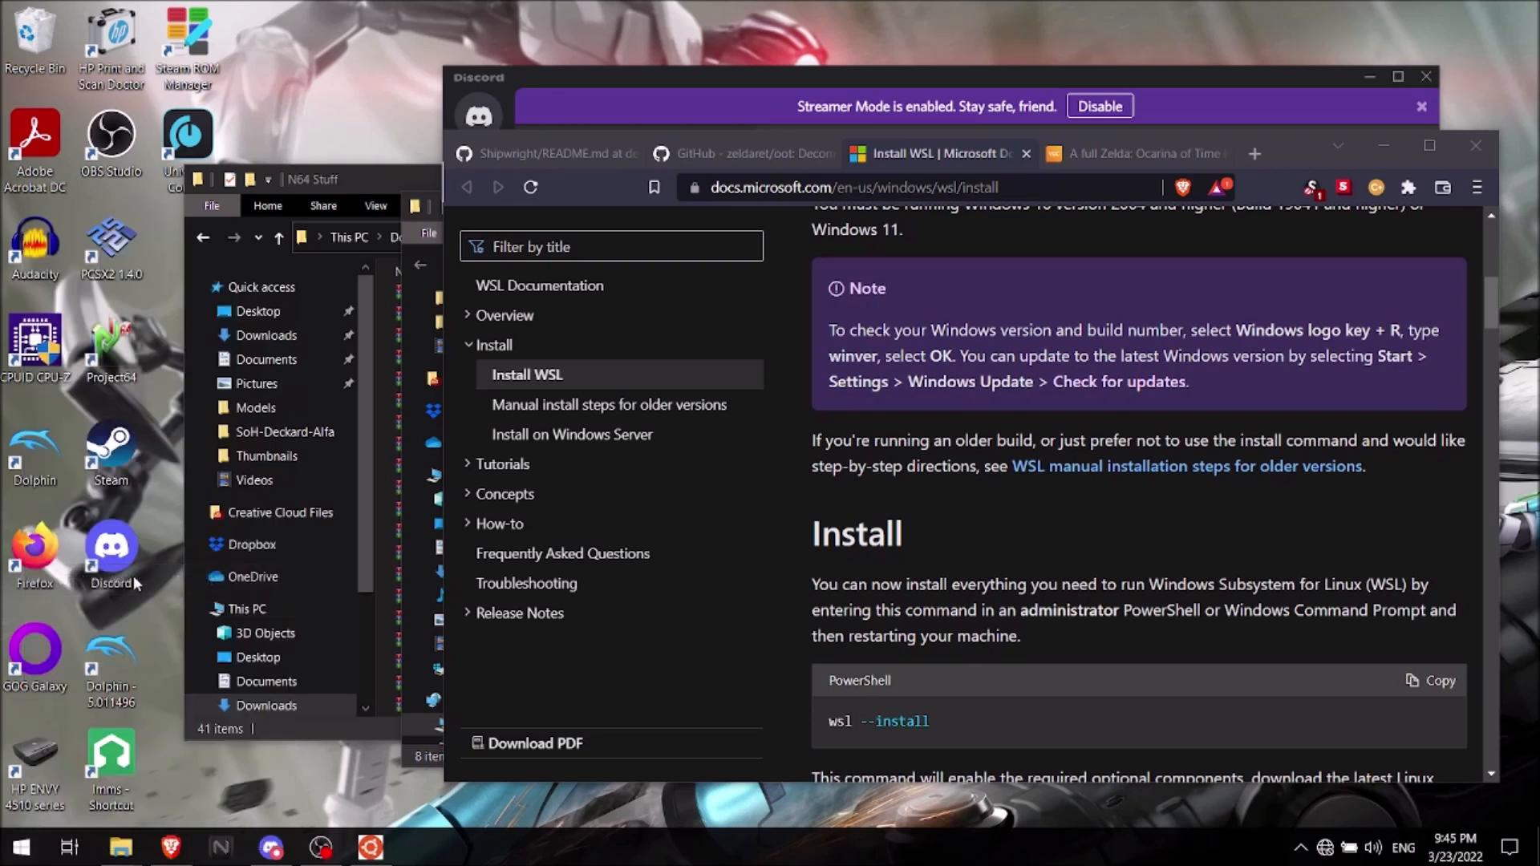
{"action": "mouse_move", "coordinate": [685, 560]}
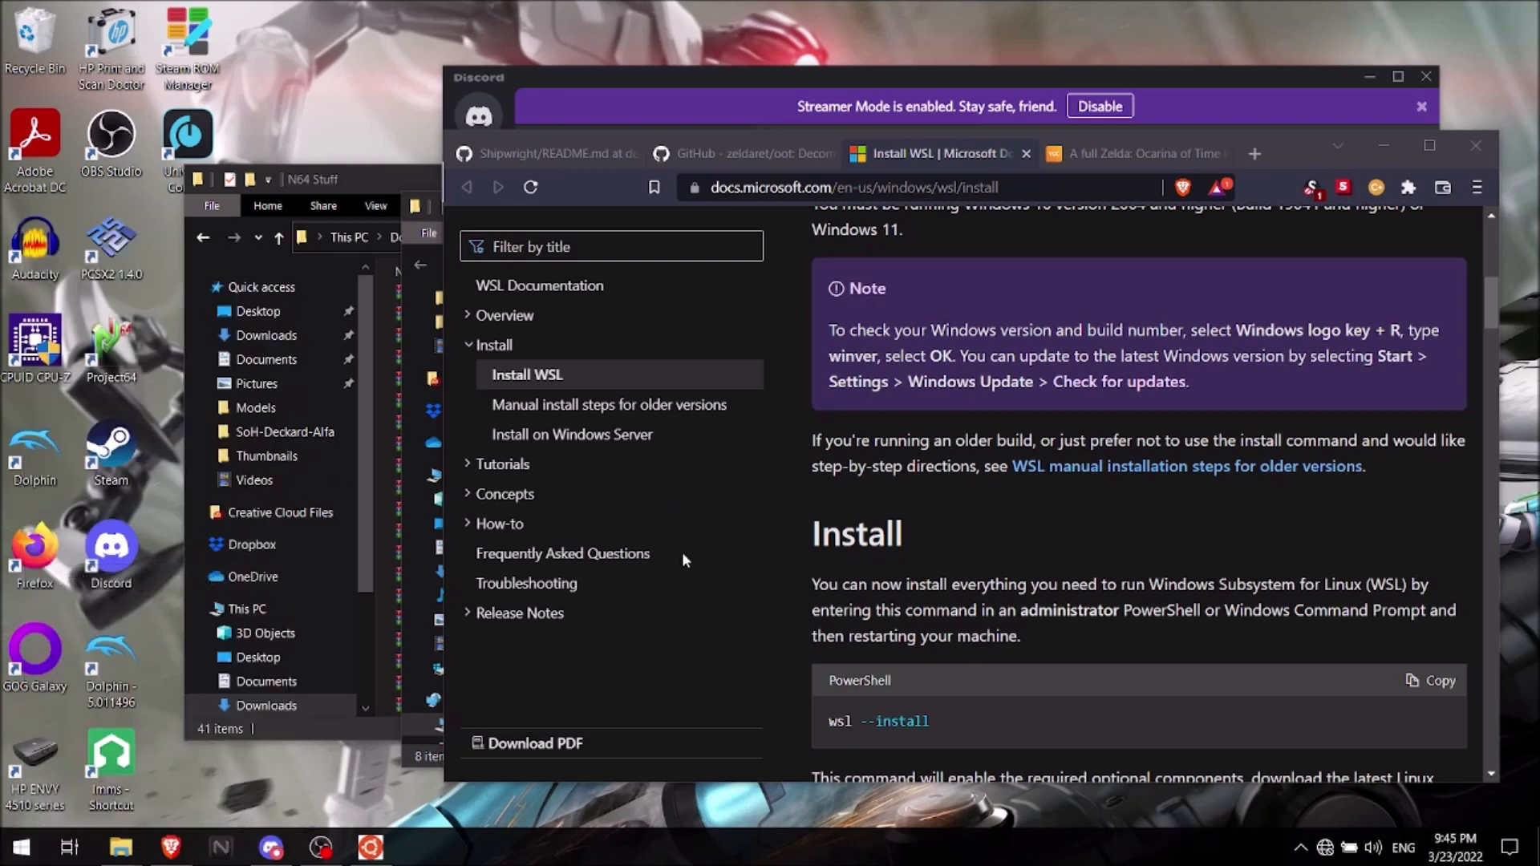
- Enter wsl -- in an administrator Windows PowerShell console, then close the console
{"action": "left_click", "coordinate": [421, 848]}
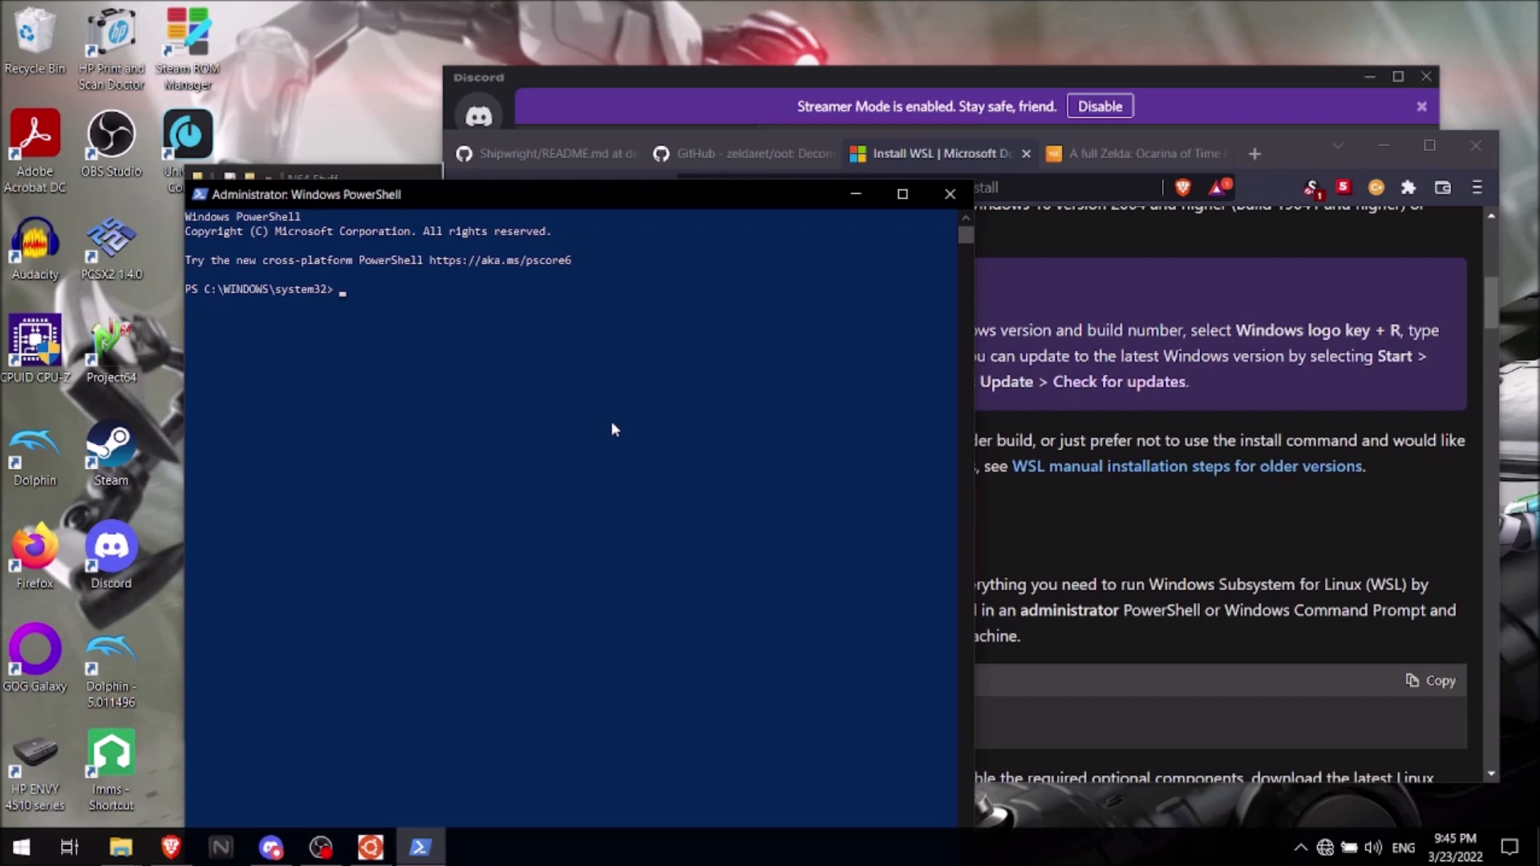
{"action": "type", "text": "wsl"}
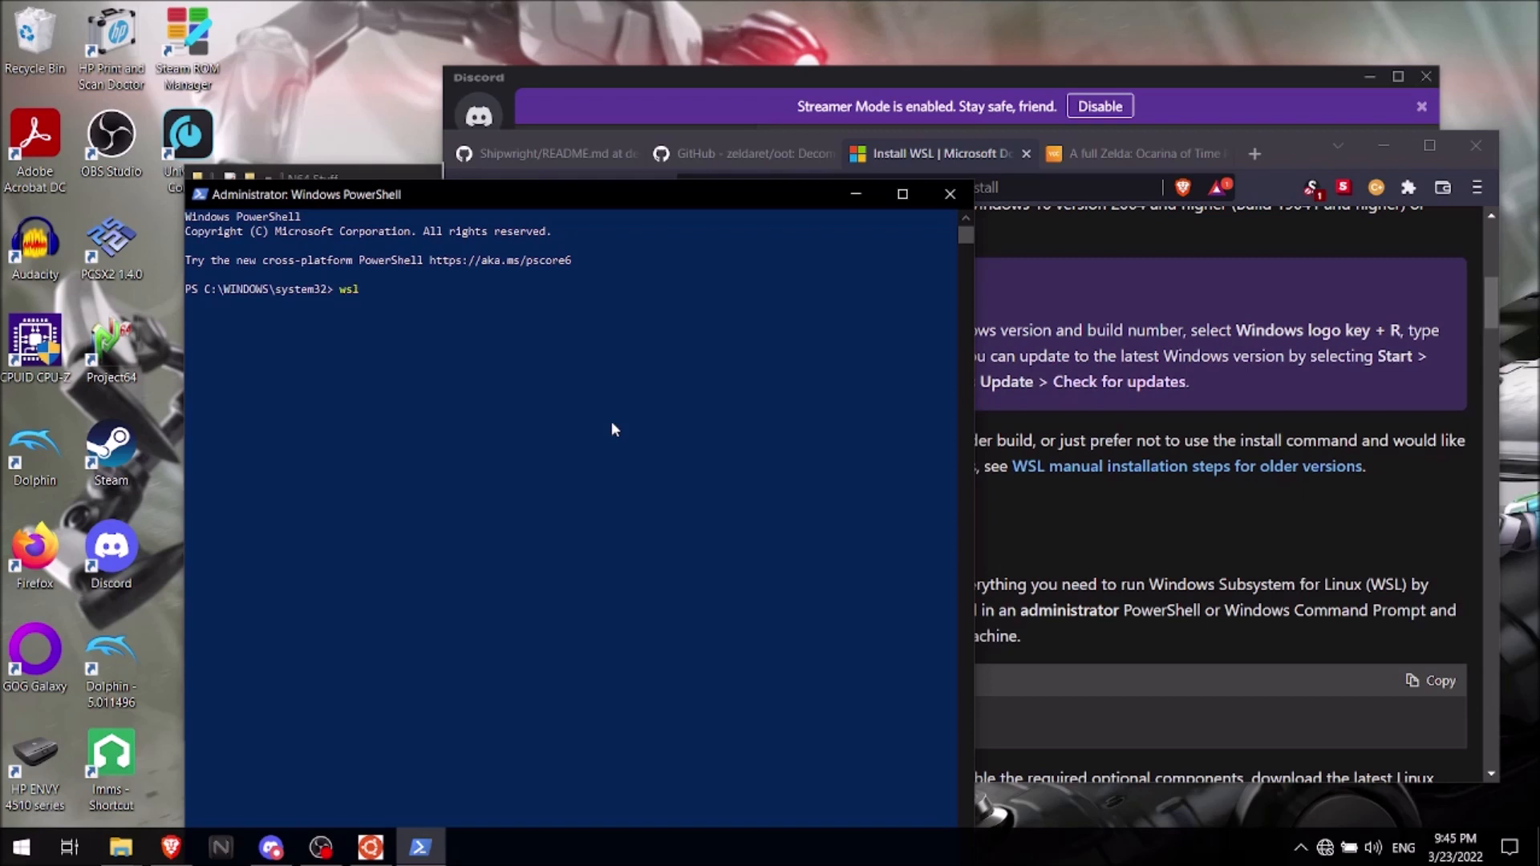
{"action": "type", "text": "--install"}
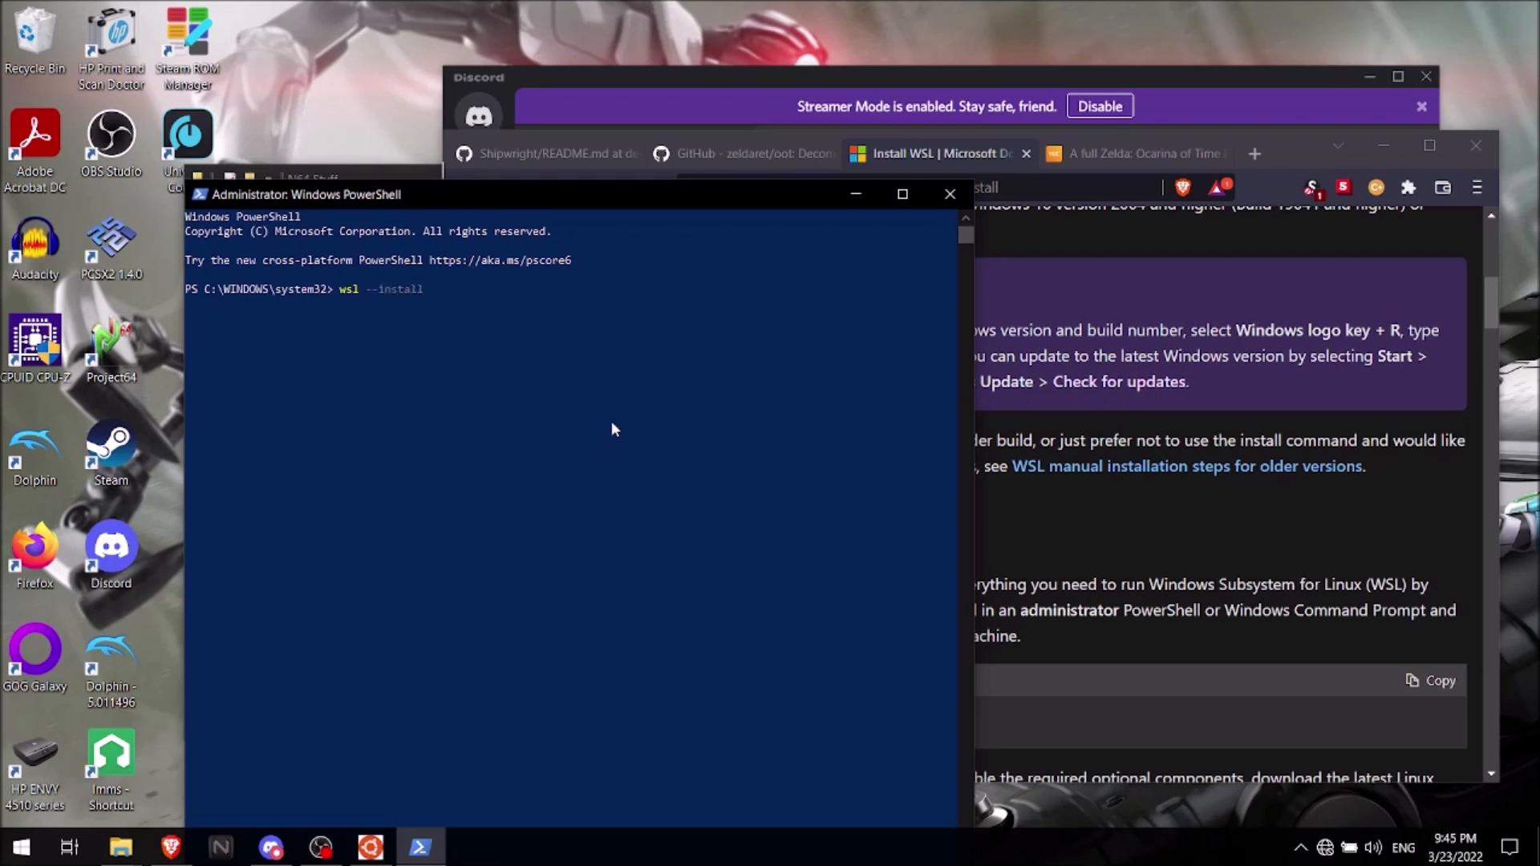
{"action": "mouse_move", "coordinate": [949, 194]}
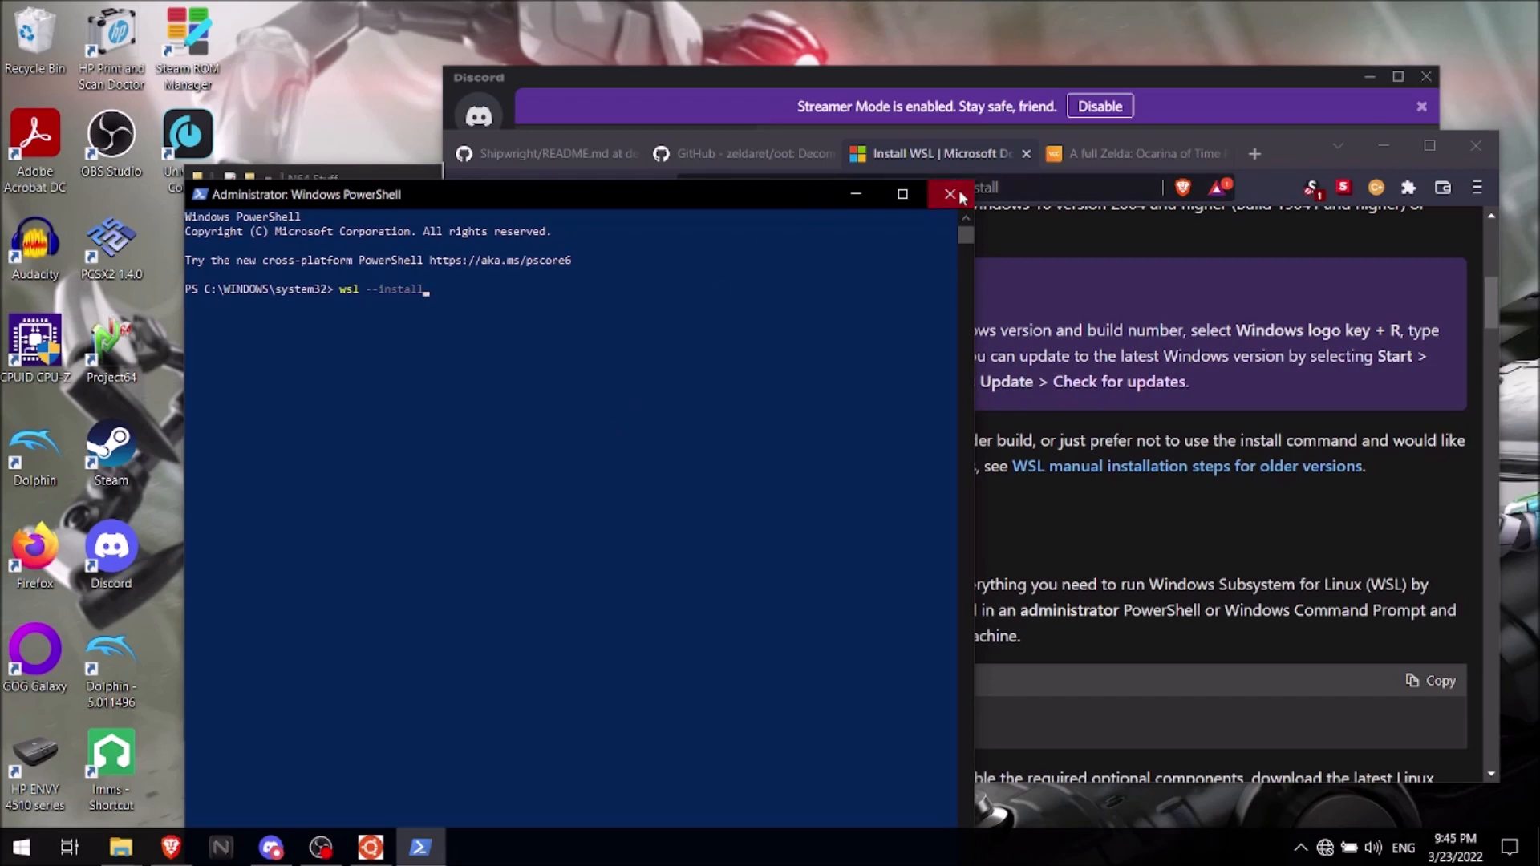
{"action": "left_click", "coordinate": [948, 195]}
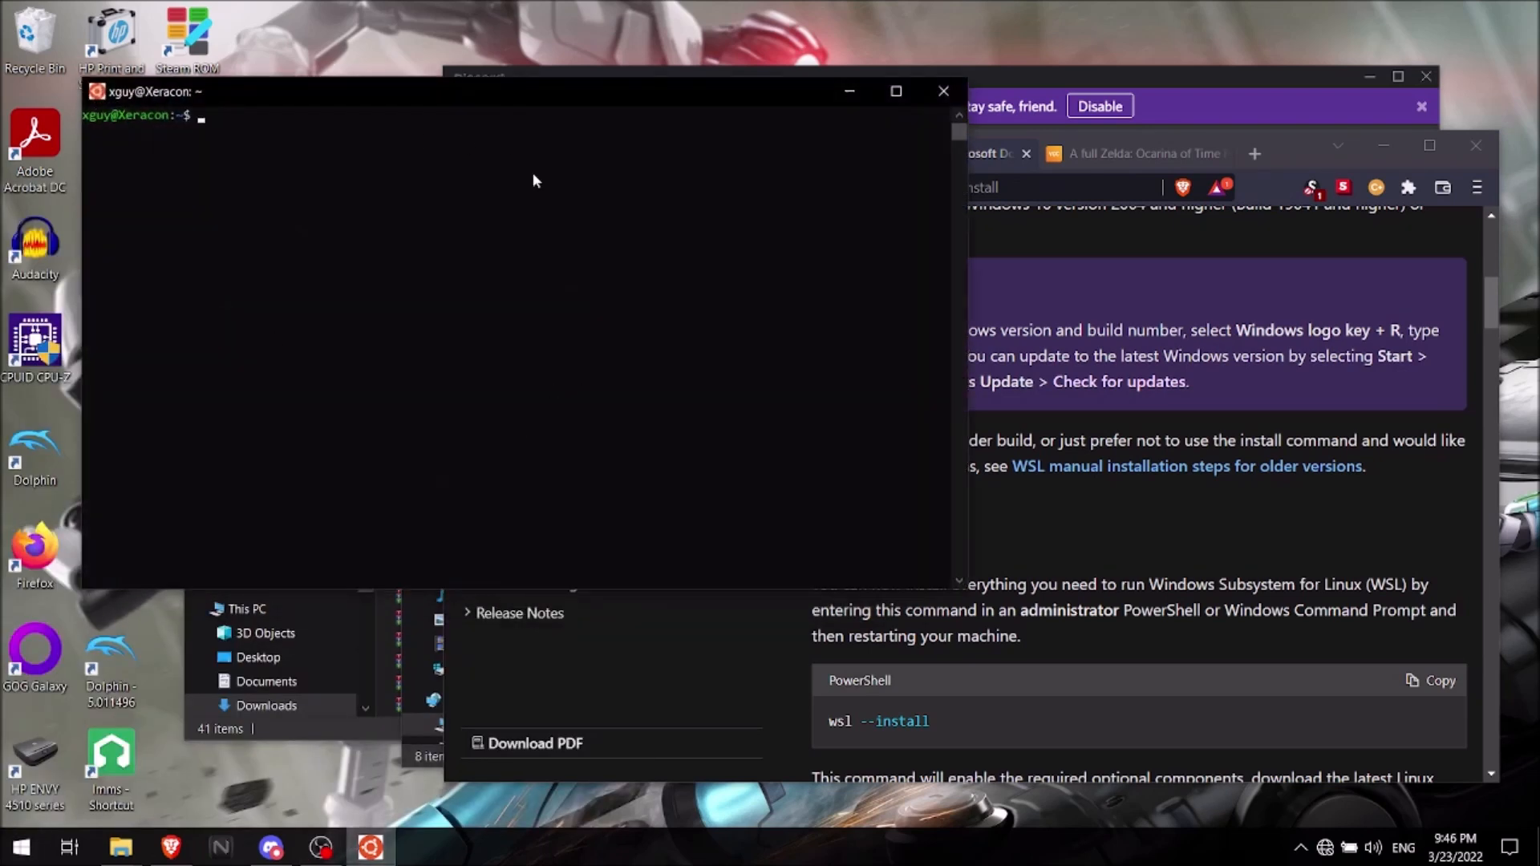
{"action": "mouse_move", "coordinate": [213, 181]}
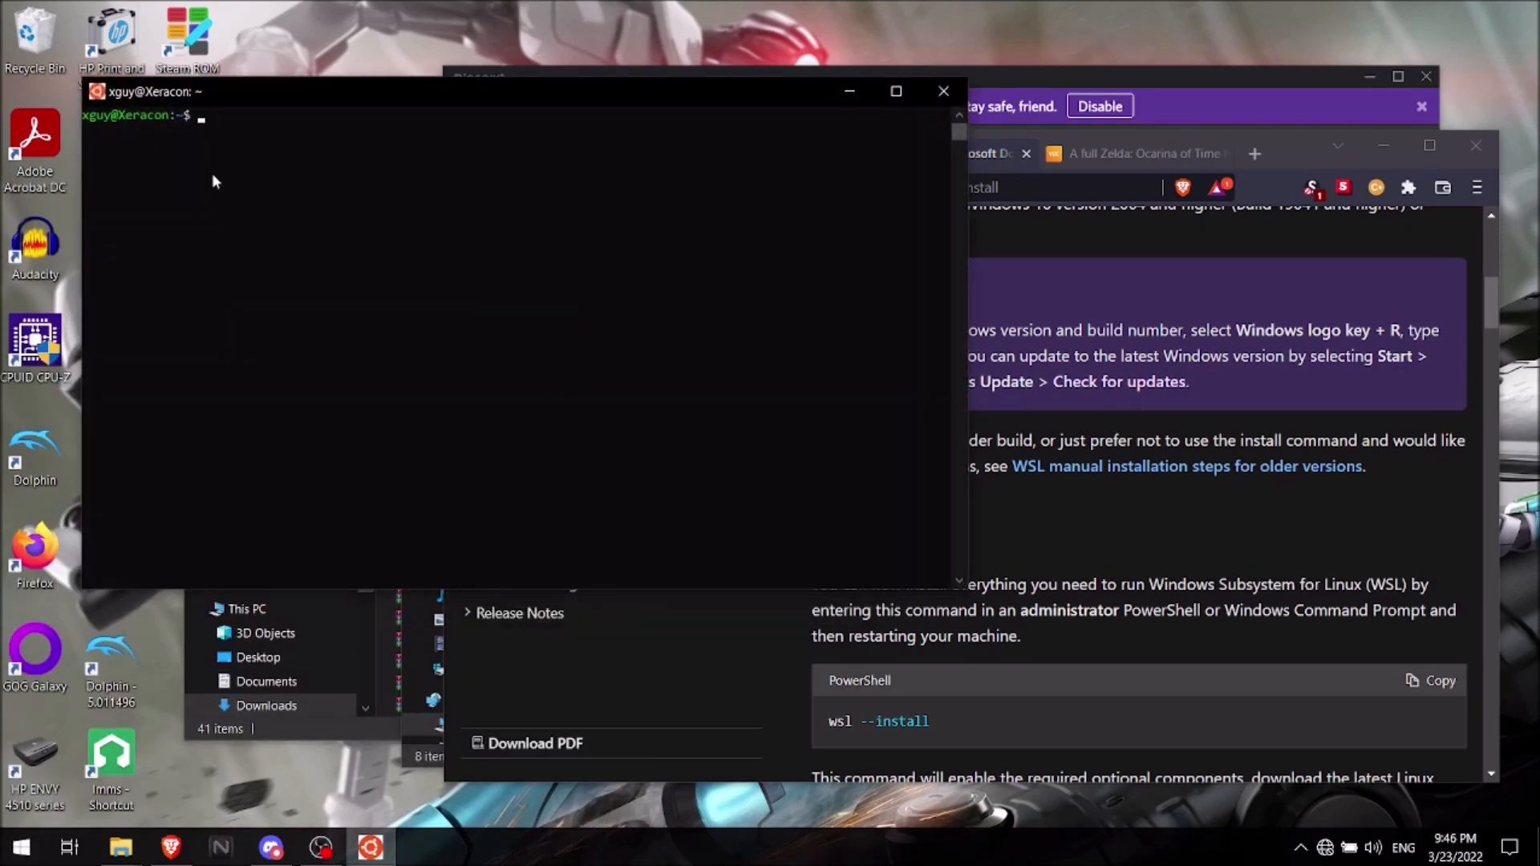
{"action": "mouse_move", "coordinate": [769, 132]}
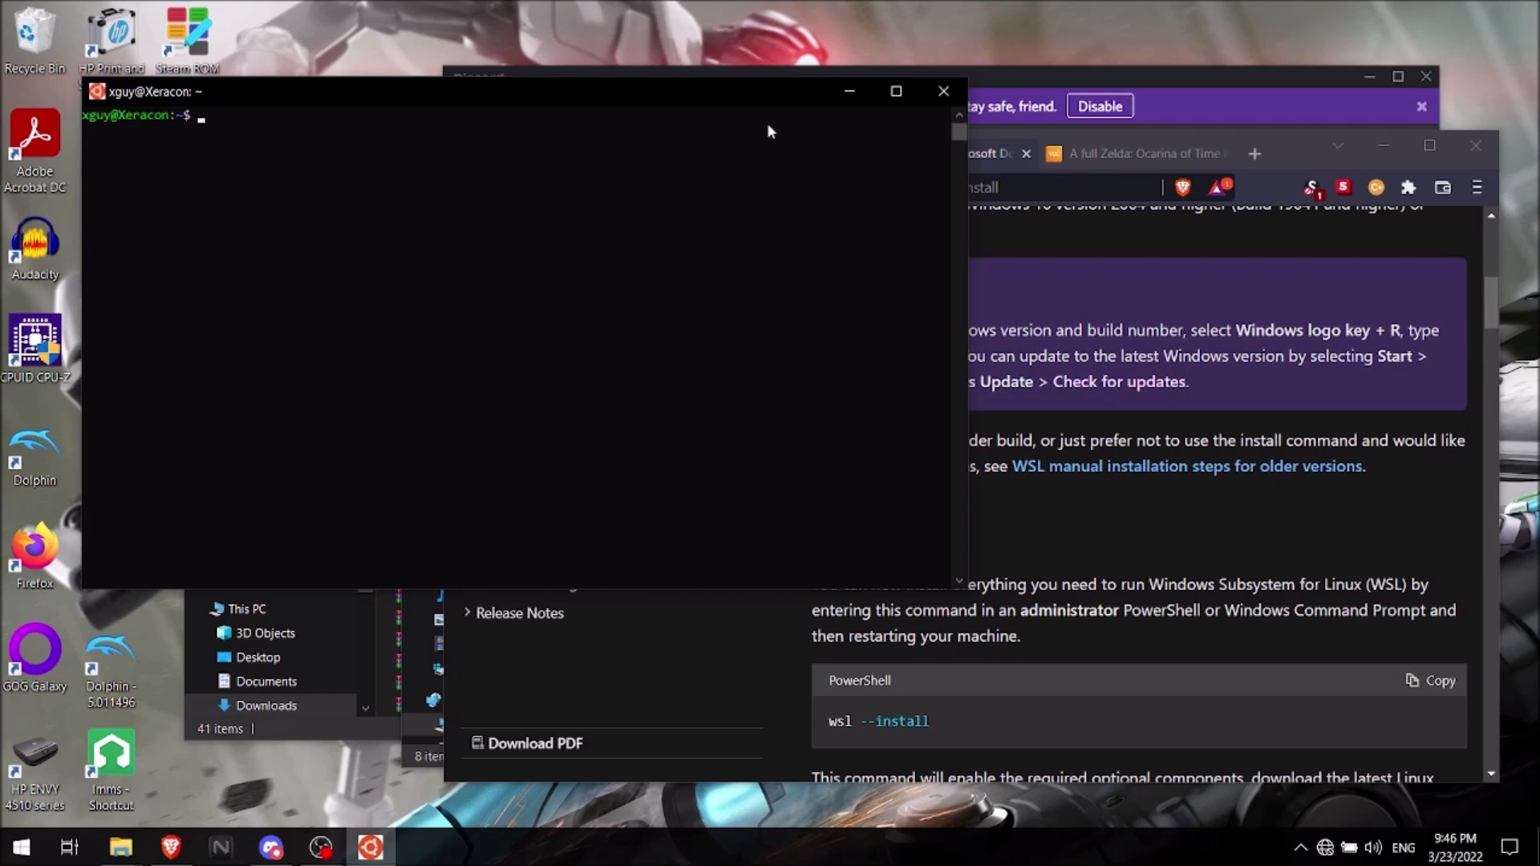
{"action": "mouse_move", "coordinate": [944, 90]}
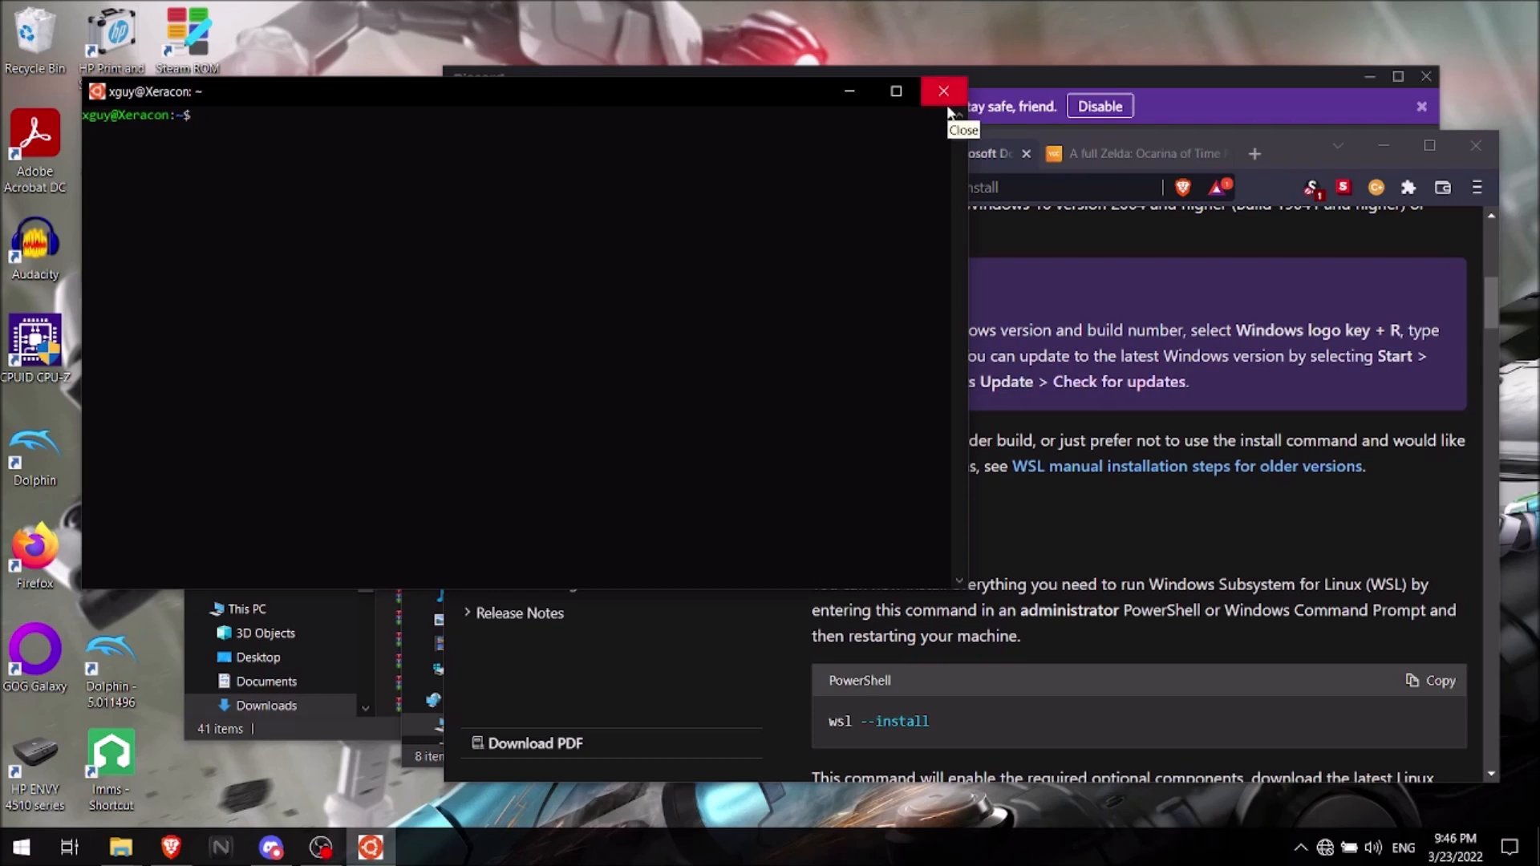
{"action": "mouse_move", "coordinate": [947, 108]}
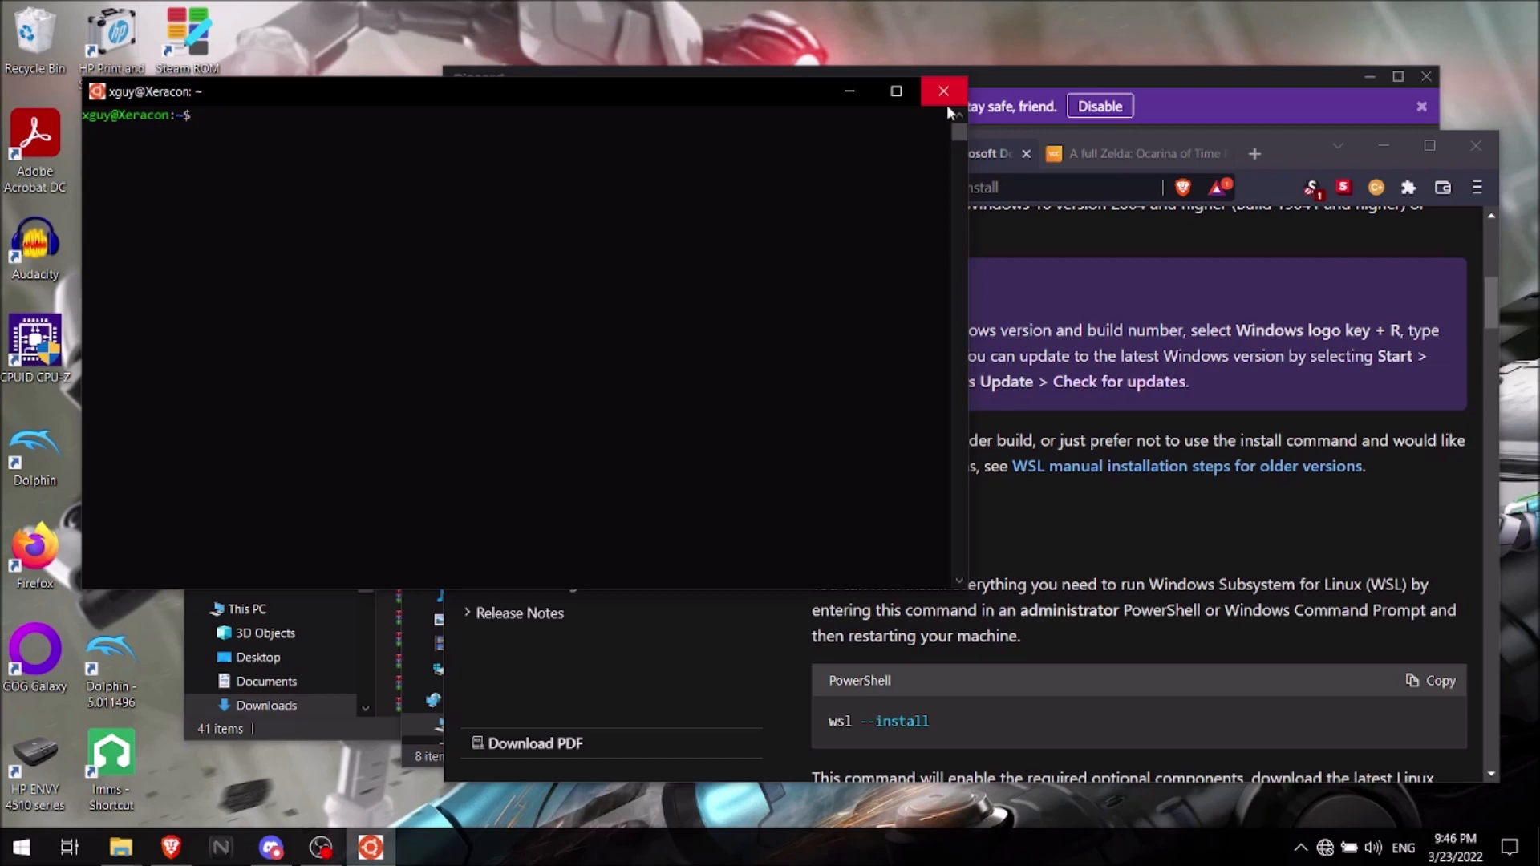
- Close the Ubuntu terminal window, leaving the Install WSL page in view
{"action": "left_click", "coordinate": [943, 91]}
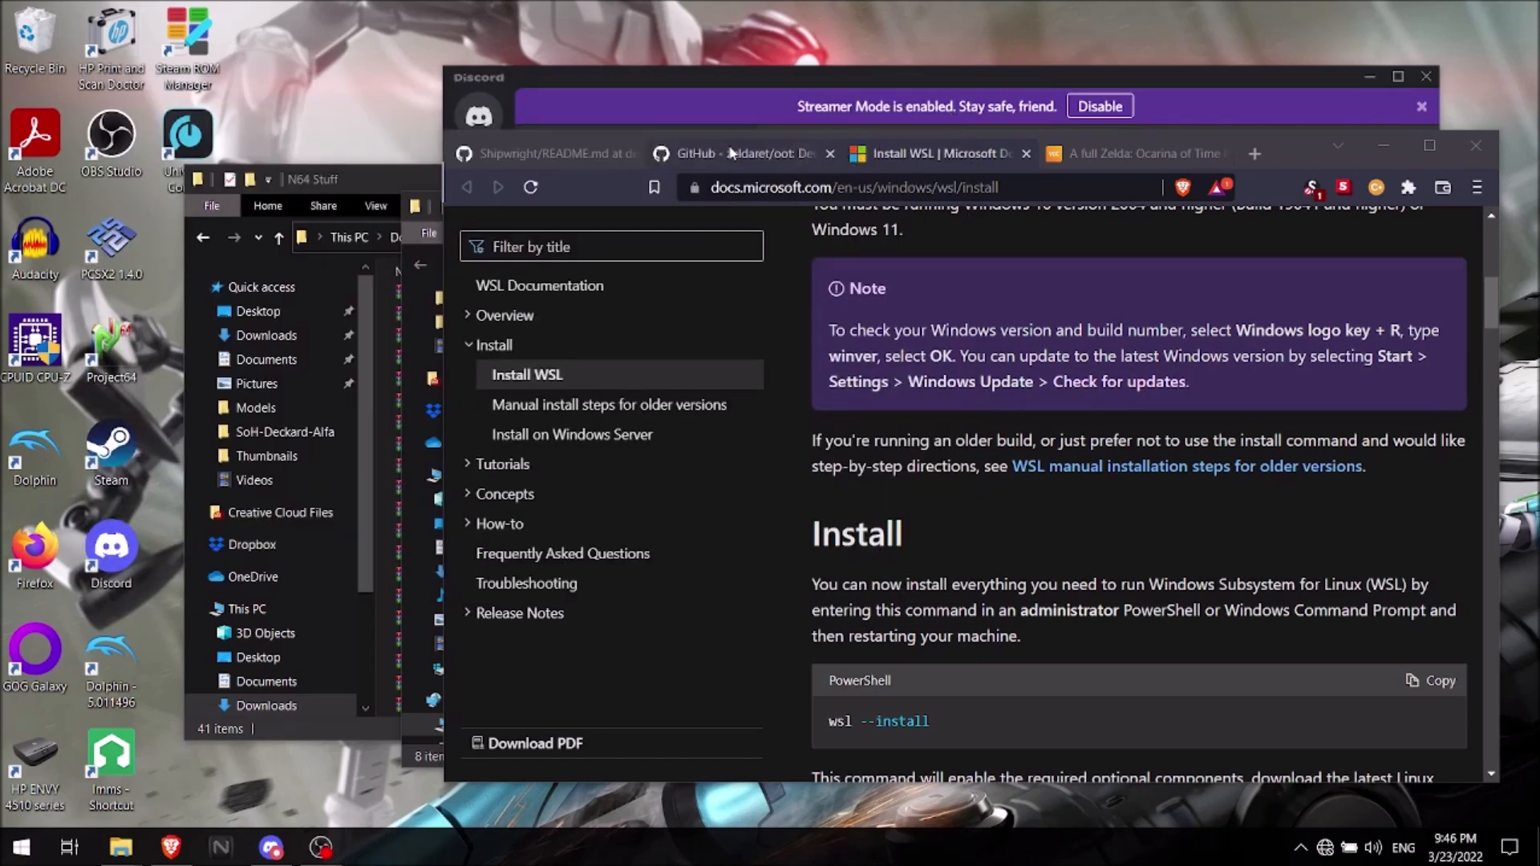
{"action": "mouse_move", "coordinate": [746, 154]}
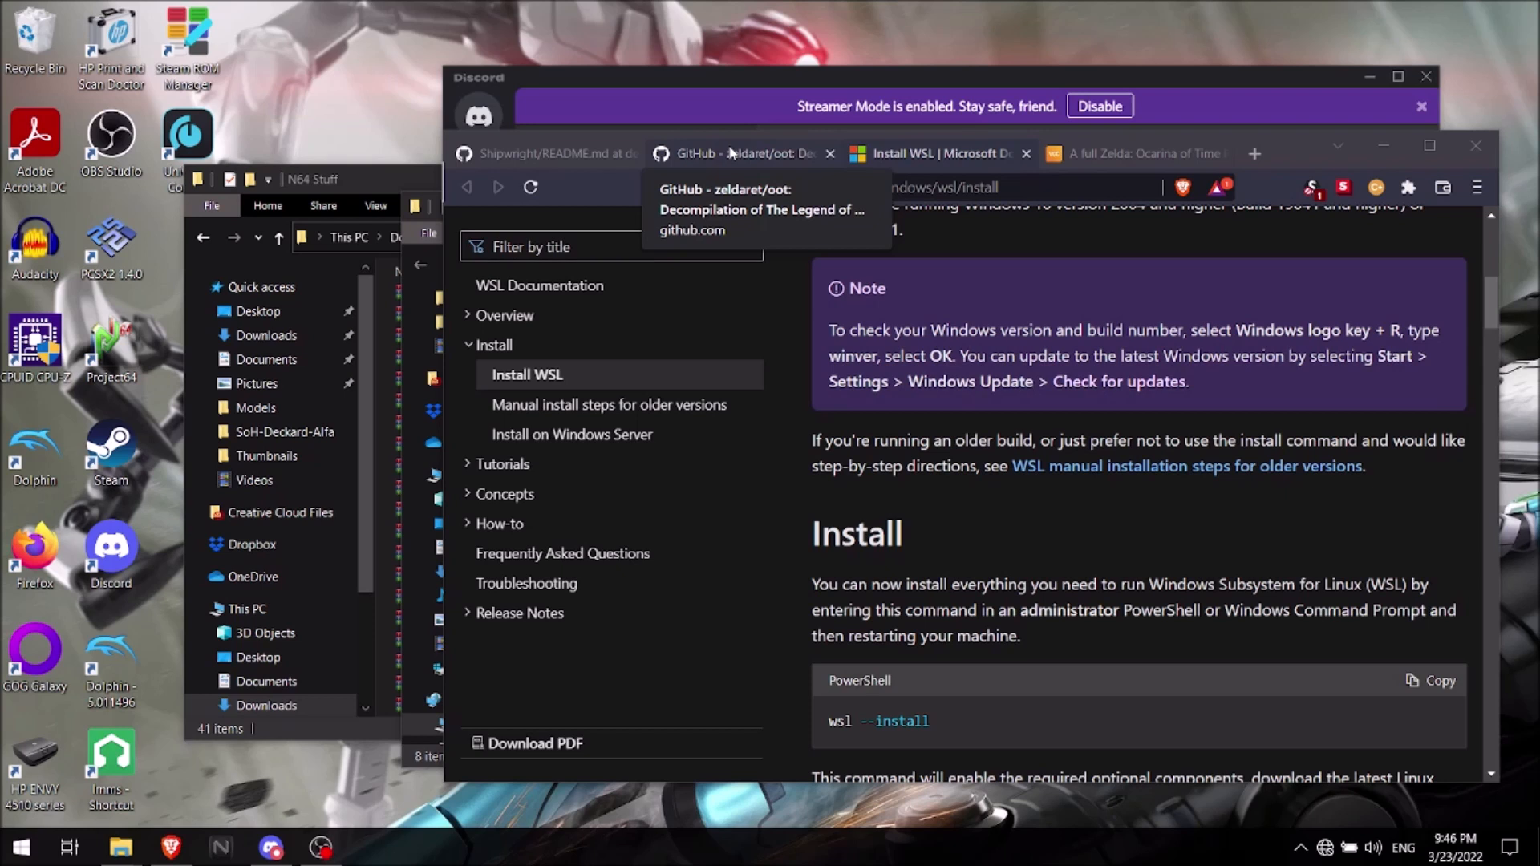
{"action": "mouse_move", "coordinate": [422, 183]}
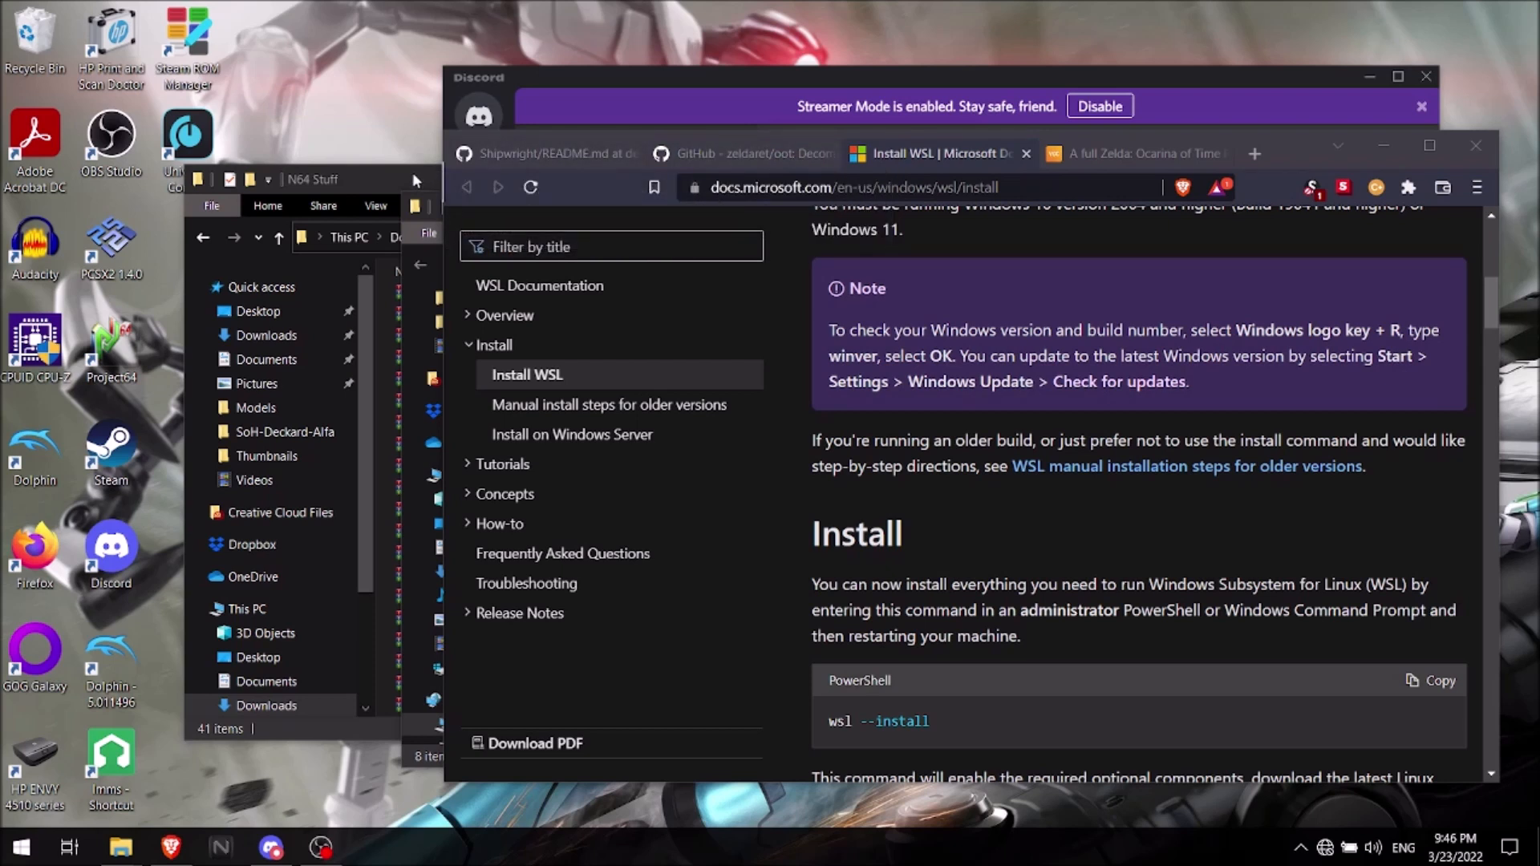
{"action": "mouse_move", "coordinate": [669, 111]}
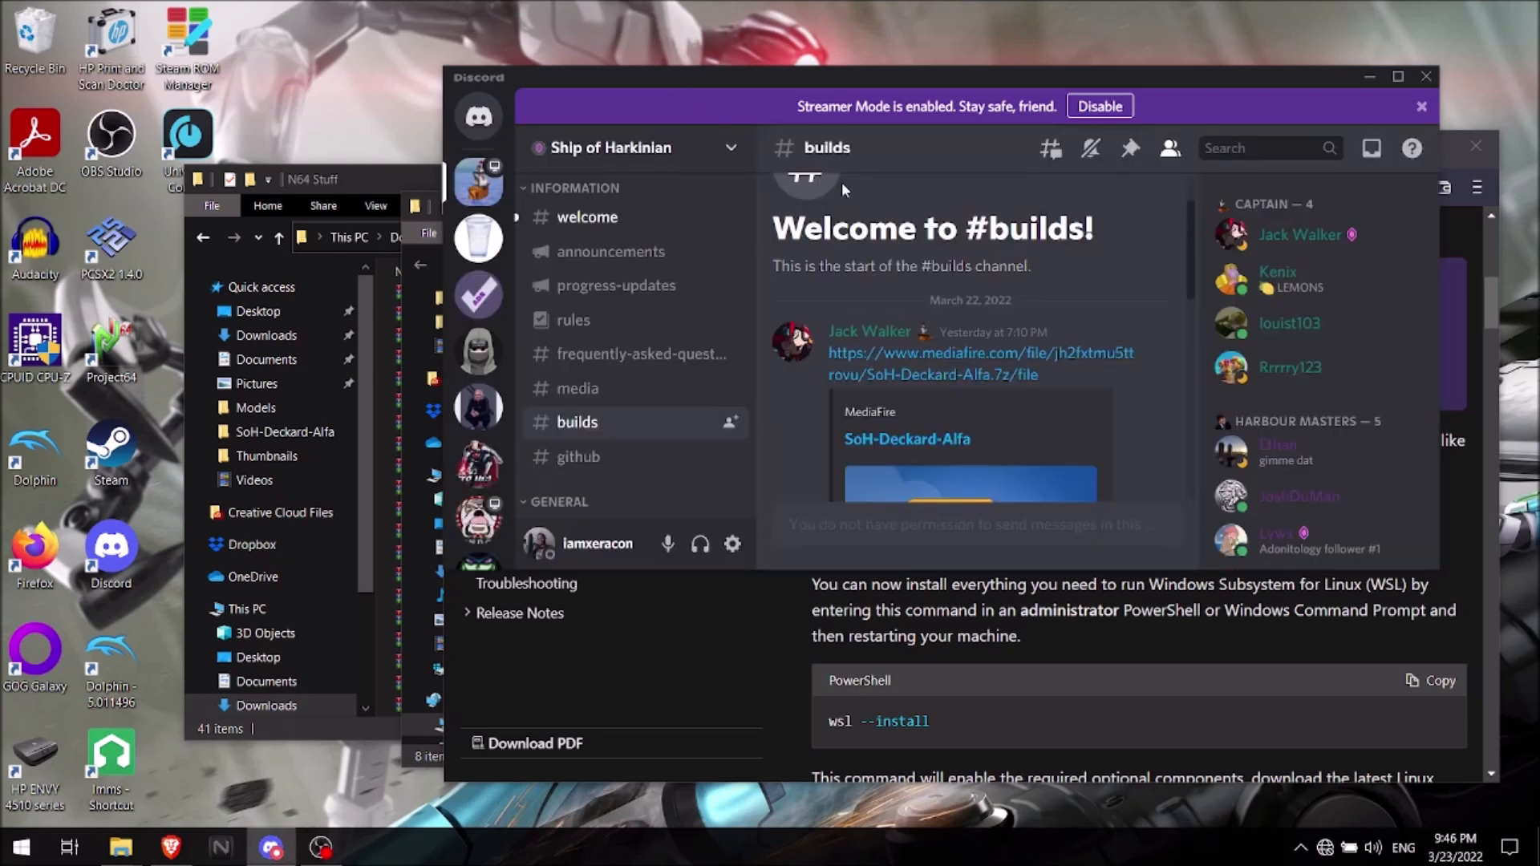
- Follow the #builds channel's MediaFire link to the SoH-Deckard-Alfa.7z download page
{"action": "scroll", "scroll_direction": "up", "scroll_amount": 3}
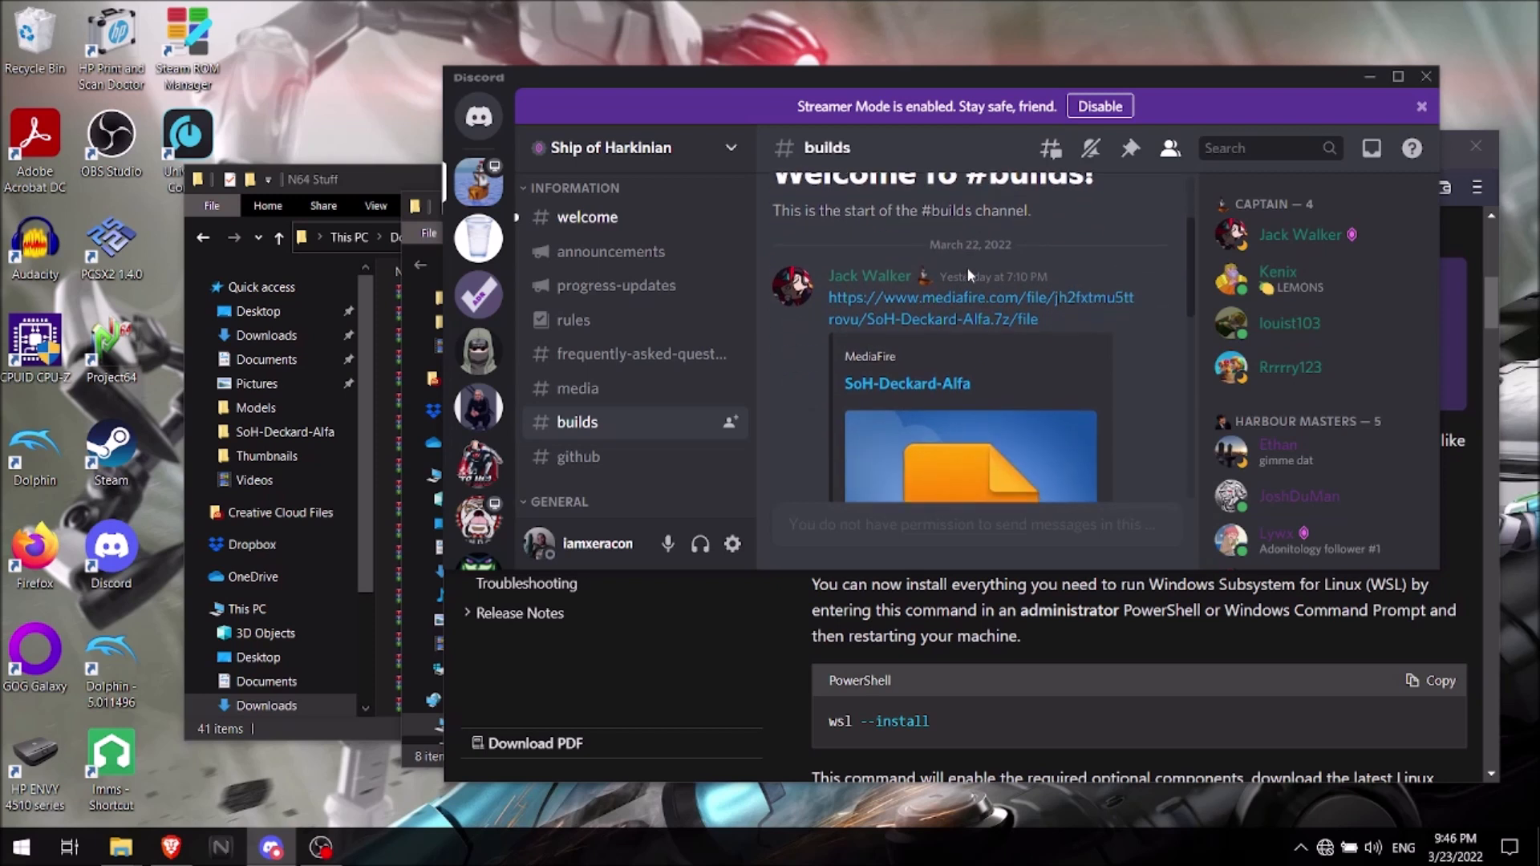
{"action": "mouse_move", "coordinate": [972, 296]}
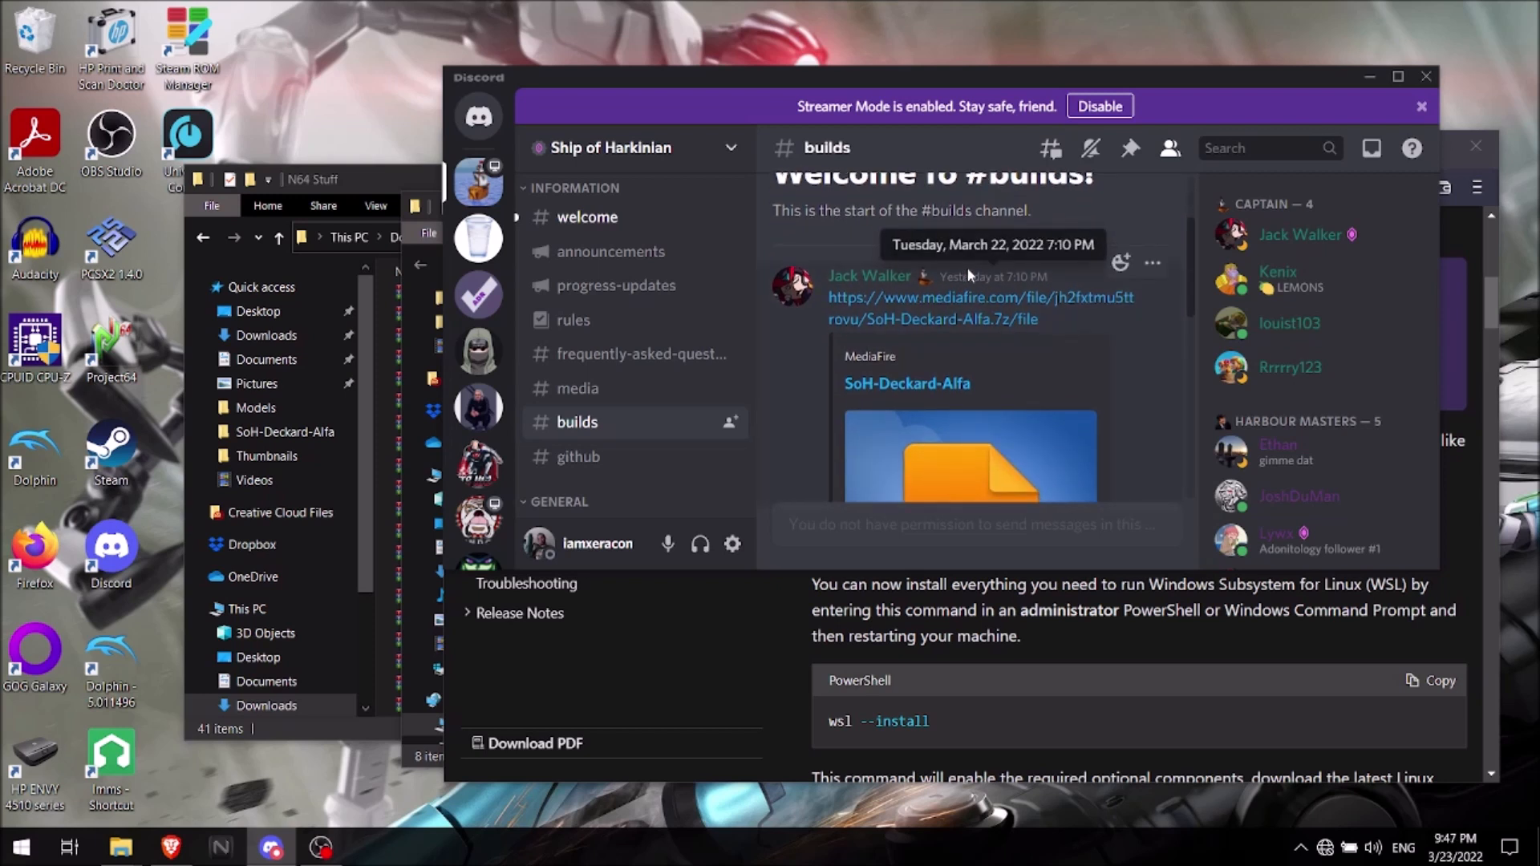
{"action": "mouse_move", "coordinate": [1139, 358]}
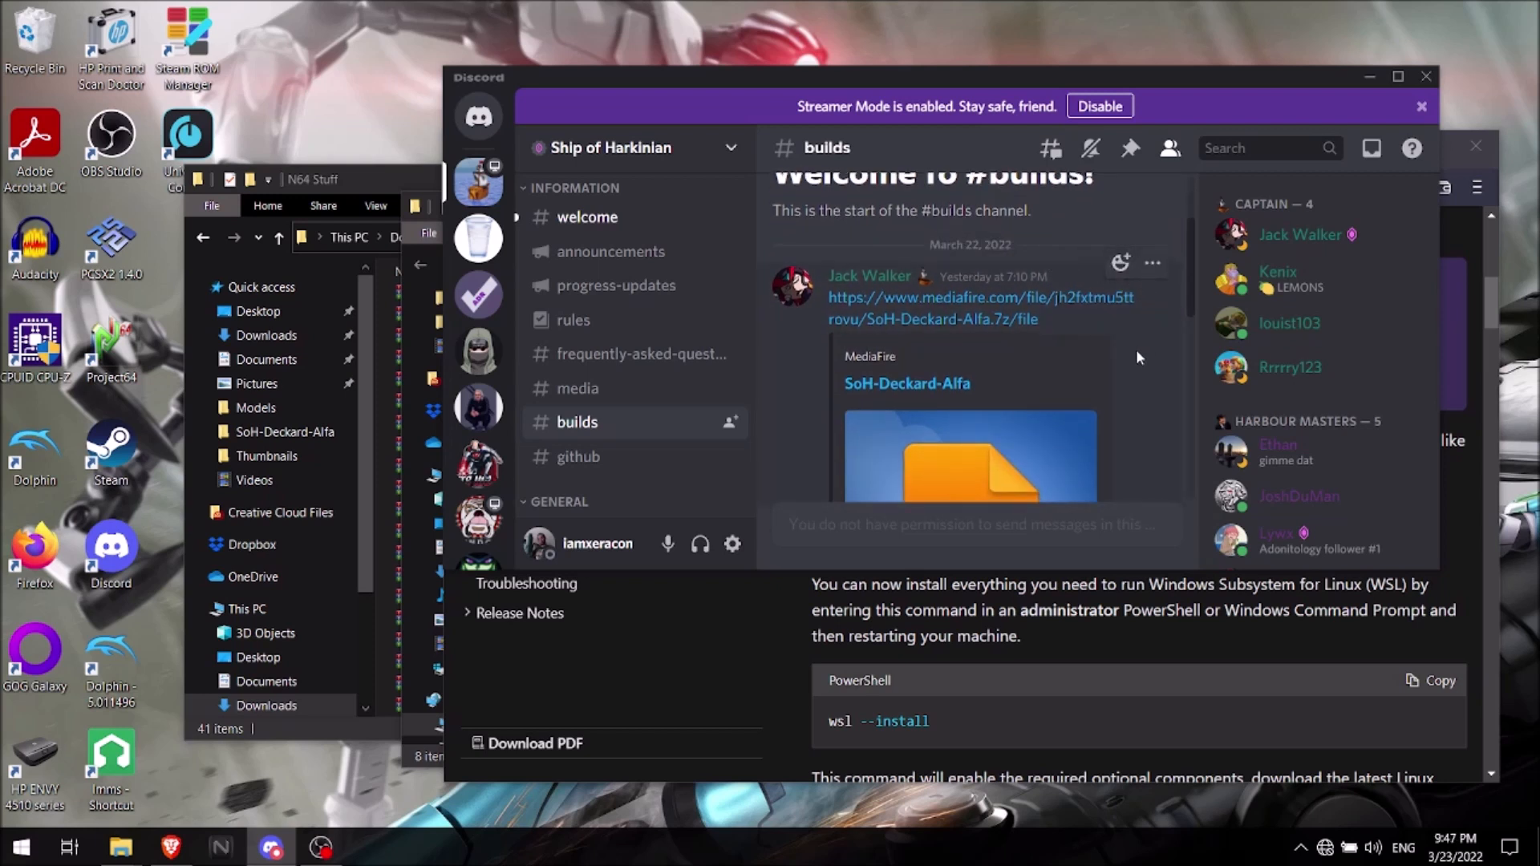
{"action": "mouse_move", "coordinate": [982, 308]}
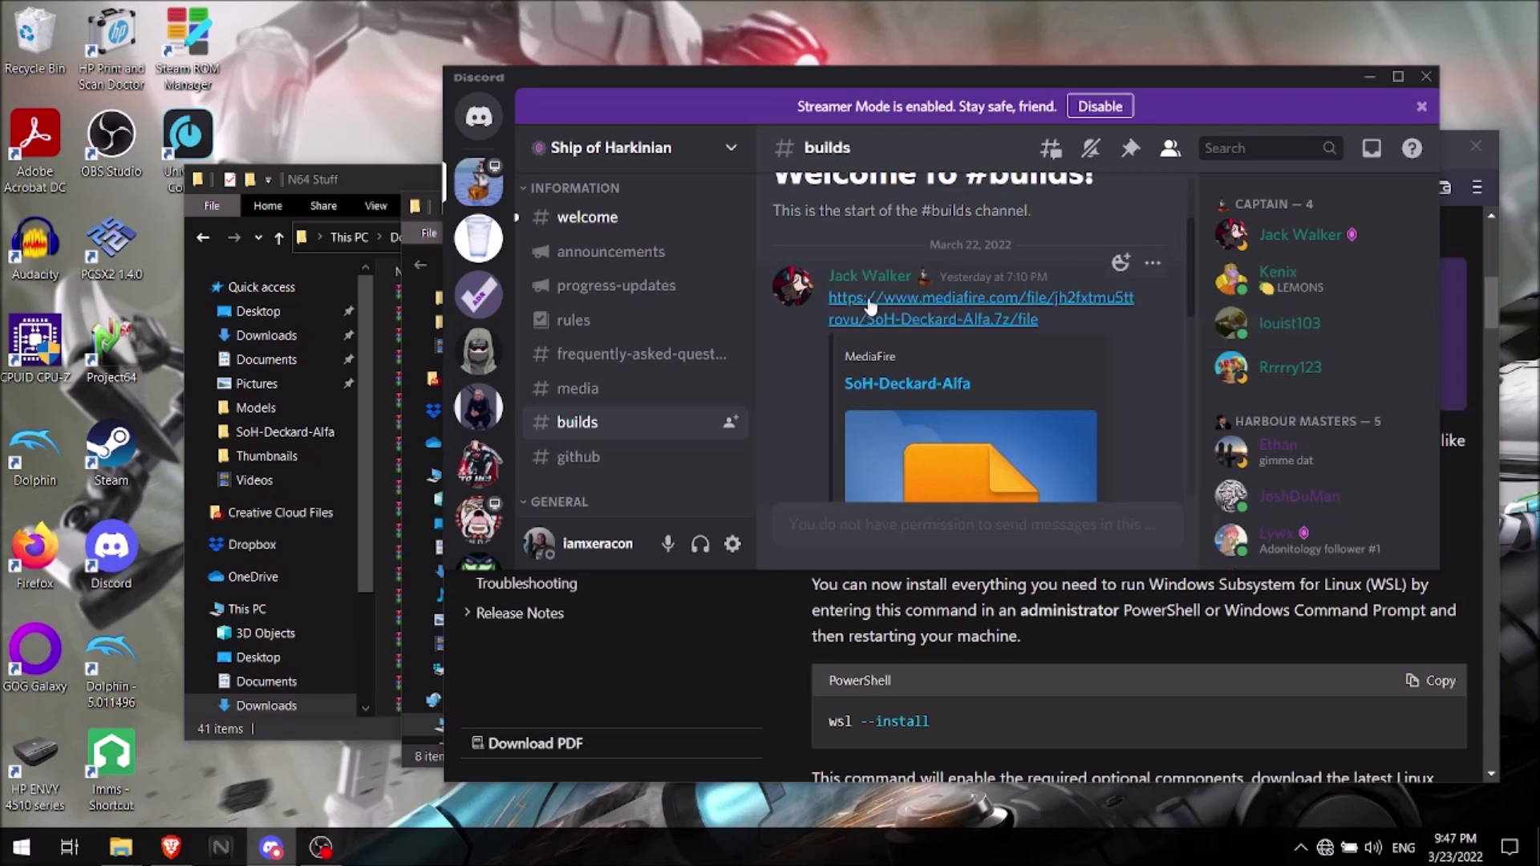
{"action": "mouse_move", "coordinate": [614, 383]}
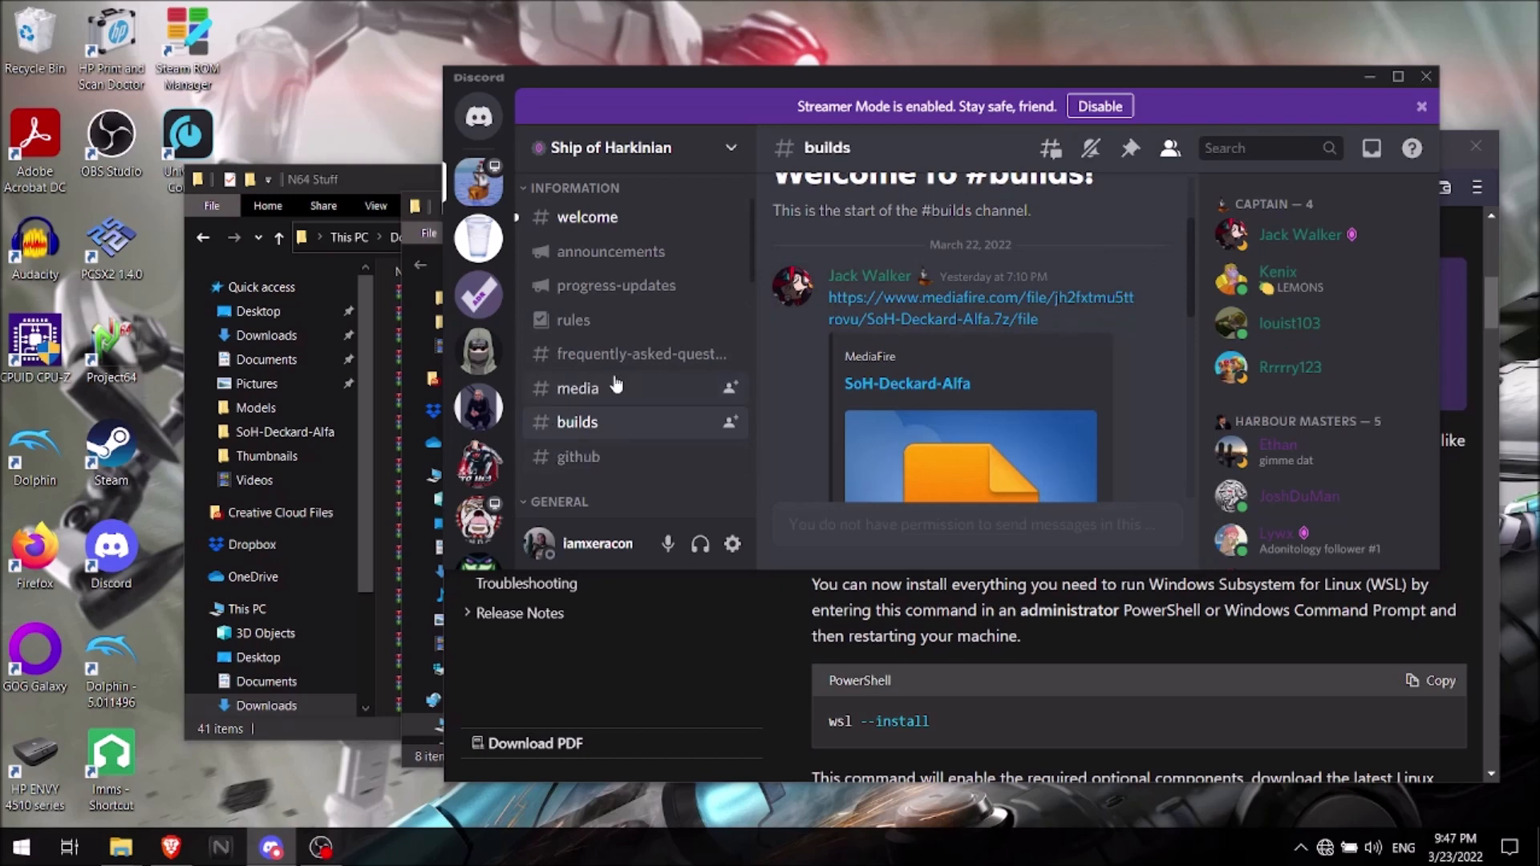
{"action": "left_click", "coordinate": [979, 297]}
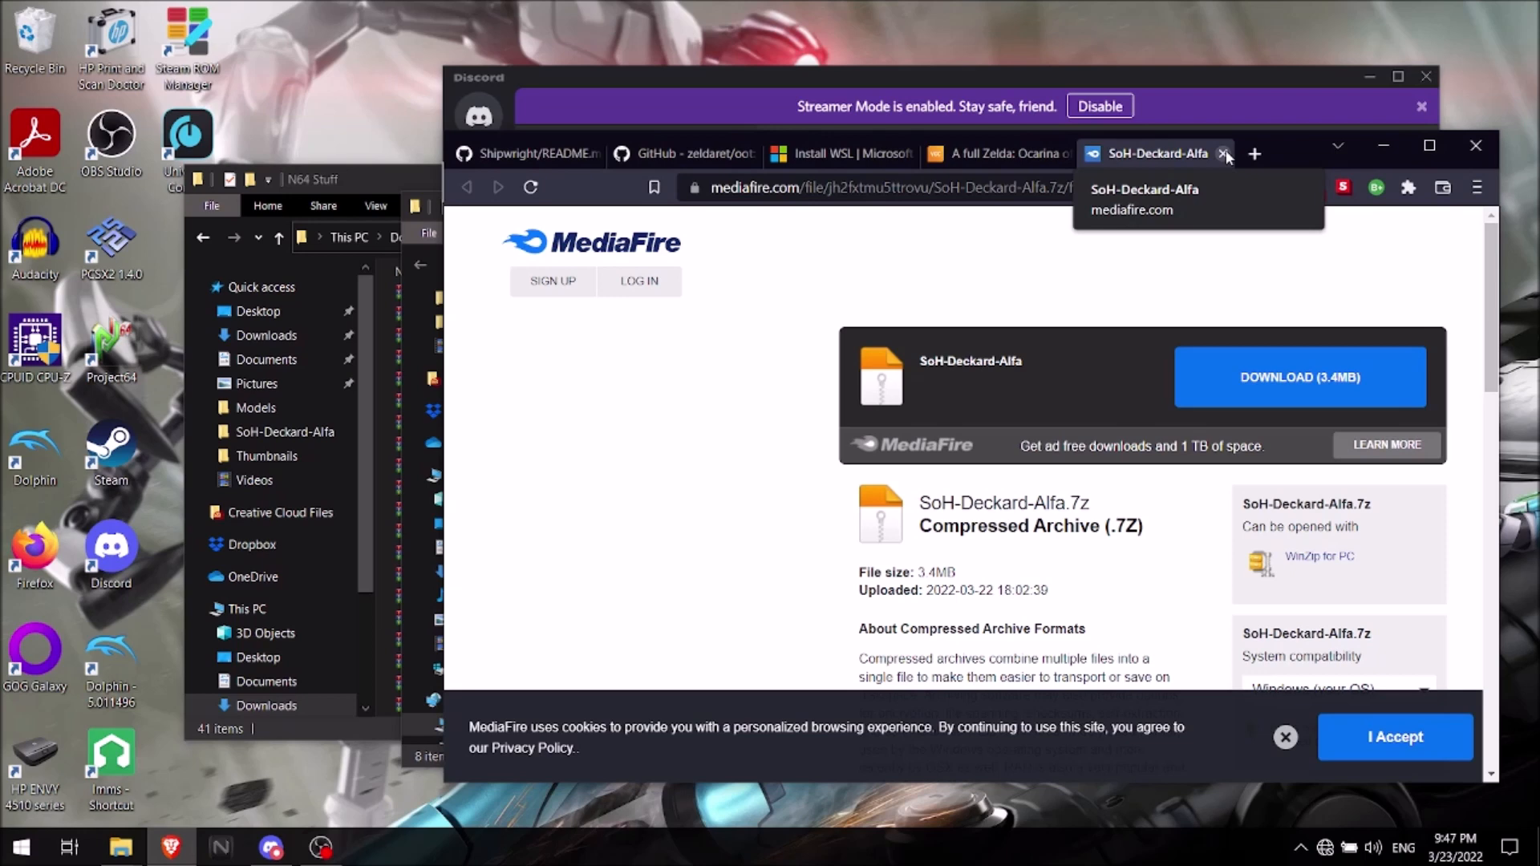
- Close the SoH-Deckard-Alfa MediaFire tab, returning to the Video Games Chronicle article
{"action": "left_click", "coordinate": [1225, 154]}
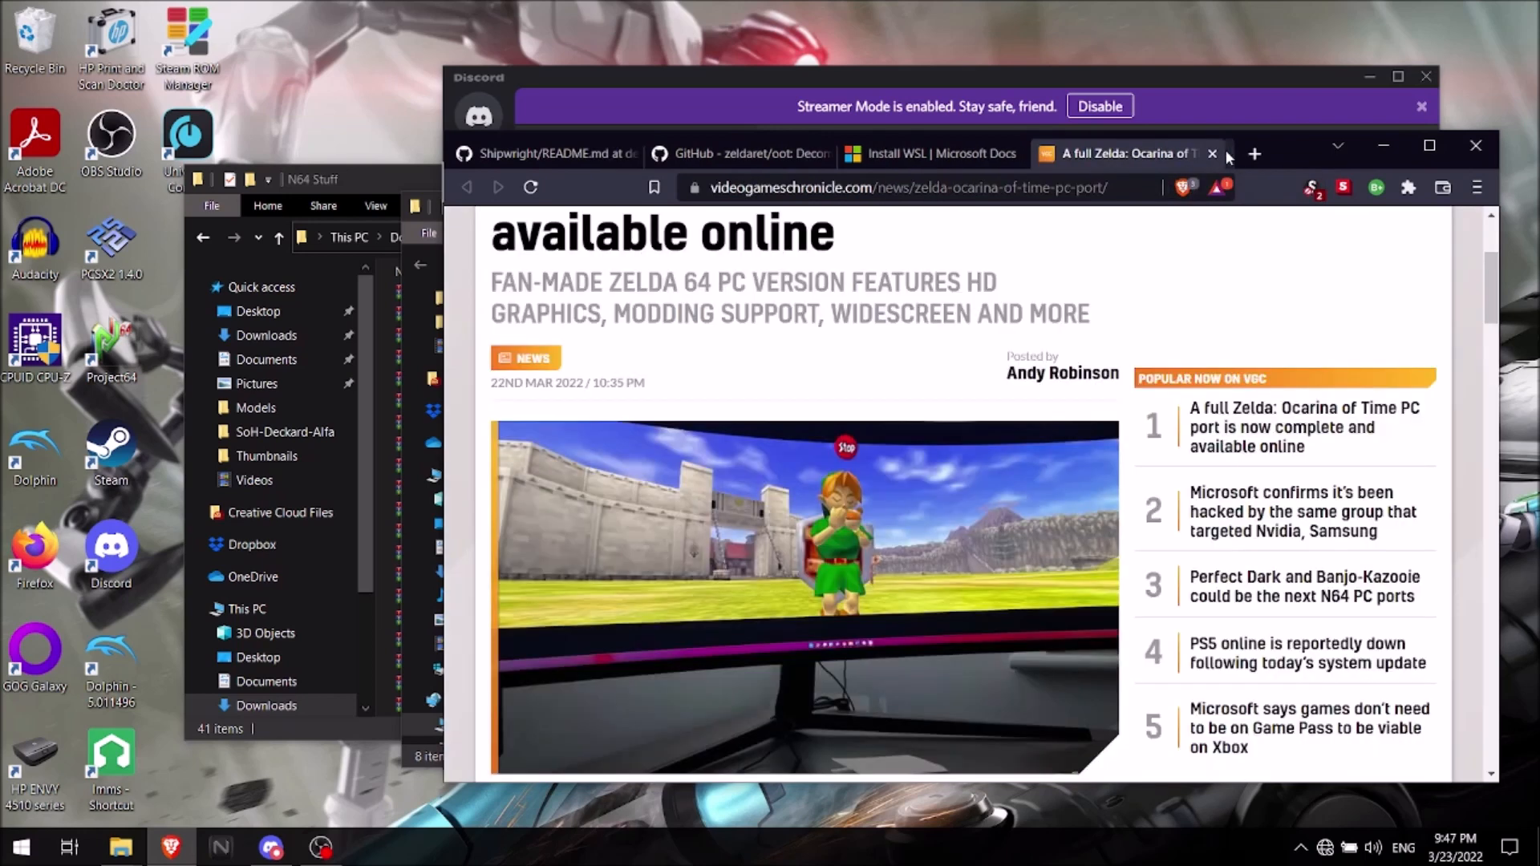
{"action": "mouse_move", "coordinate": [939, 154]}
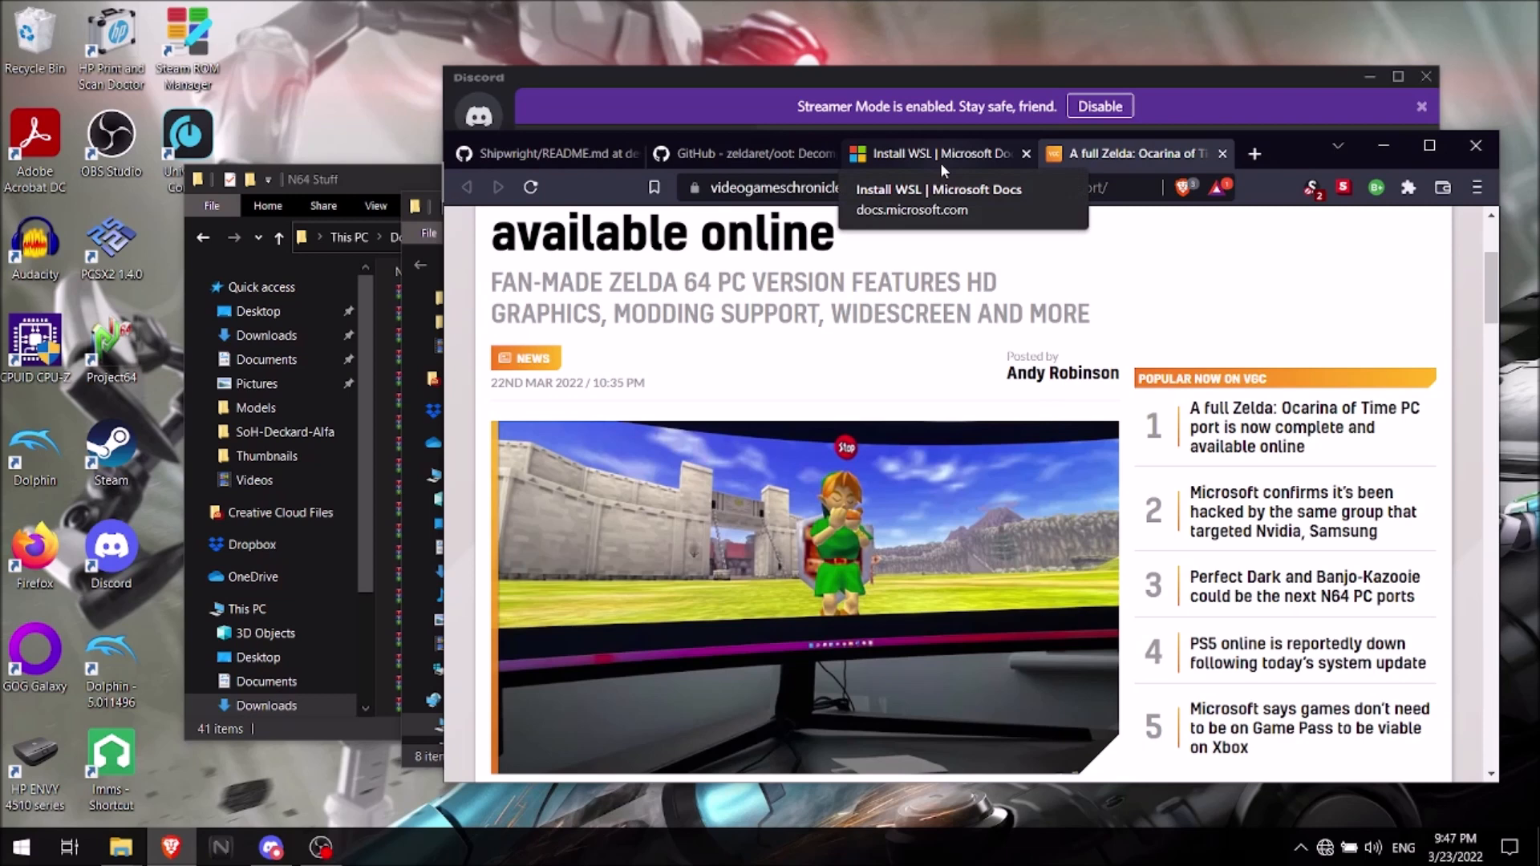
{"action": "mouse_move", "coordinate": [751, 154]}
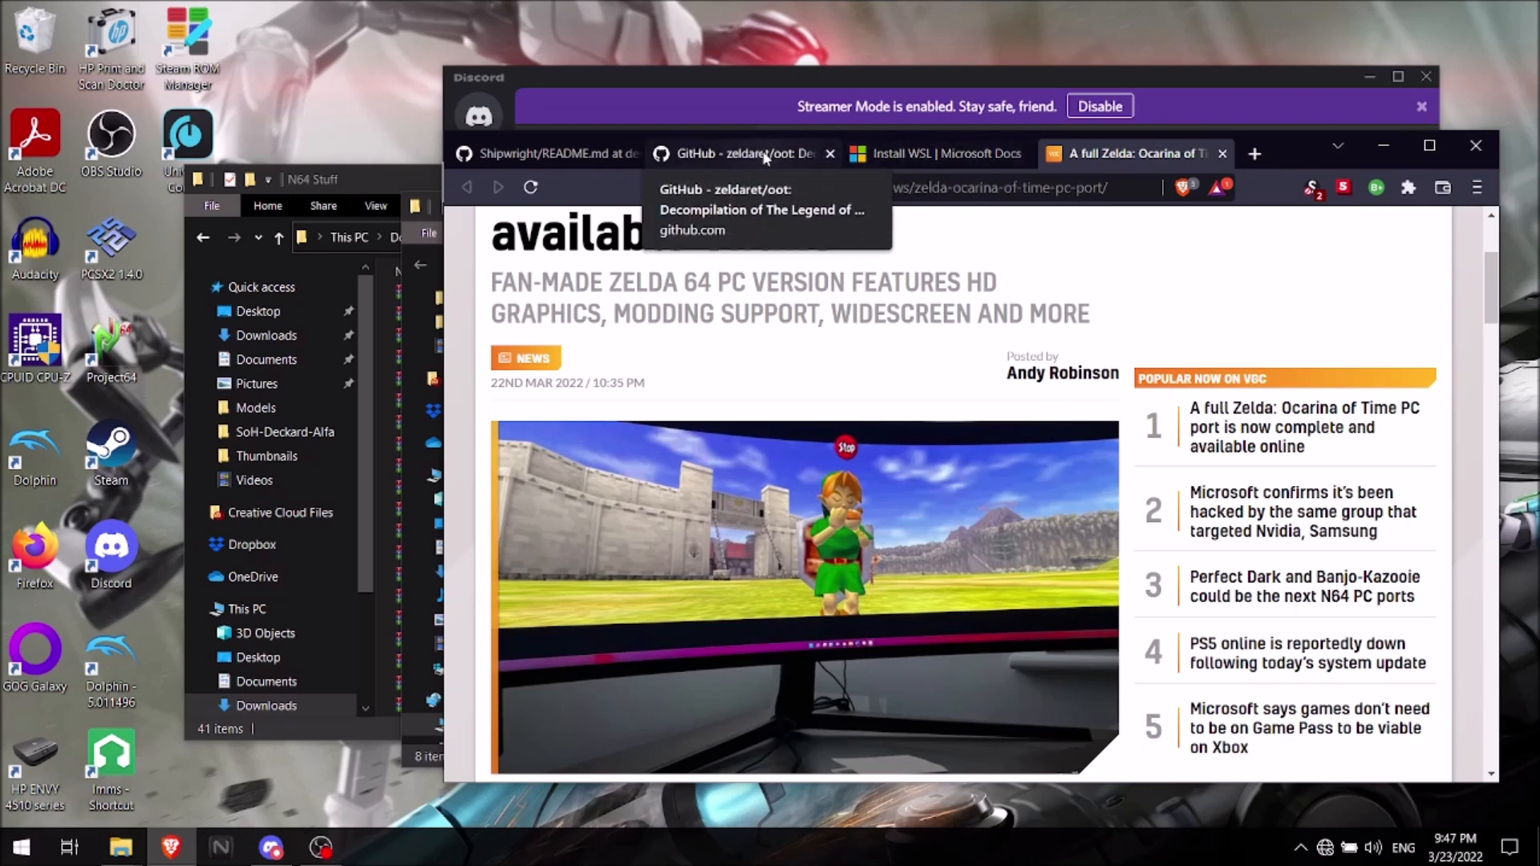
- Show the zeldaret/oot README on GitHub and start an Ubuntu terminal session
{"action": "left_click", "coordinate": [741, 154]}
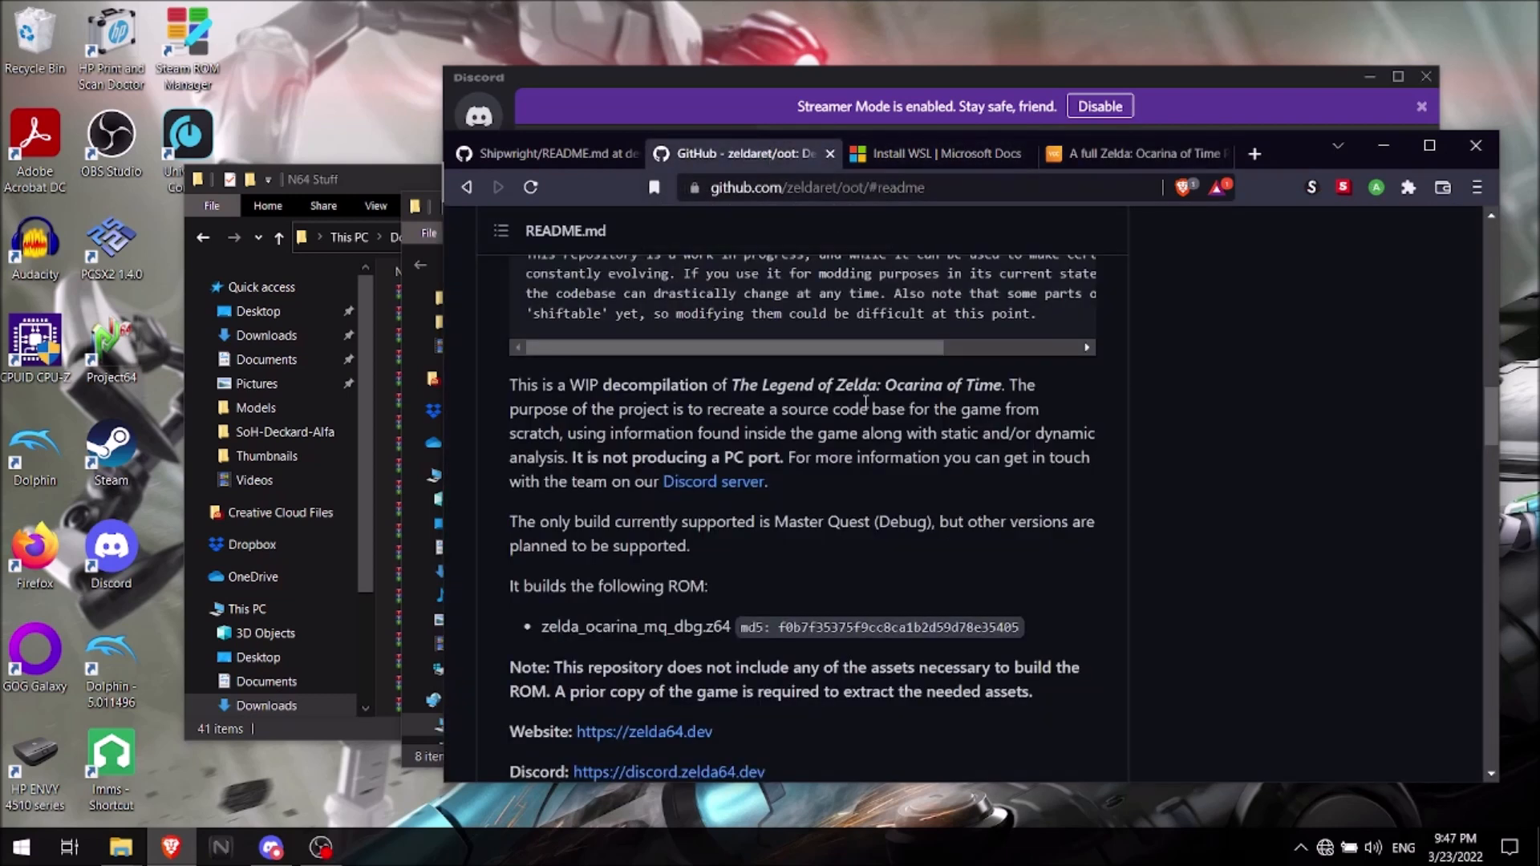
{"action": "scroll", "scroll_direction": "up", "scroll_amount": 3}
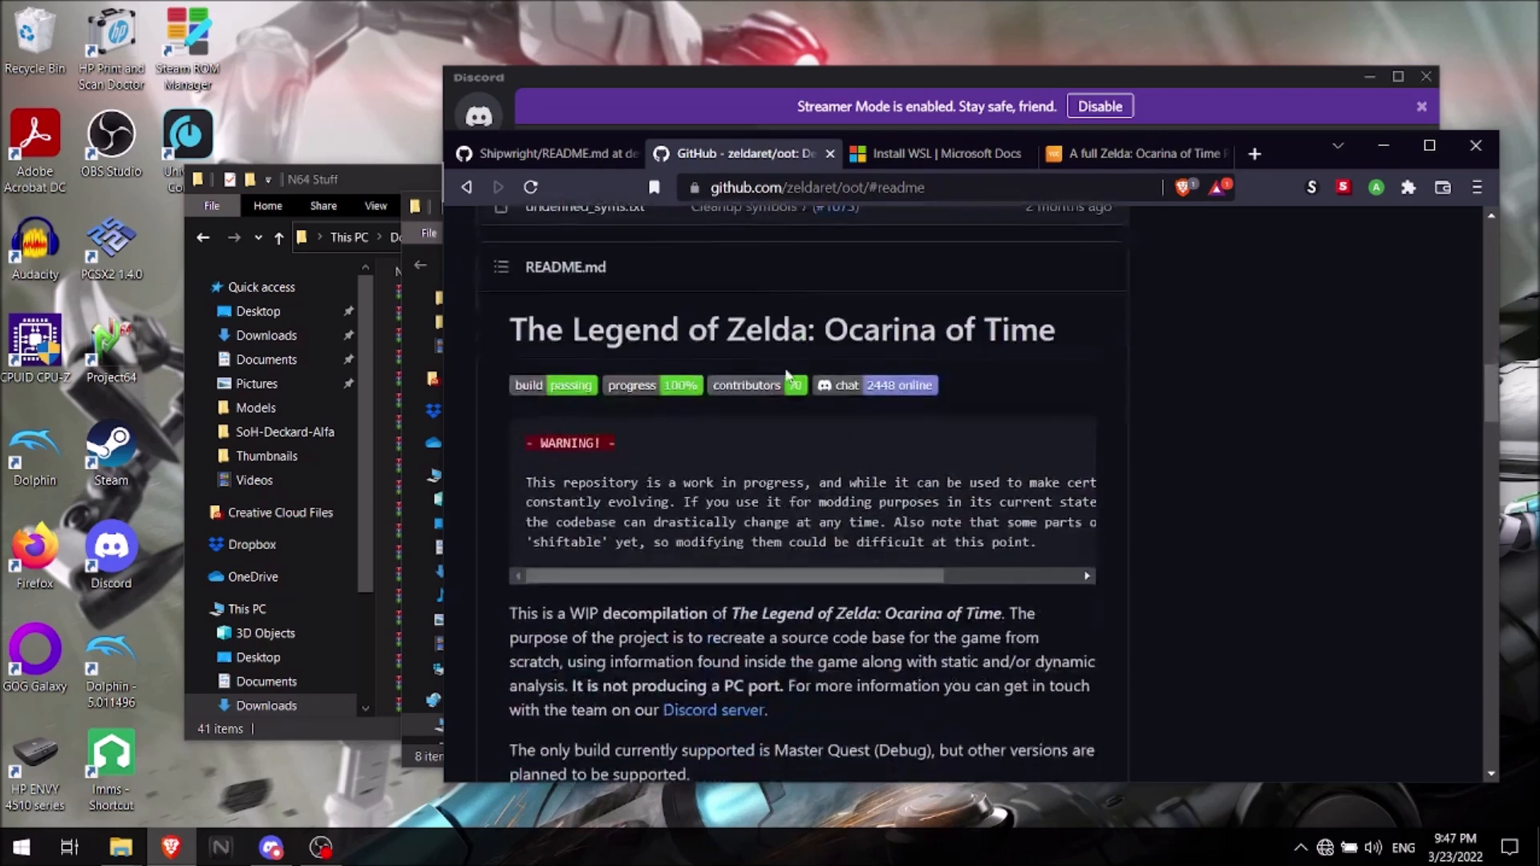
{"action": "scroll", "scroll_direction": "up", "scroll_amount": 3}
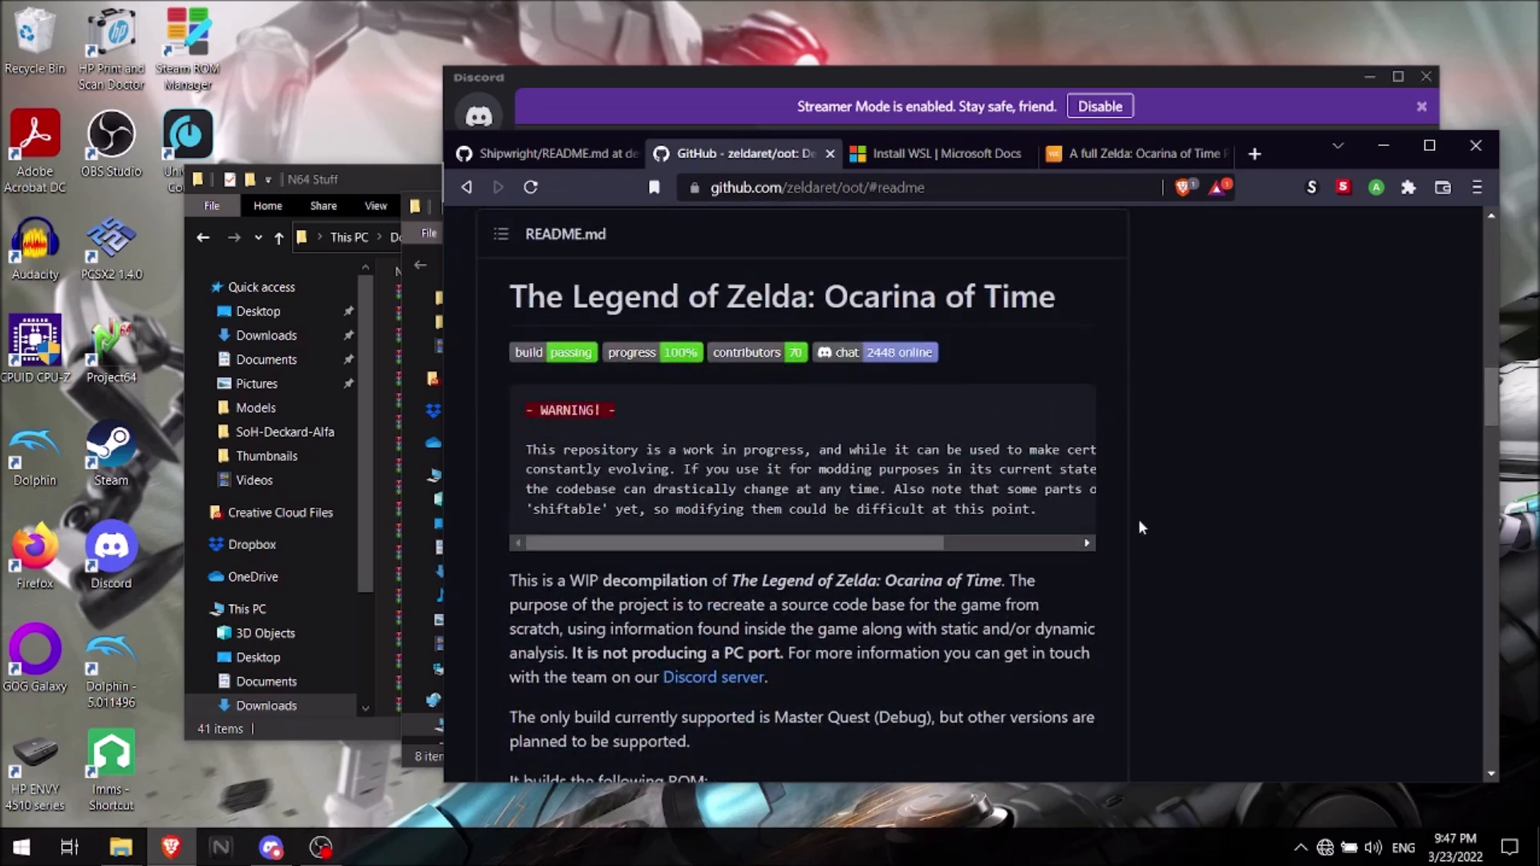
{"action": "mouse_move", "coordinate": [1184, 536]}
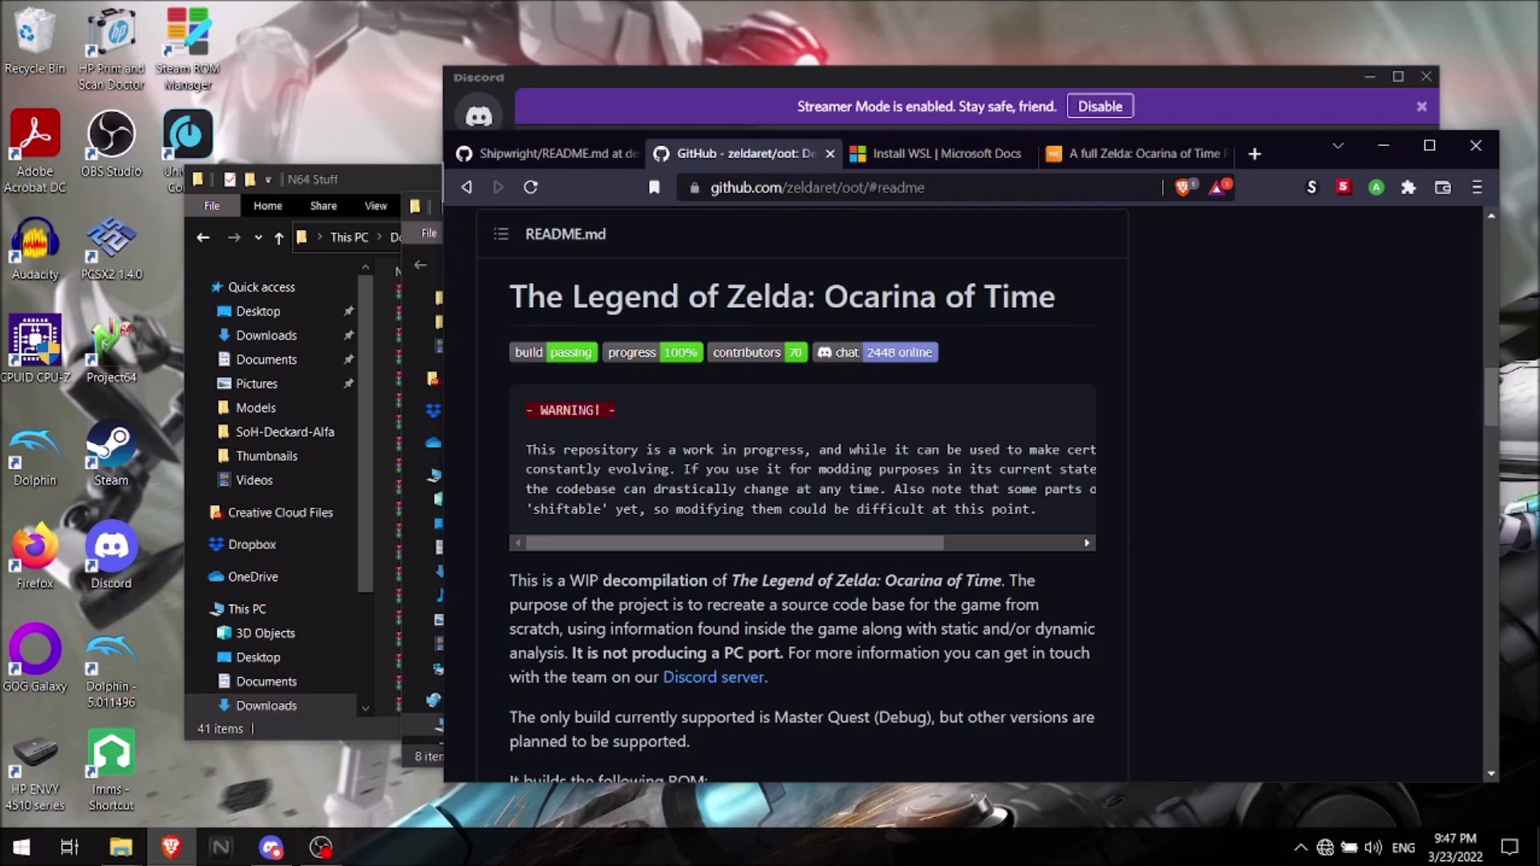
{"action": "left_click", "coordinate": [18, 848]}
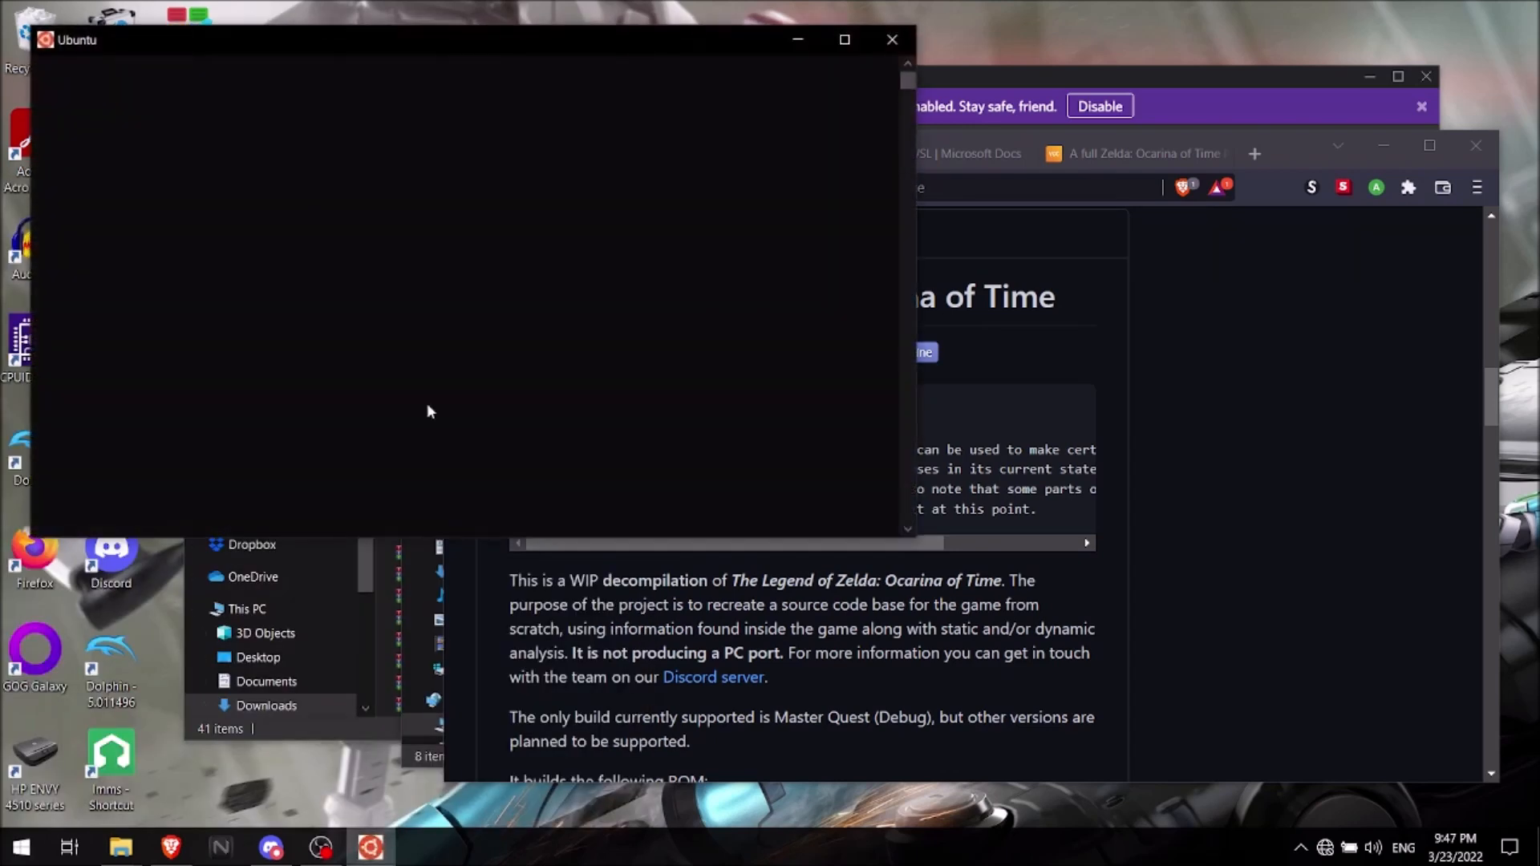
{"action": "mouse_move", "coordinate": [548, 60]}
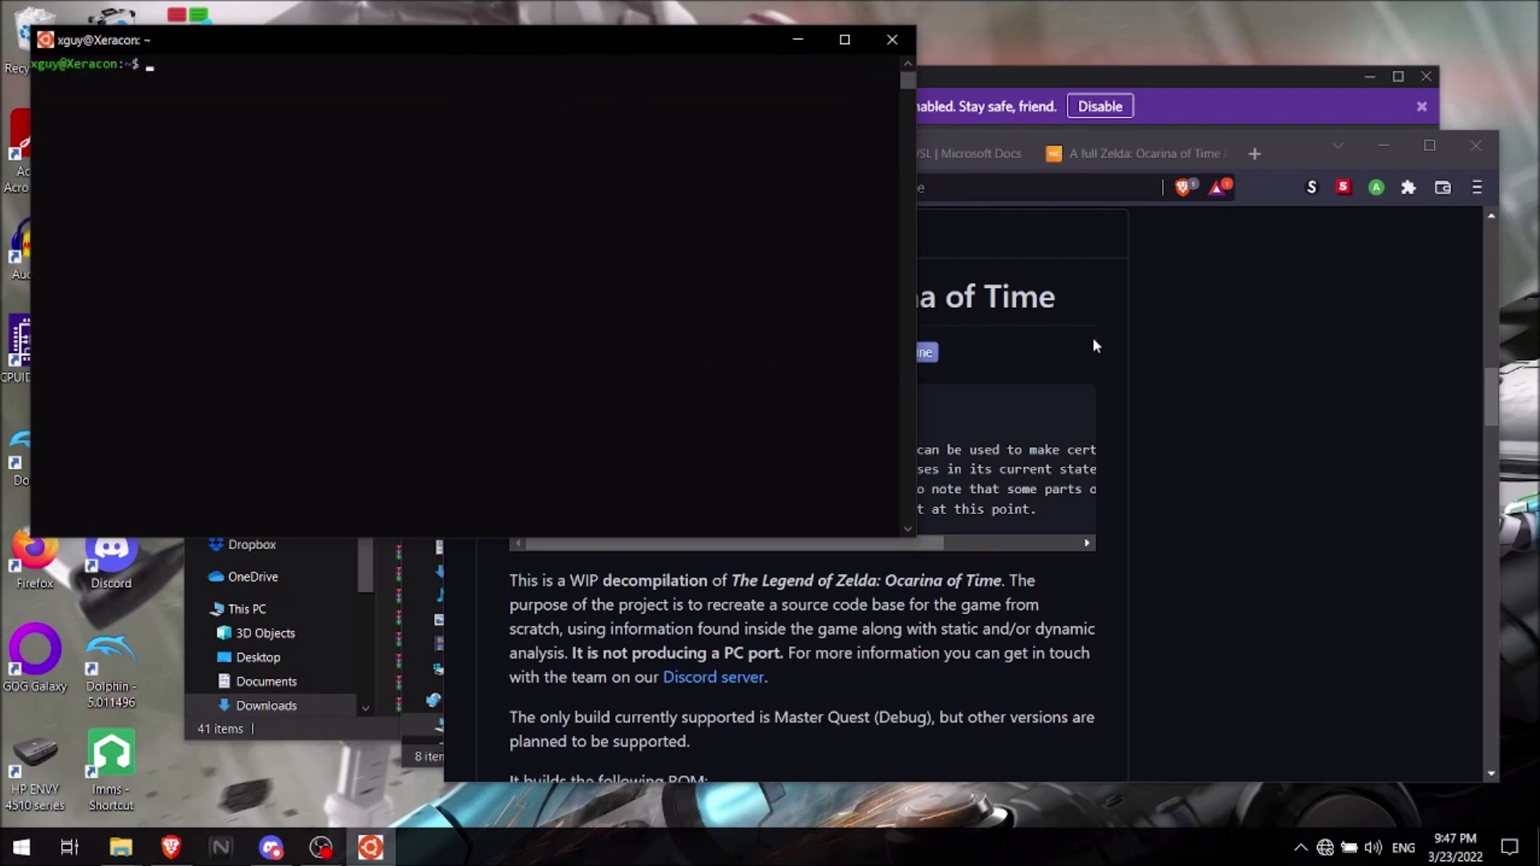
- Scroll the README down to its Installation > Windows build instructions
{"action": "scroll", "scroll_direction": "down", "scroll_amount": 3}
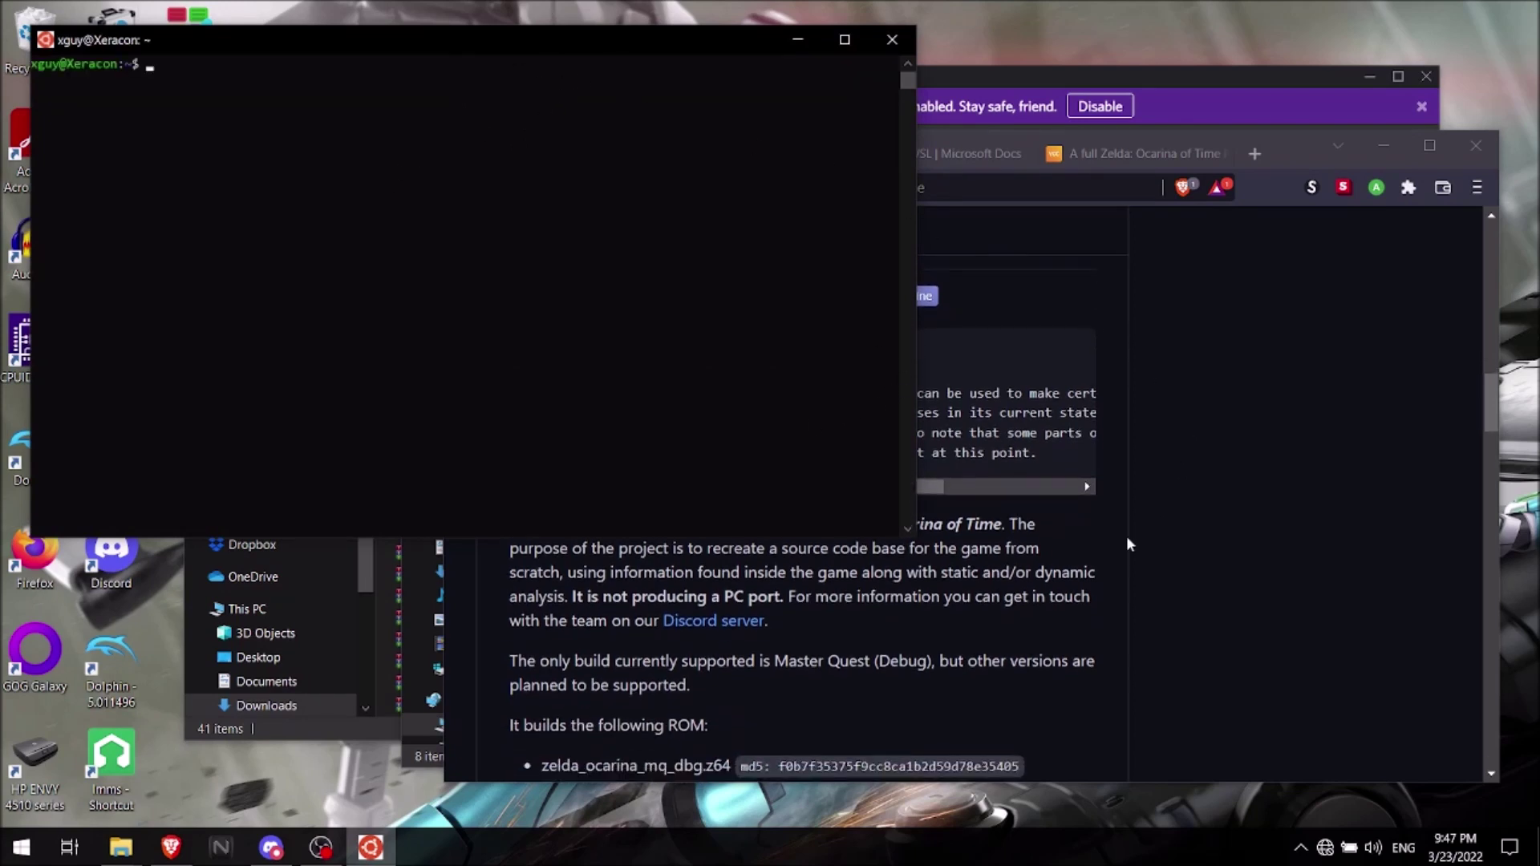
{"action": "scroll", "scroll_direction": "down", "scroll_amount": 3}
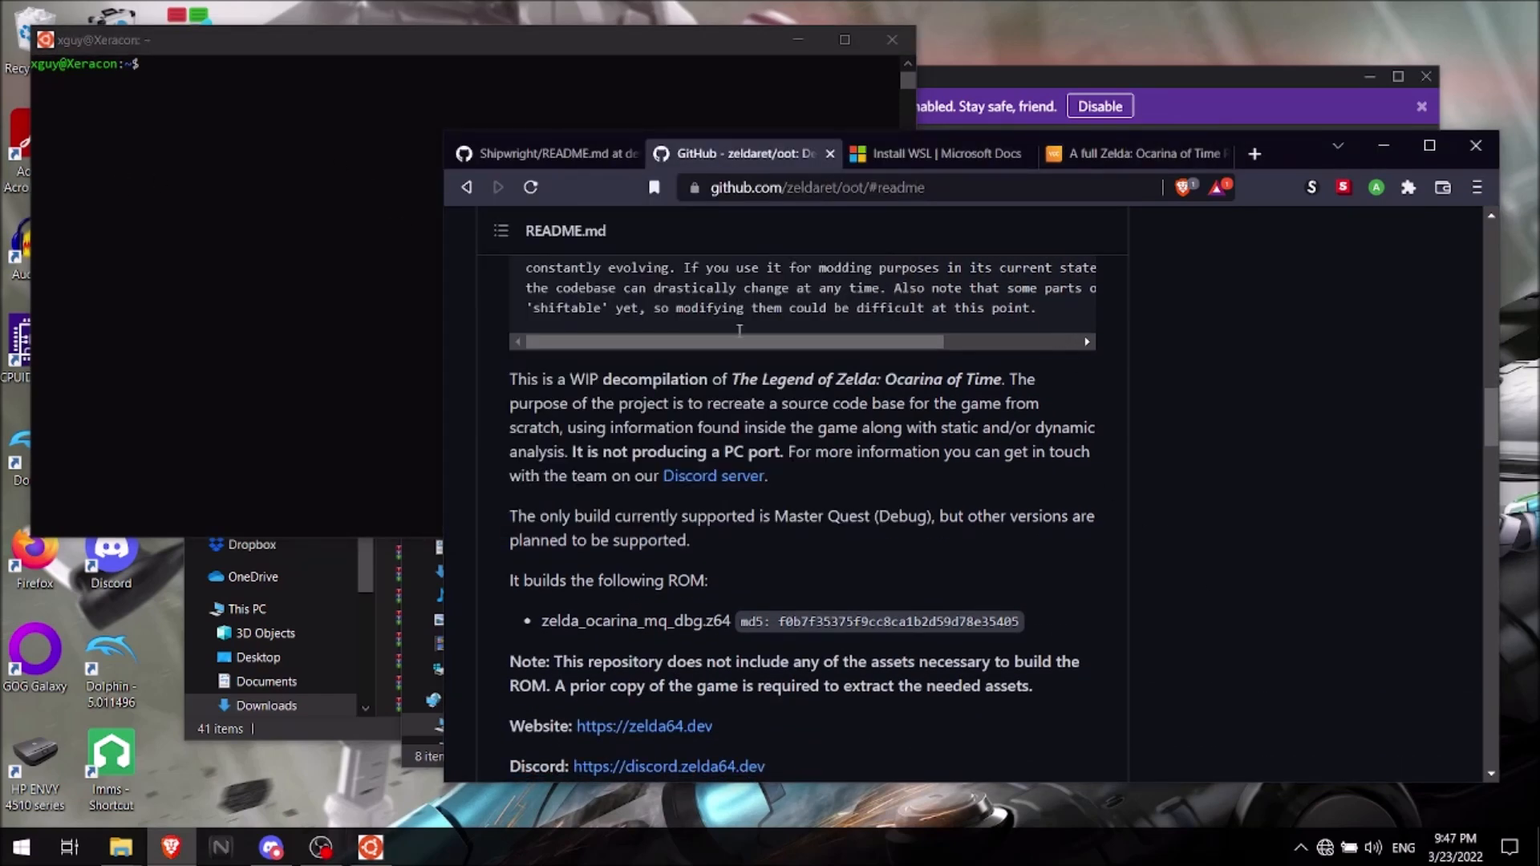
{"action": "scroll", "scroll_direction": "down", "scroll_amount": 3}
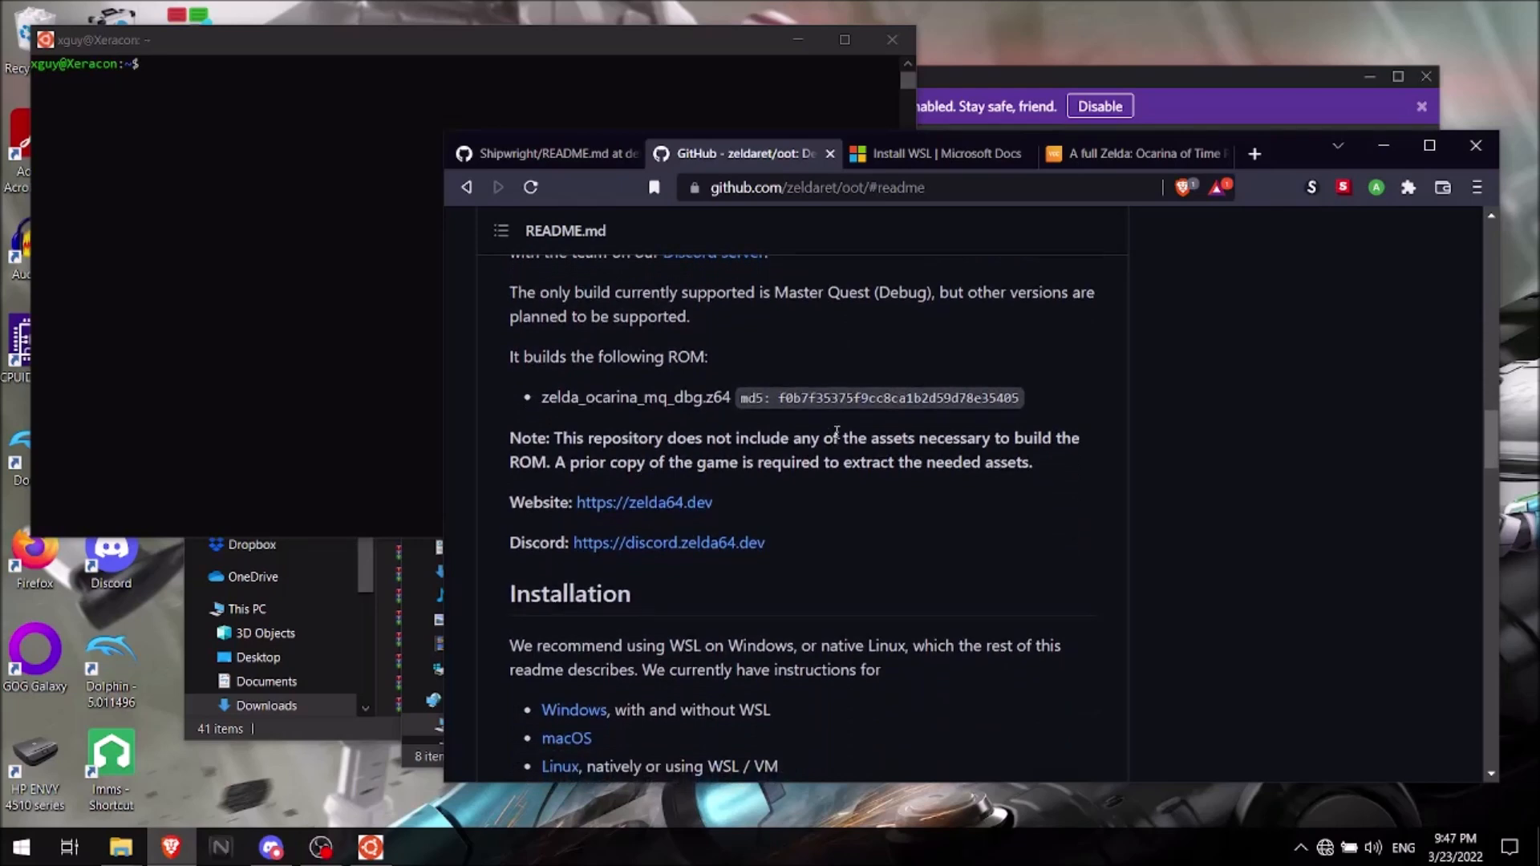
{"action": "scroll", "scroll_direction": "down", "scroll_amount": 3}
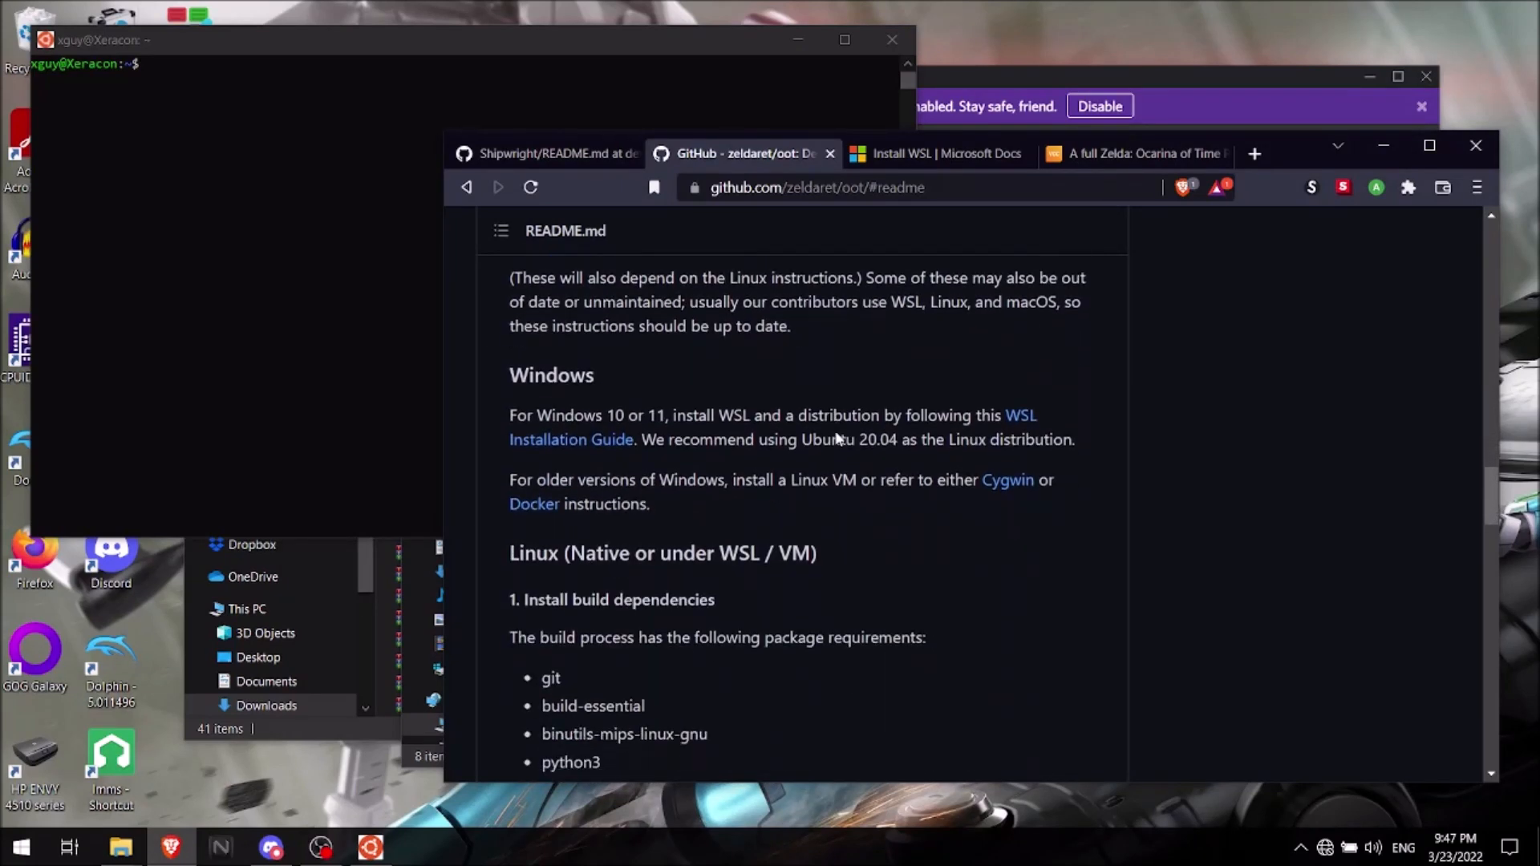
{"action": "scroll", "scroll_direction": "down", "scroll_amount": 3}
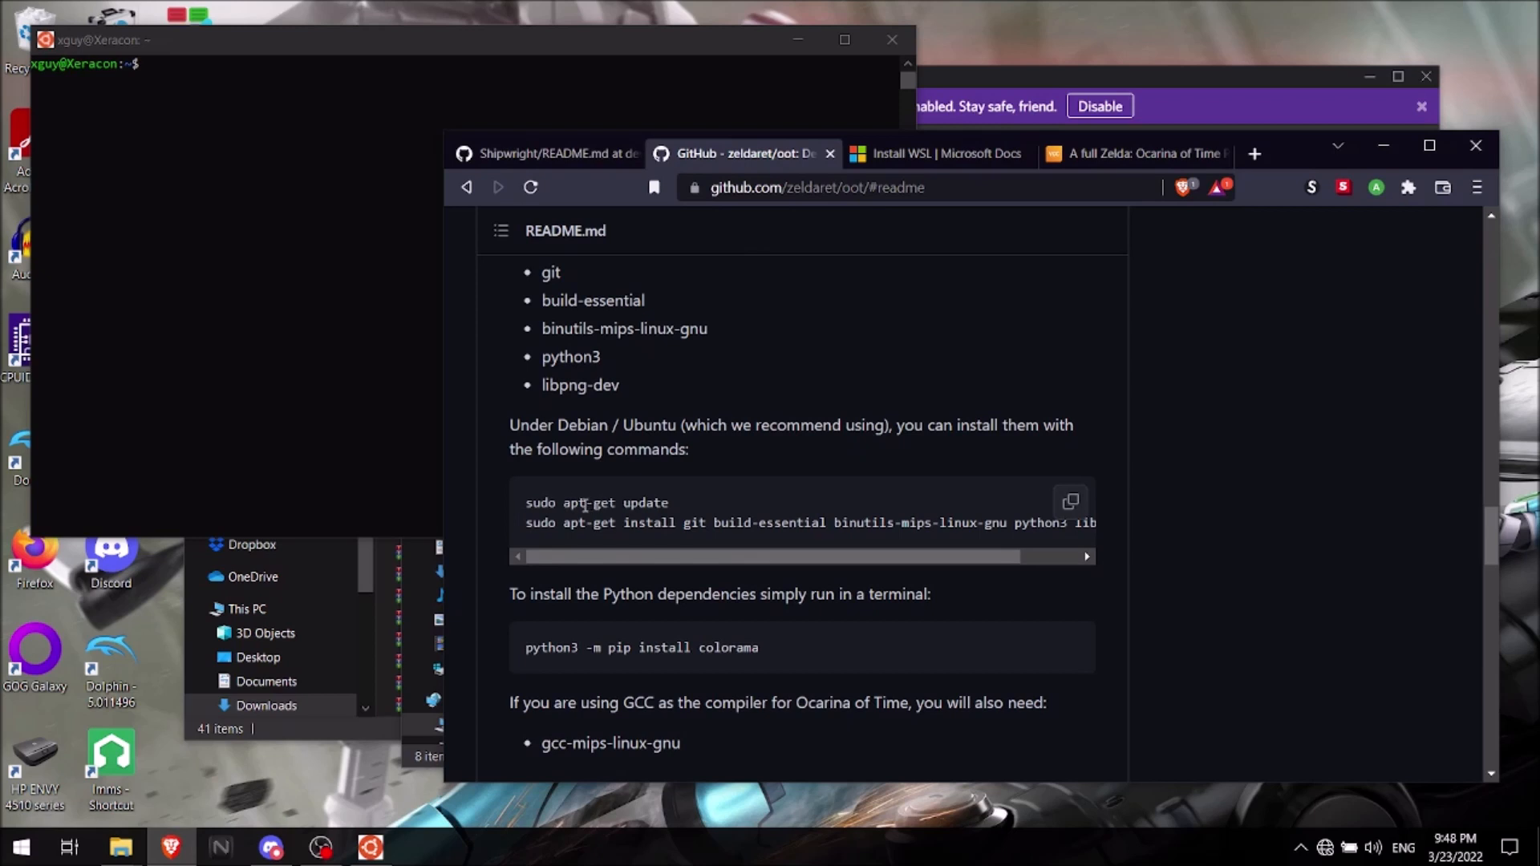
{"action": "mouse_move", "coordinate": [647, 496]}
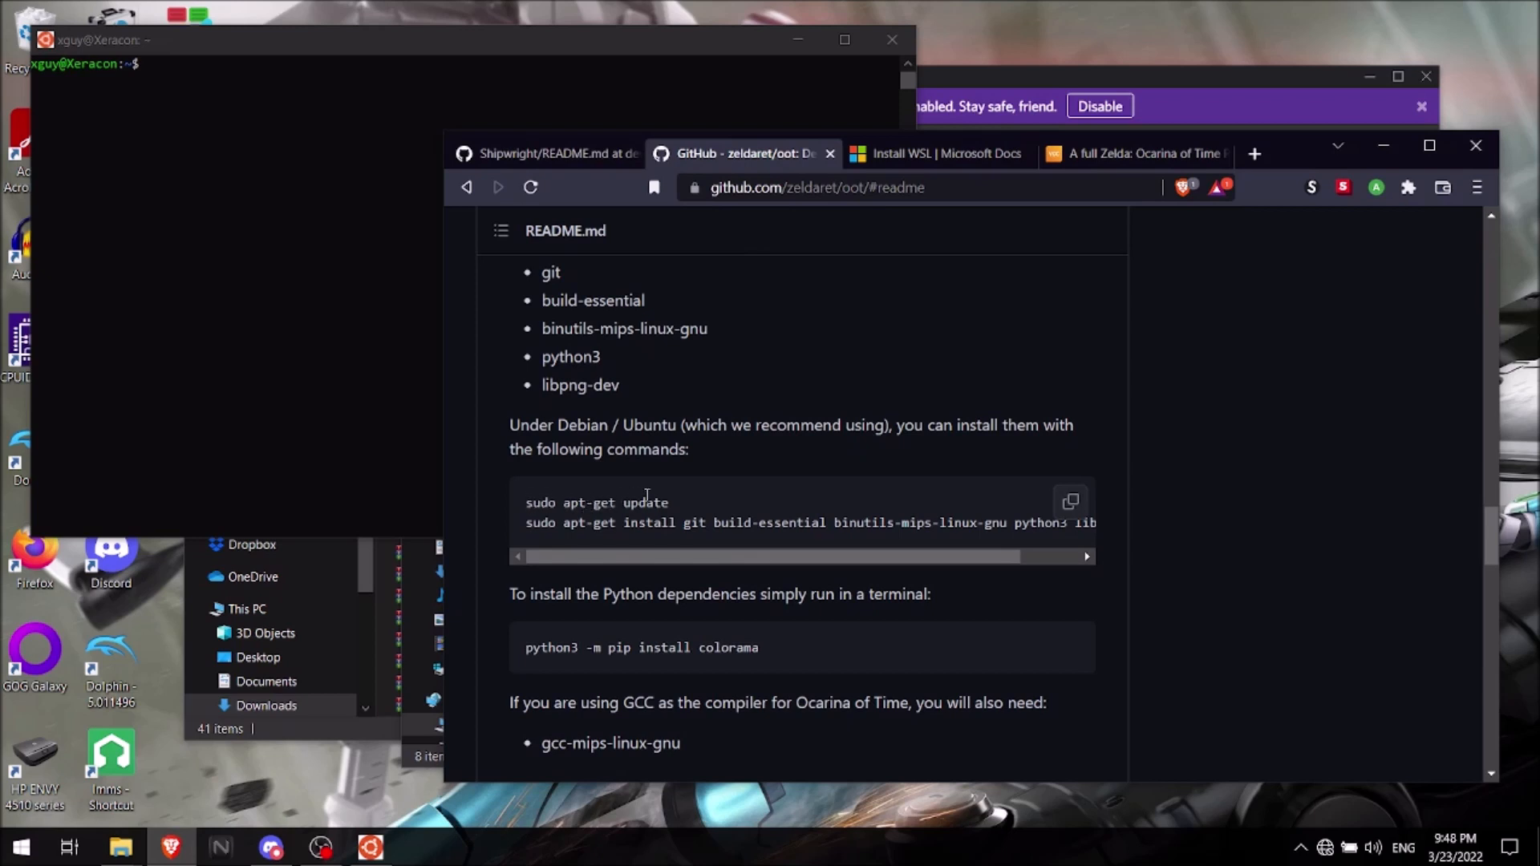
{"action": "mouse_move", "coordinate": [471, 452]}
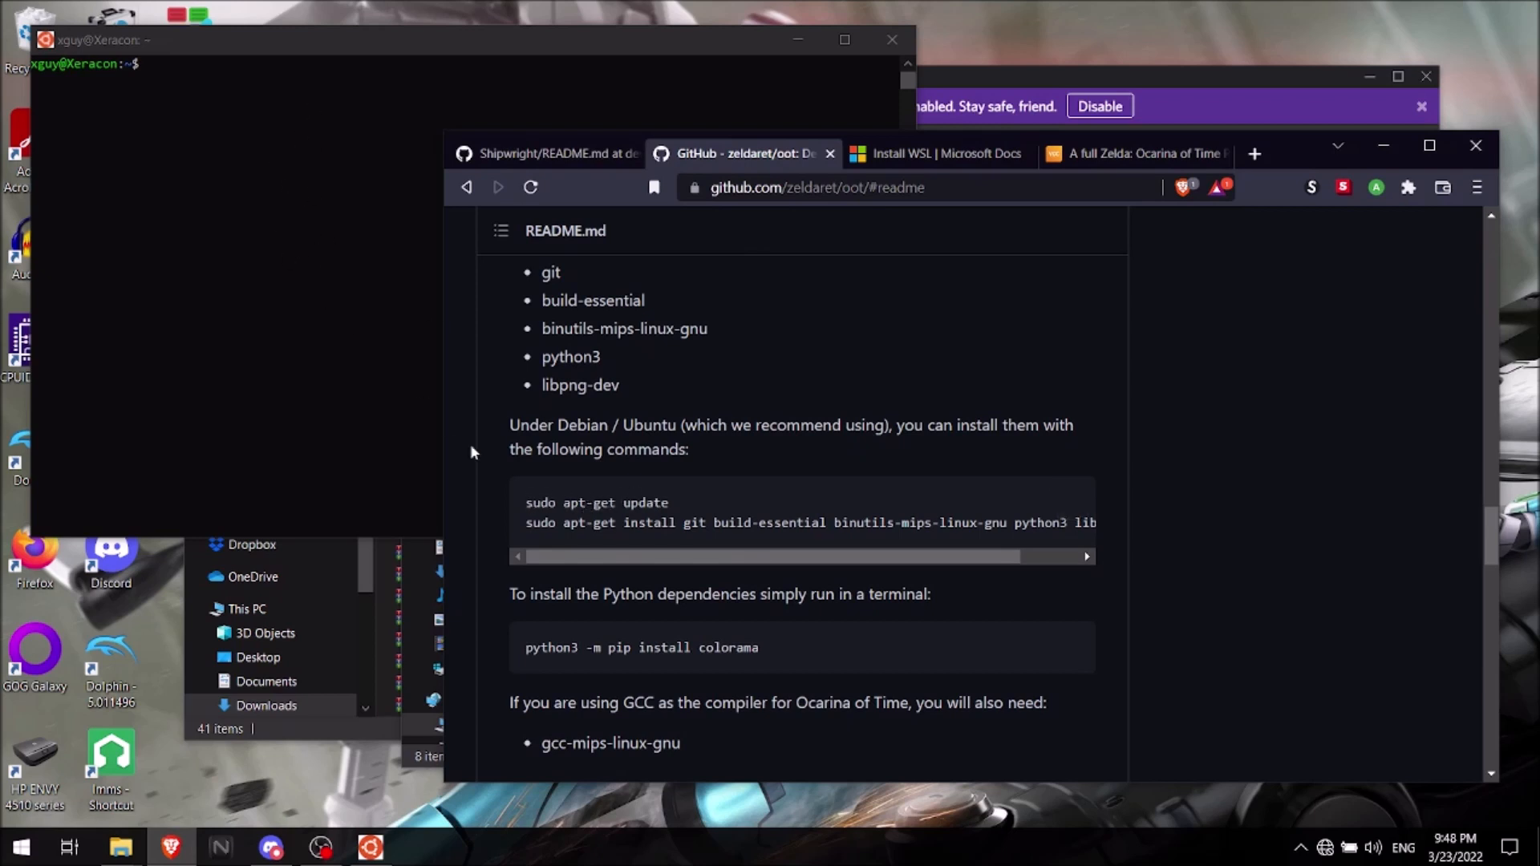
{"action": "mouse_move", "coordinate": [427, 389]}
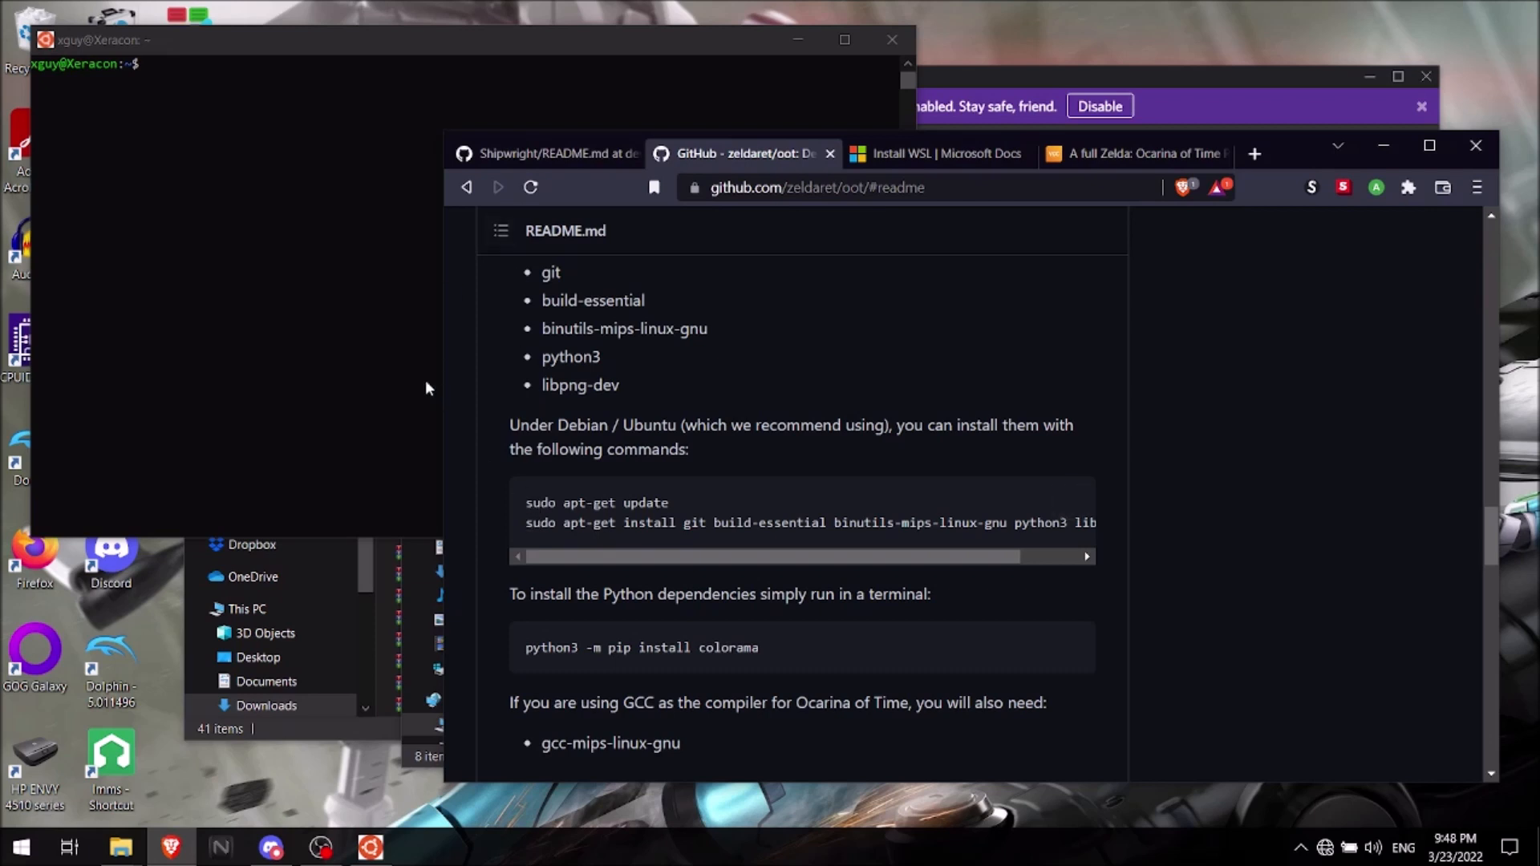
{"action": "mouse_move", "coordinate": [624, 491]}
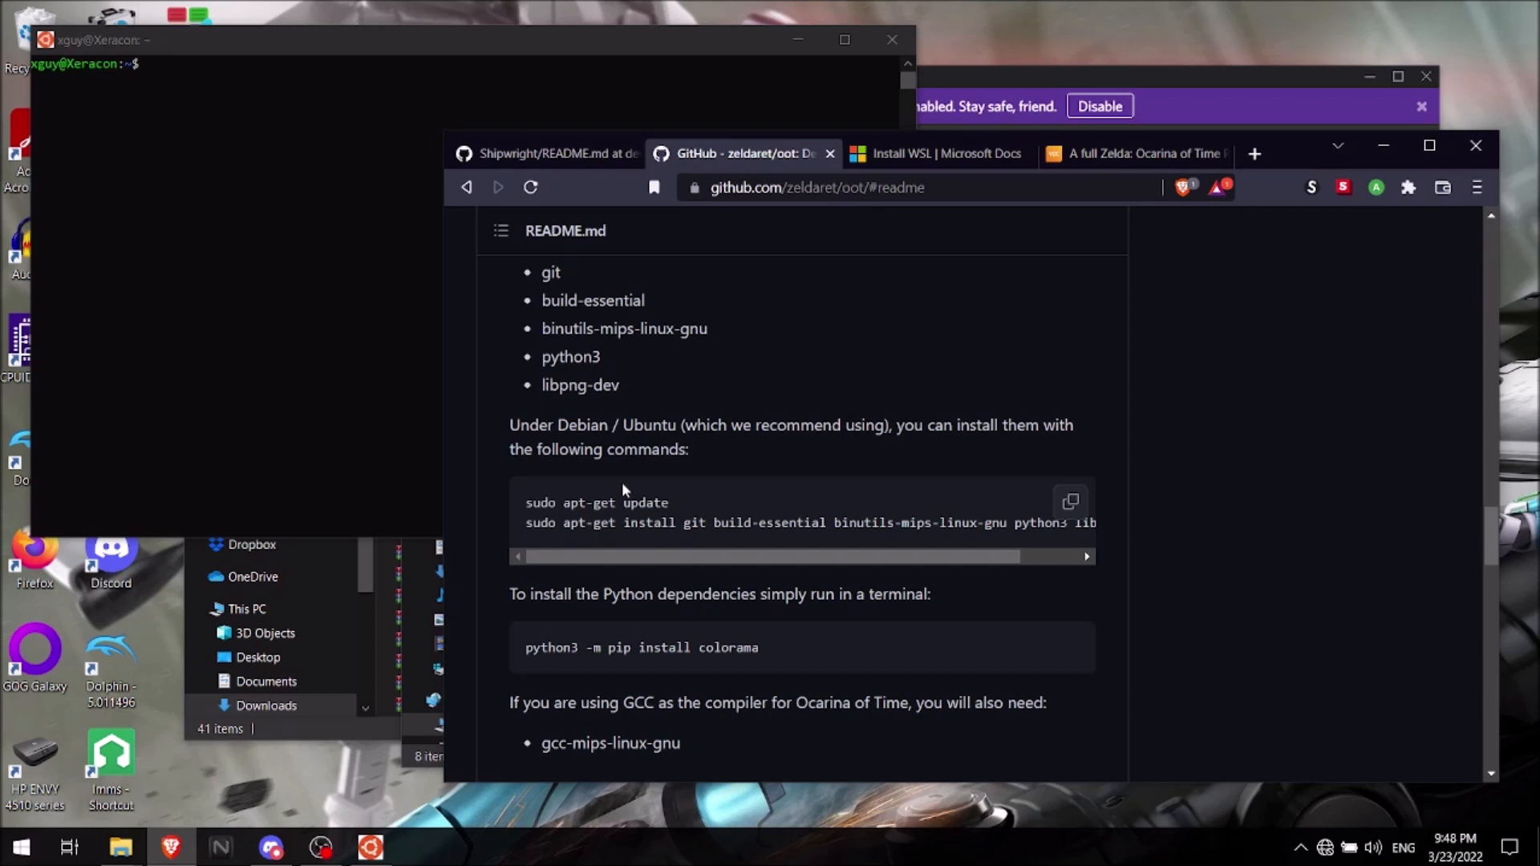
{"action": "mouse_move", "coordinate": [533, 523]}
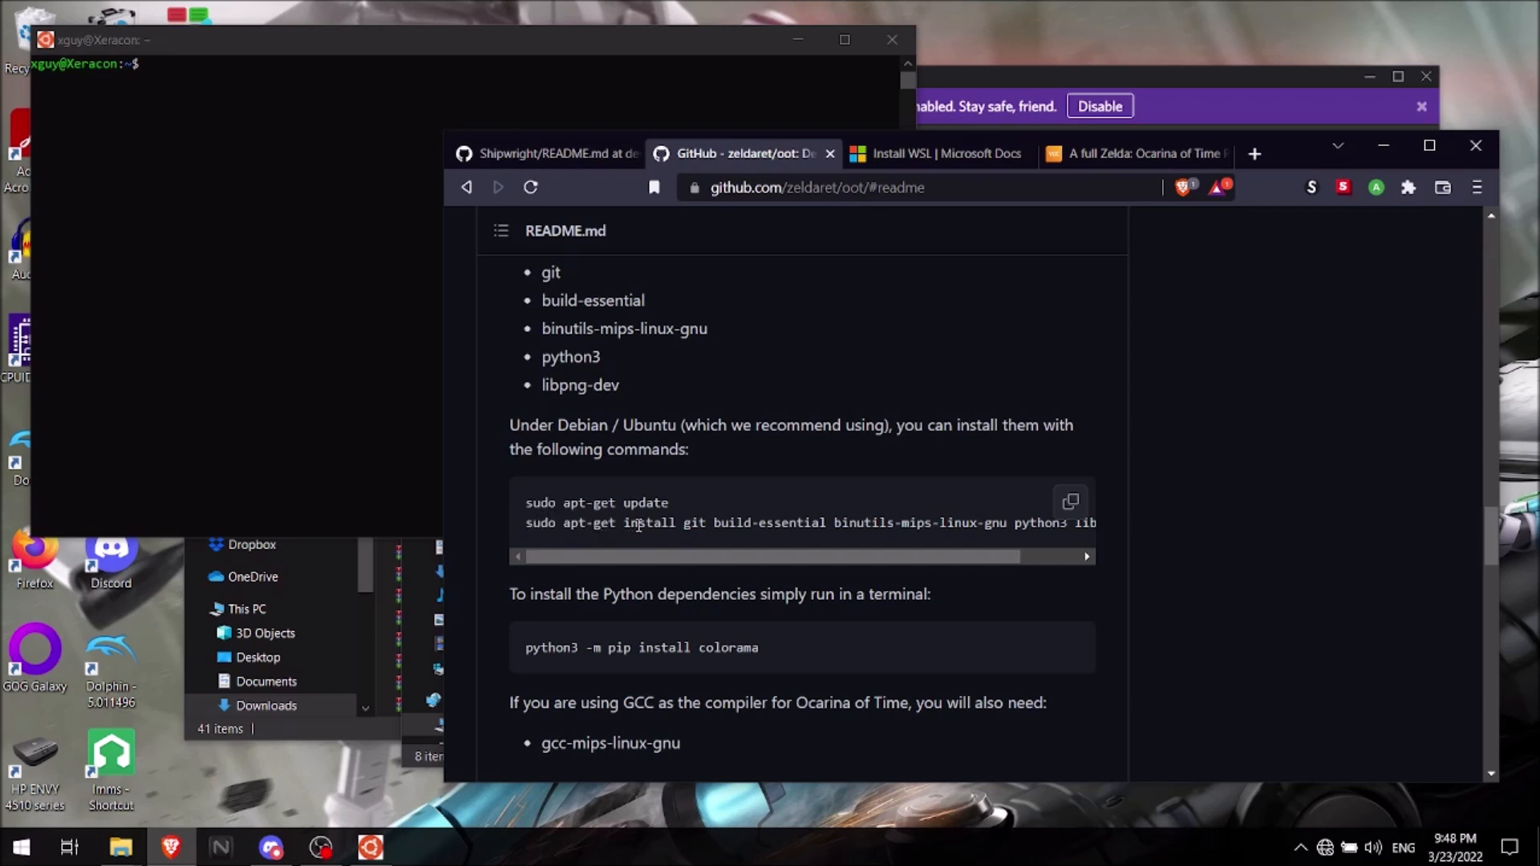
{"action": "mouse_move", "coordinate": [736, 559]}
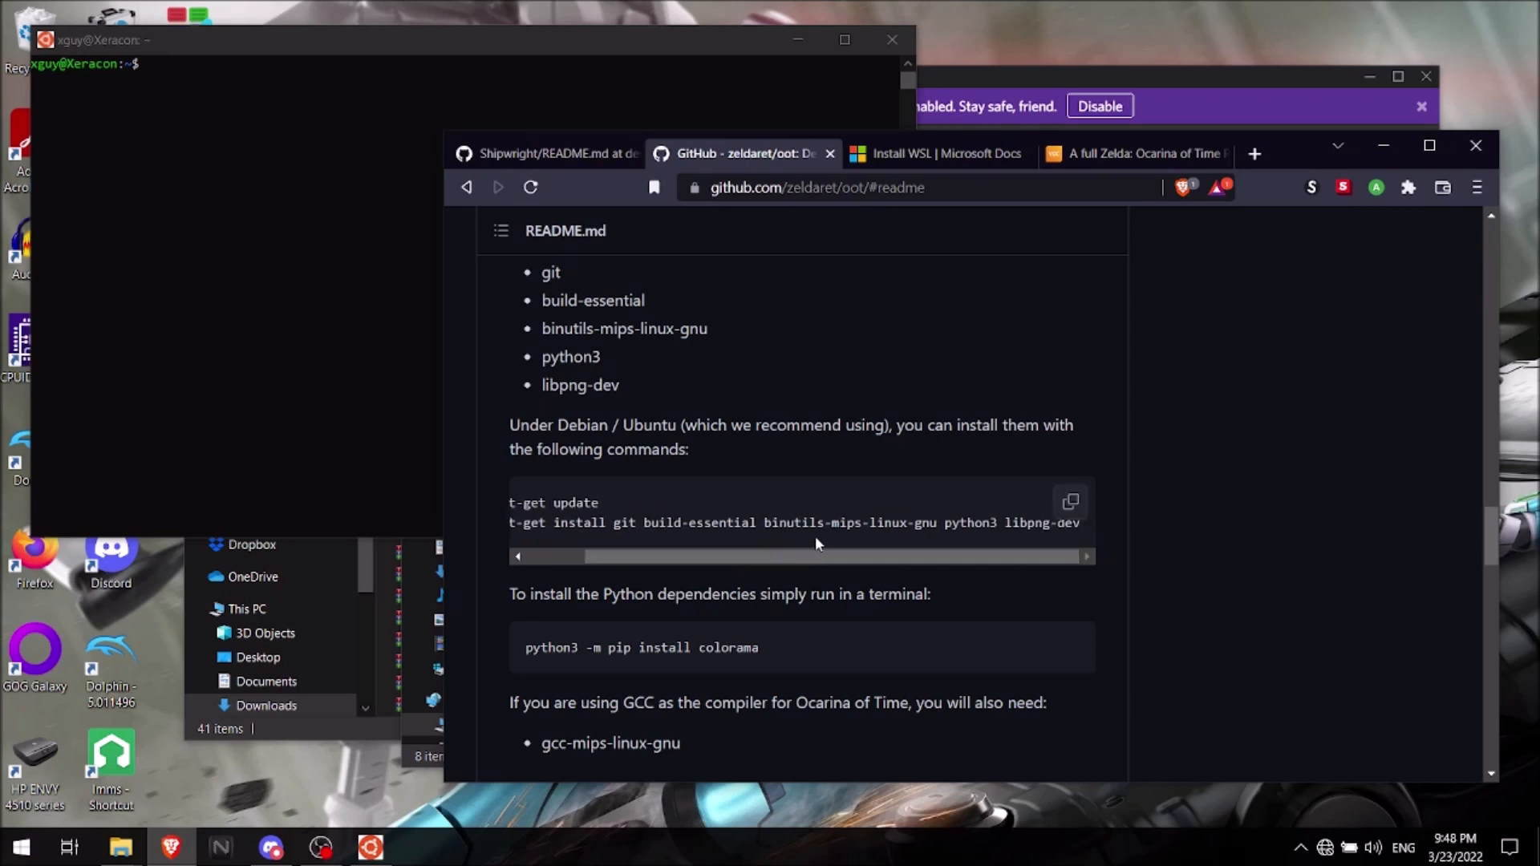
{"action": "mouse_move", "coordinate": [895, 544]}
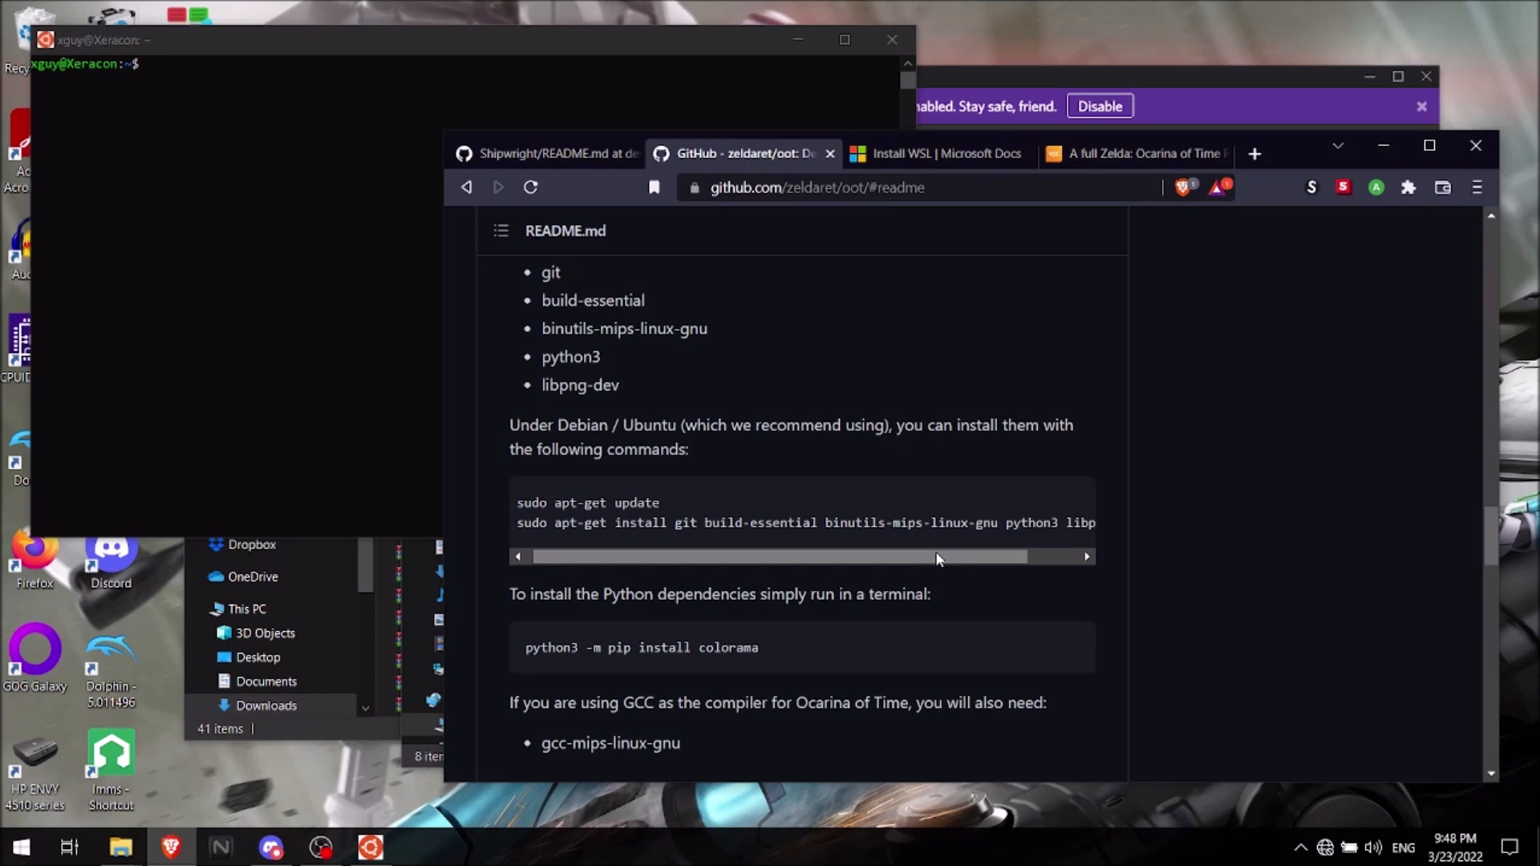
{"action": "mouse_move", "coordinate": [1012, 540]}
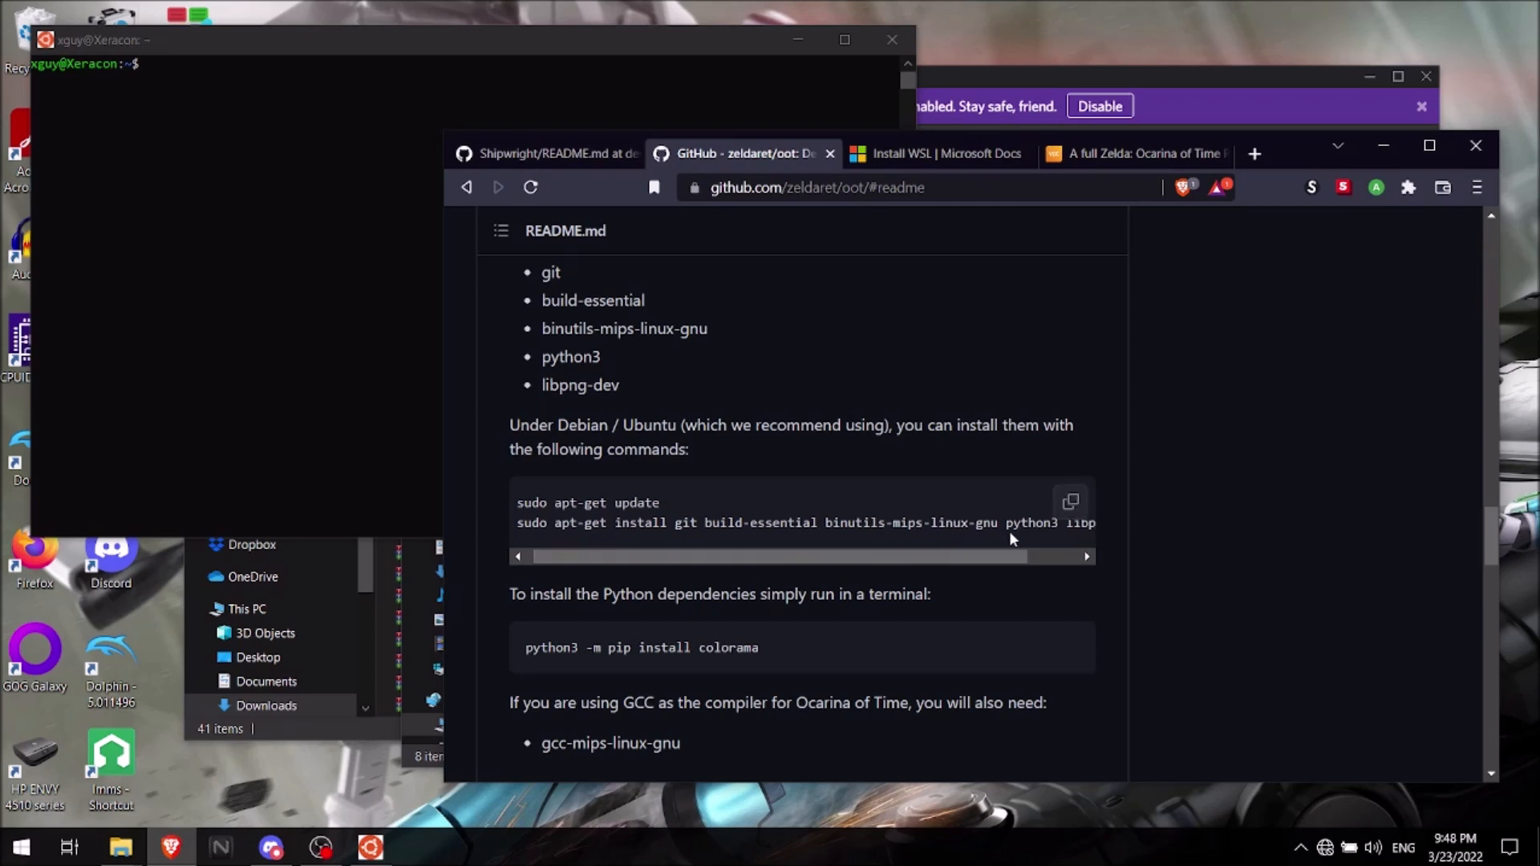
{"action": "mouse_move", "coordinate": [894, 544]}
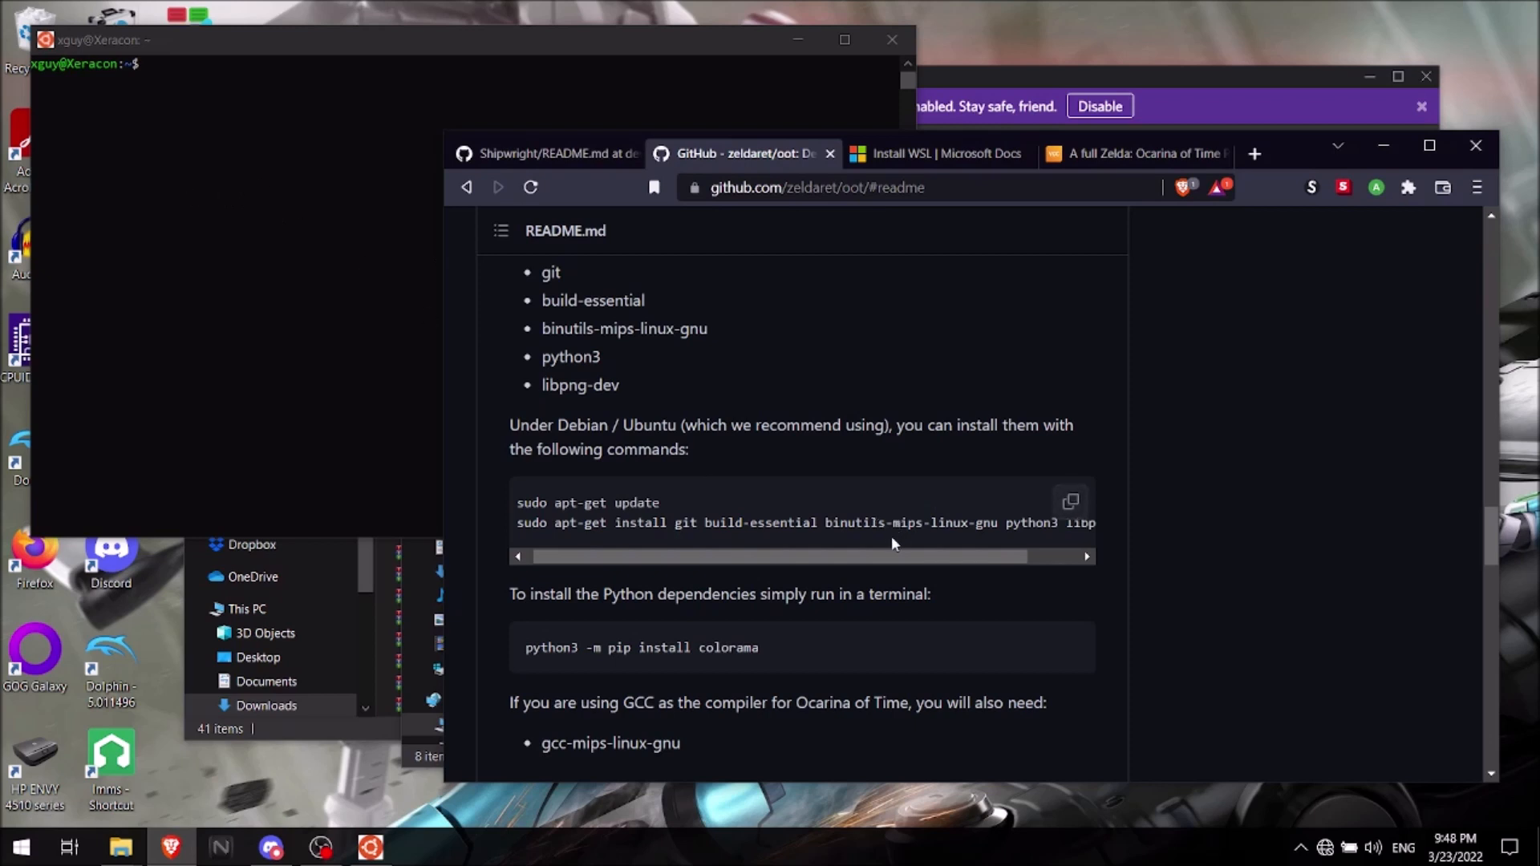
{"action": "mouse_move", "coordinate": [611, 554]}
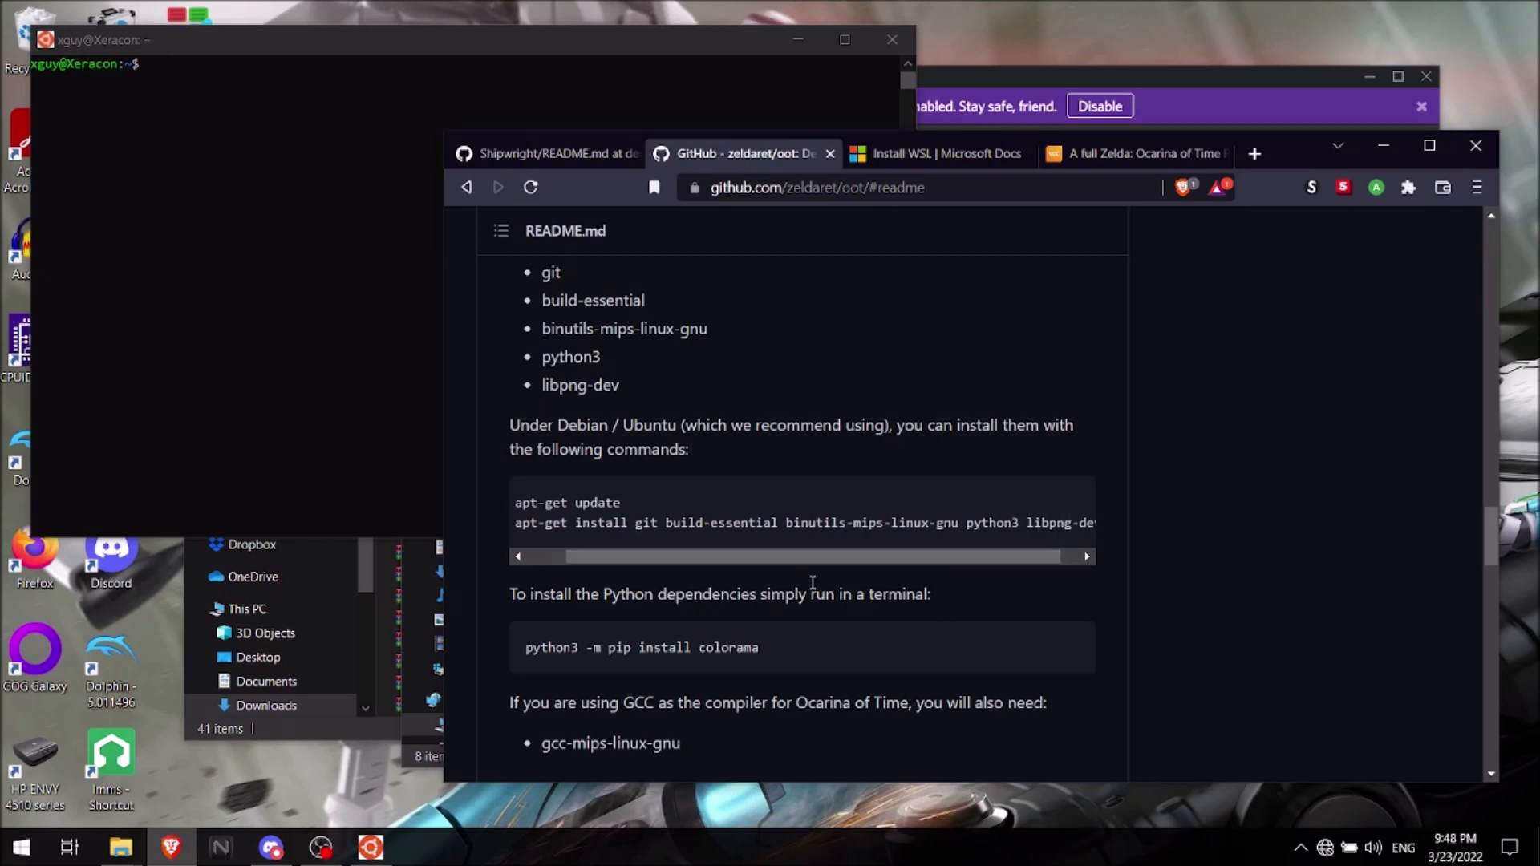
{"action": "scroll", "scroll_direction": "down", "scroll_amount": 3}
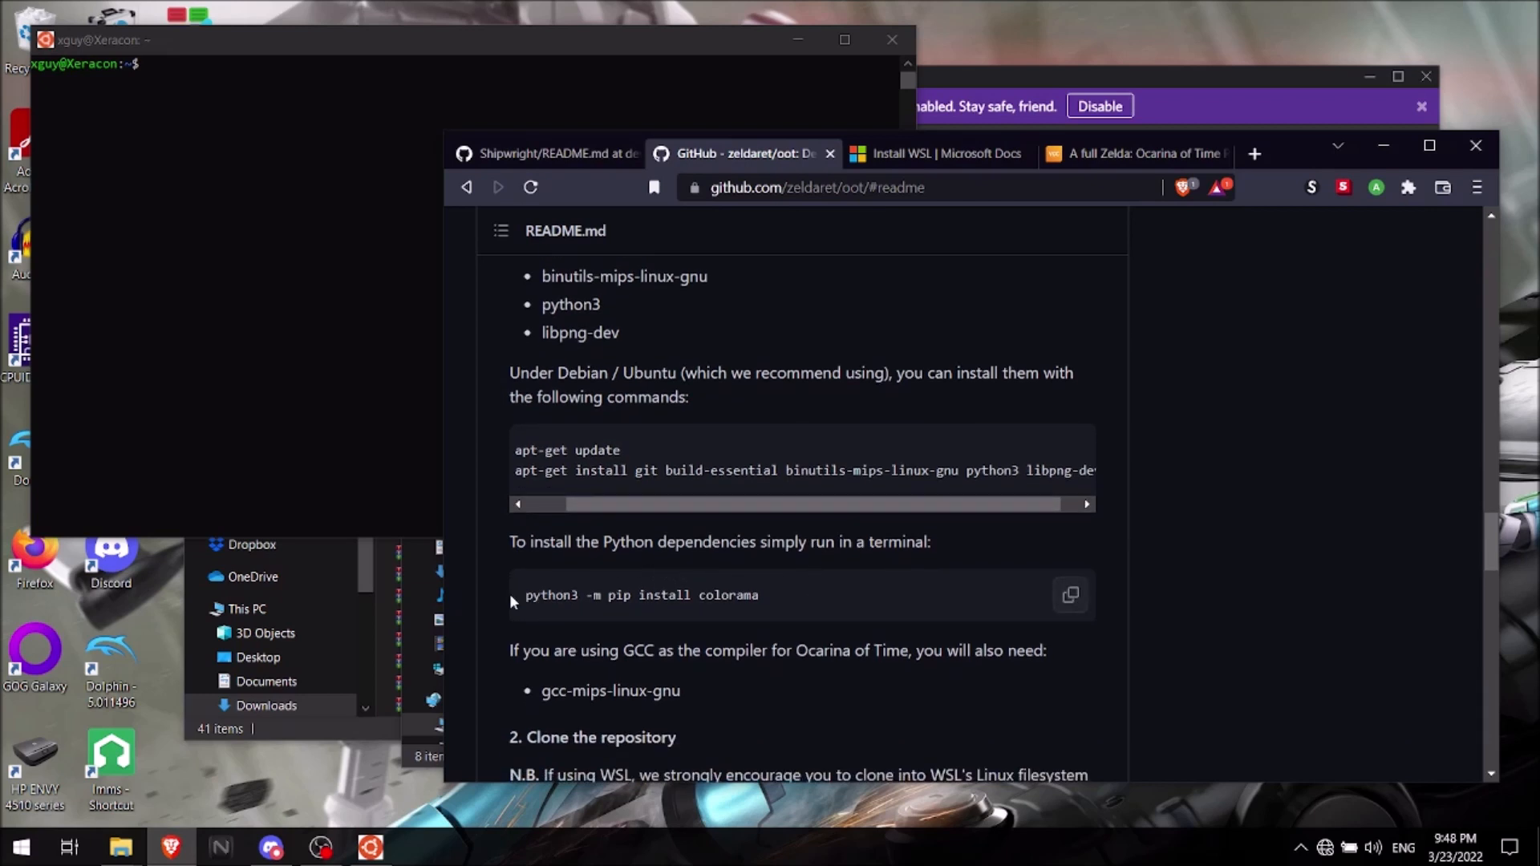
{"action": "mouse_move", "coordinate": [664, 589]}
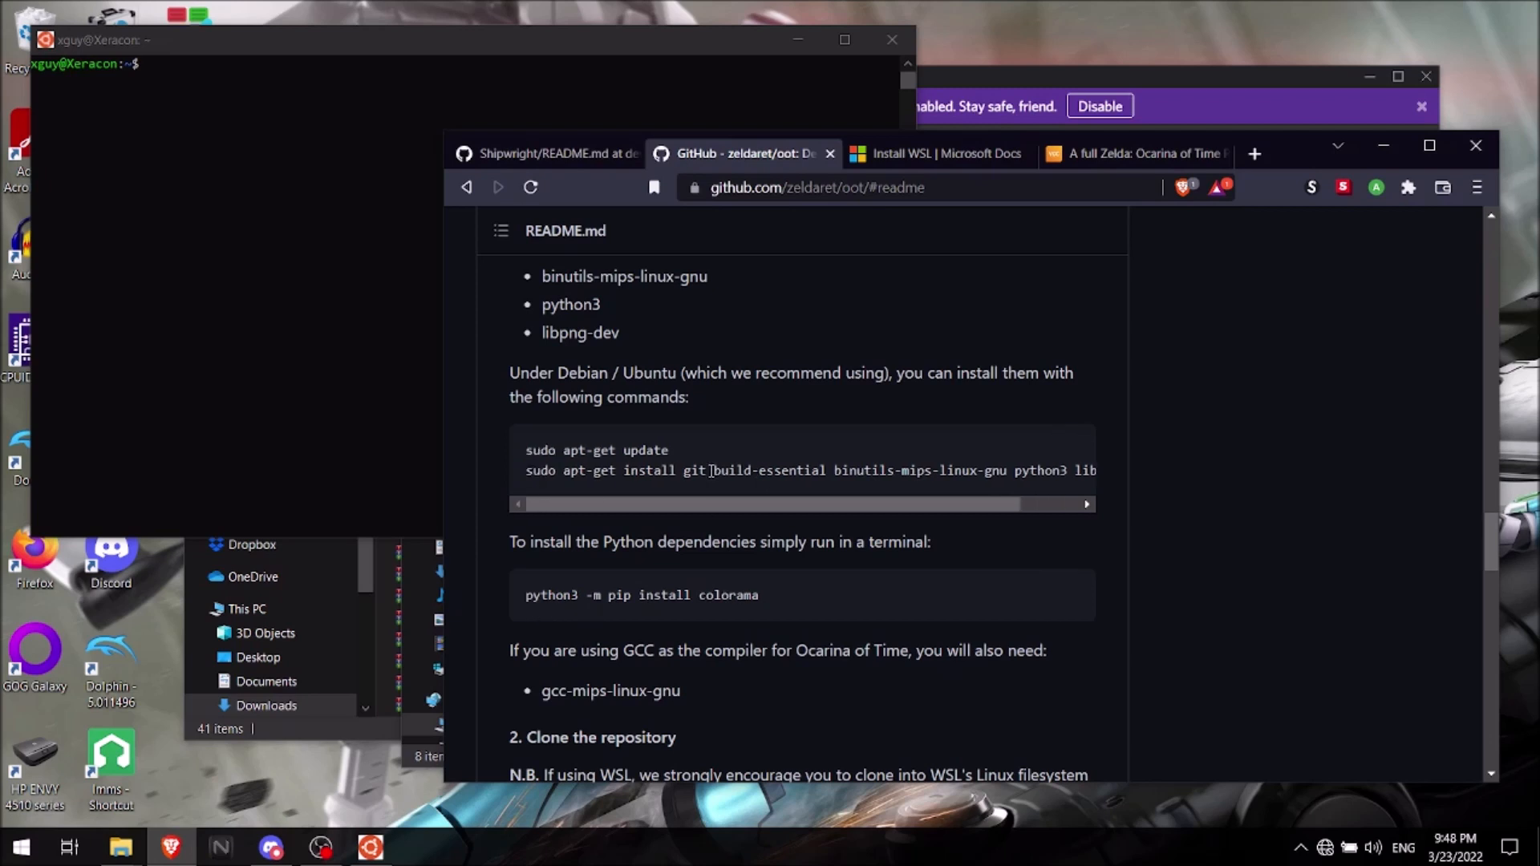
{"action": "mouse_move", "coordinate": [688, 506]}
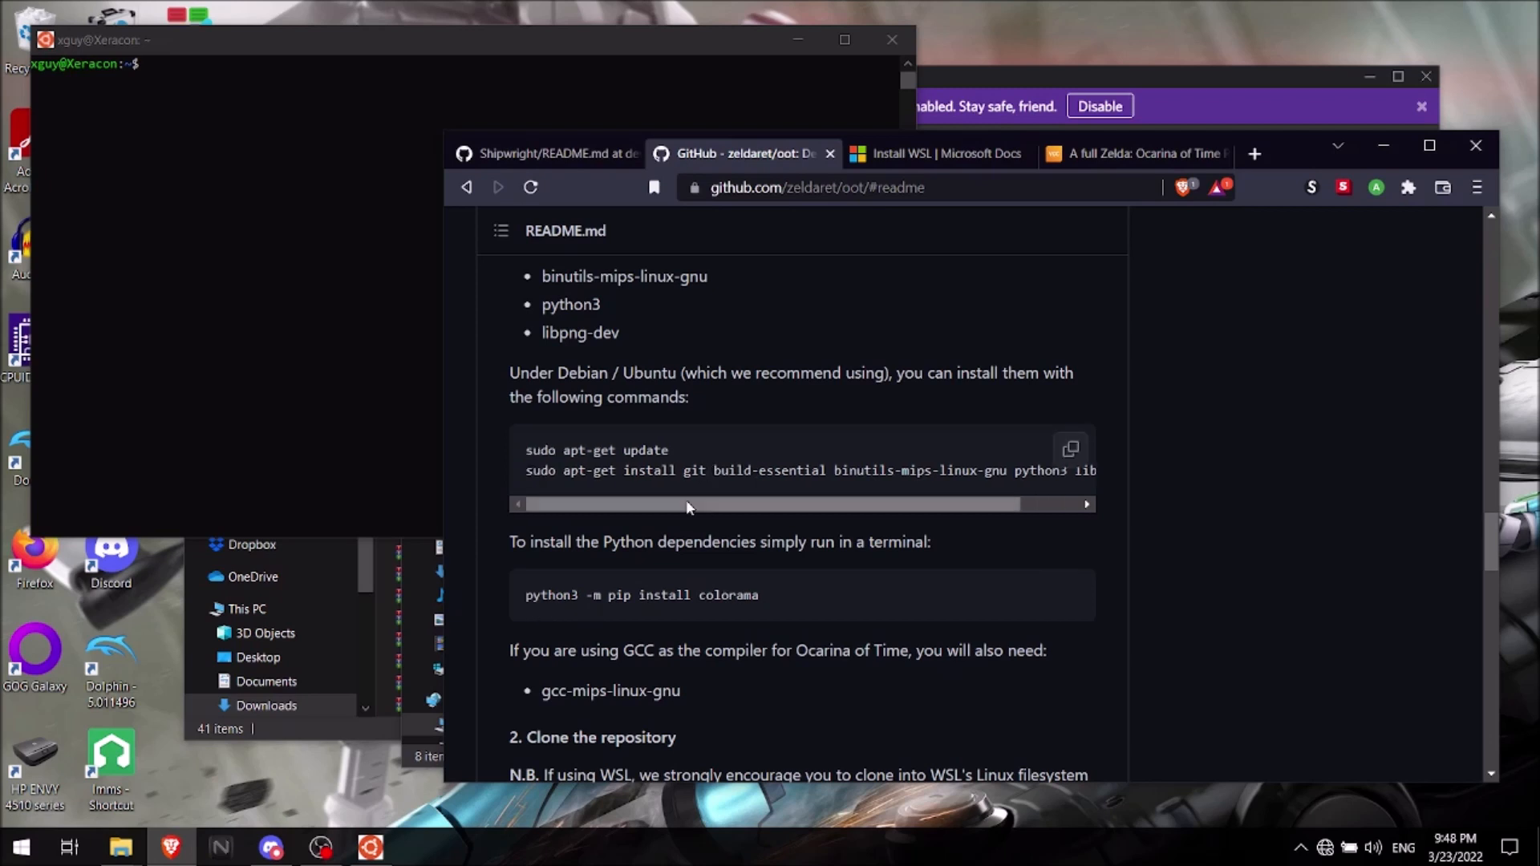
{"action": "mouse_move", "coordinate": [796, 592]}
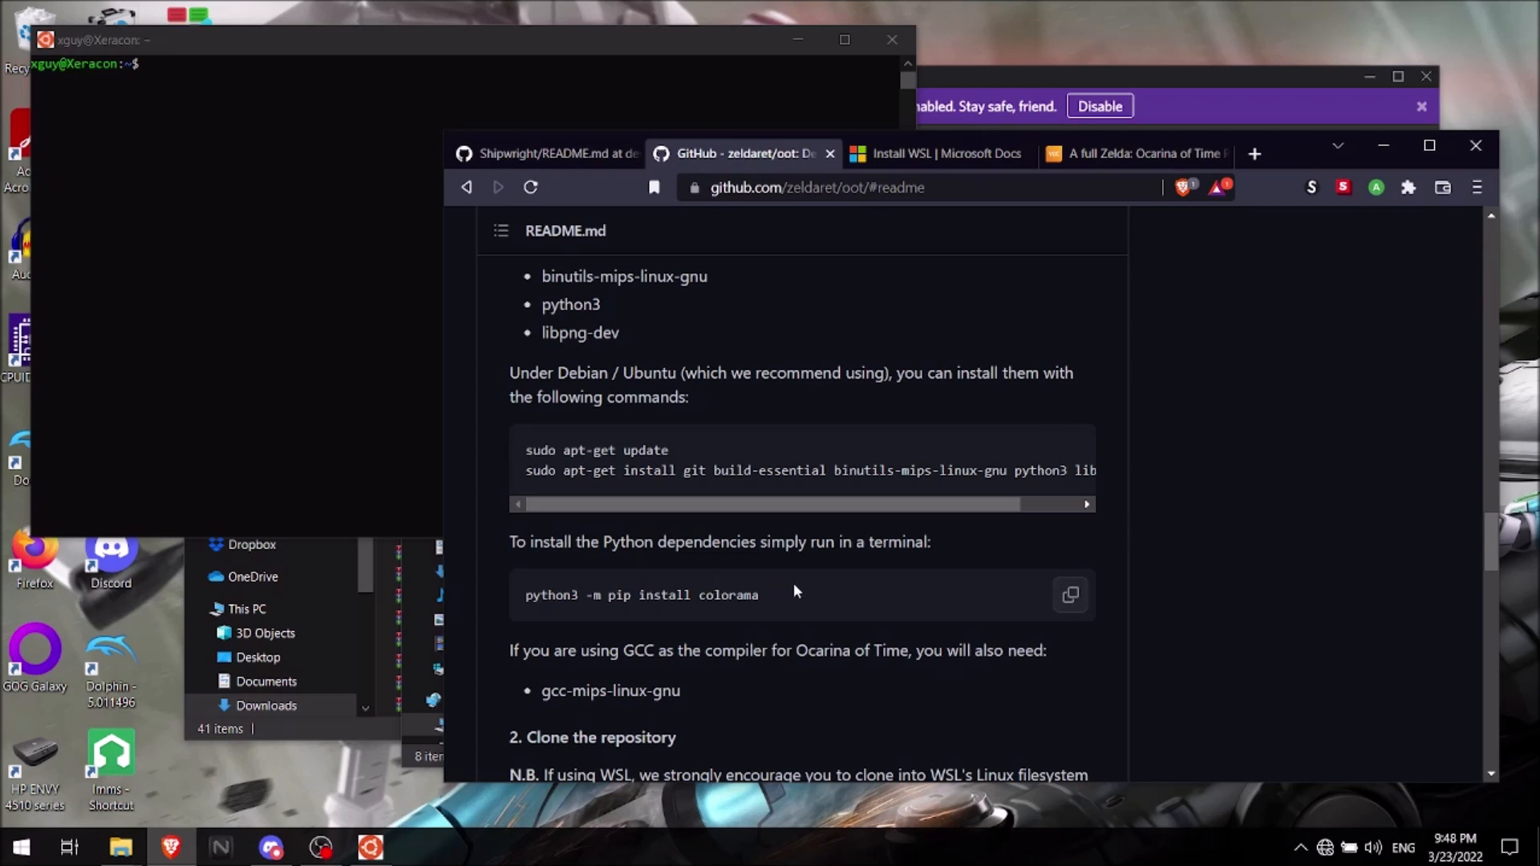
{"action": "mouse_move", "coordinate": [668, 595]}
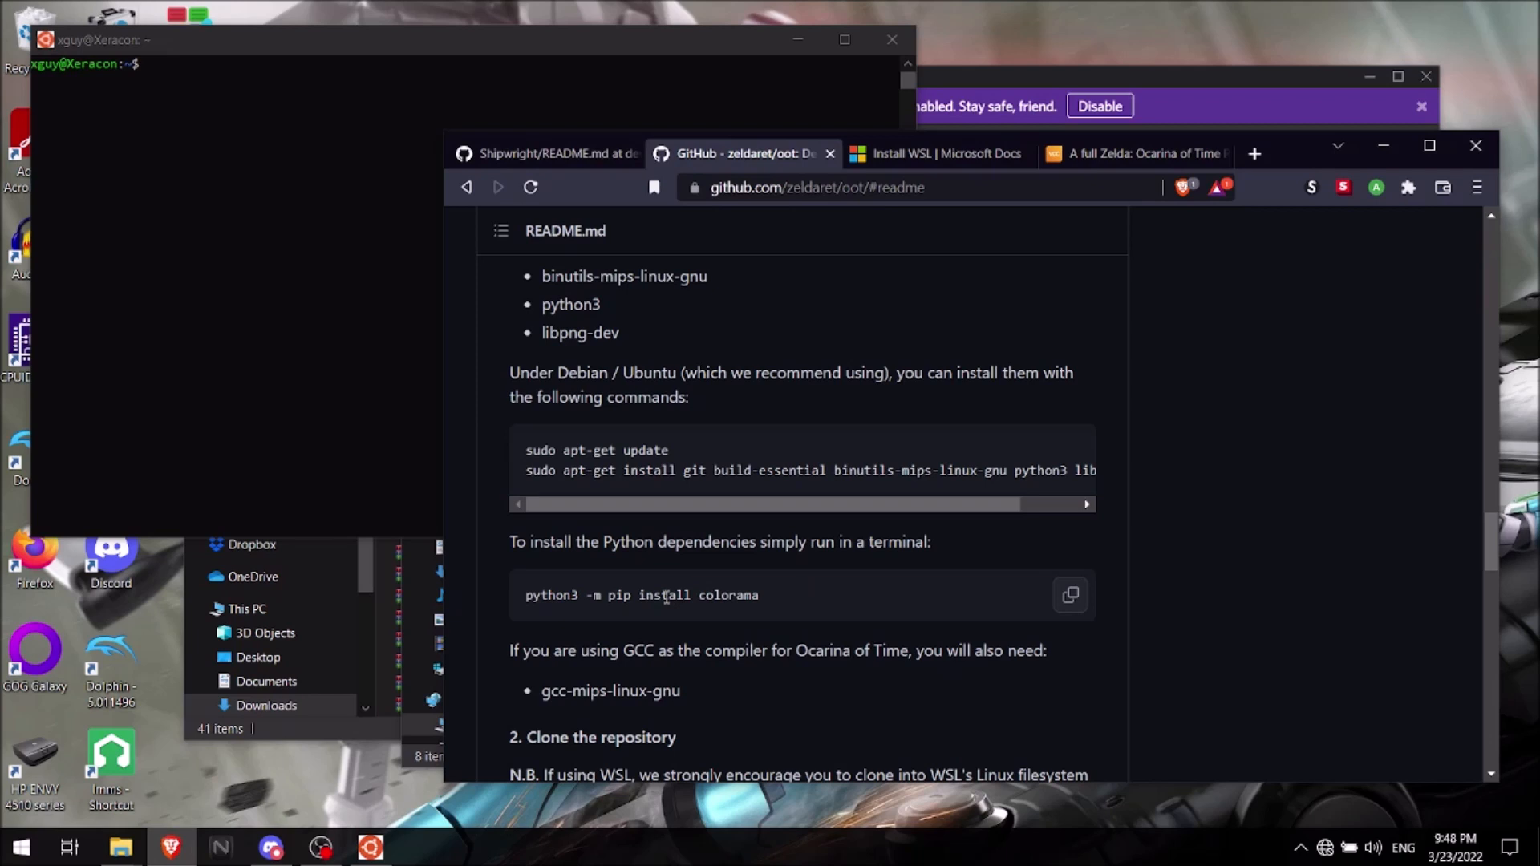
{"action": "mouse_move", "coordinate": [621, 595]}
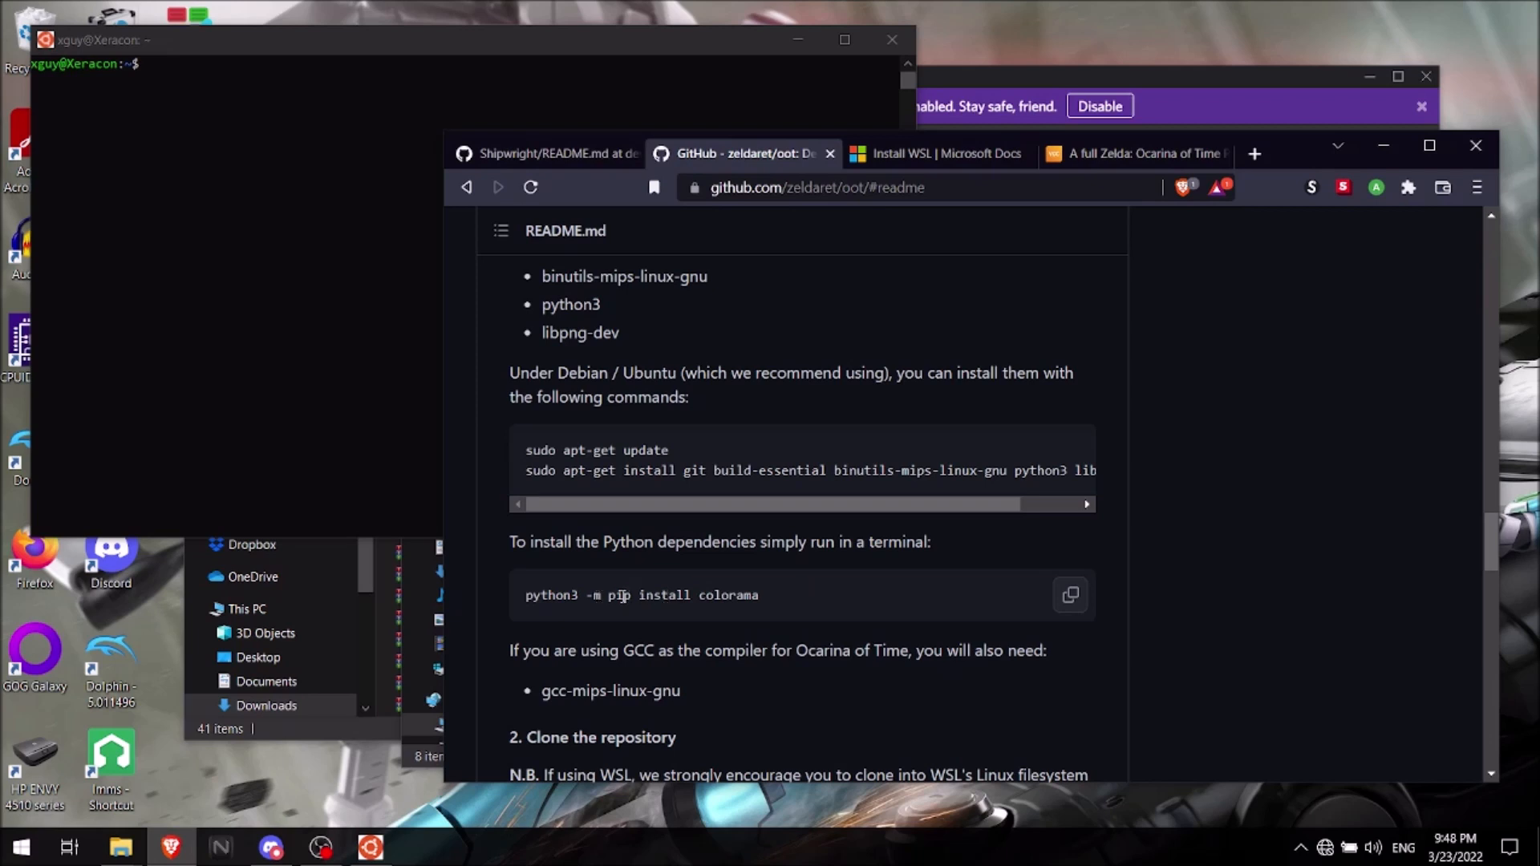
{"action": "mouse_move", "coordinate": [722, 610]}
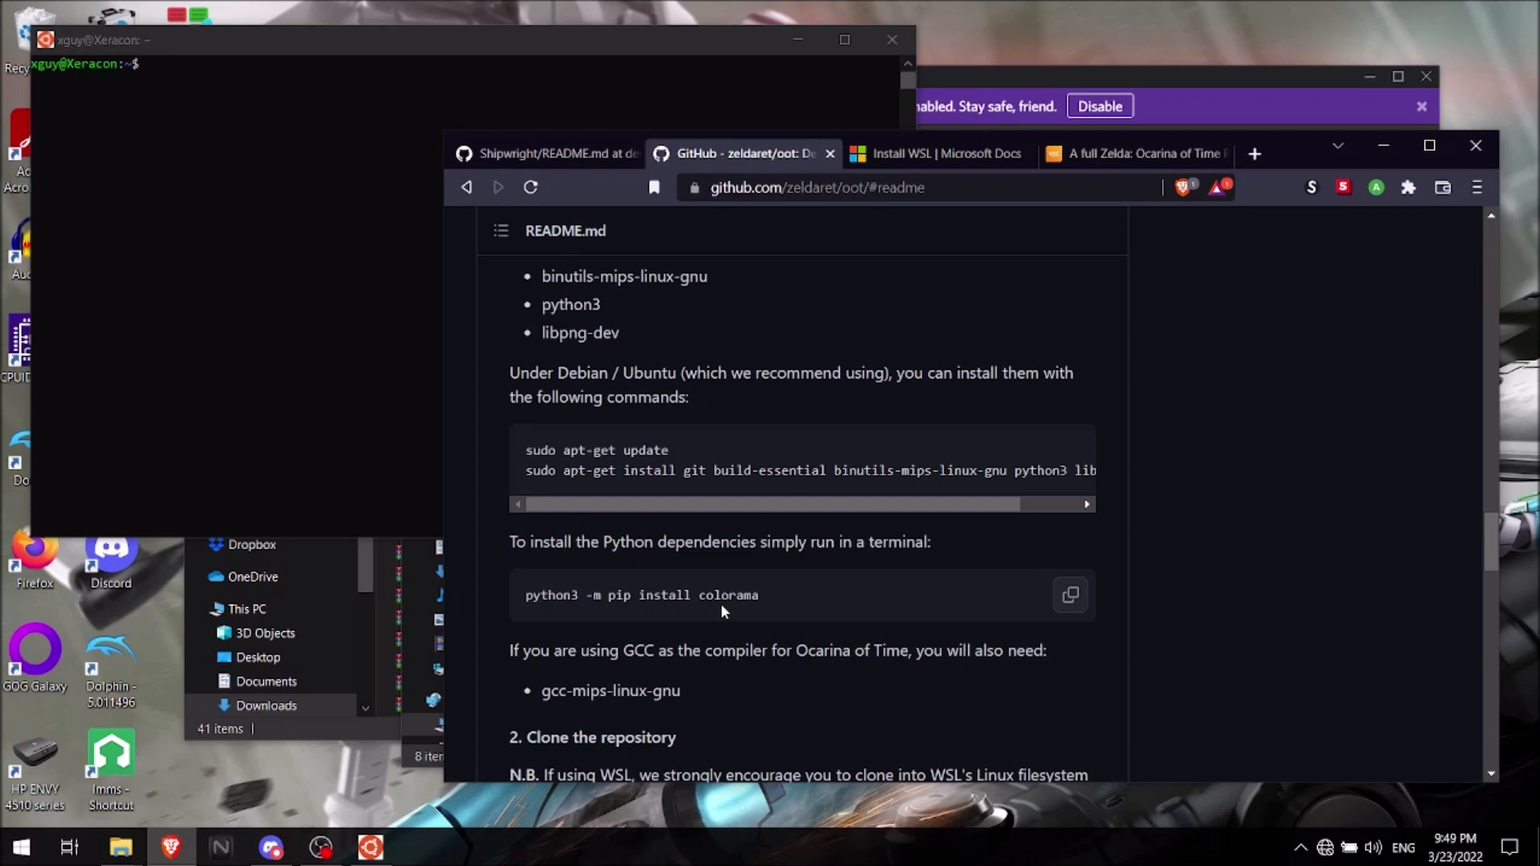
{"action": "scroll", "scroll_direction": "down", "scroll_amount": 3}
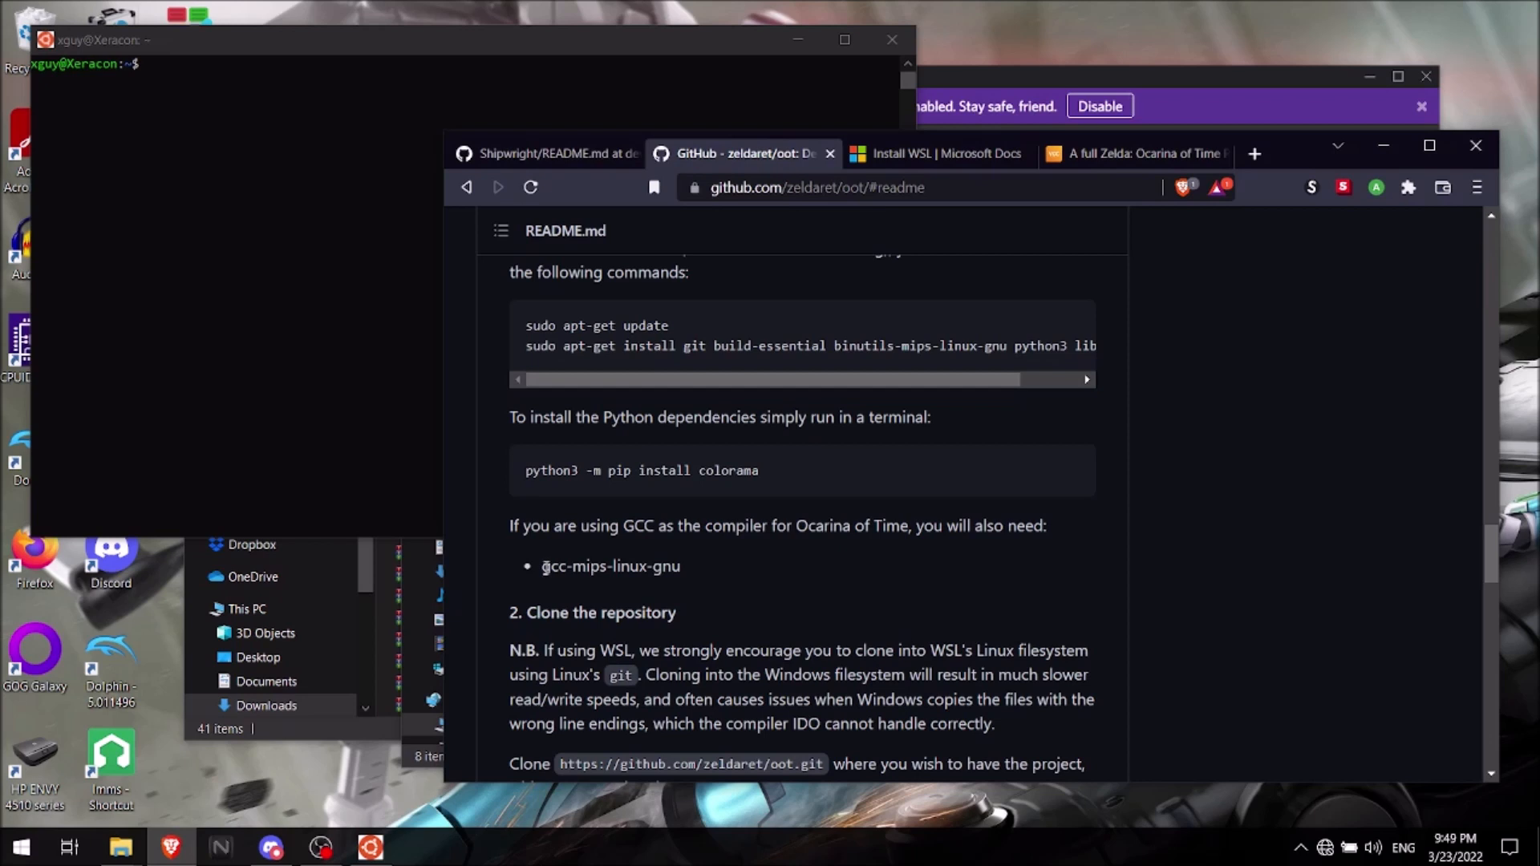
{"action": "mouse_move", "coordinate": [563, 571]}
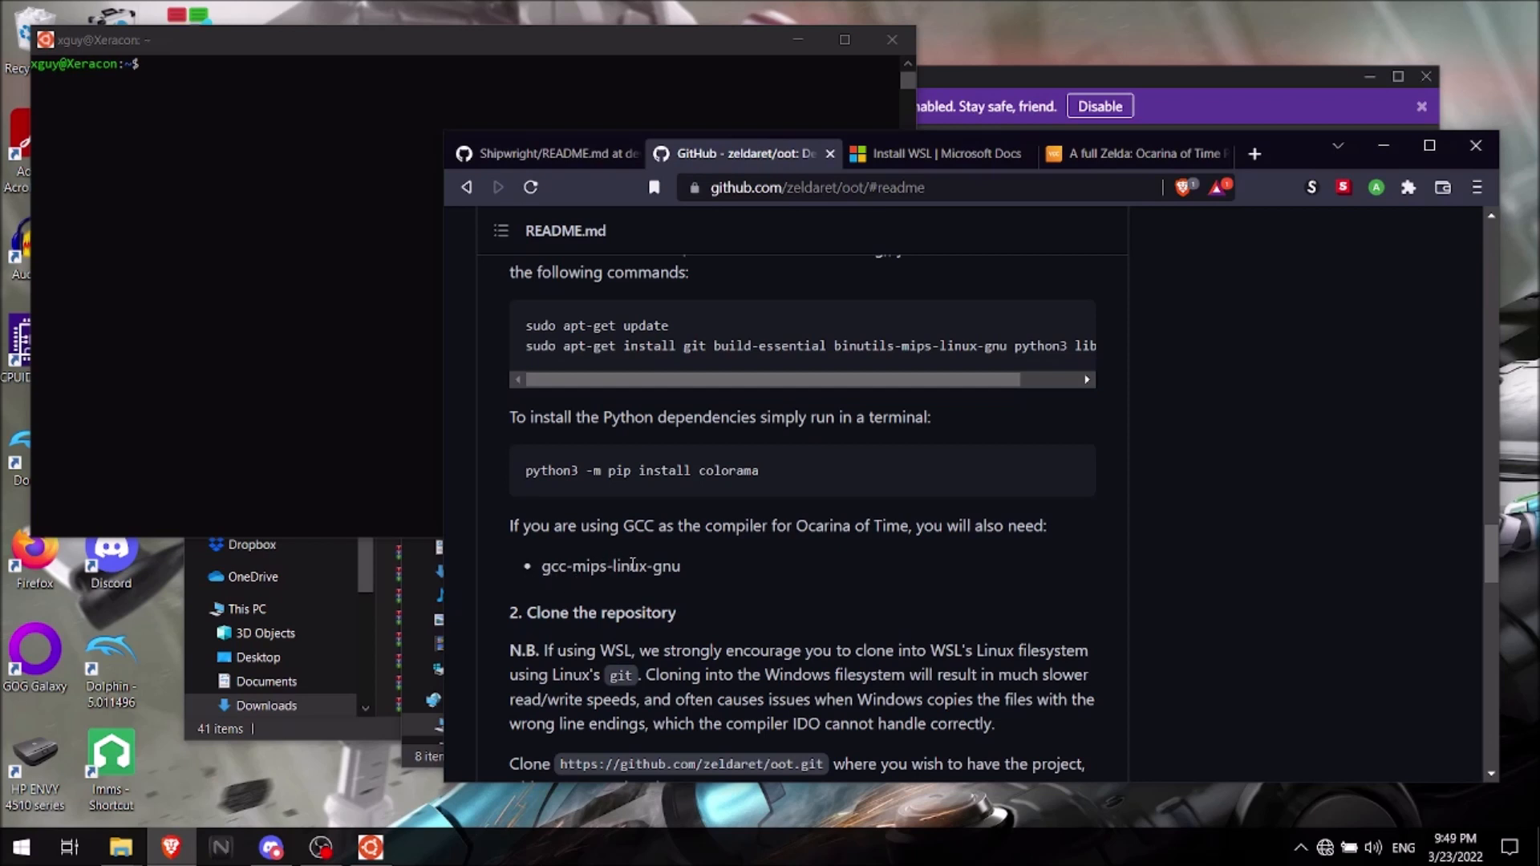
{"action": "mouse_move", "coordinate": [207, 201]}
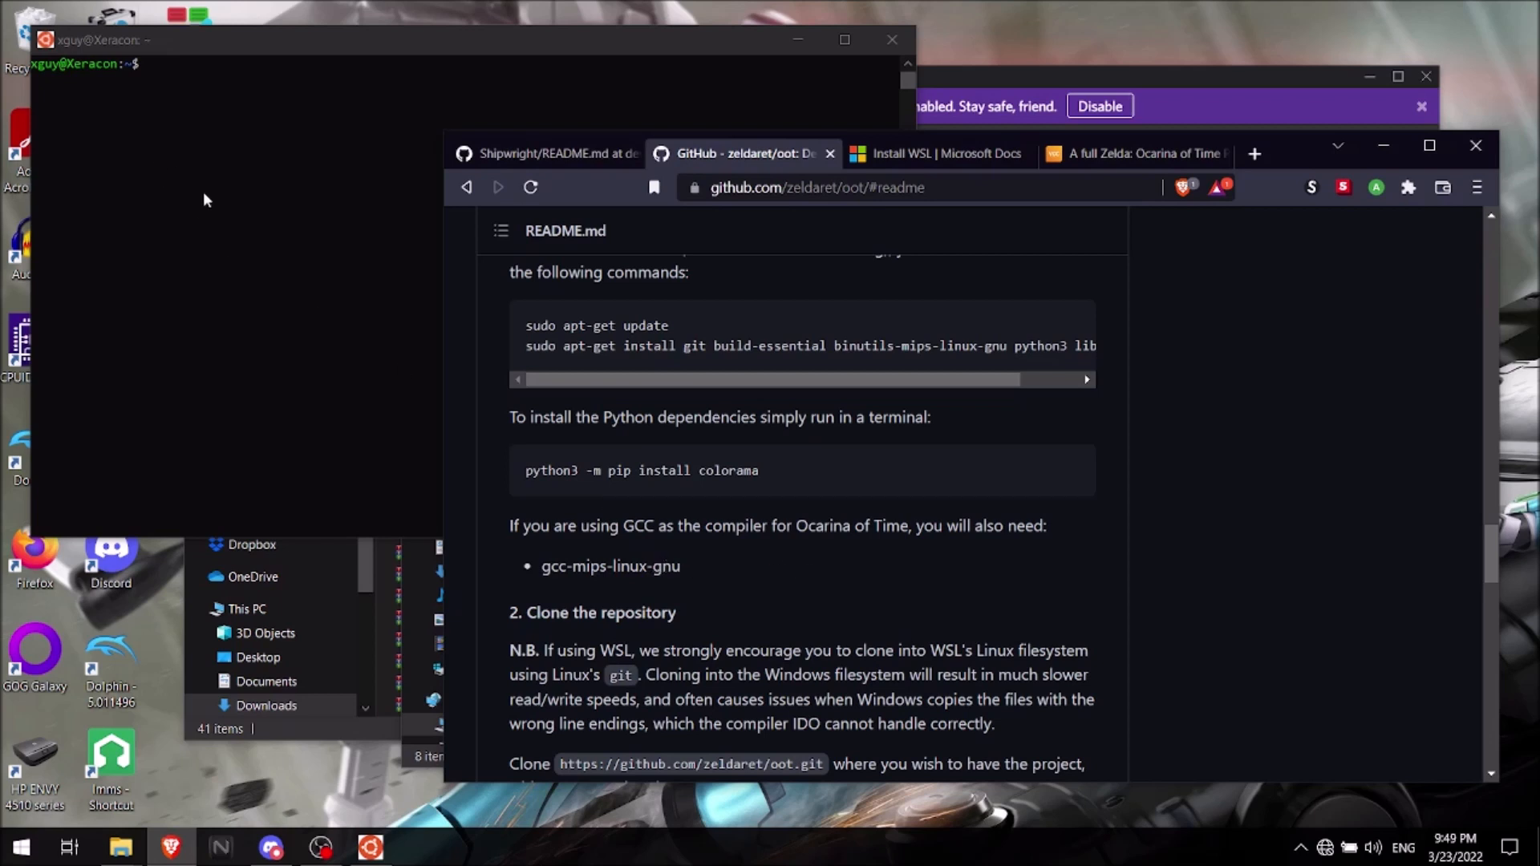
{"action": "mouse_move", "coordinate": [986, 502]}
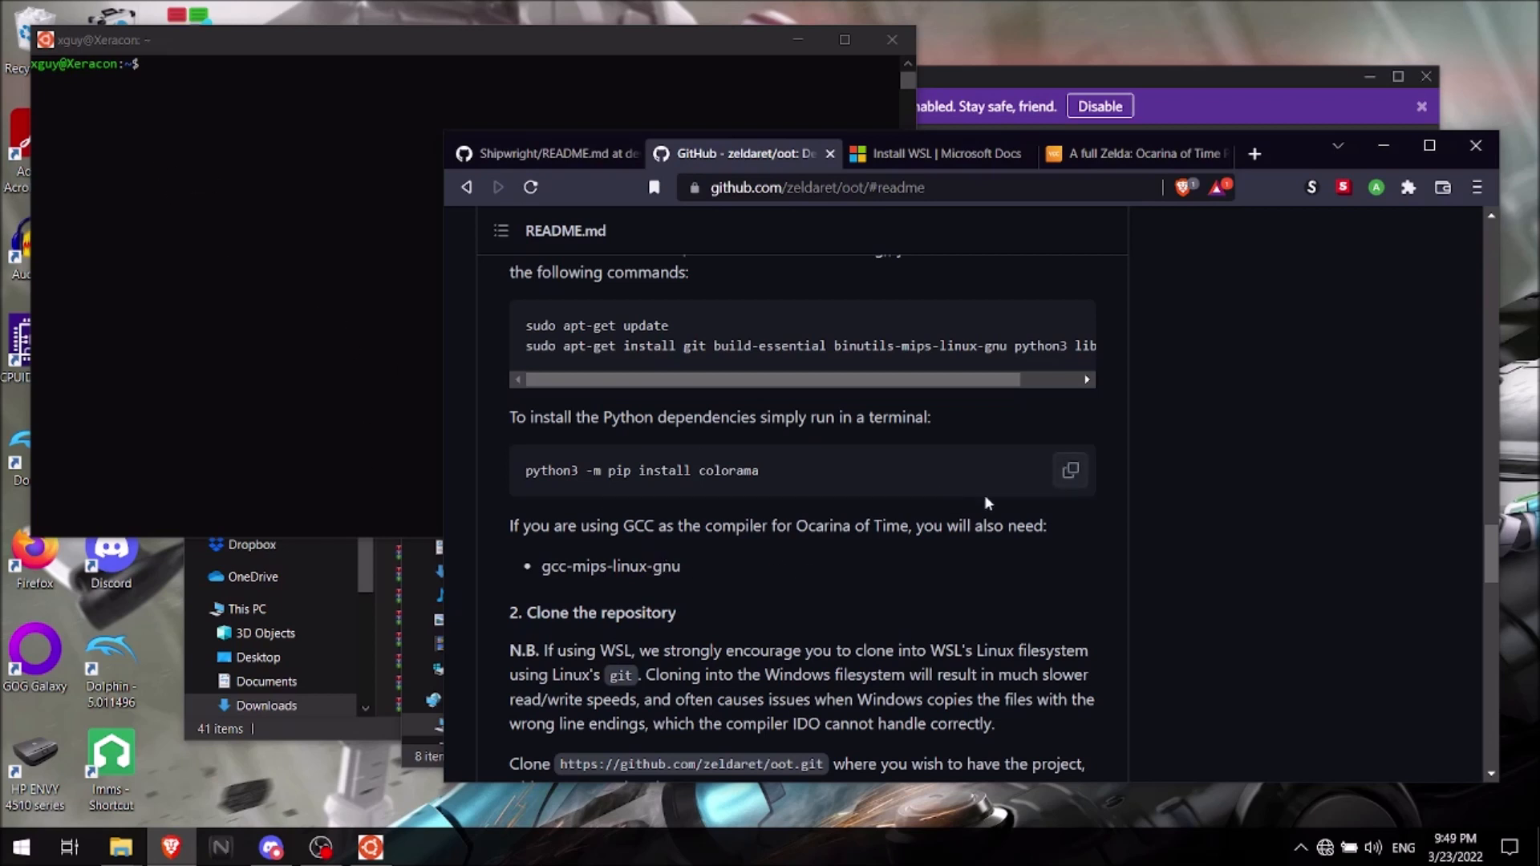
- Find the README's git clone command and begin typing git at the Ubuntu prompt
{"action": "scroll", "scroll_direction": "down", "scroll_amount": 3}
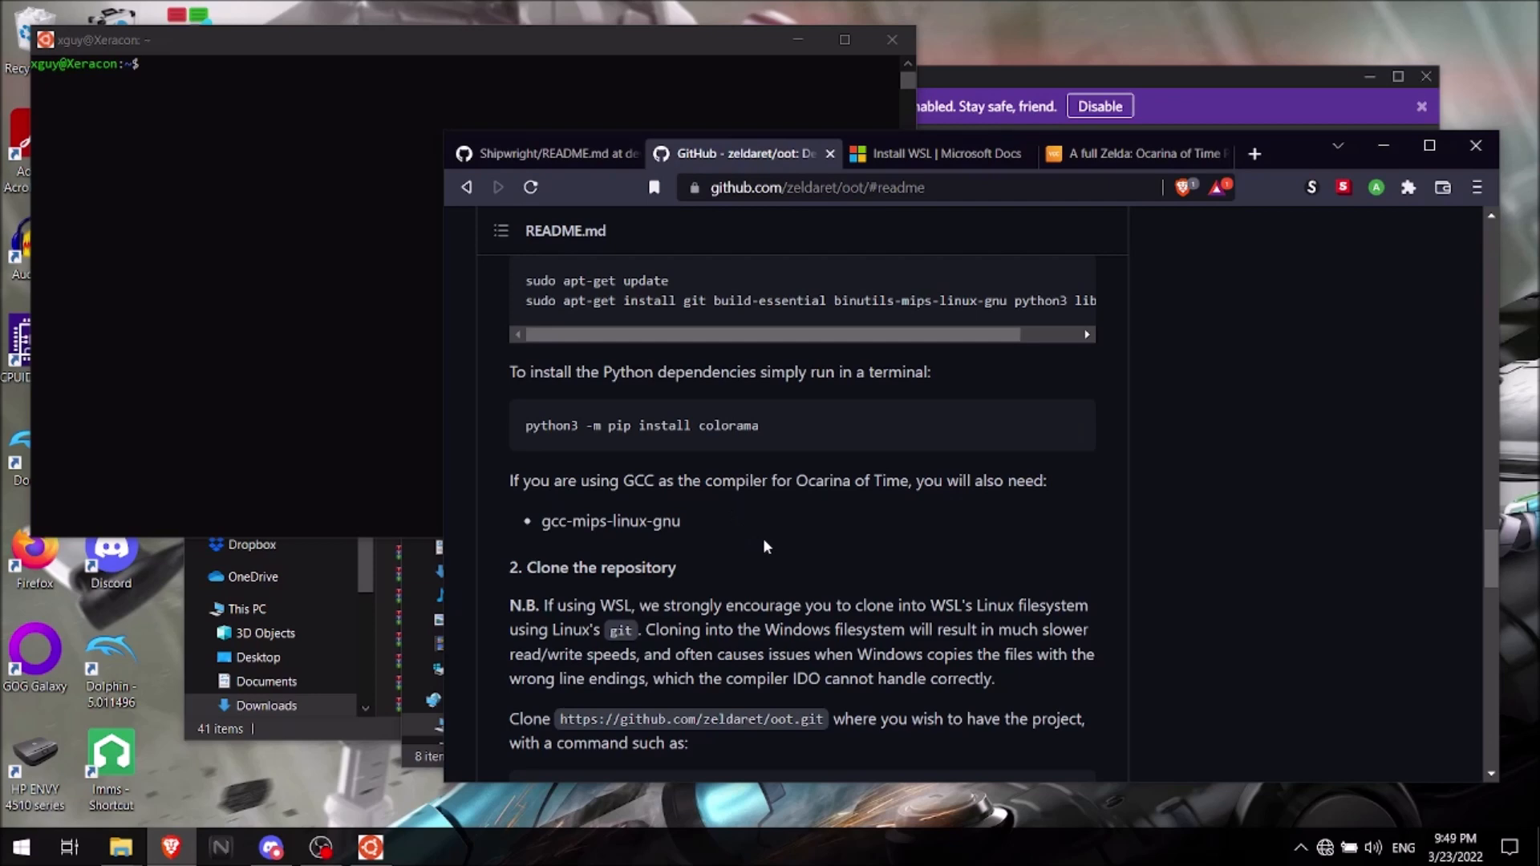
{"action": "scroll", "scroll_direction": "down", "scroll_amount": 3}
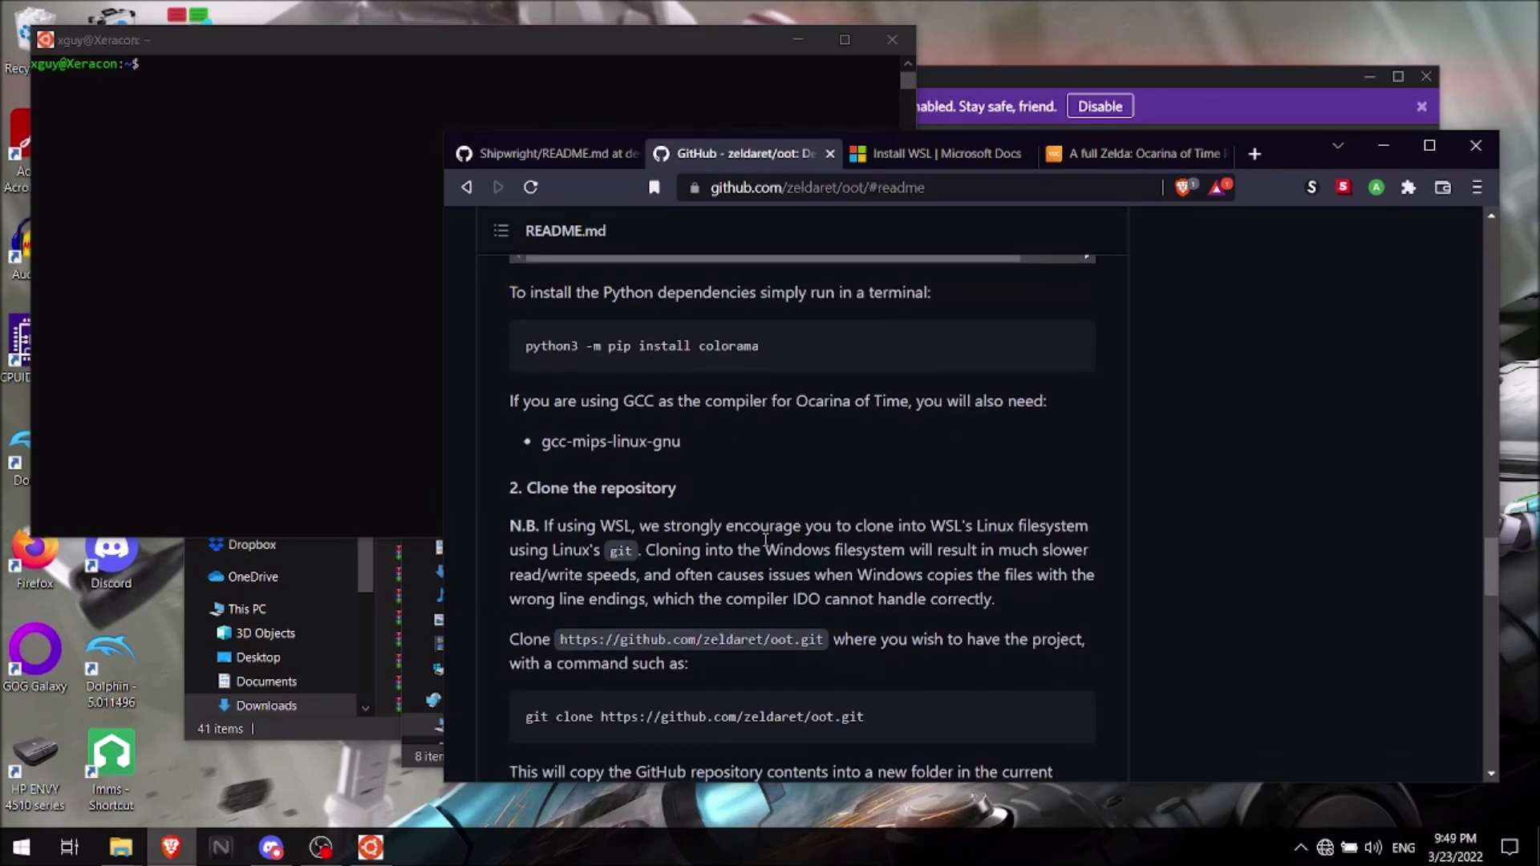
{"action": "scroll", "scroll_direction": "up", "scroll_amount": 3}
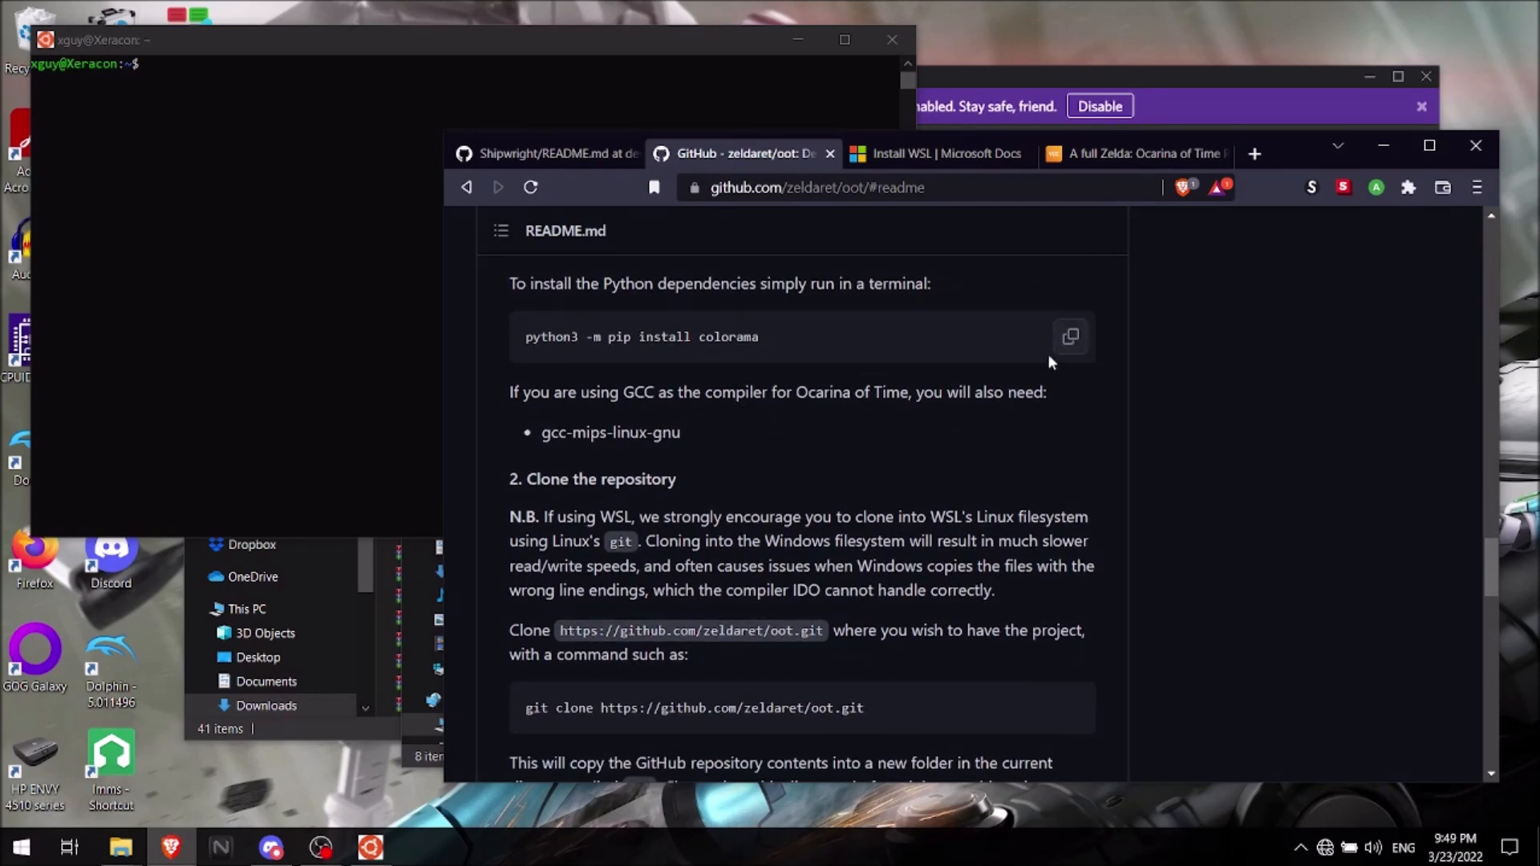
{"action": "scroll", "scroll_direction": "down", "scroll_amount": 3}
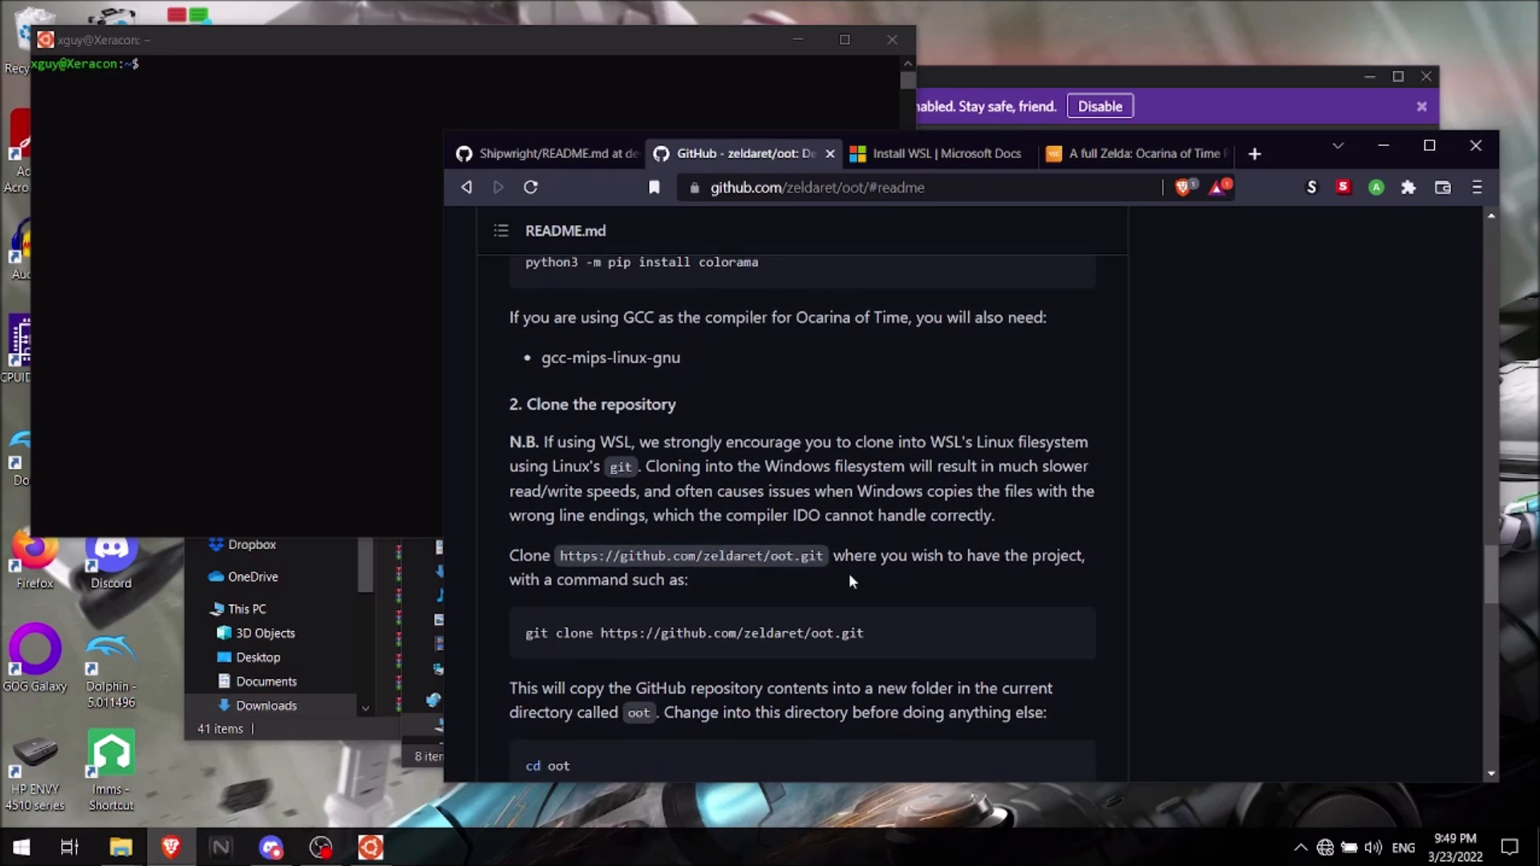
{"action": "mouse_move", "coordinate": [843, 557]}
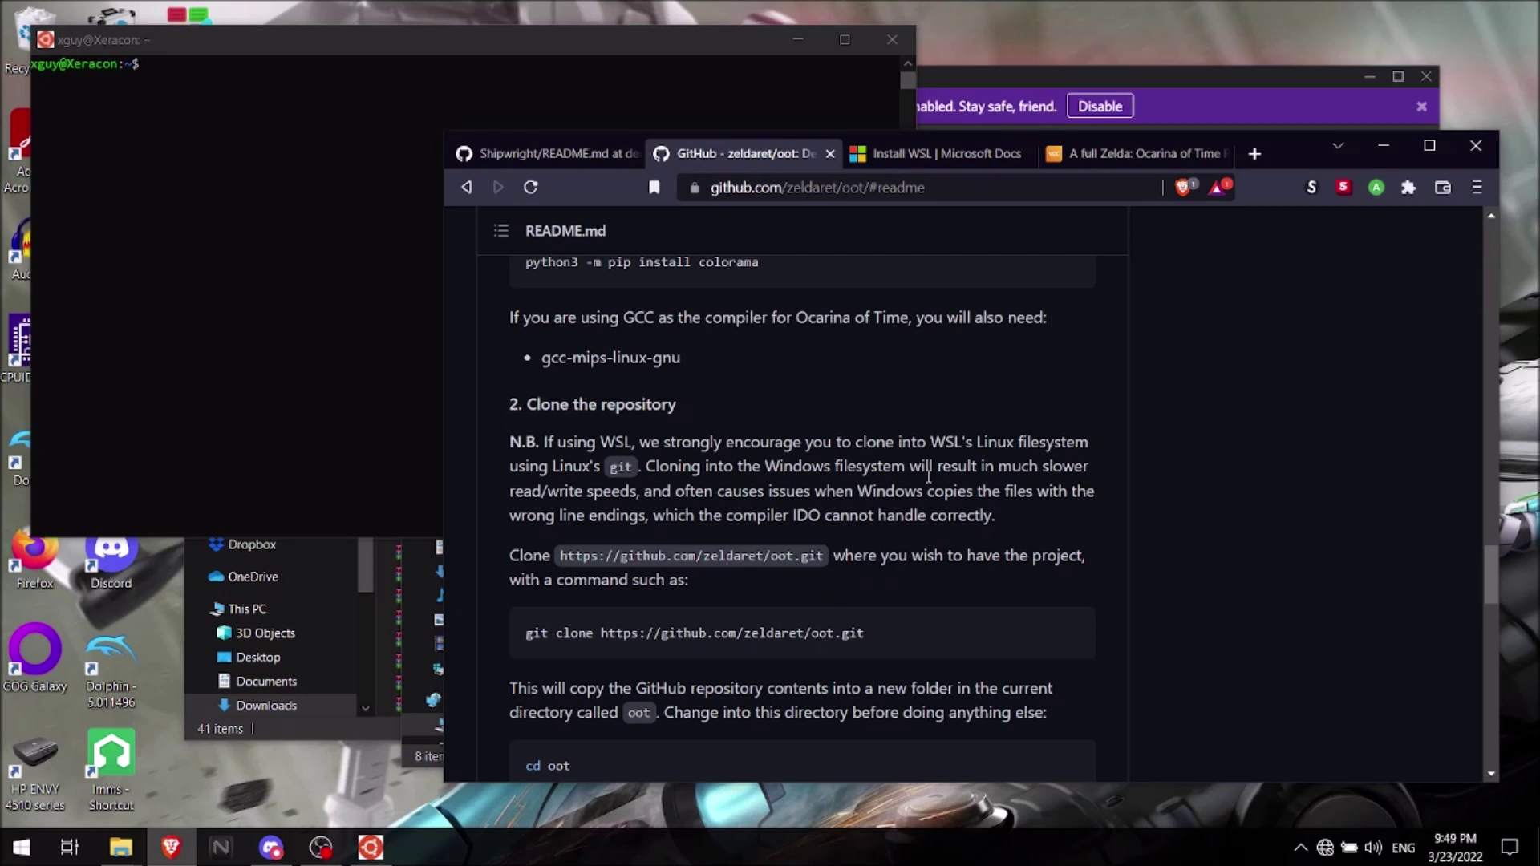
{"action": "mouse_move", "coordinate": [1078, 510]}
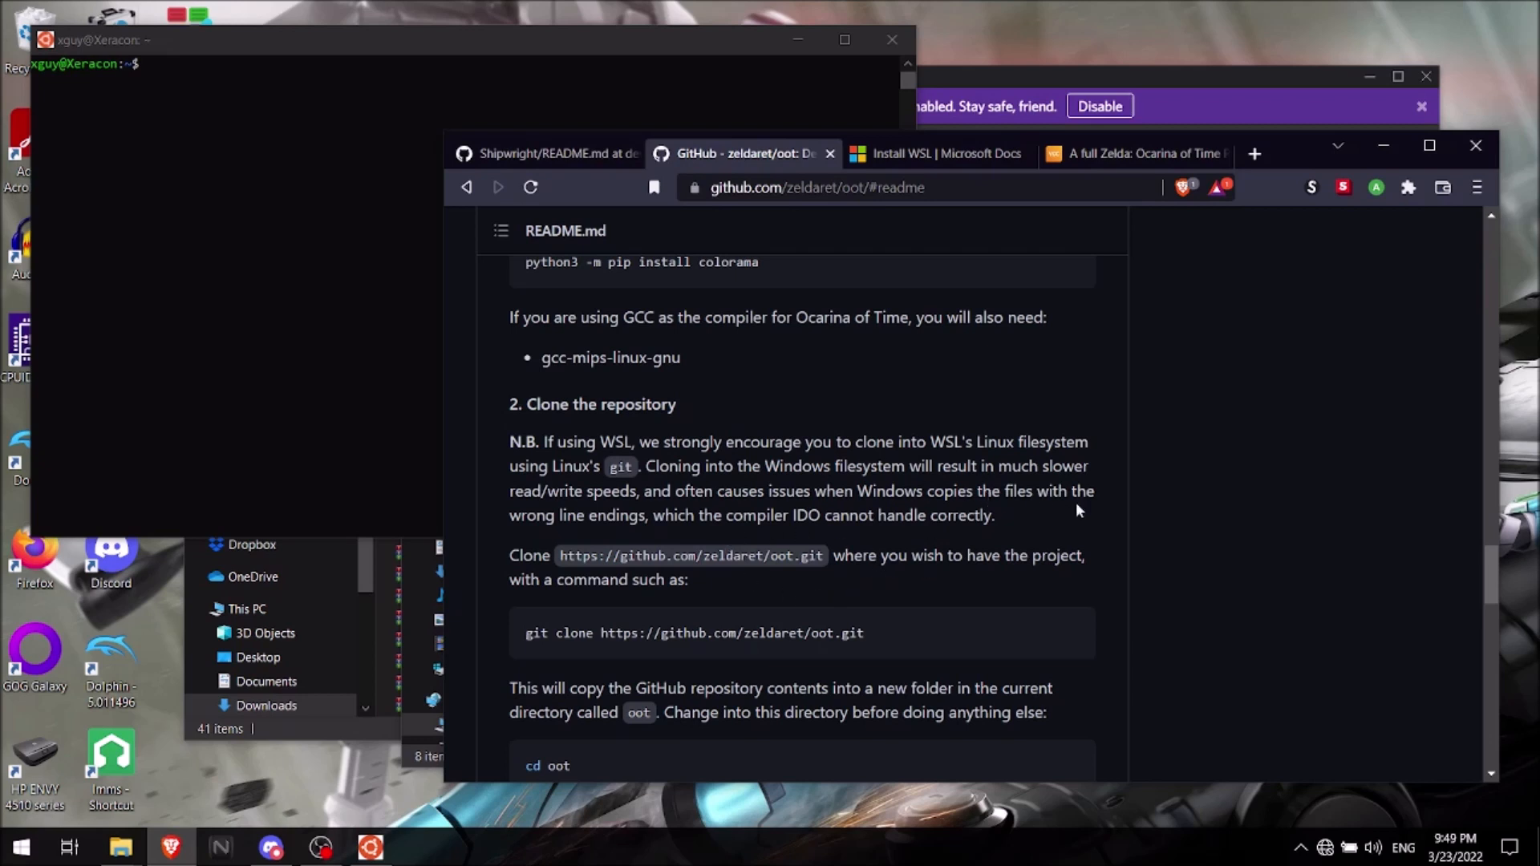
{"action": "mouse_move", "coordinate": [547, 641]}
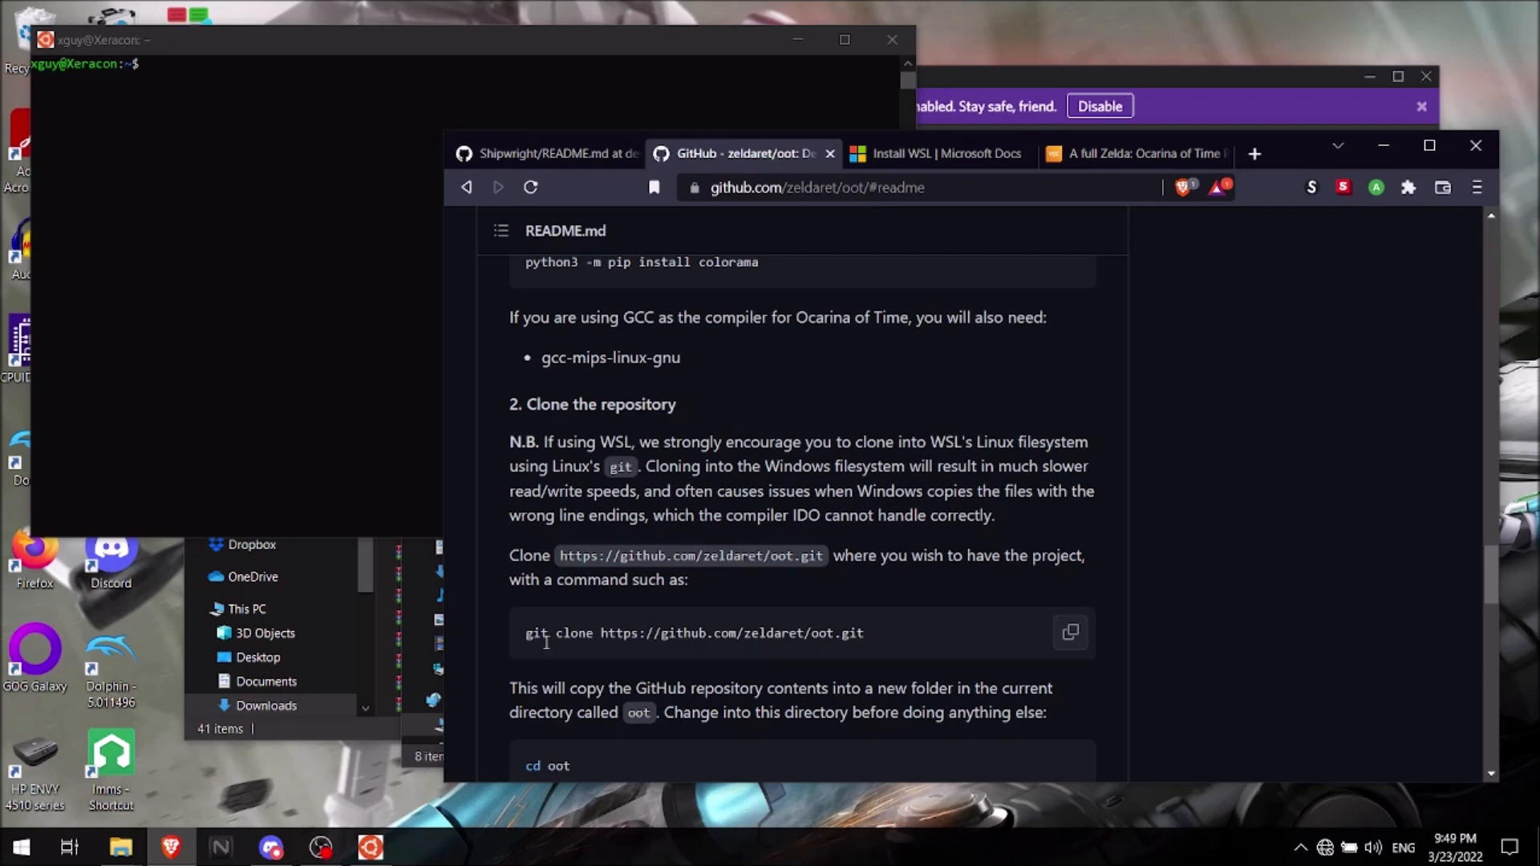
{"action": "mouse_move", "coordinate": [236, 263]}
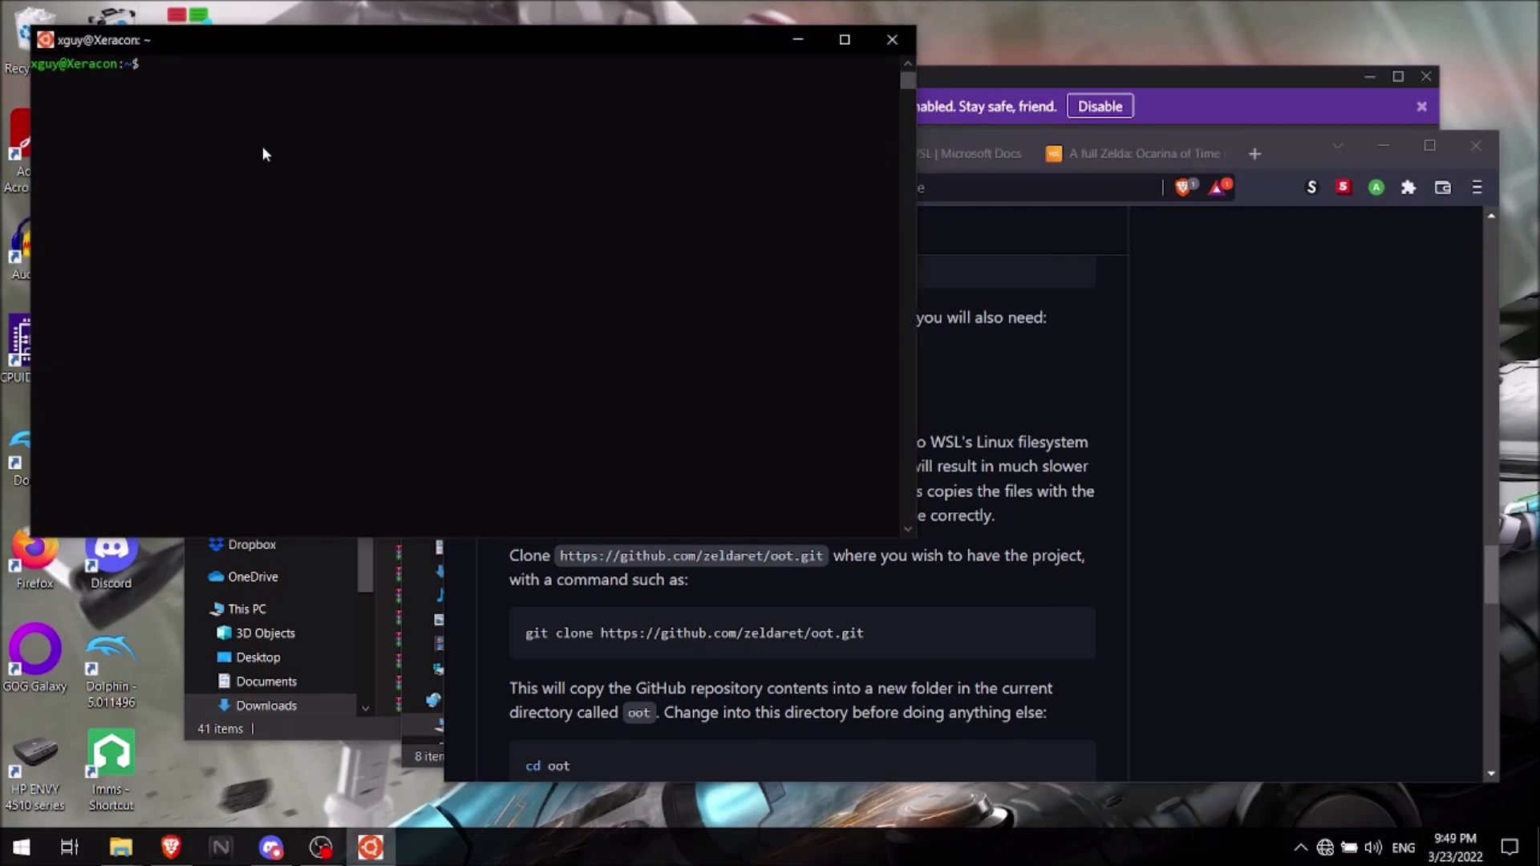
{"action": "type", "text": "git vlone"}
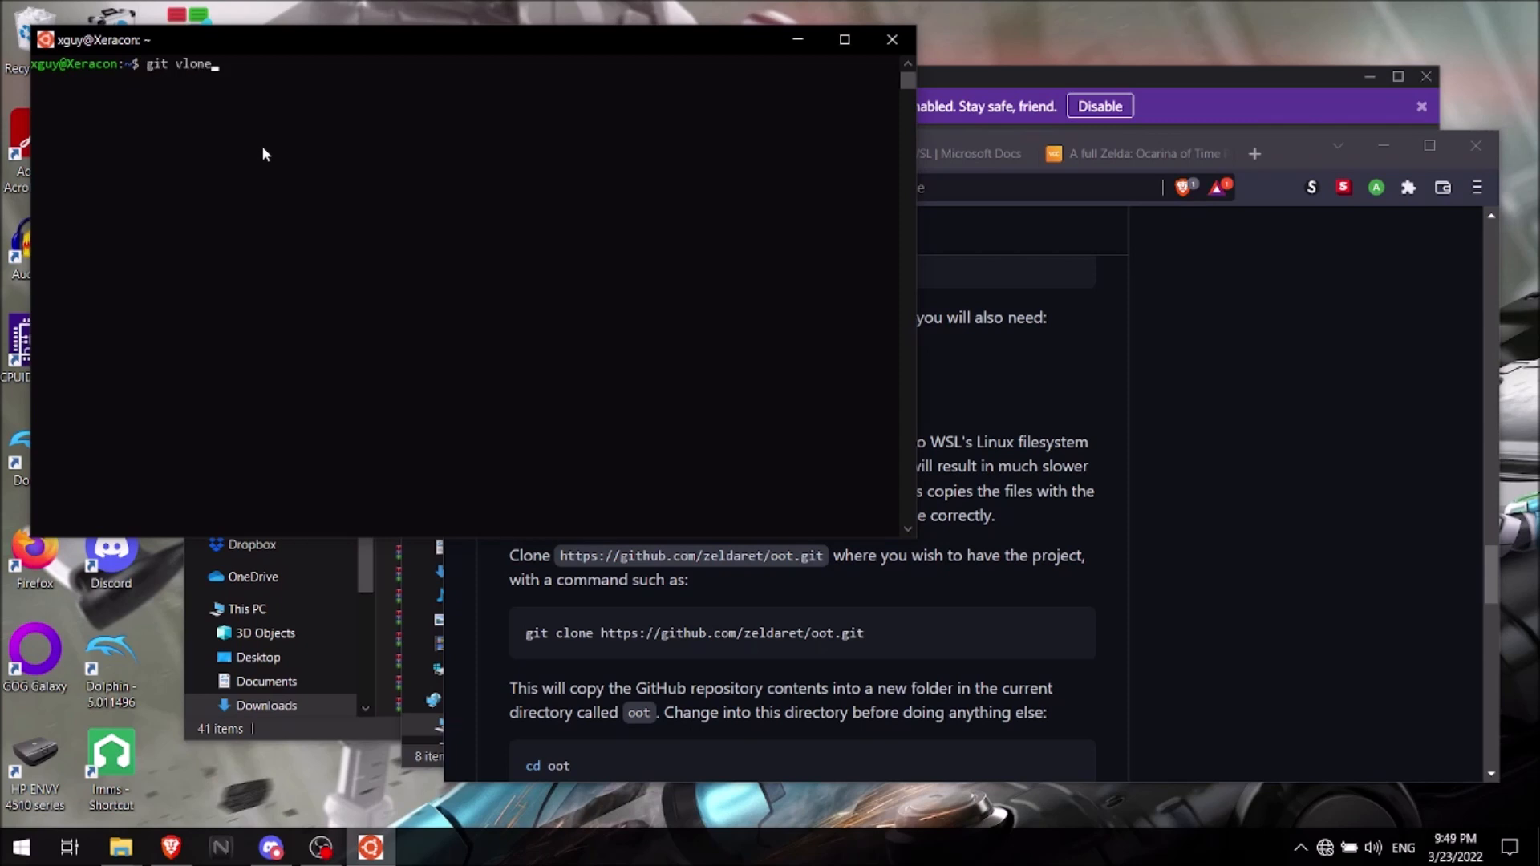
{"action": "key", "text": "BackSpace"}
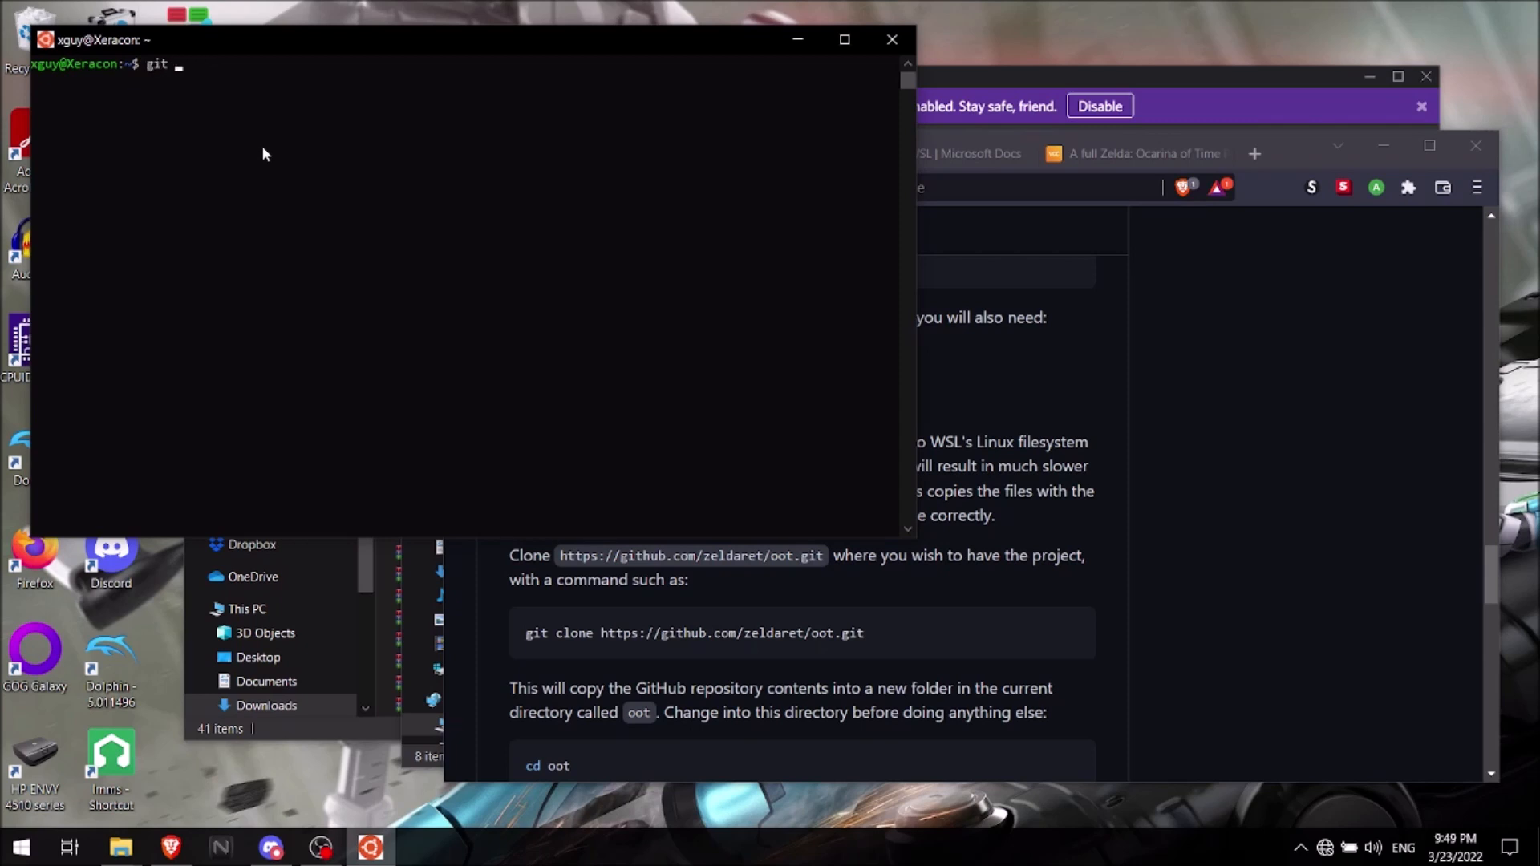
{"action": "type", "text": "clone"}
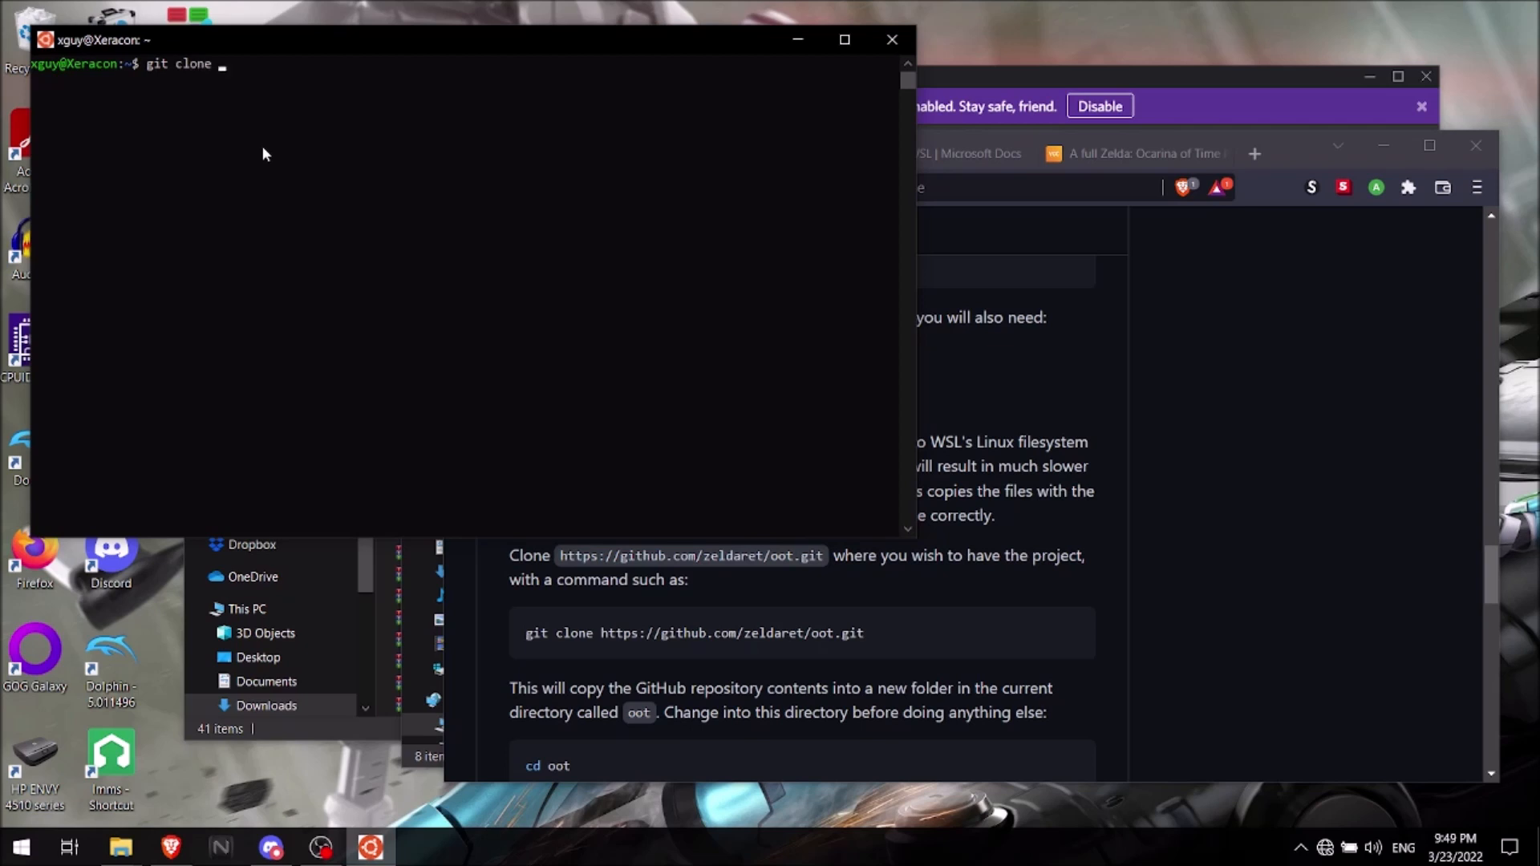
{"action": "type", "text": "https:"}
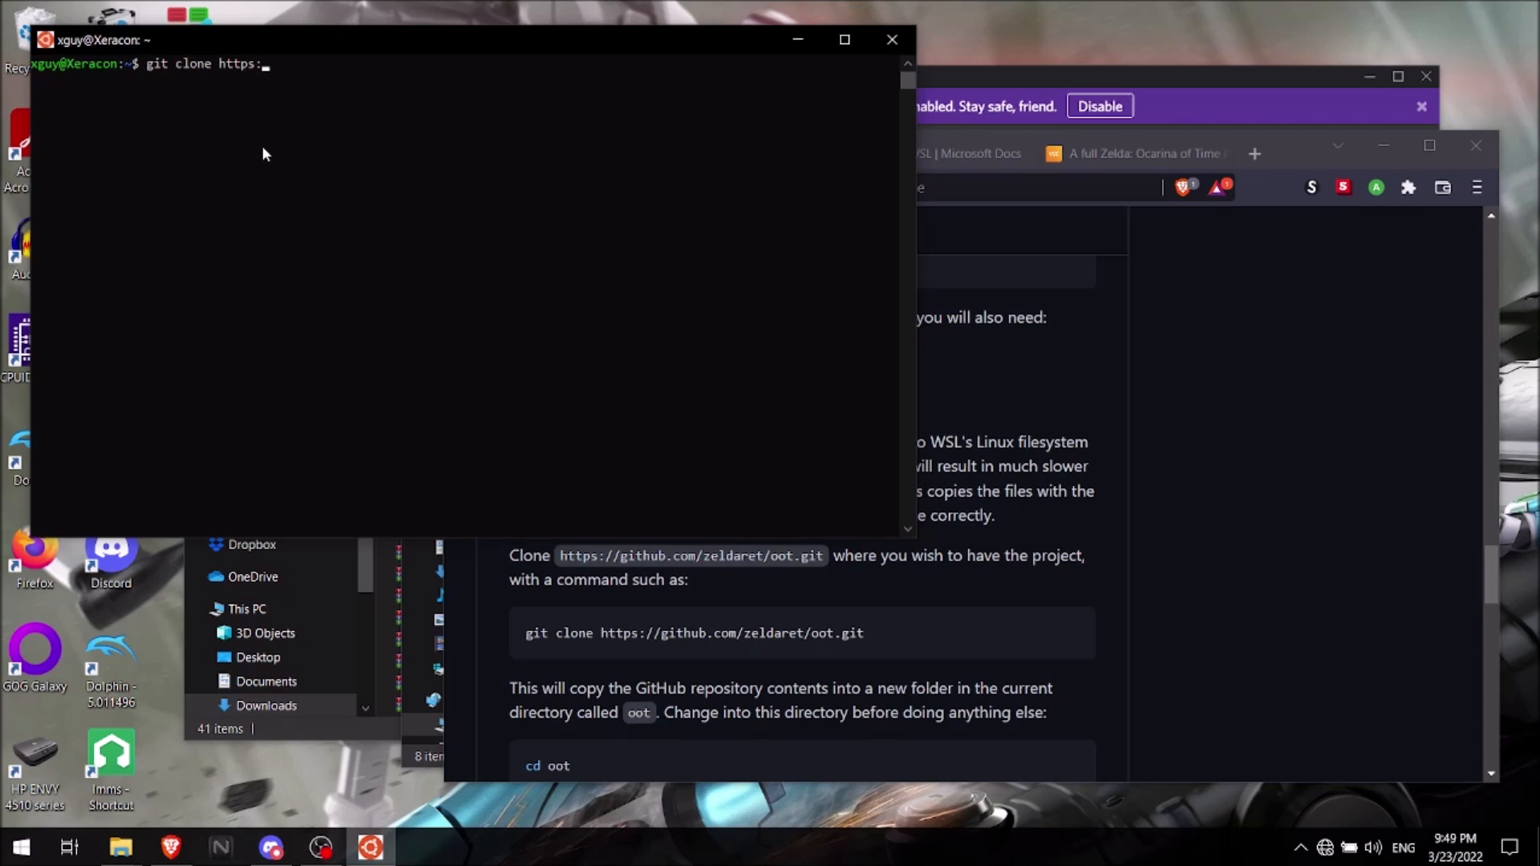
{"action": "type", "text": "//"}
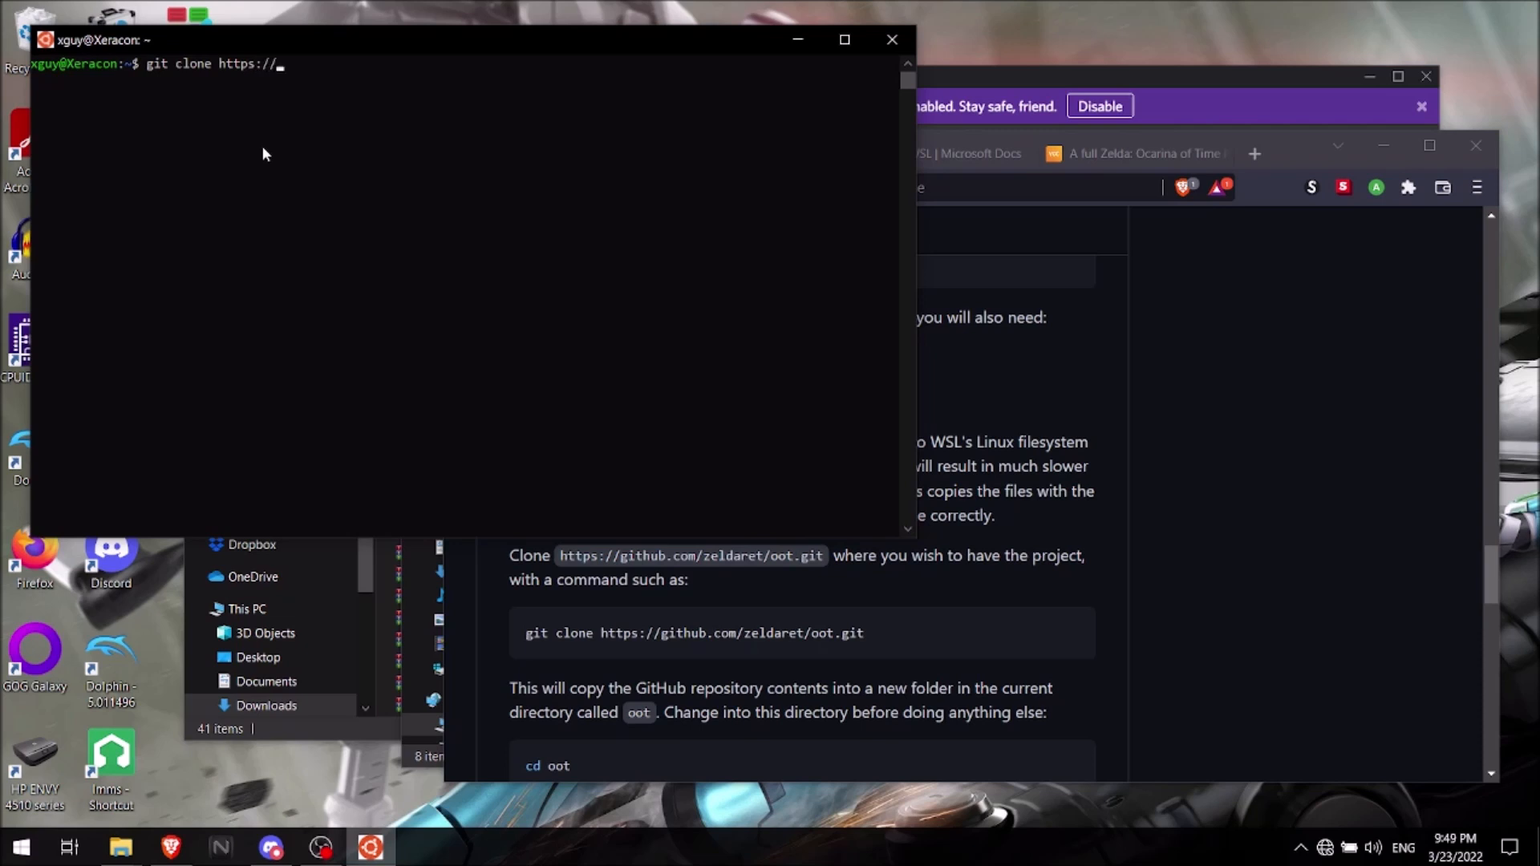
{"action": "type", "text": "github"}
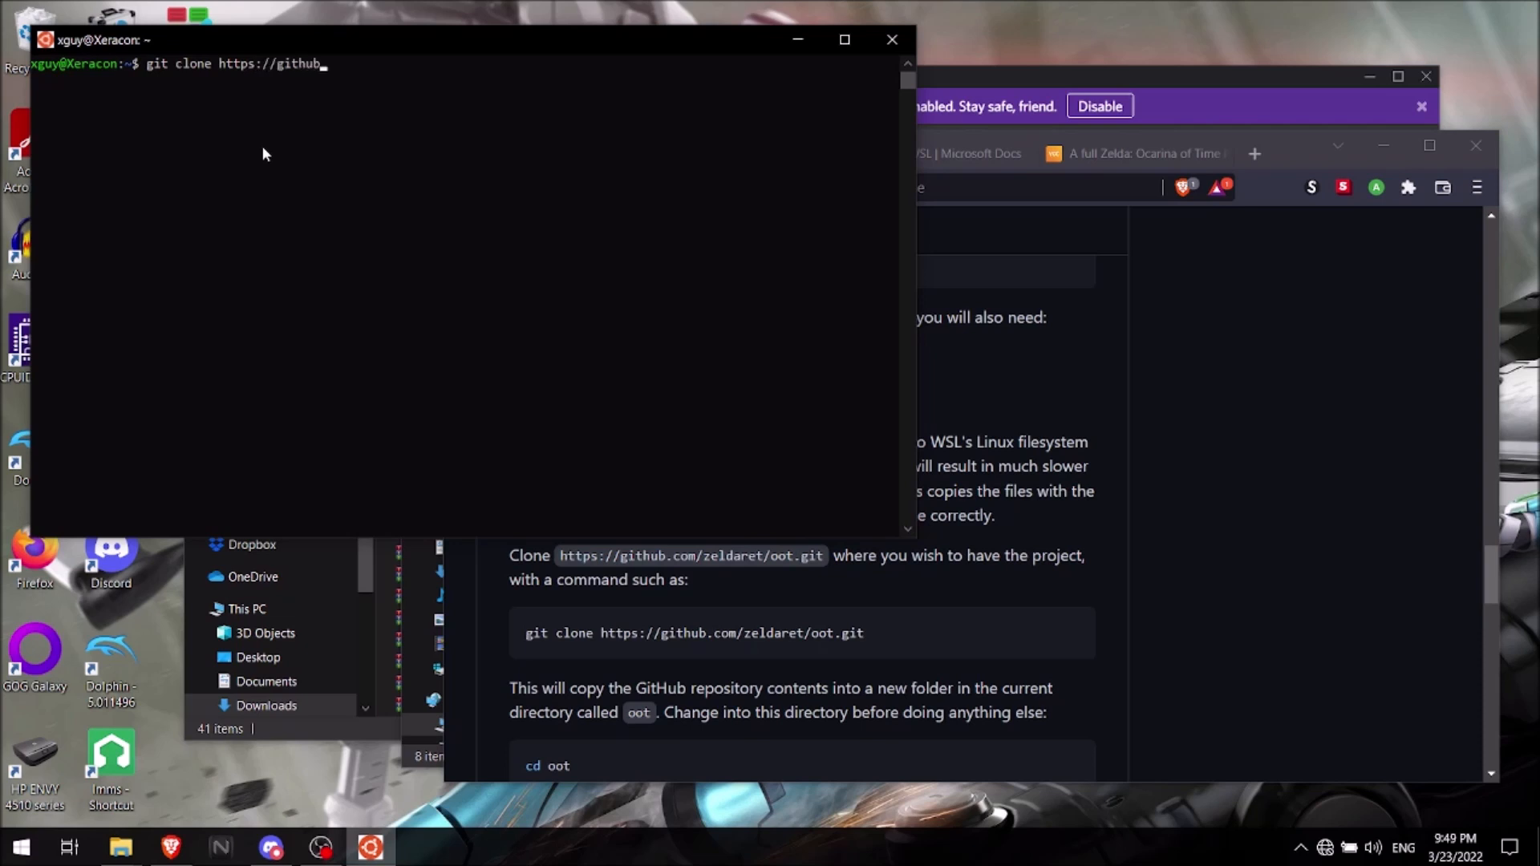
{"action": "type", "text": ".com"}
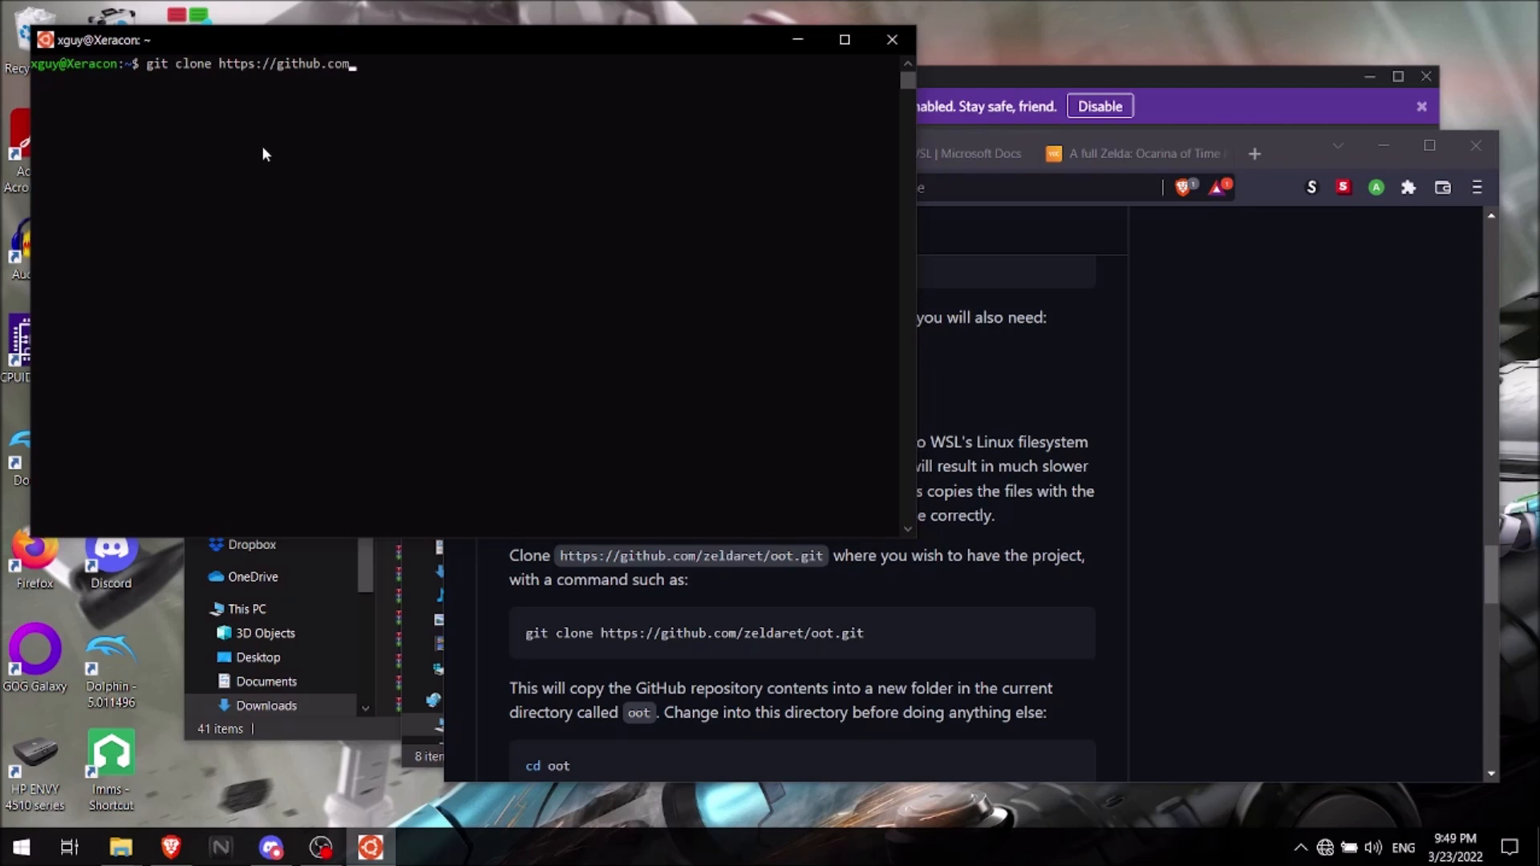
{"action": "type", "text": "ze"}
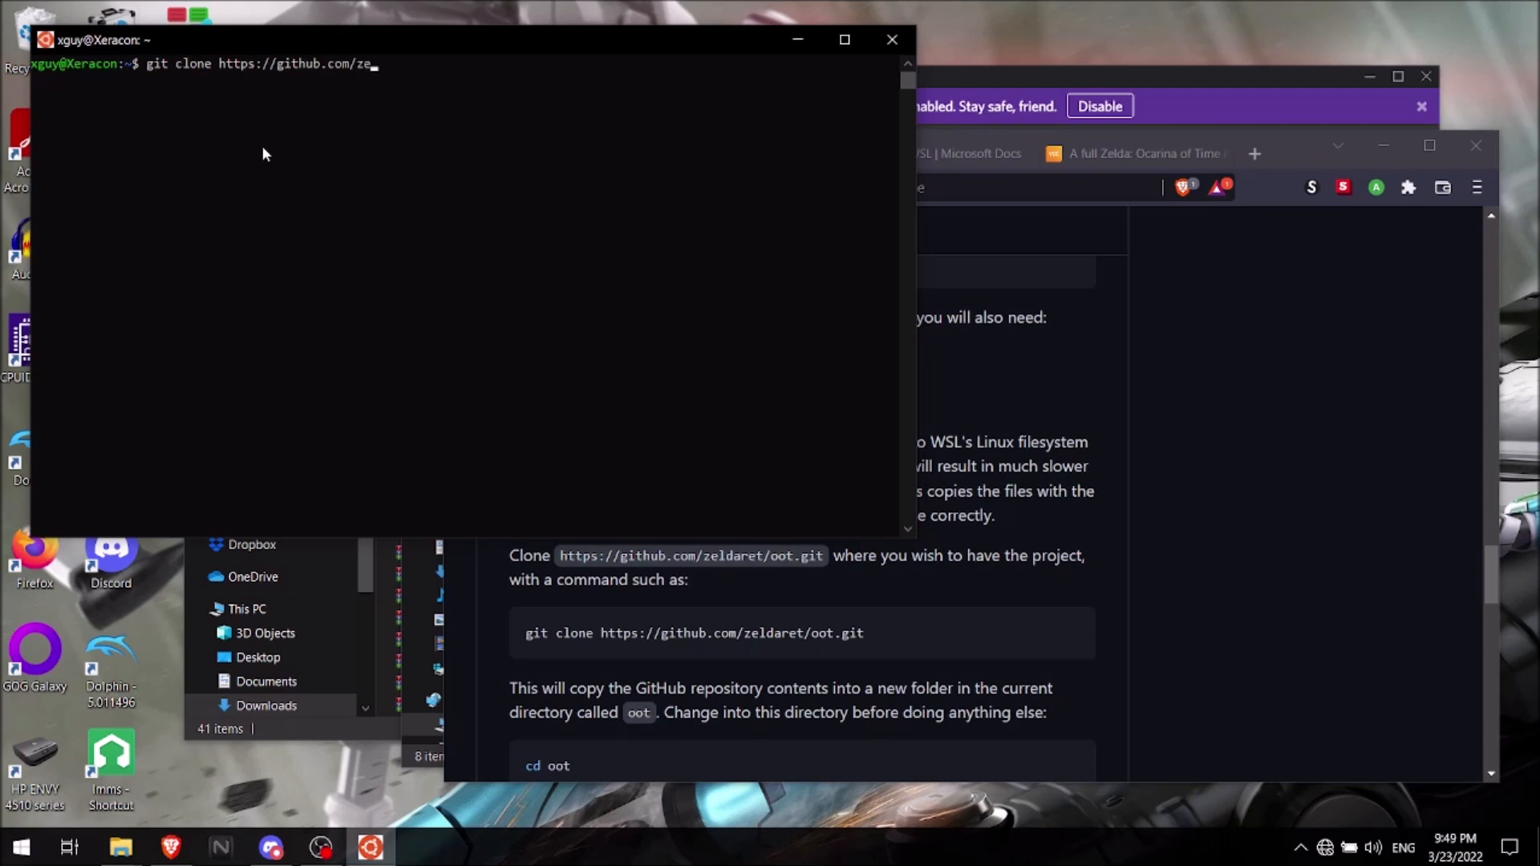
{"action": "type", "text": "ldaret"}
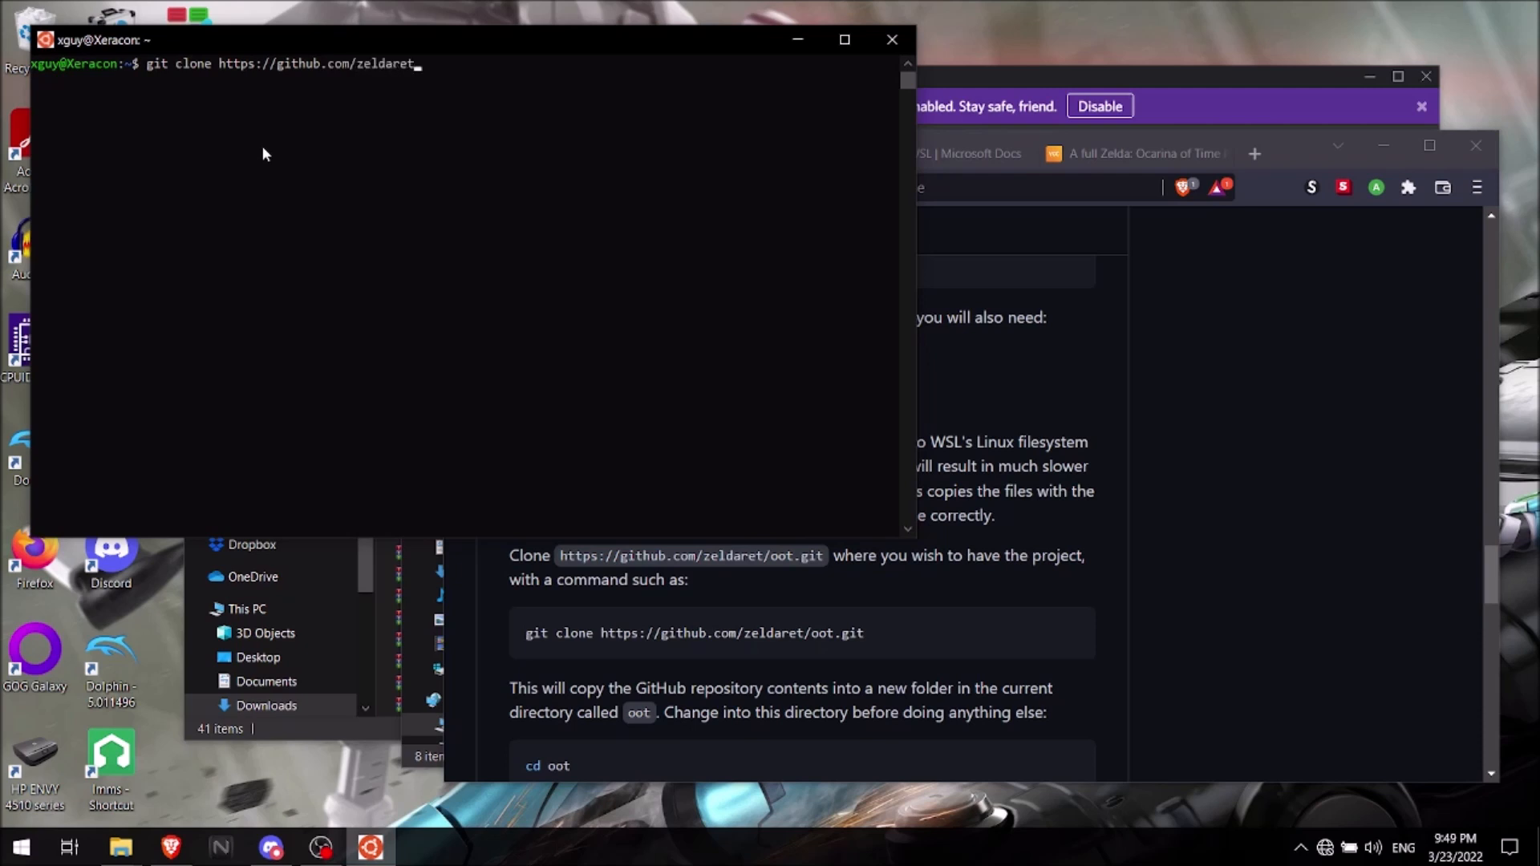
- Finish the URL as zeldaret/oot.git without a stray slash and run the clone
{"action": "type", "text": "/"}
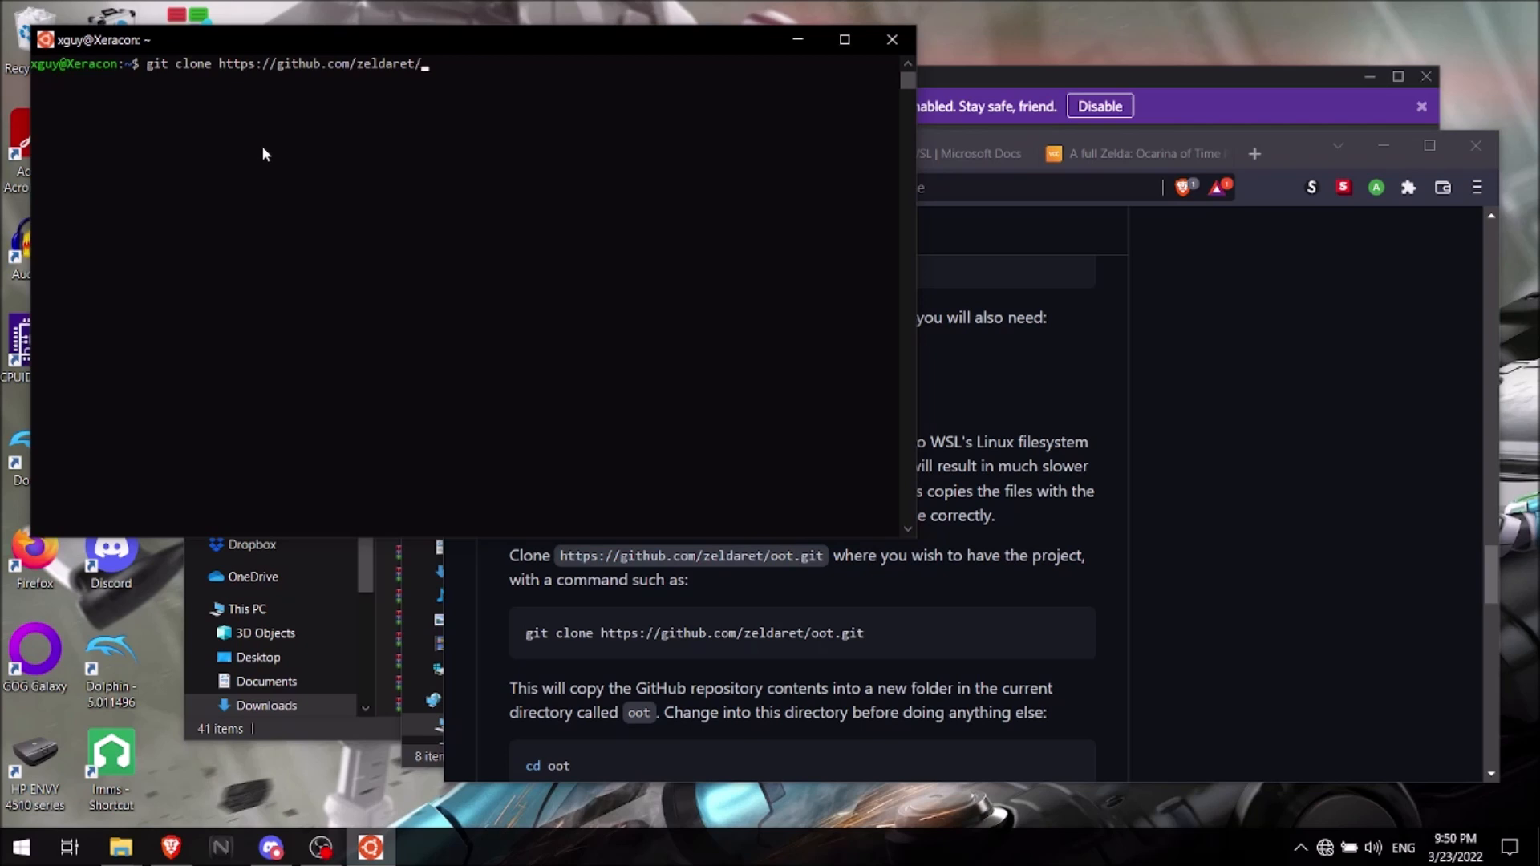
{"action": "type", "text": "oot"}
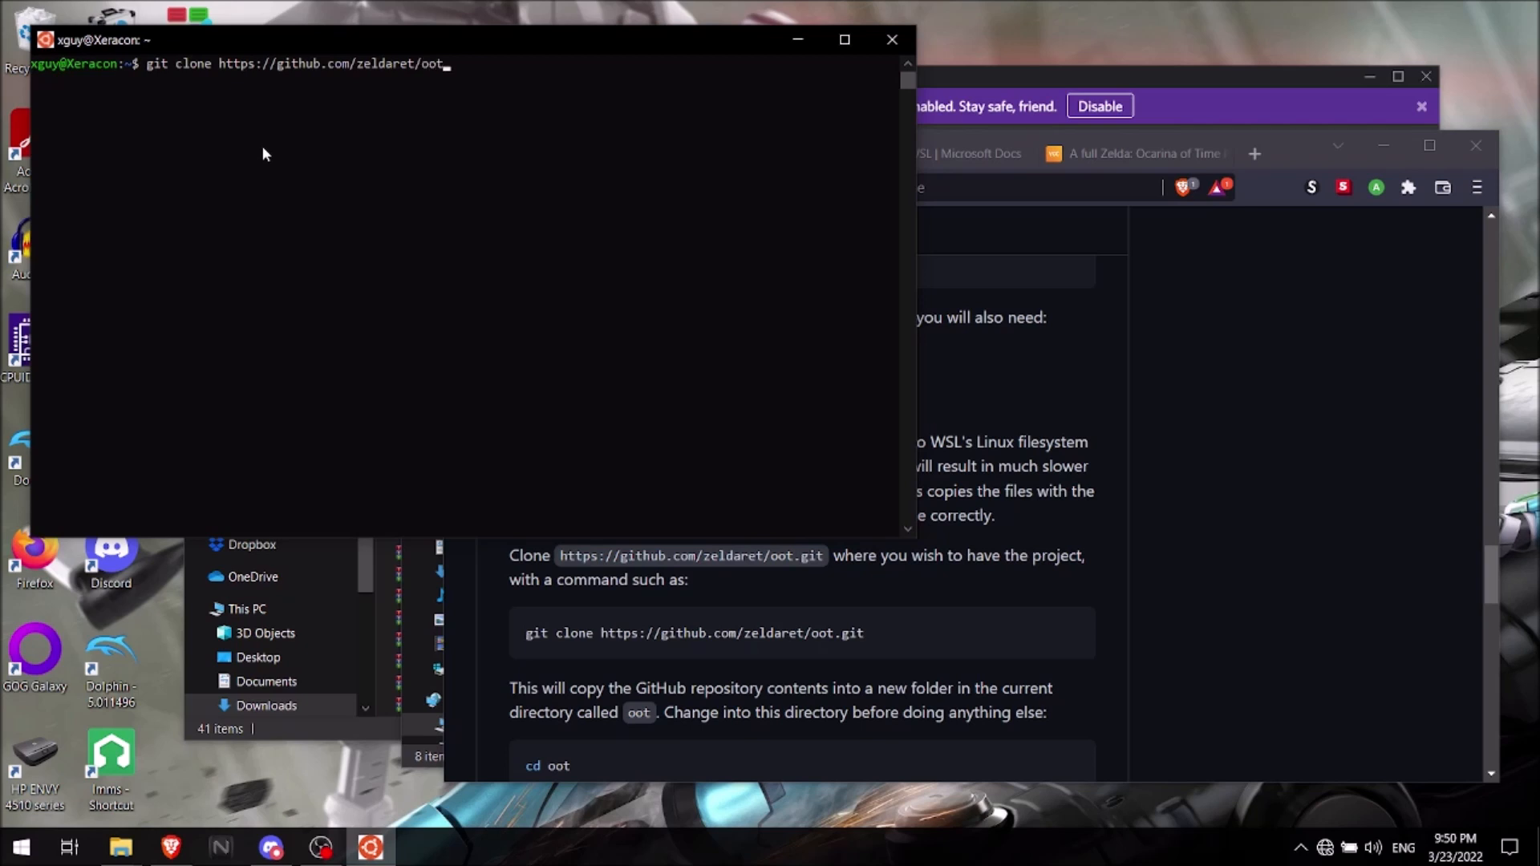
{"action": "type", "text": "/"}
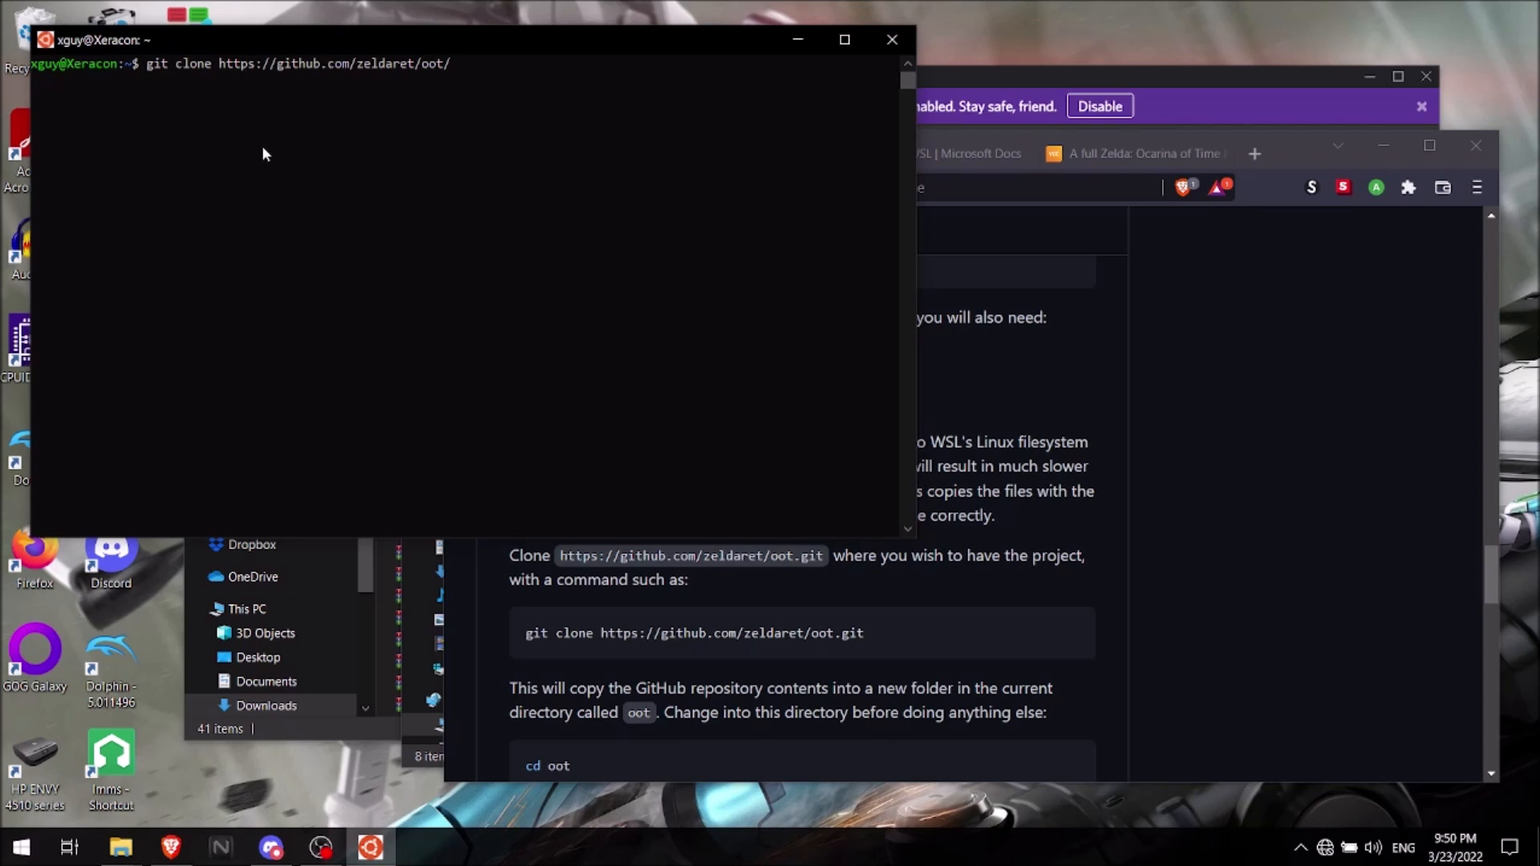
{"action": "key", "text": "Backspace"}
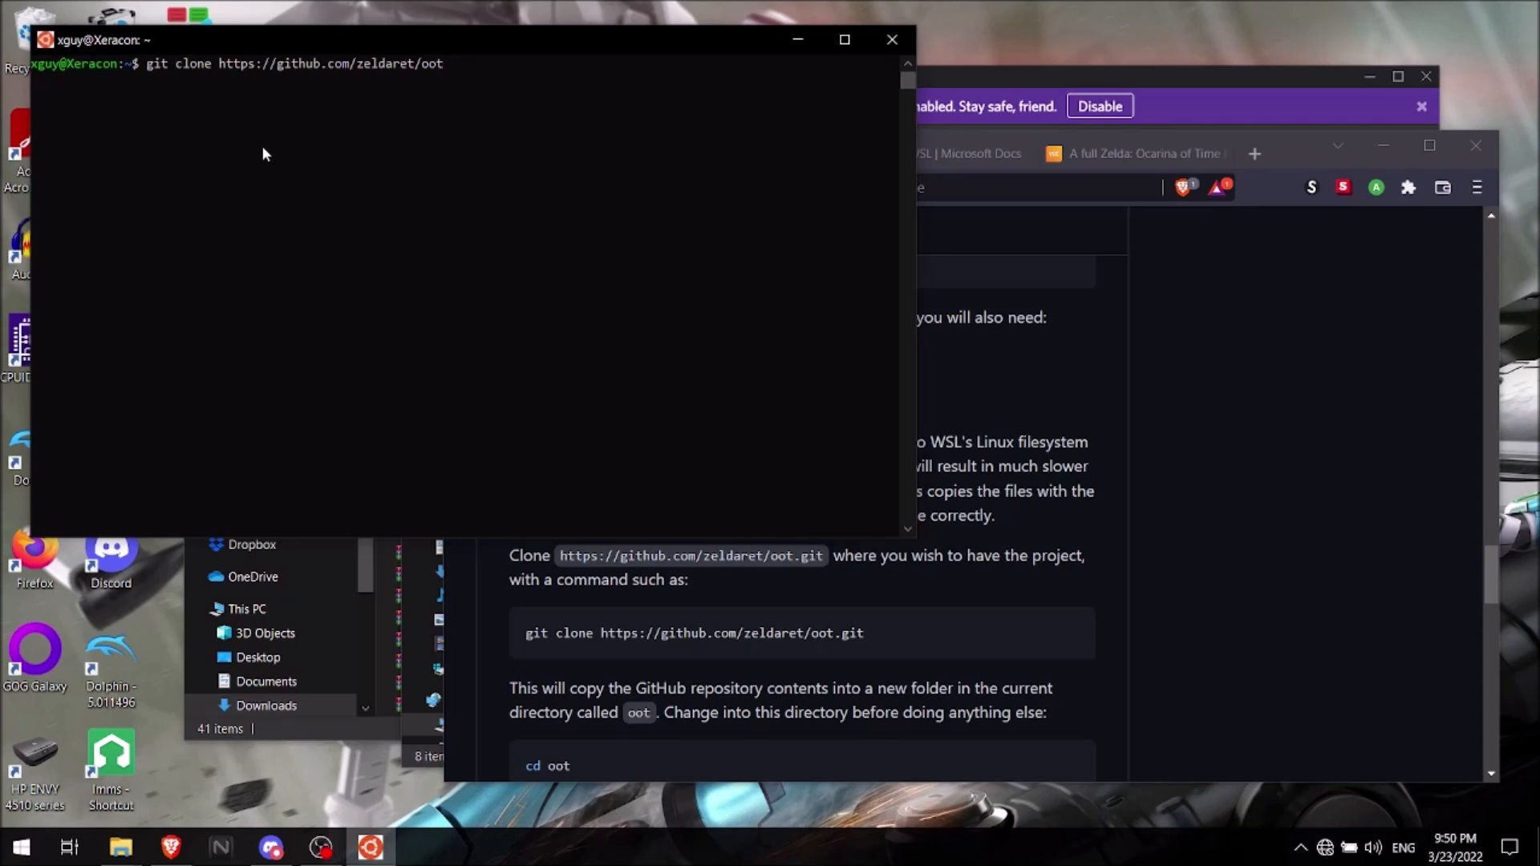
{"action": "type", "text": ".git"}
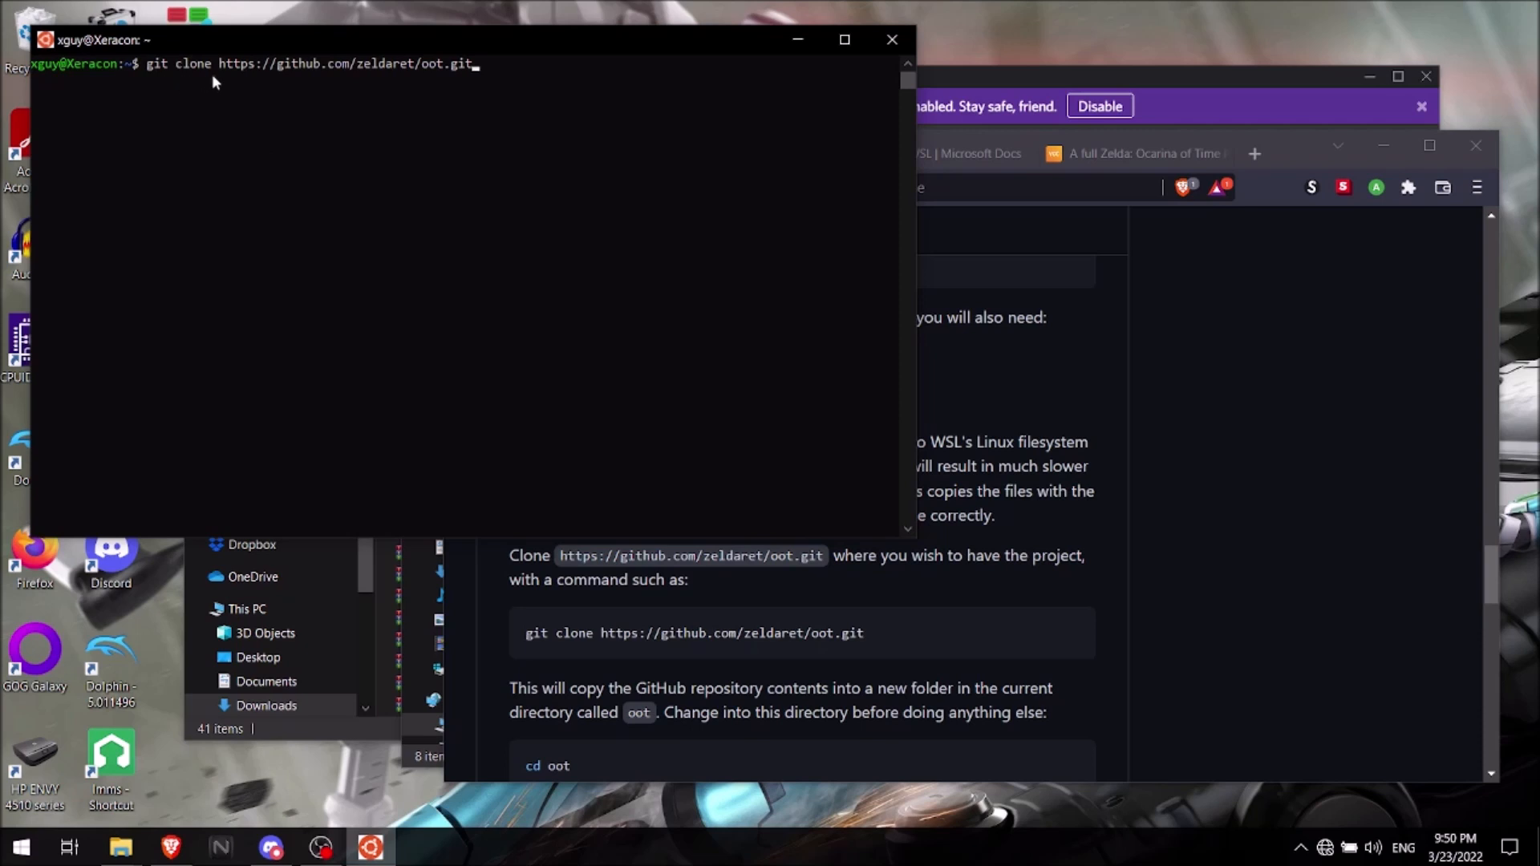
{"action": "mouse_move", "coordinate": [299, 82]}
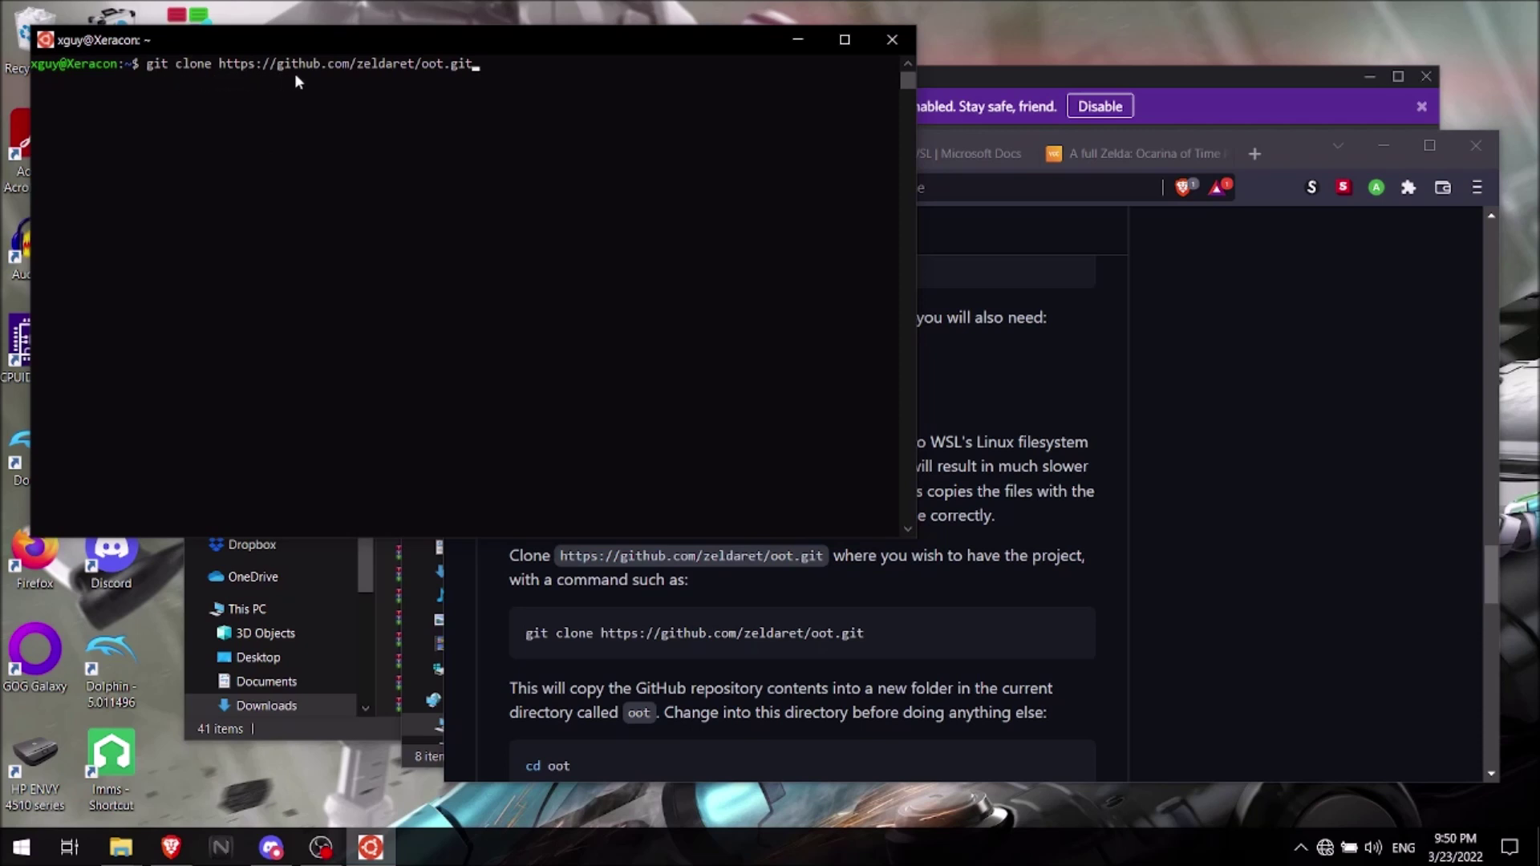
{"action": "mouse_move", "coordinate": [418, 74]}
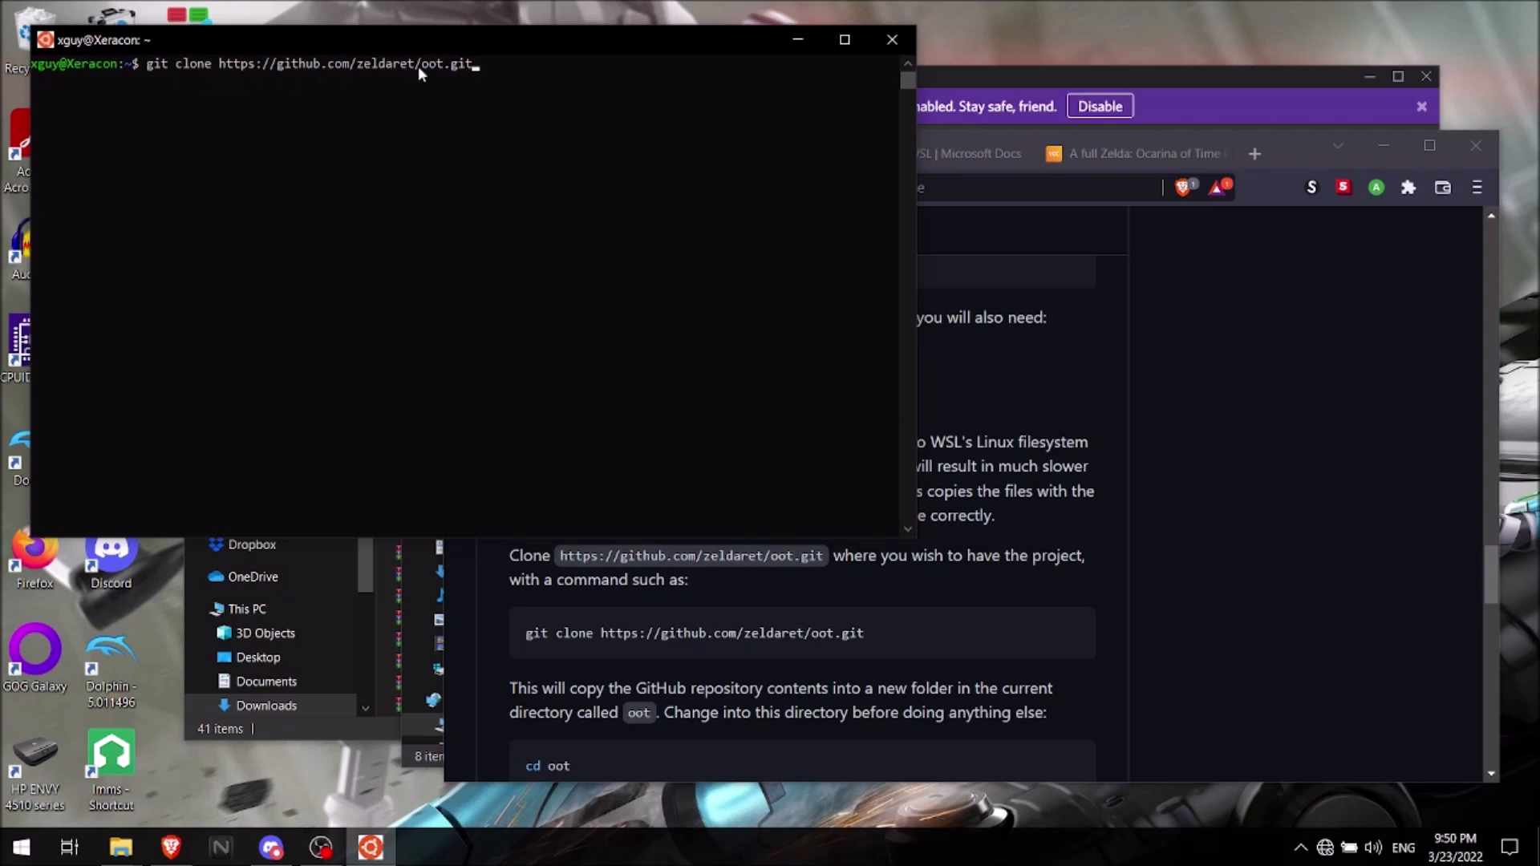
{"action": "mouse_move", "coordinate": [592, 69]}
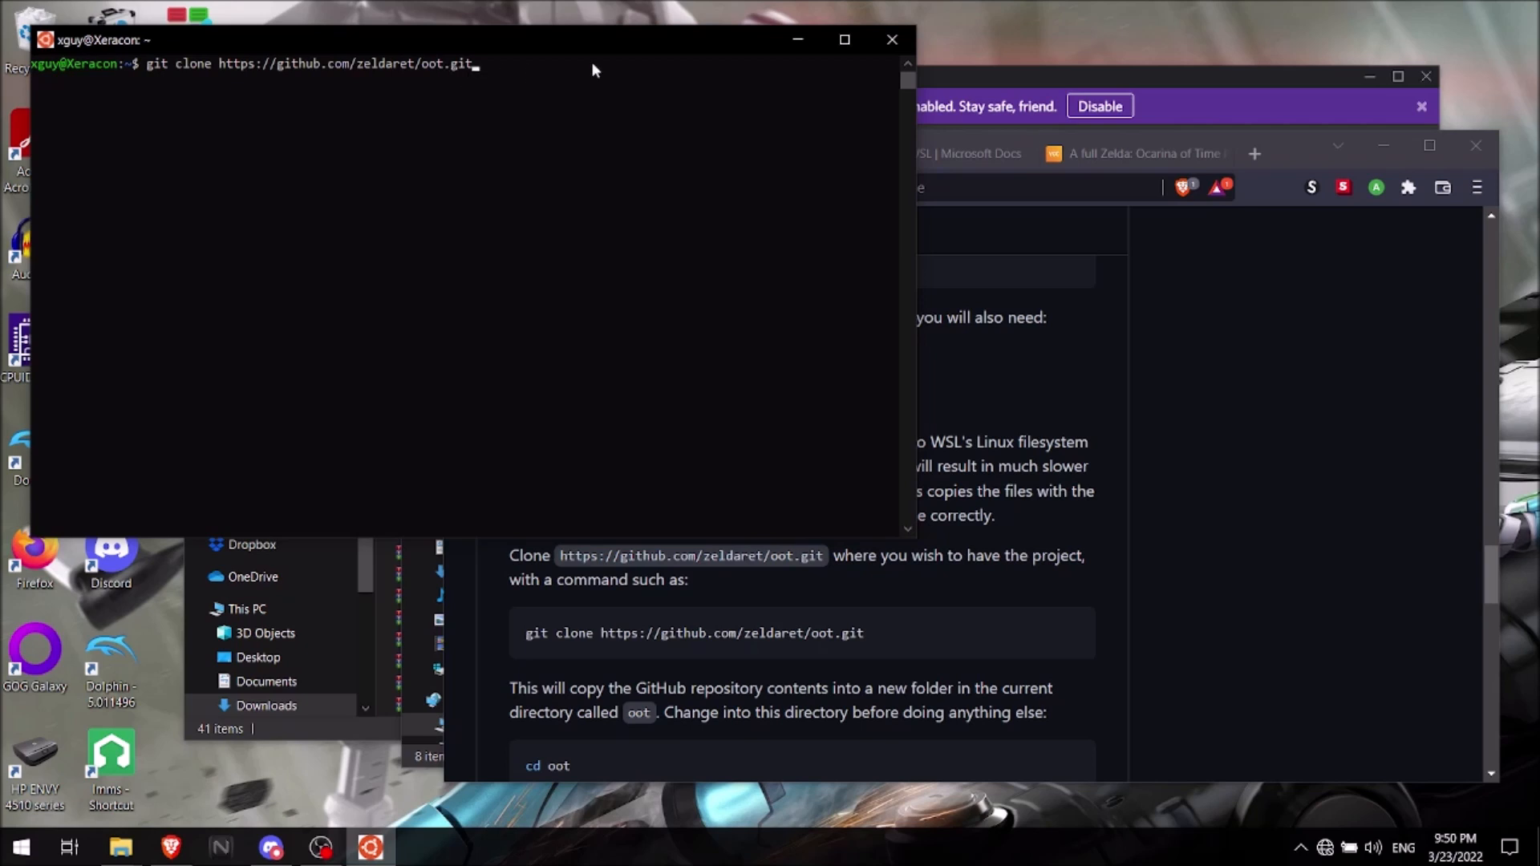
{"action": "key", "text": "Return"}
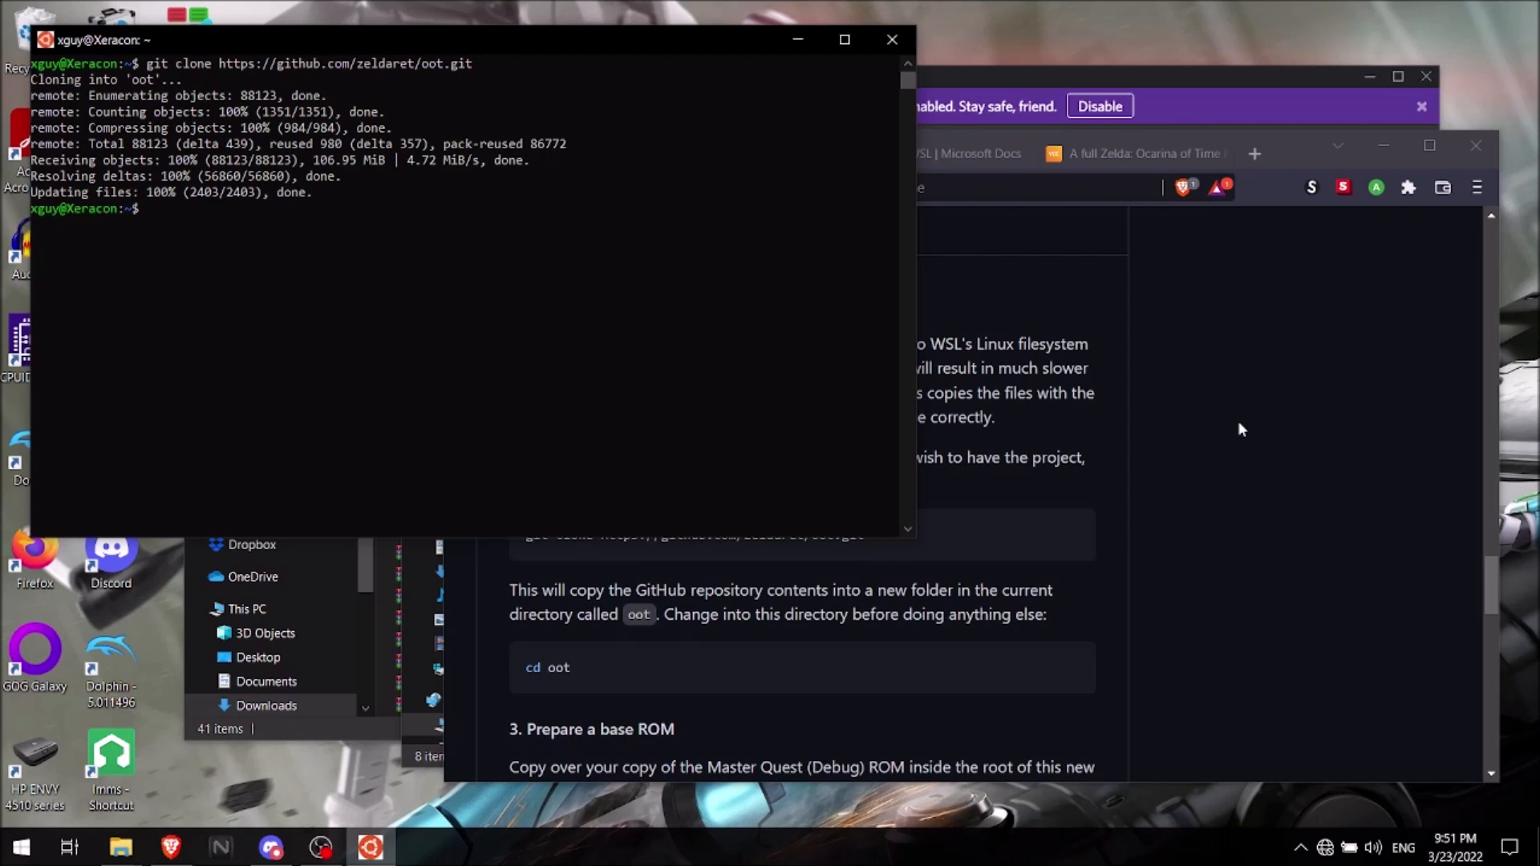
- Run explorer.exe . from the WSL home directory and open the cloned oot folder
{"action": "type", "text": "expl"}
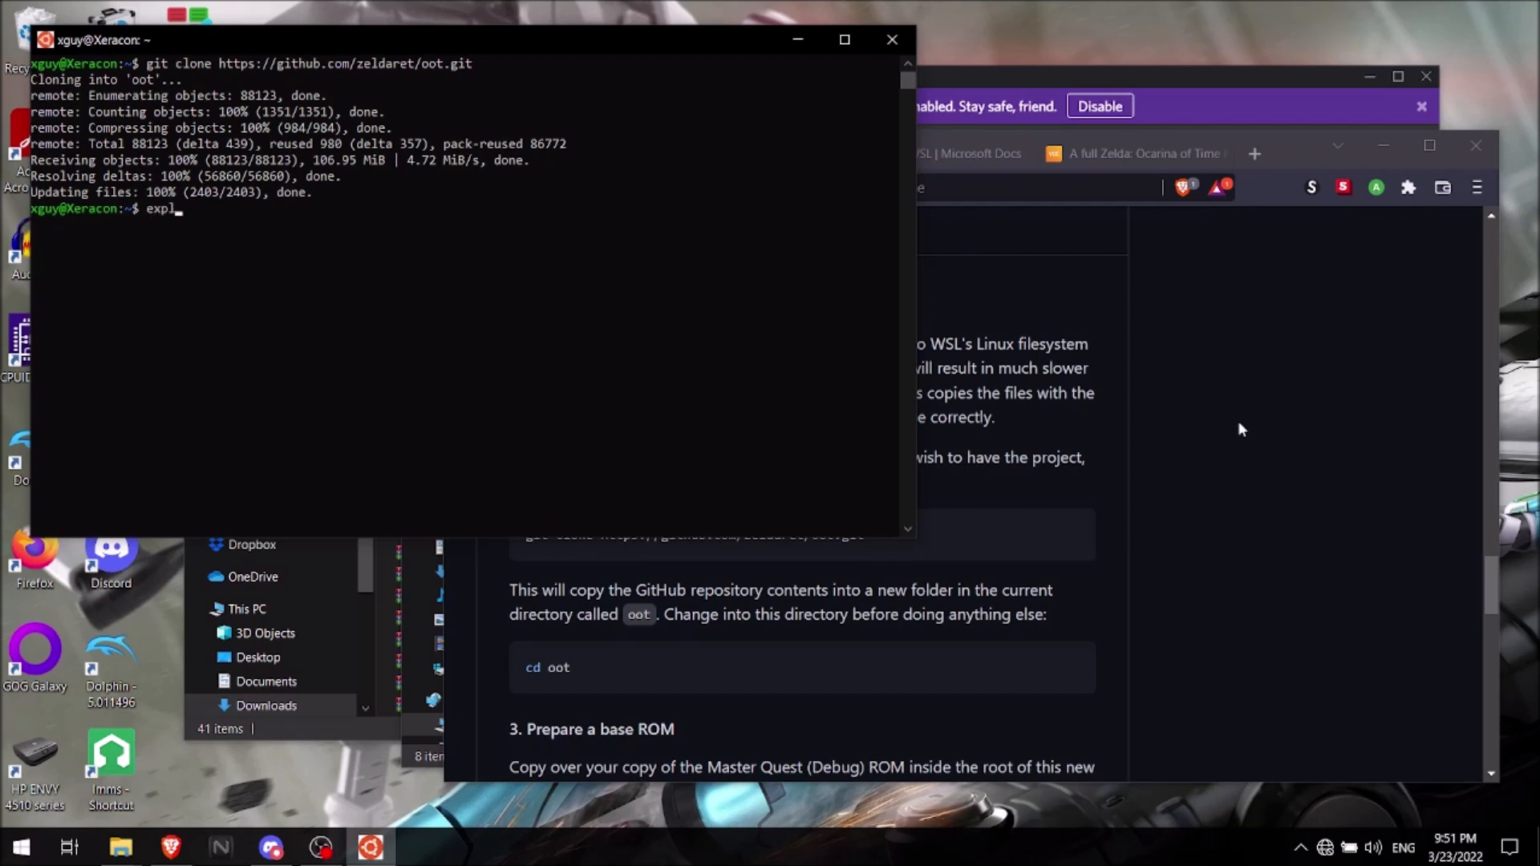
{"action": "type", "text": "orer."}
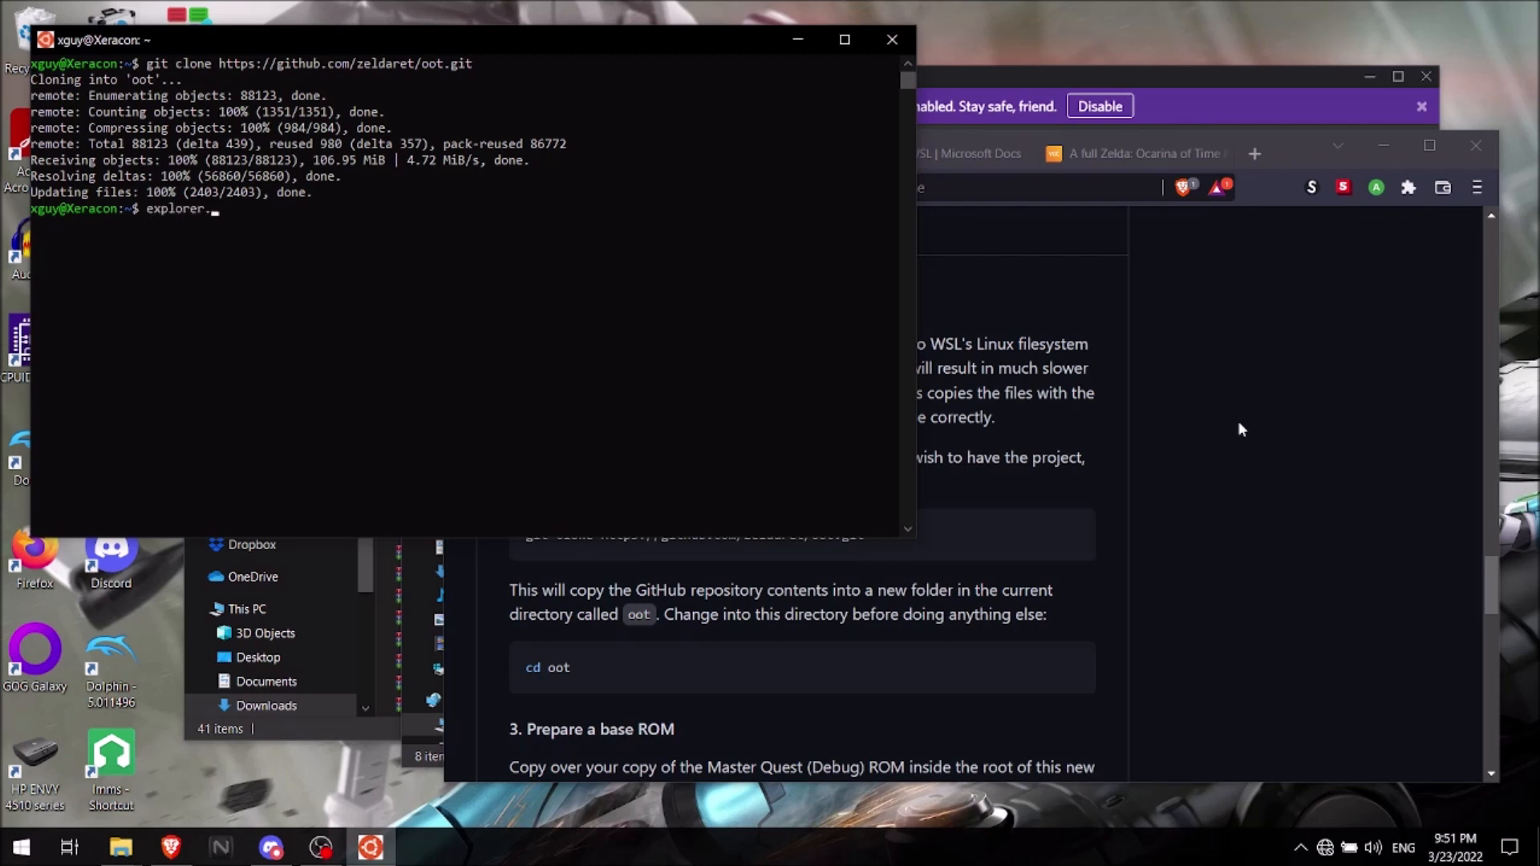
{"action": "type", "text": "exe ."}
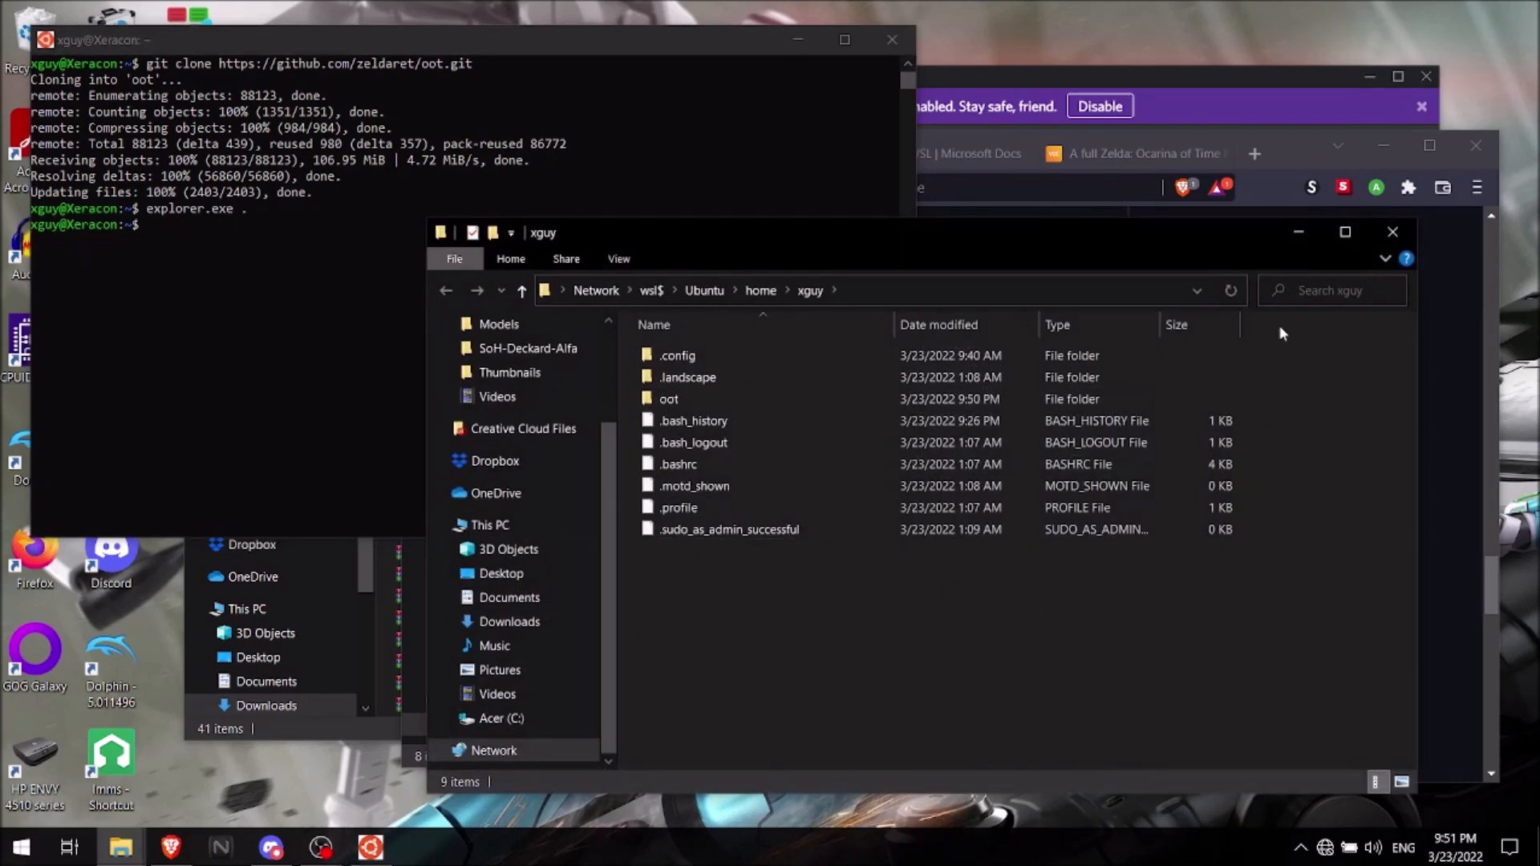
{"action": "left_click", "coordinate": [669, 400]}
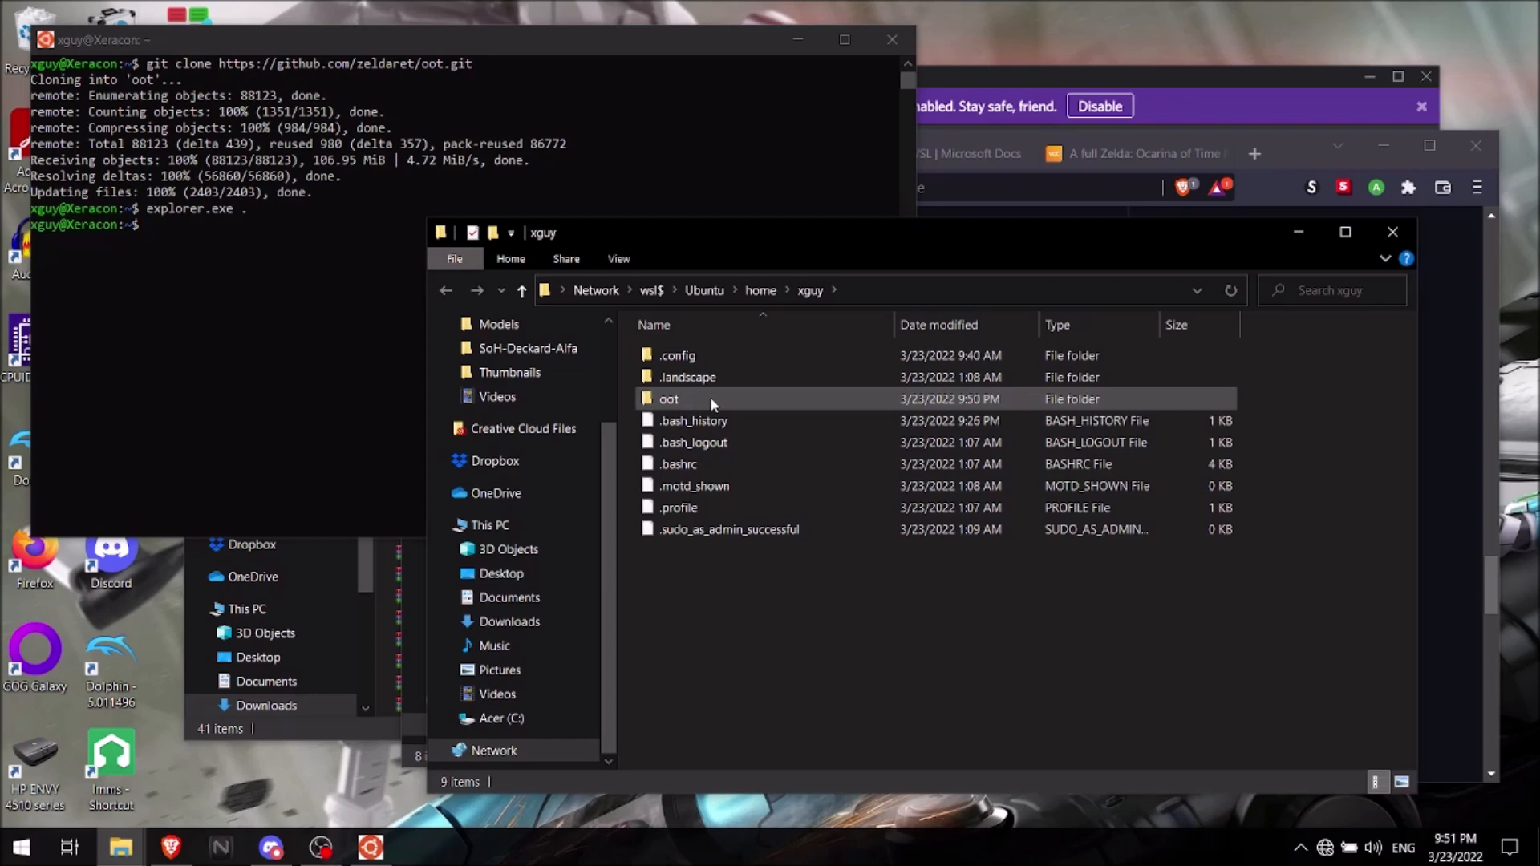
{"action": "double_click", "coordinate": [669, 400]}
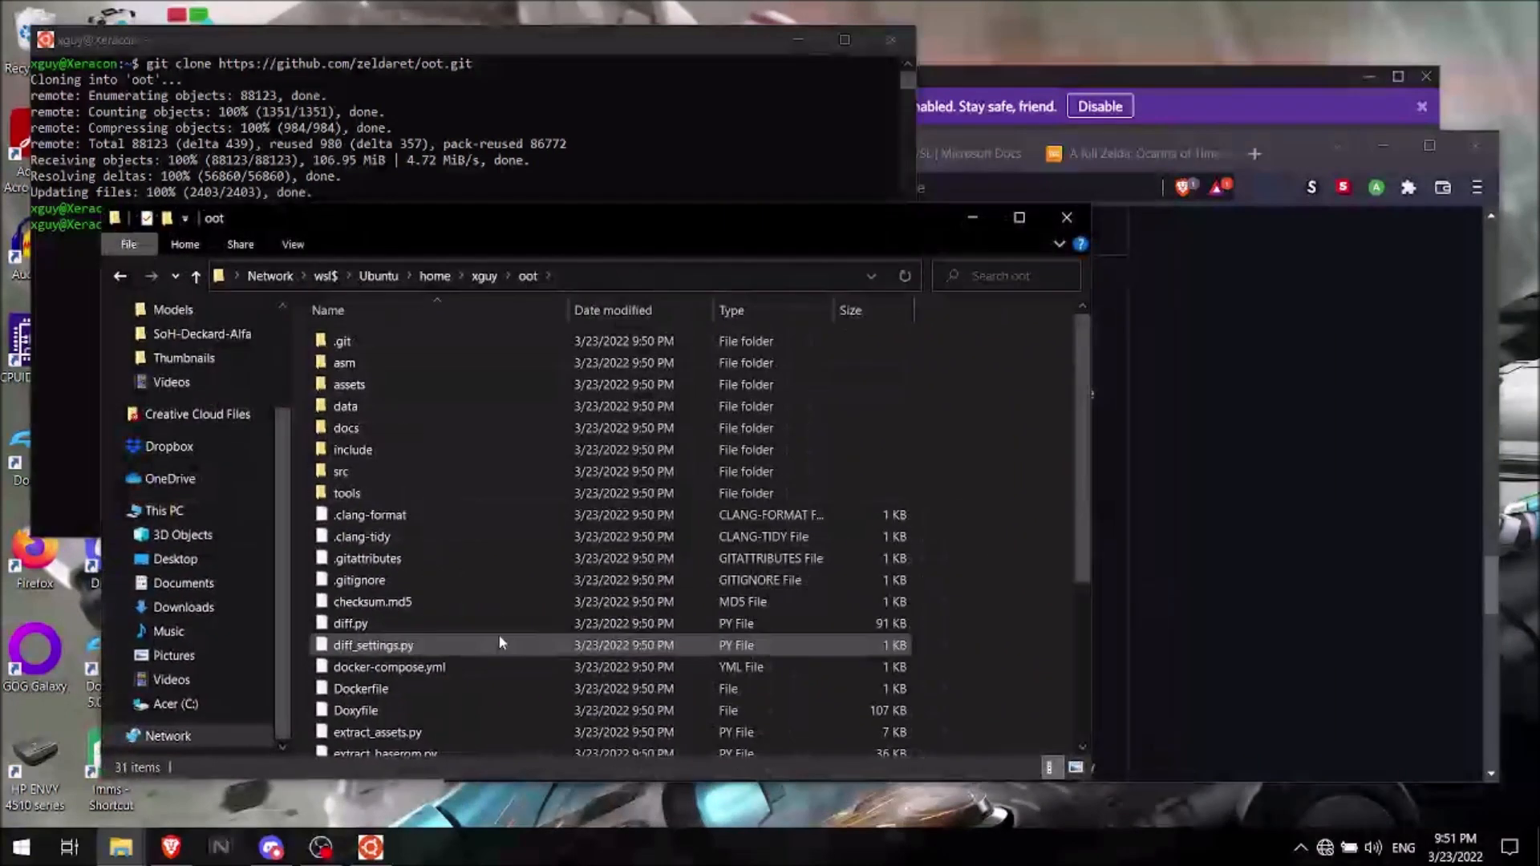
{"action": "mouse_move", "coordinate": [122, 847]}
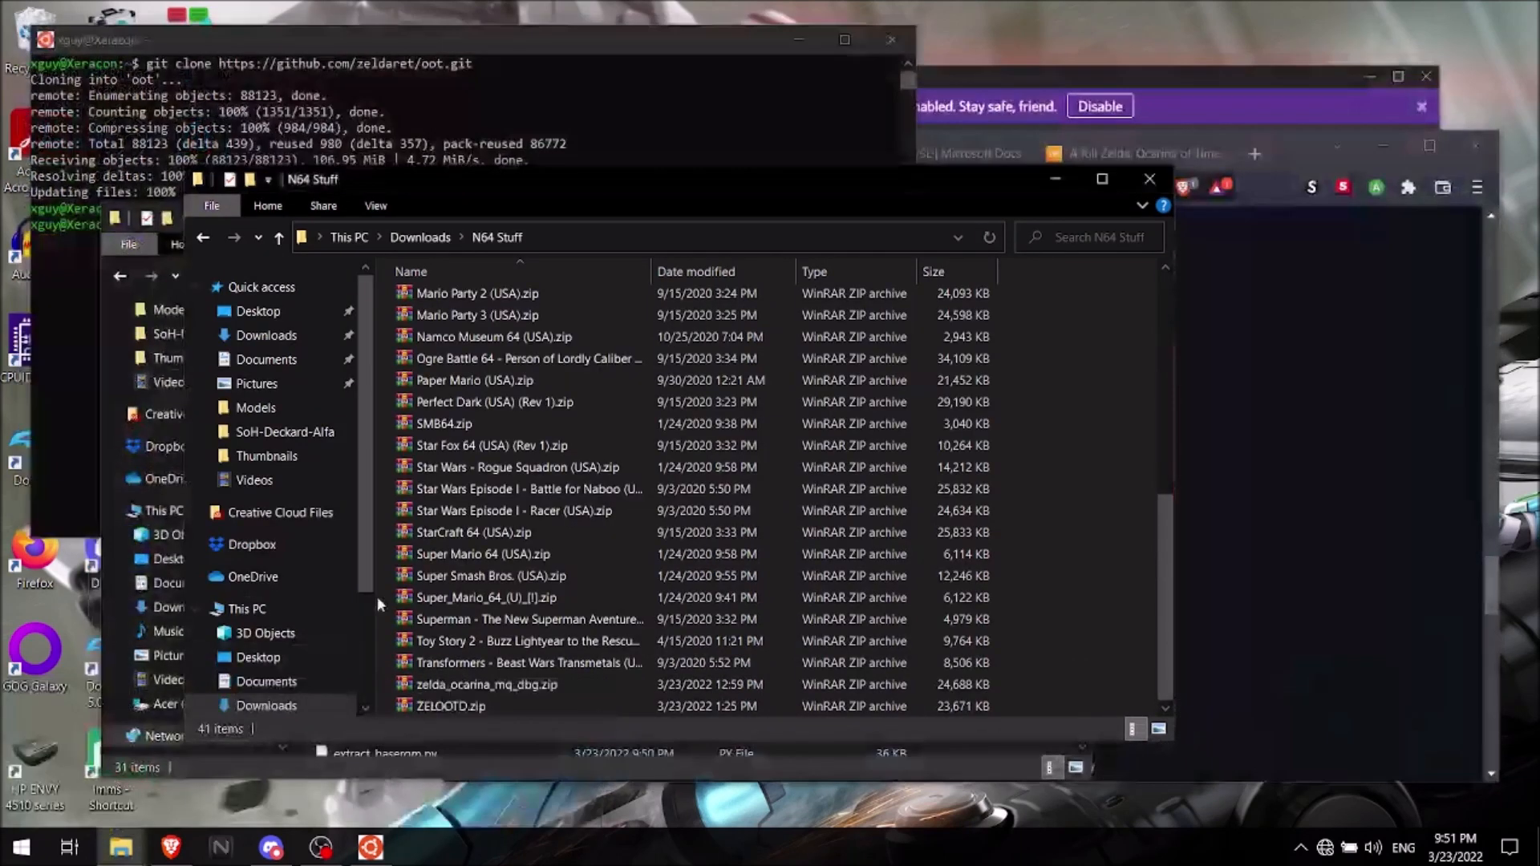
{"action": "mouse_move", "coordinate": [501, 663]}
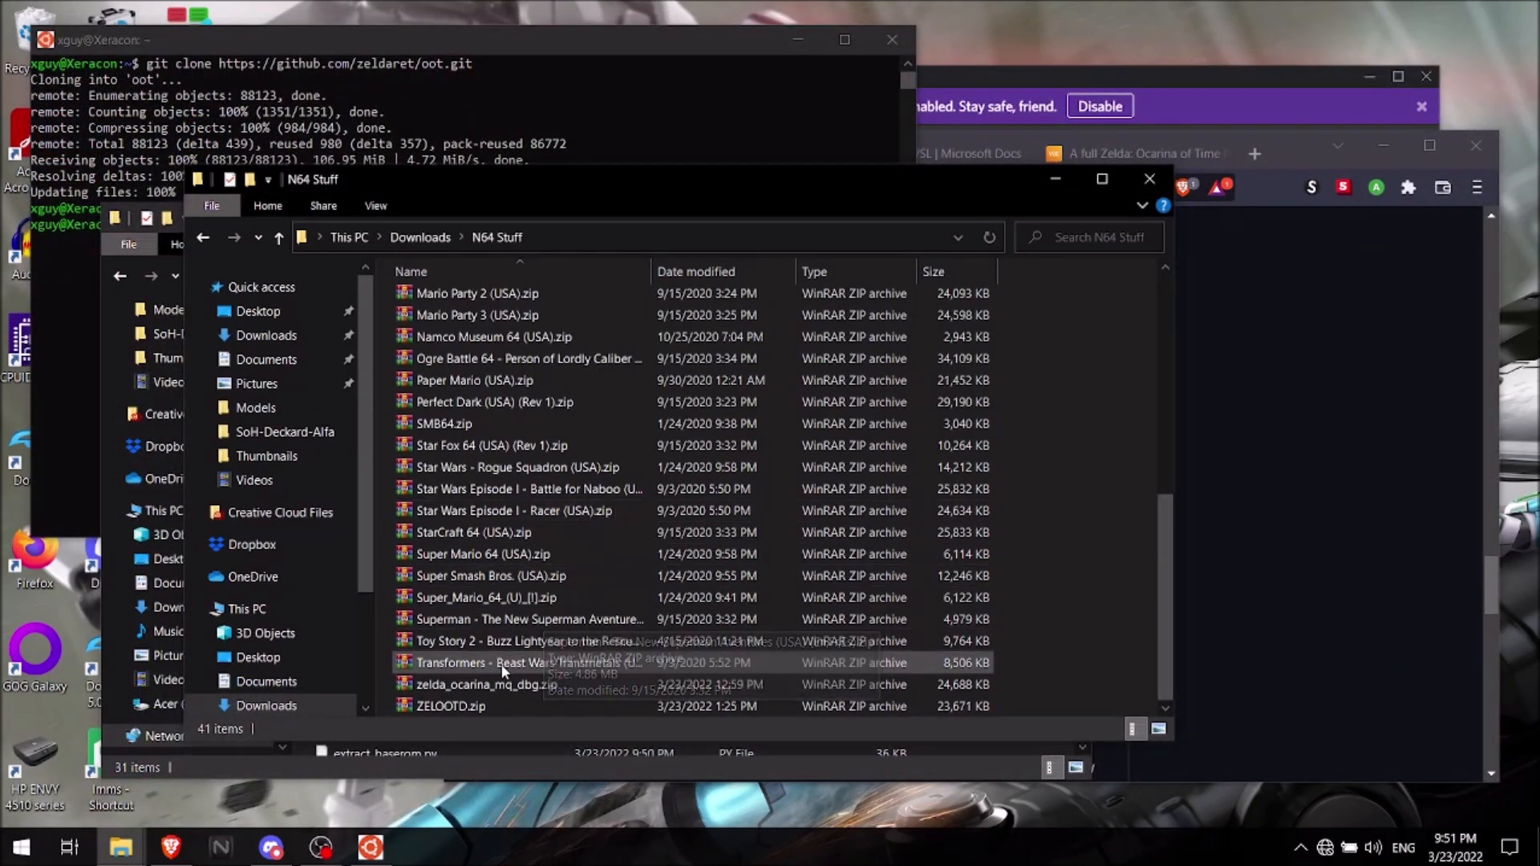
- Start WinRAR's Extract files… action on the ZELOOTD.zip archive
{"action": "left_click", "coordinate": [449, 706]}
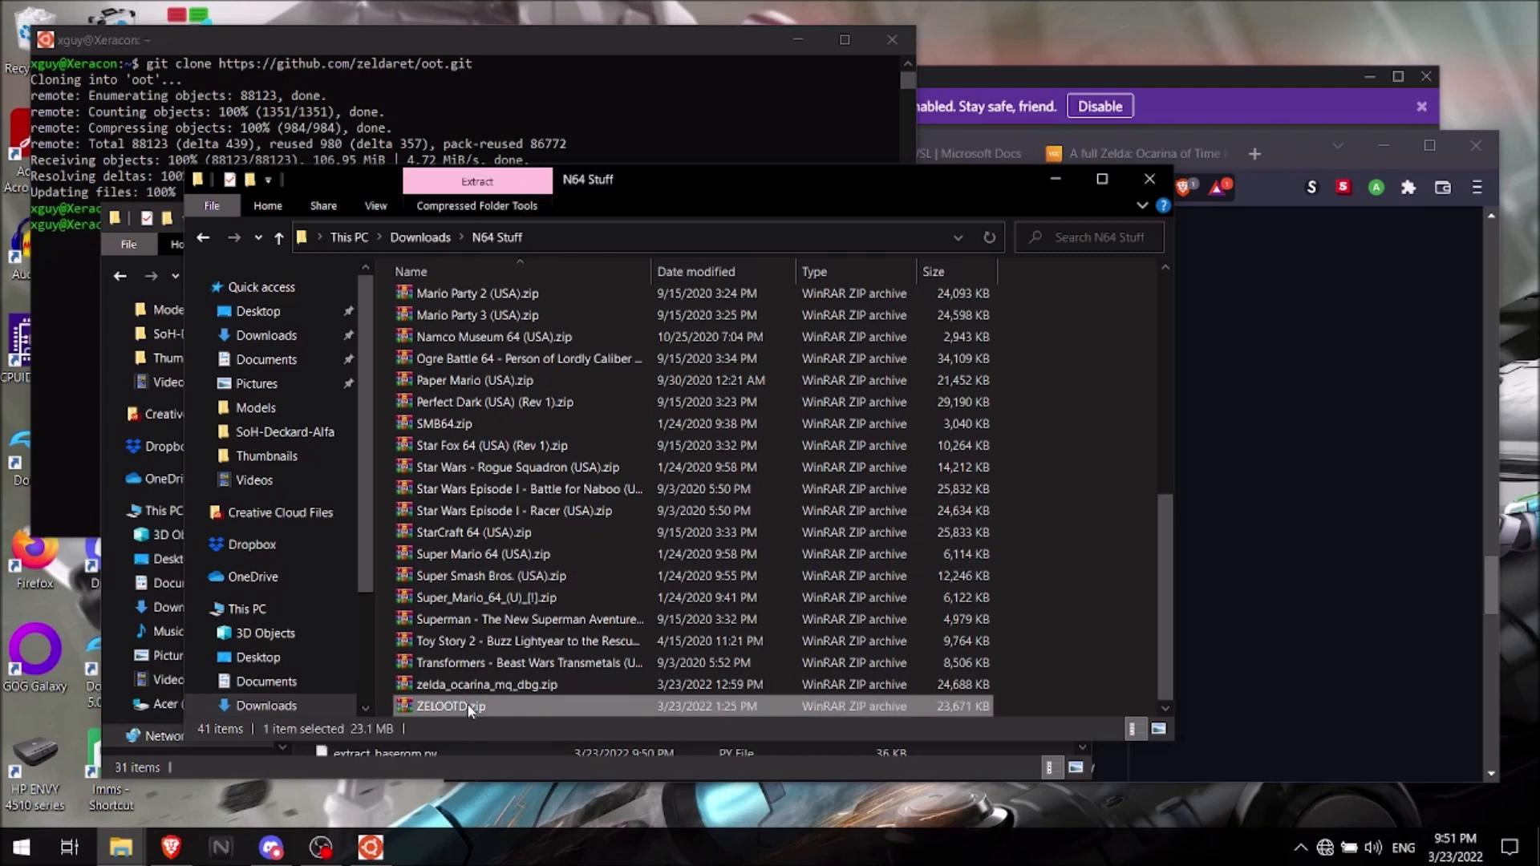
{"action": "right_click", "coordinate": [451, 706]}
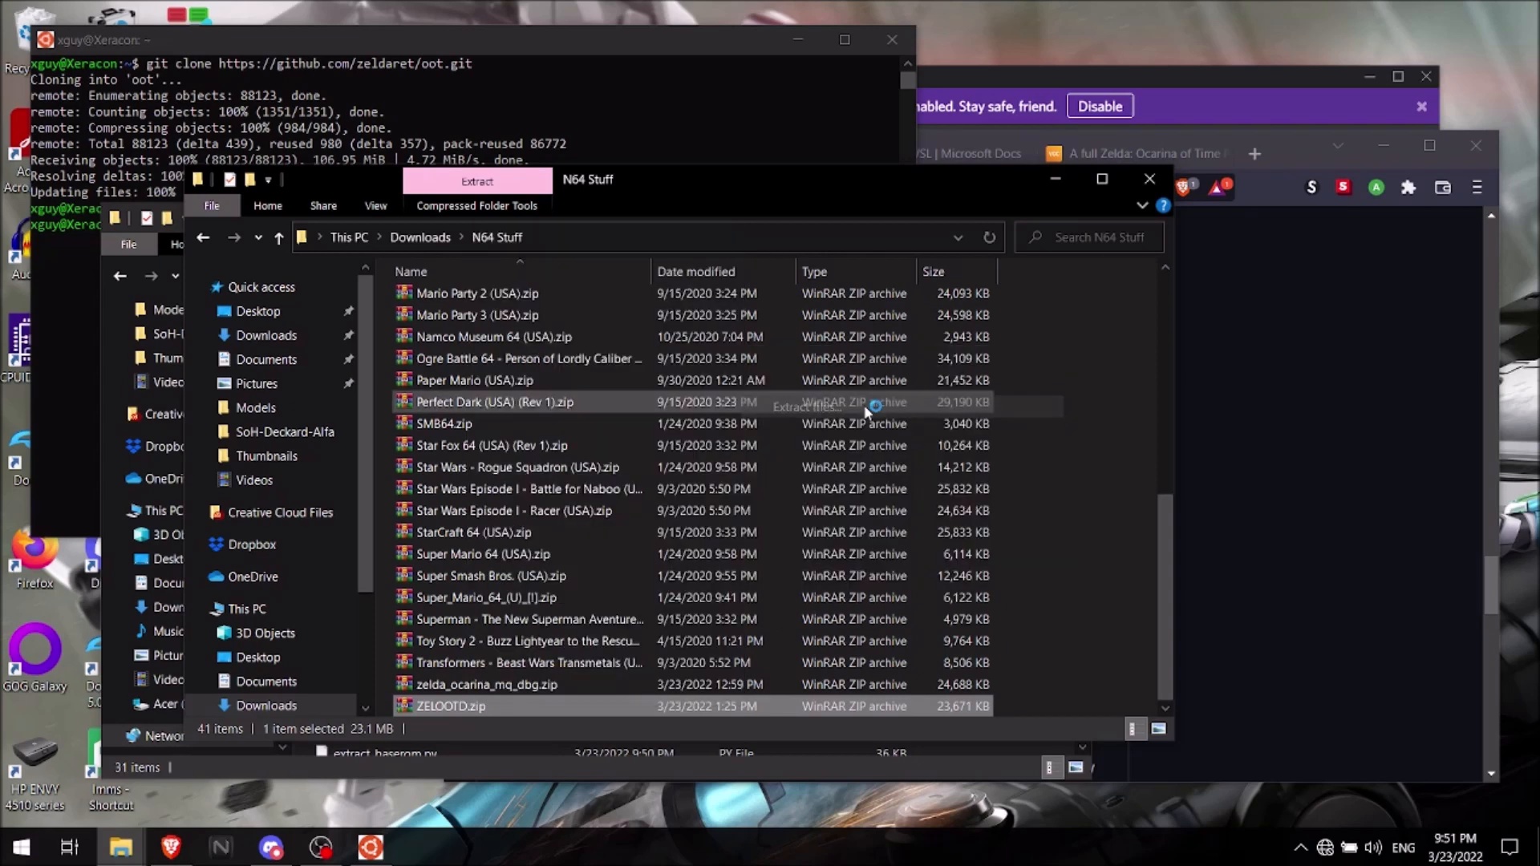
{"action": "left_click", "coordinate": [476, 181]}
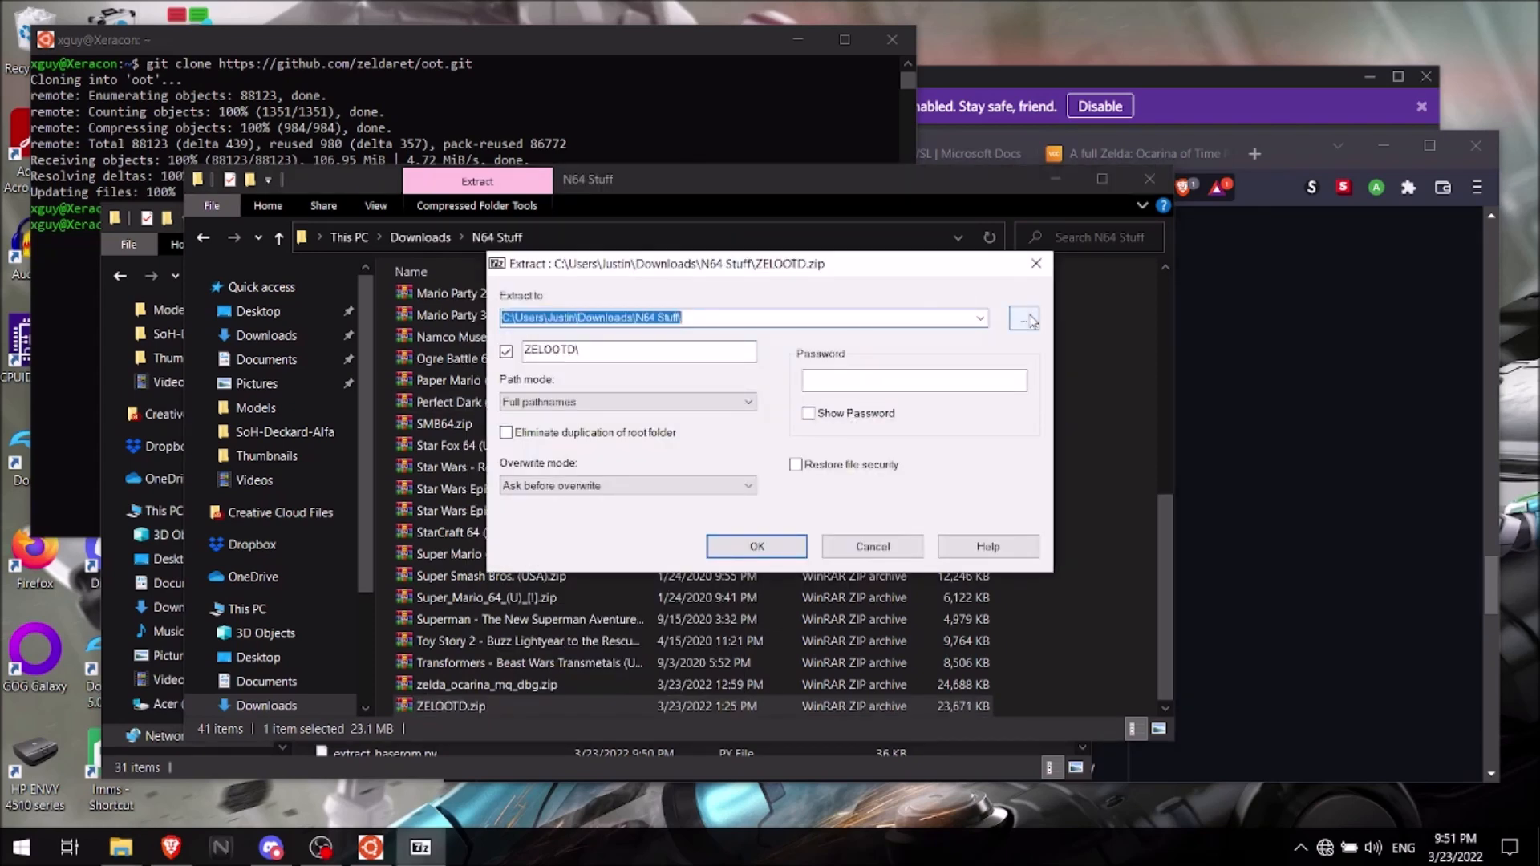
- Set Emulators\SoH as the extraction destination and extract the archive there
{"action": "left_click", "coordinate": [1026, 317]}
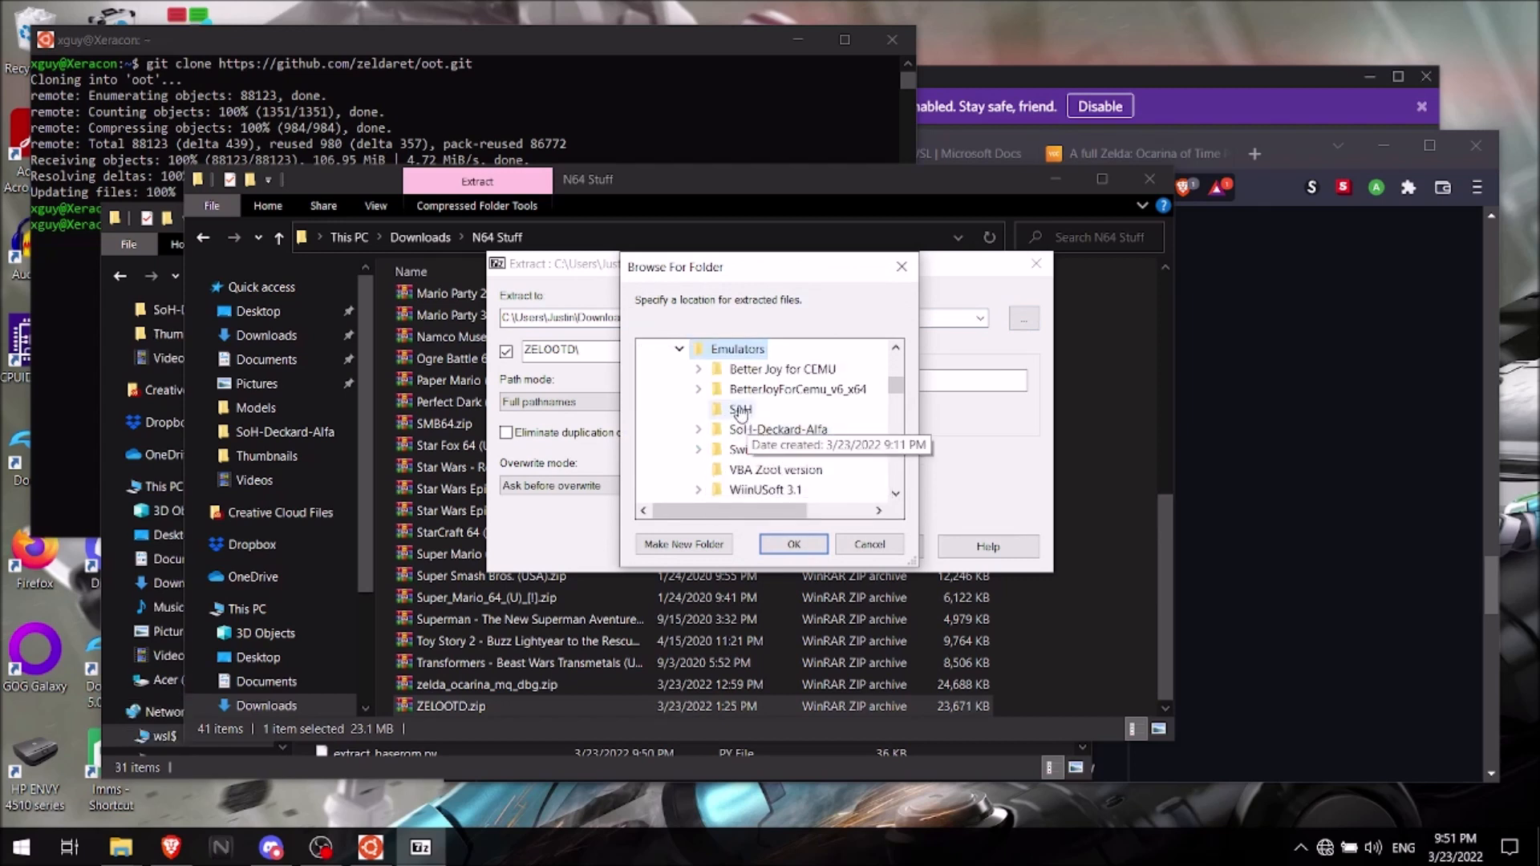
{"action": "left_click", "coordinate": [741, 410]}
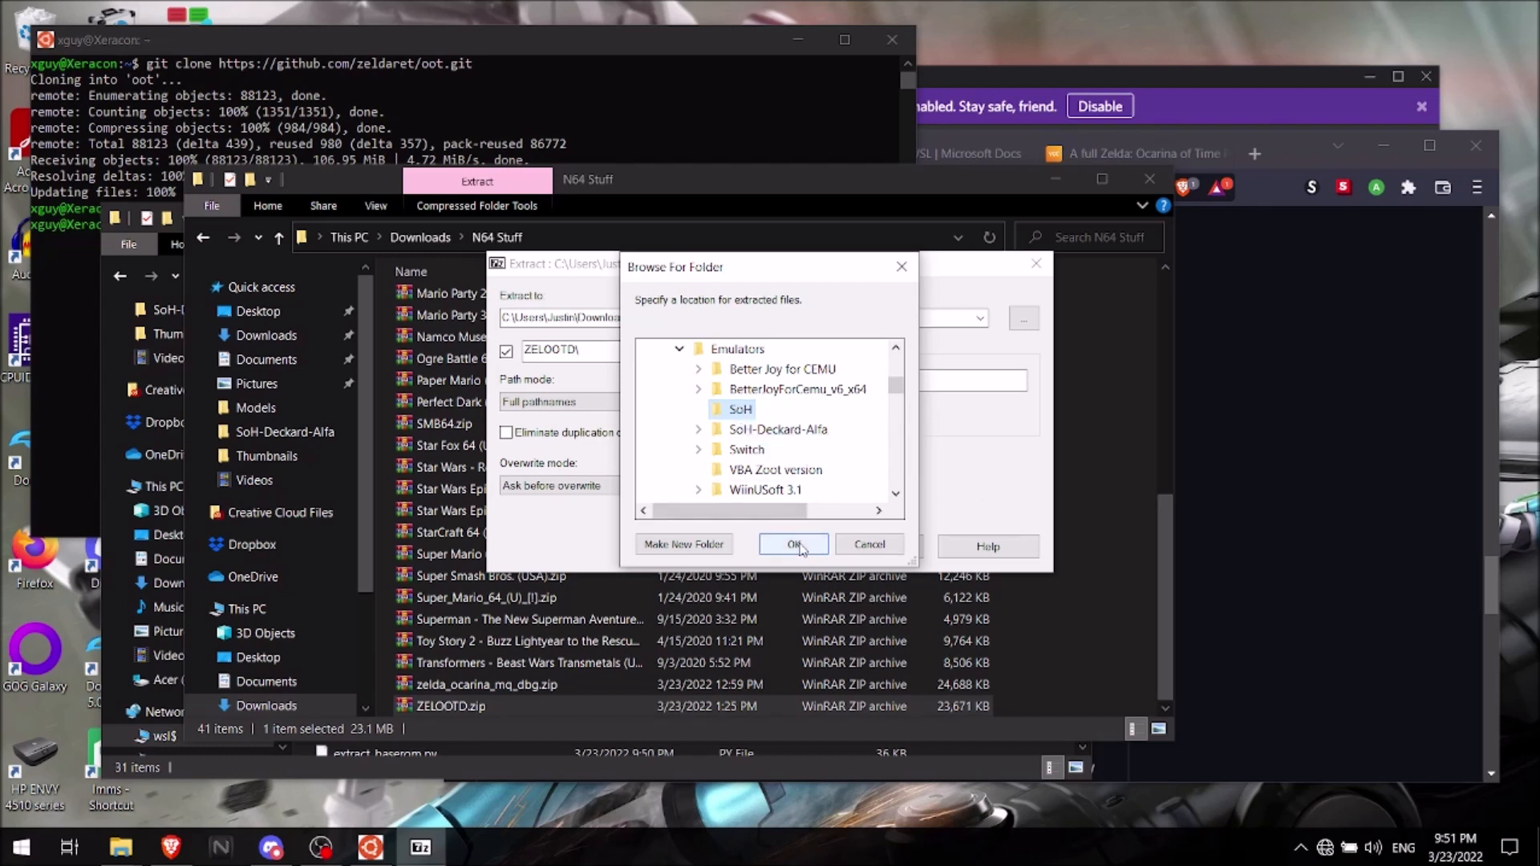
{"action": "left_click", "coordinate": [794, 544]}
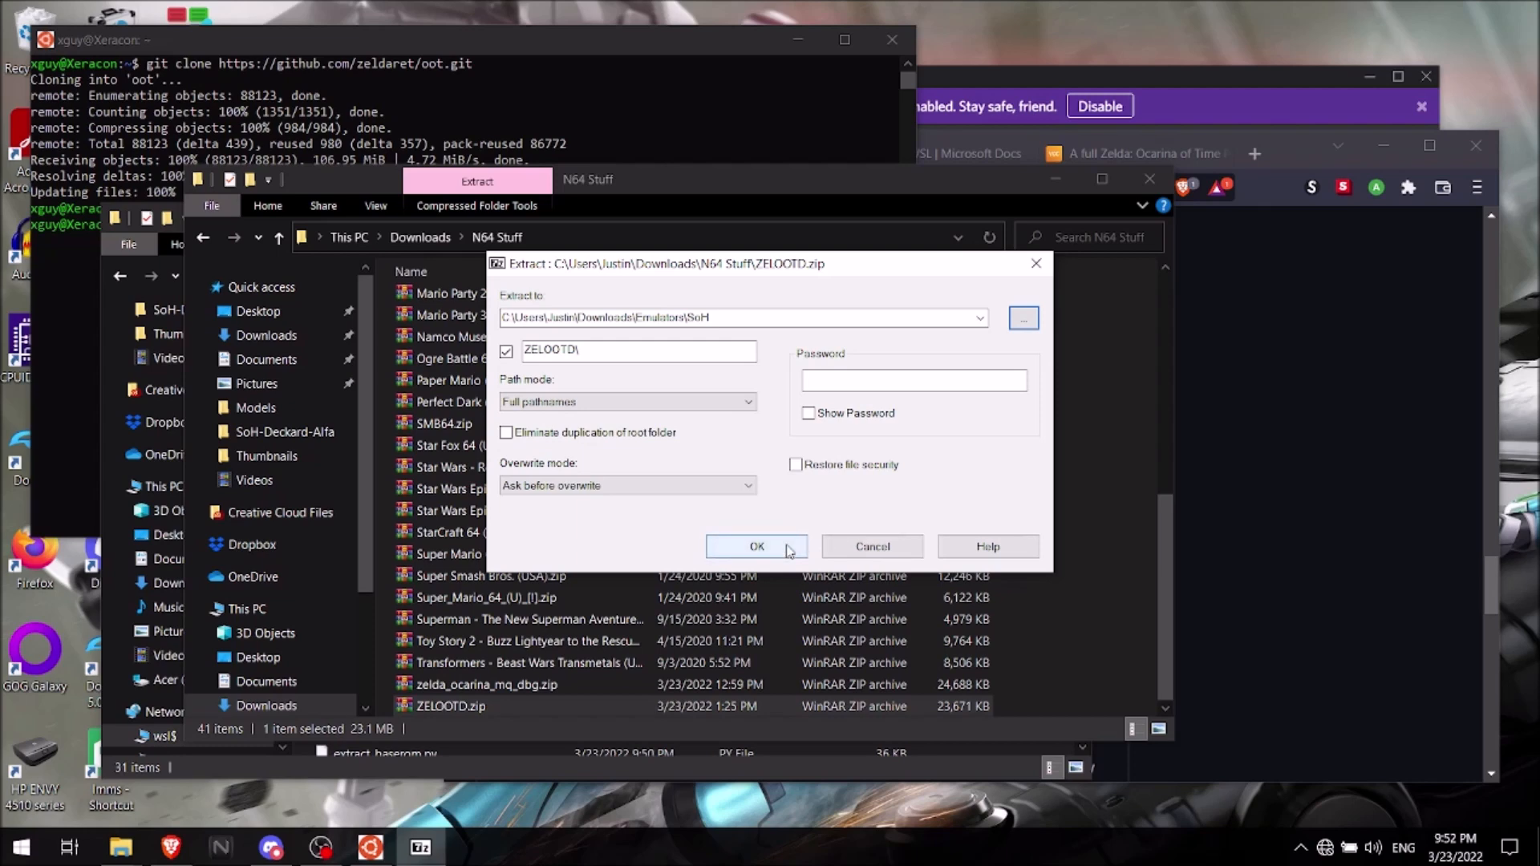
{"action": "left_click", "coordinate": [756, 546]}
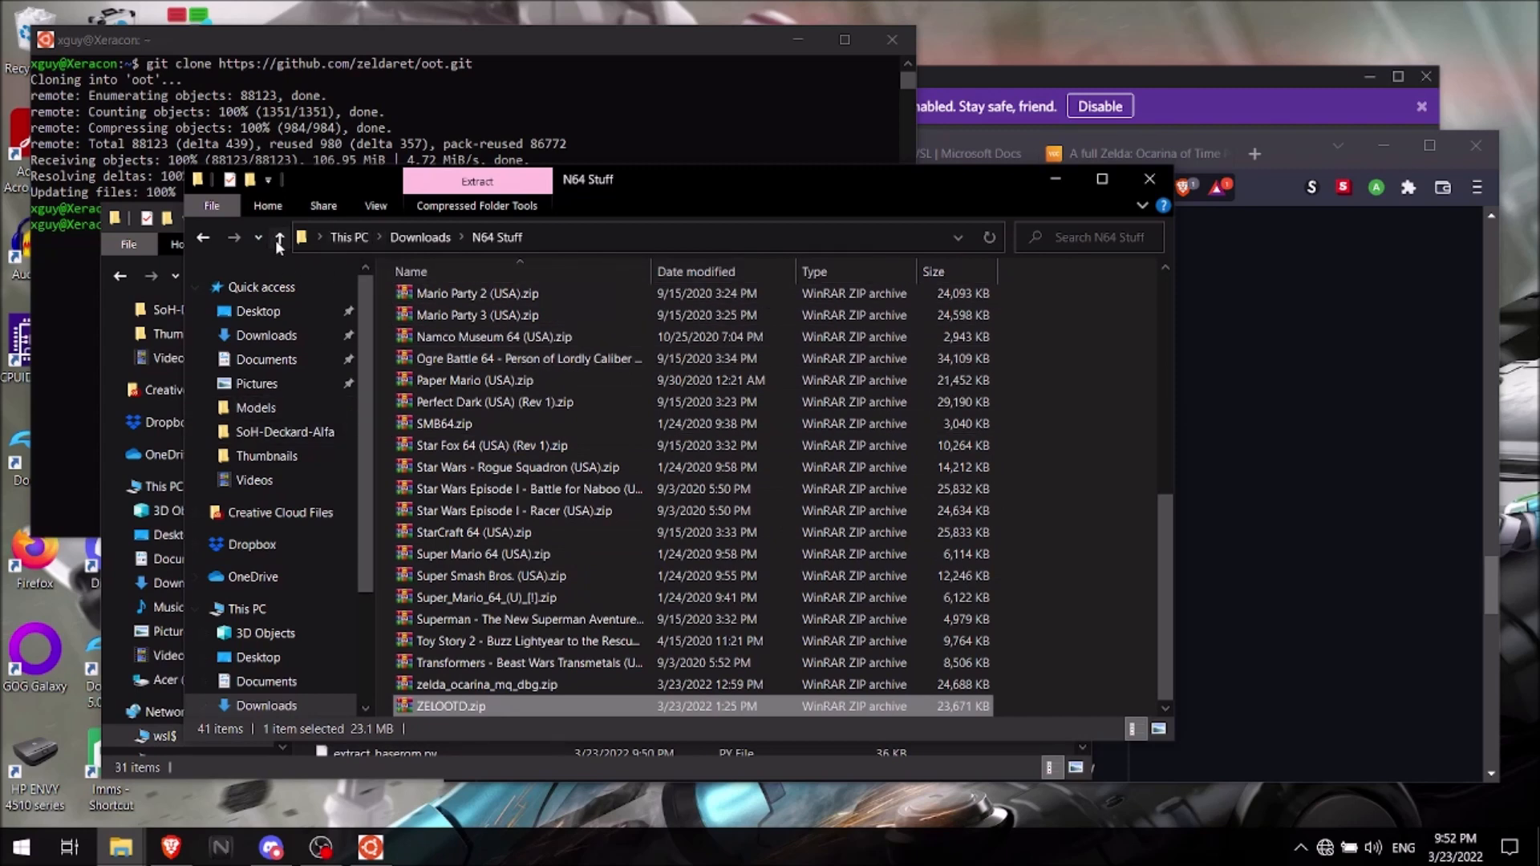
- Navigate Downloads > Emulators > SoH to the extracted ZELOOTD folder and select ZELOOTD.z64
{"action": "left_click", "coordinate": [279, 237]}
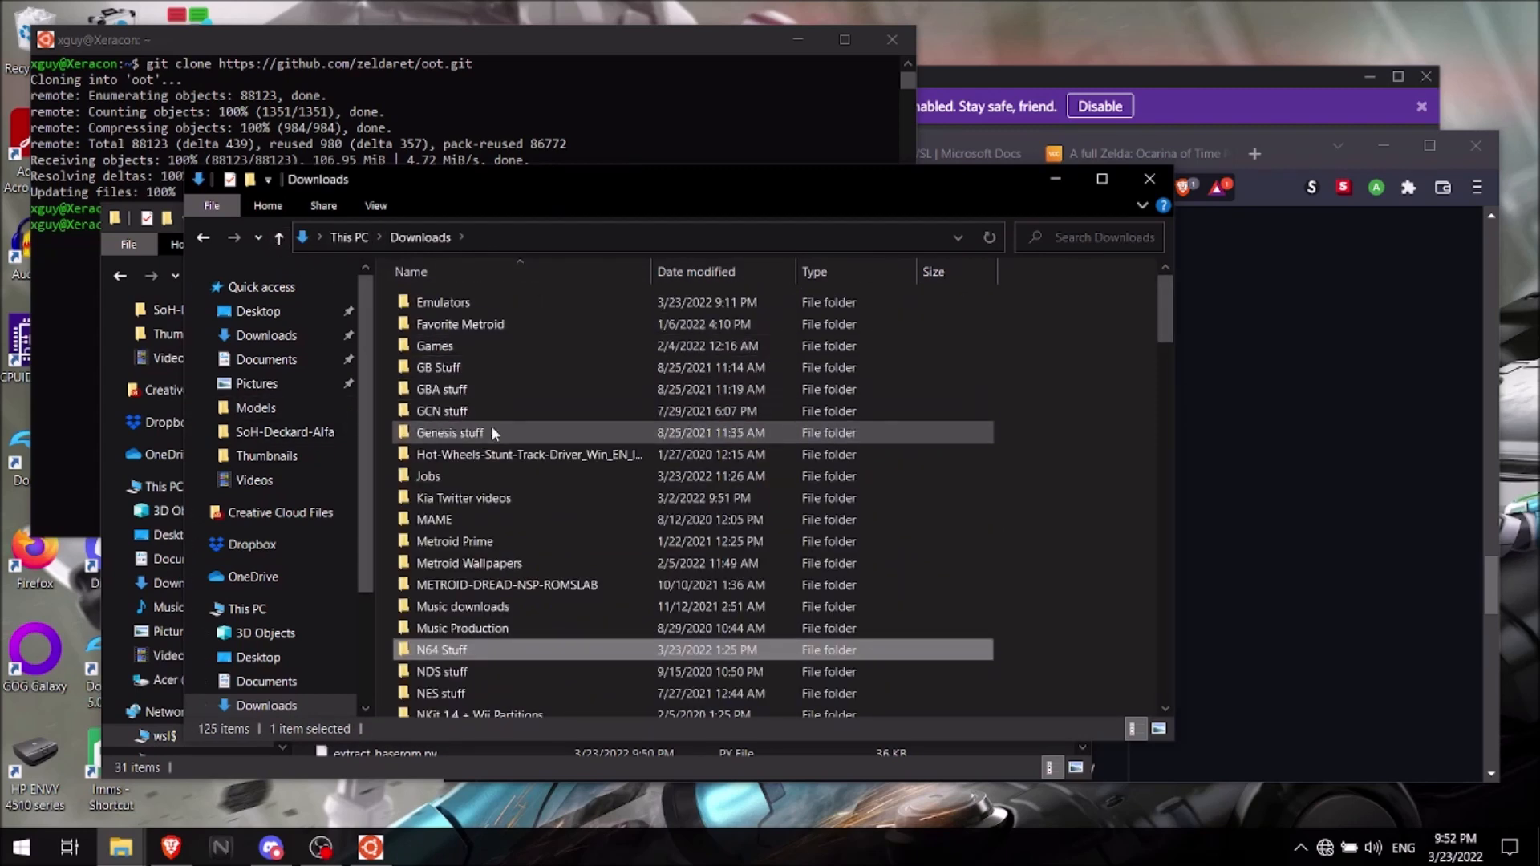
{"action": "double_click", "coordinate": [443, 301]}
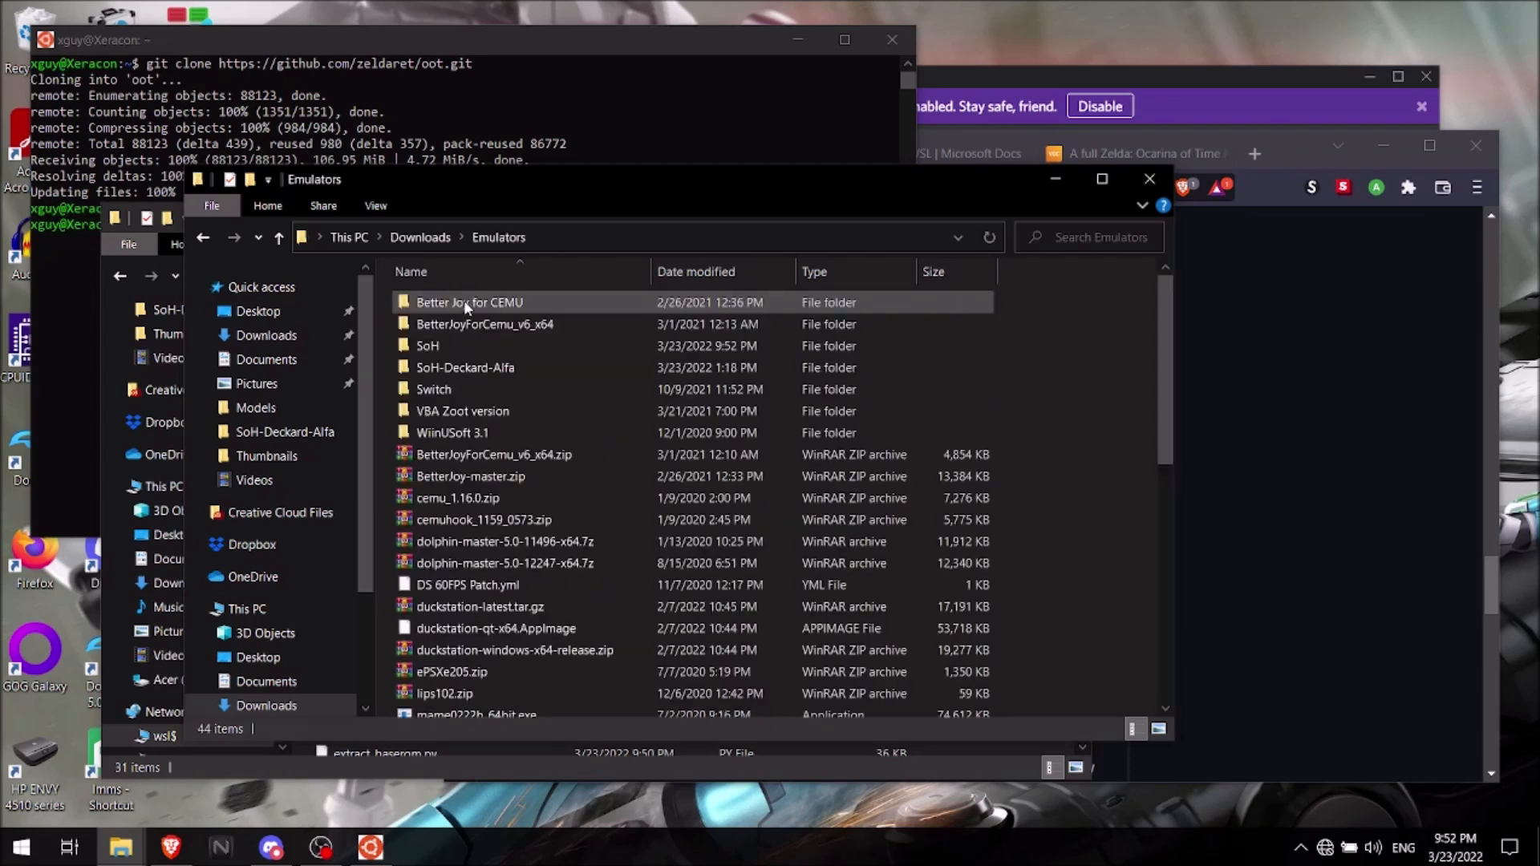
{"action": "double_click", "coordinate": [427, 347]}
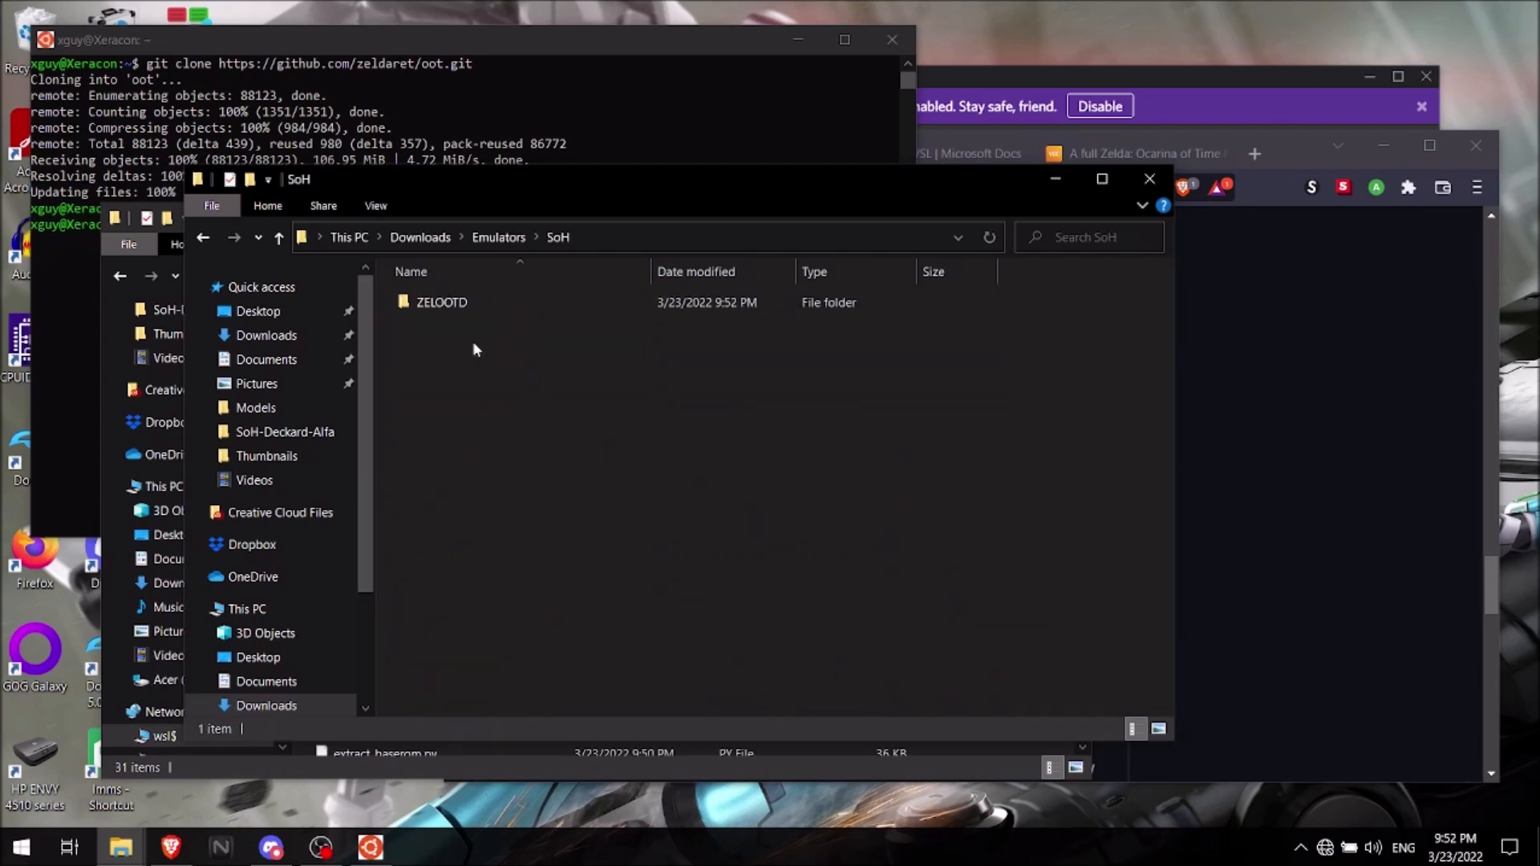
{"action": "double_click", "coordinate": [441, 302]}
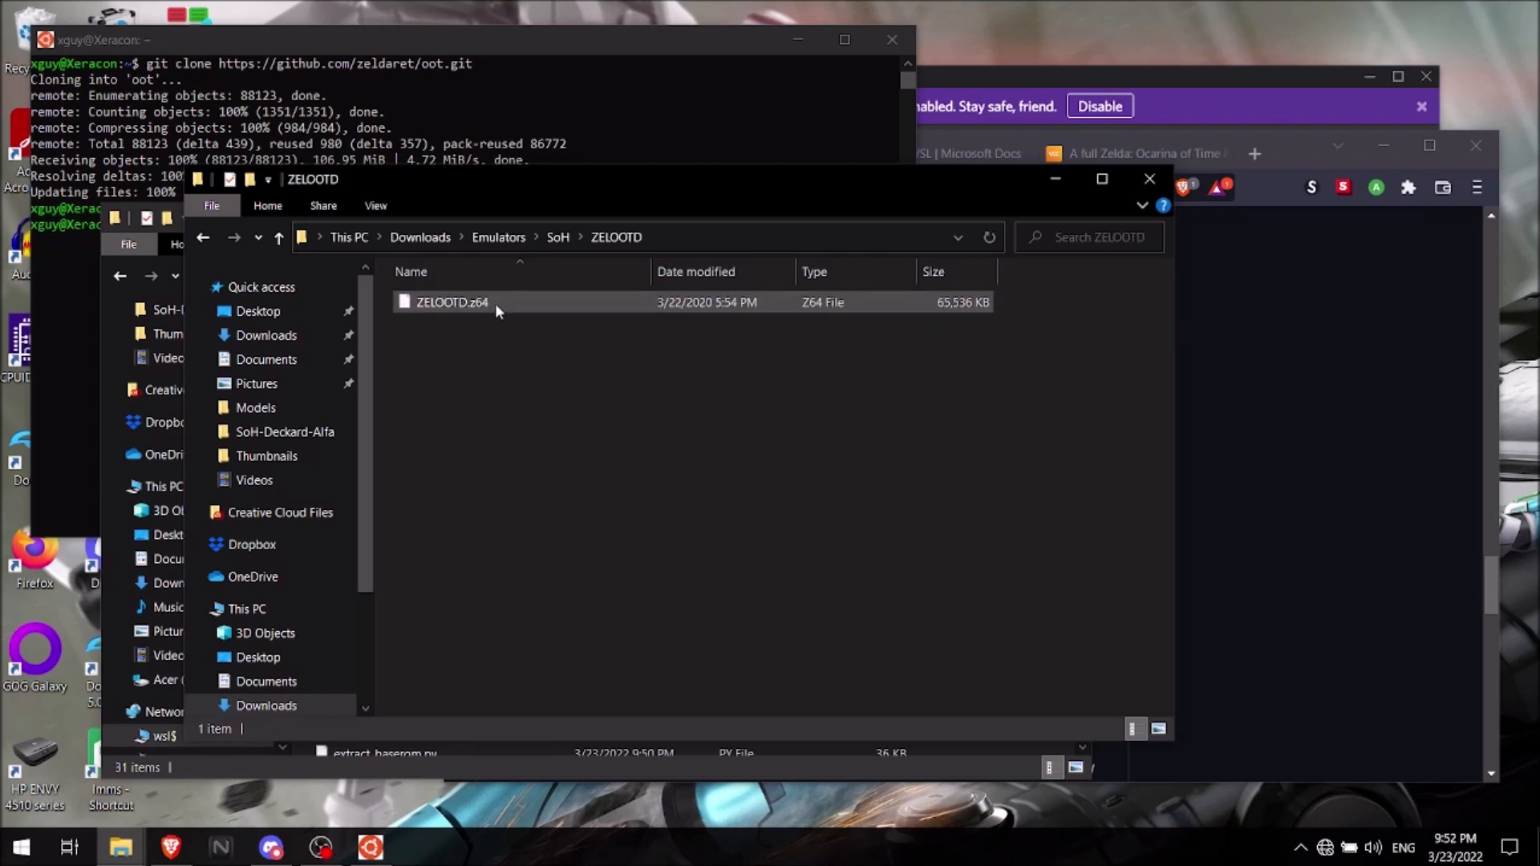
{"action": "left_click", "coordinate": [452, 302]}
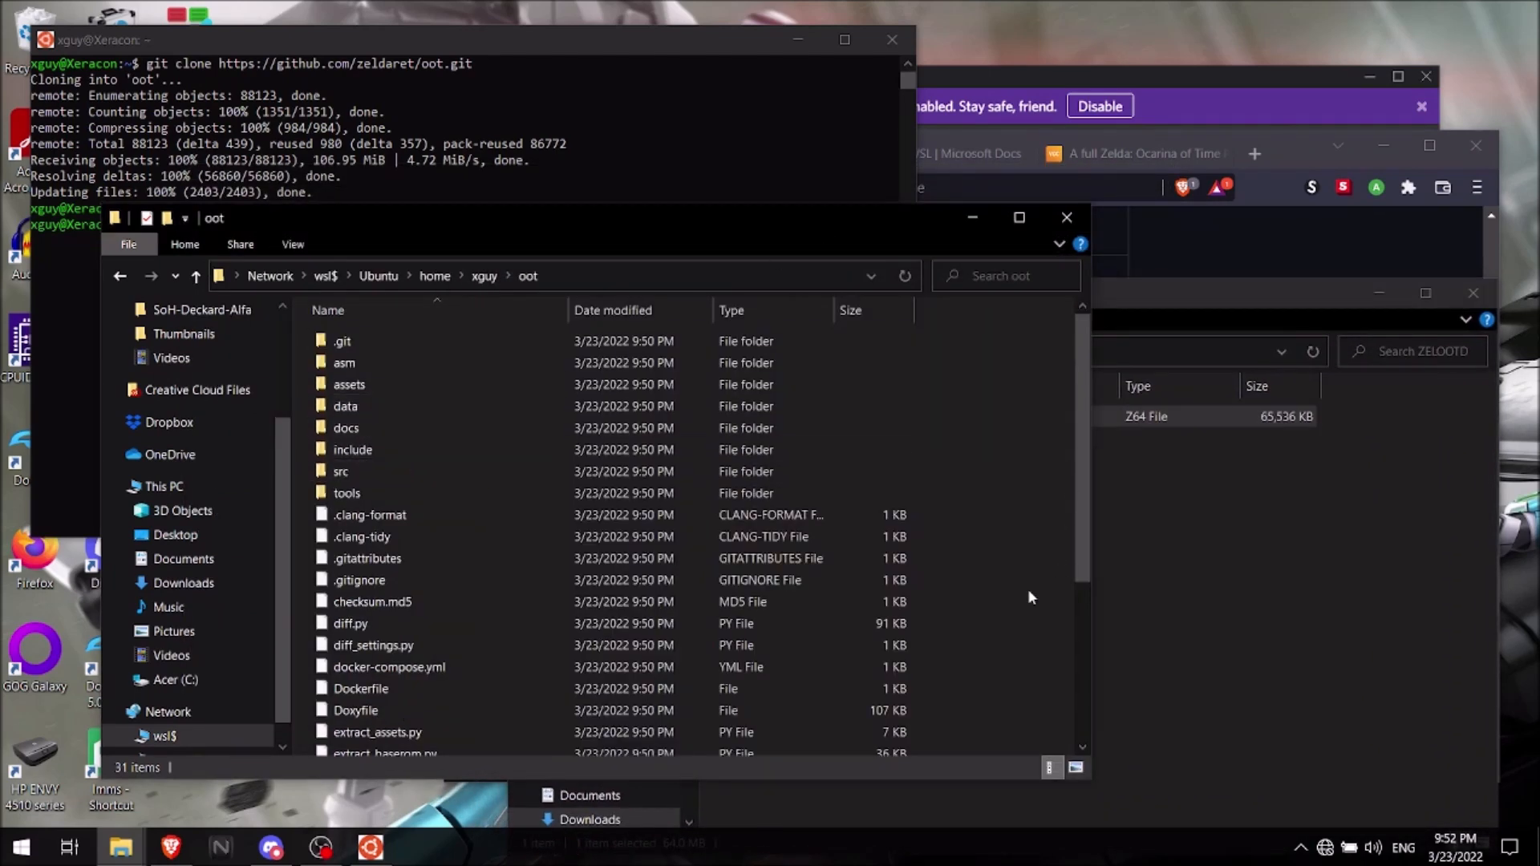
- Place ZELOOTD.z64 in the oot folder and bring the GitHub README back in front
{"action": "scroll", "scroll_direction": "down", "scroll_amount": 3}
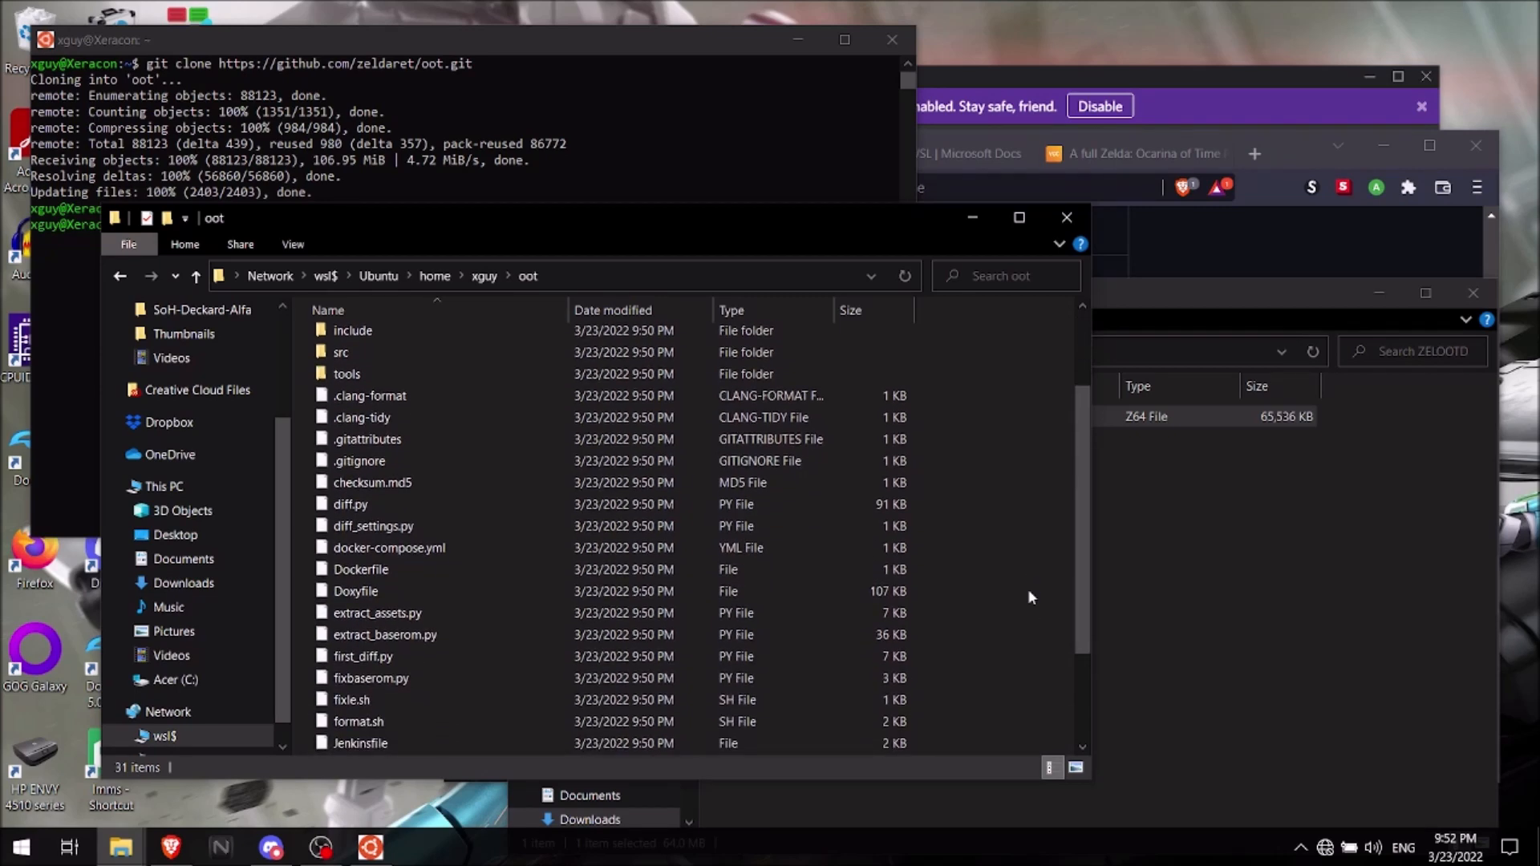
{"action": "scroll", "scroll_direction": "down", "scroll_amount": 3}
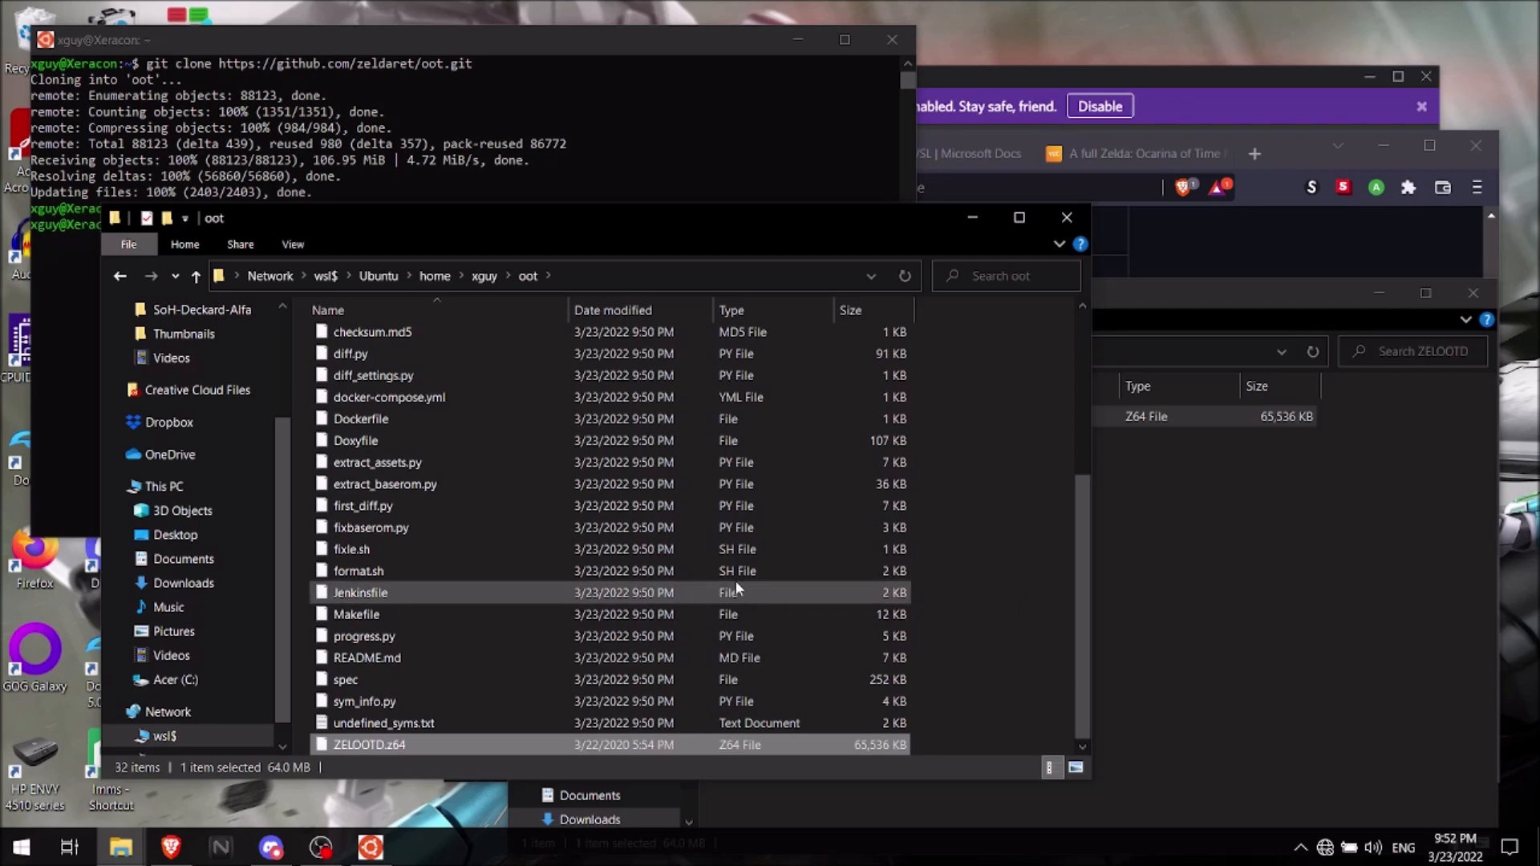
{"action": "left_click", "coordinate": [746, 154]}
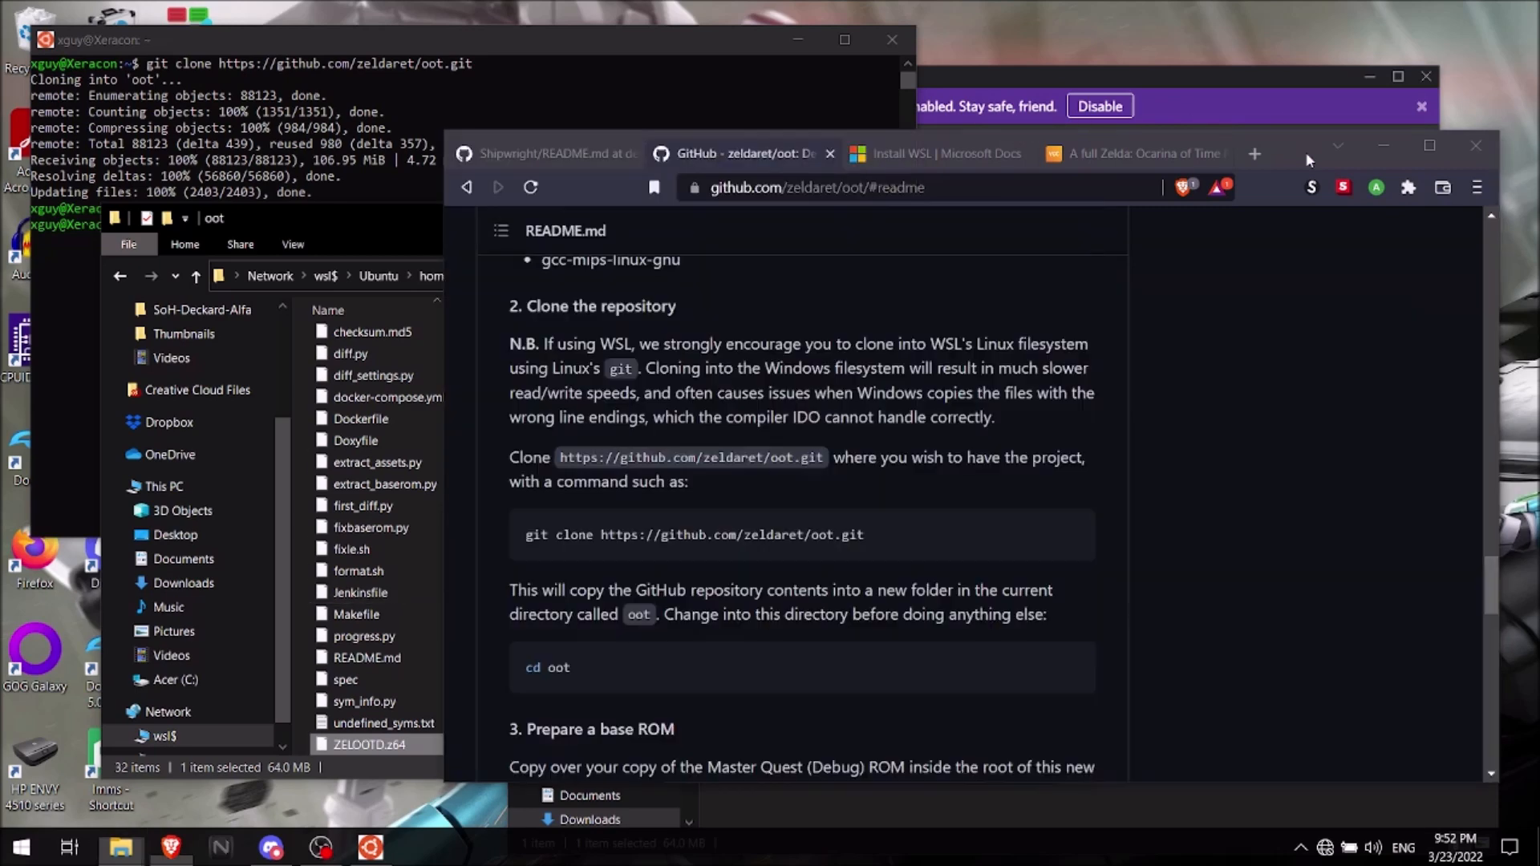
{"action": "scroll", "scroll_direction": "down", "scroll_amount": 3}
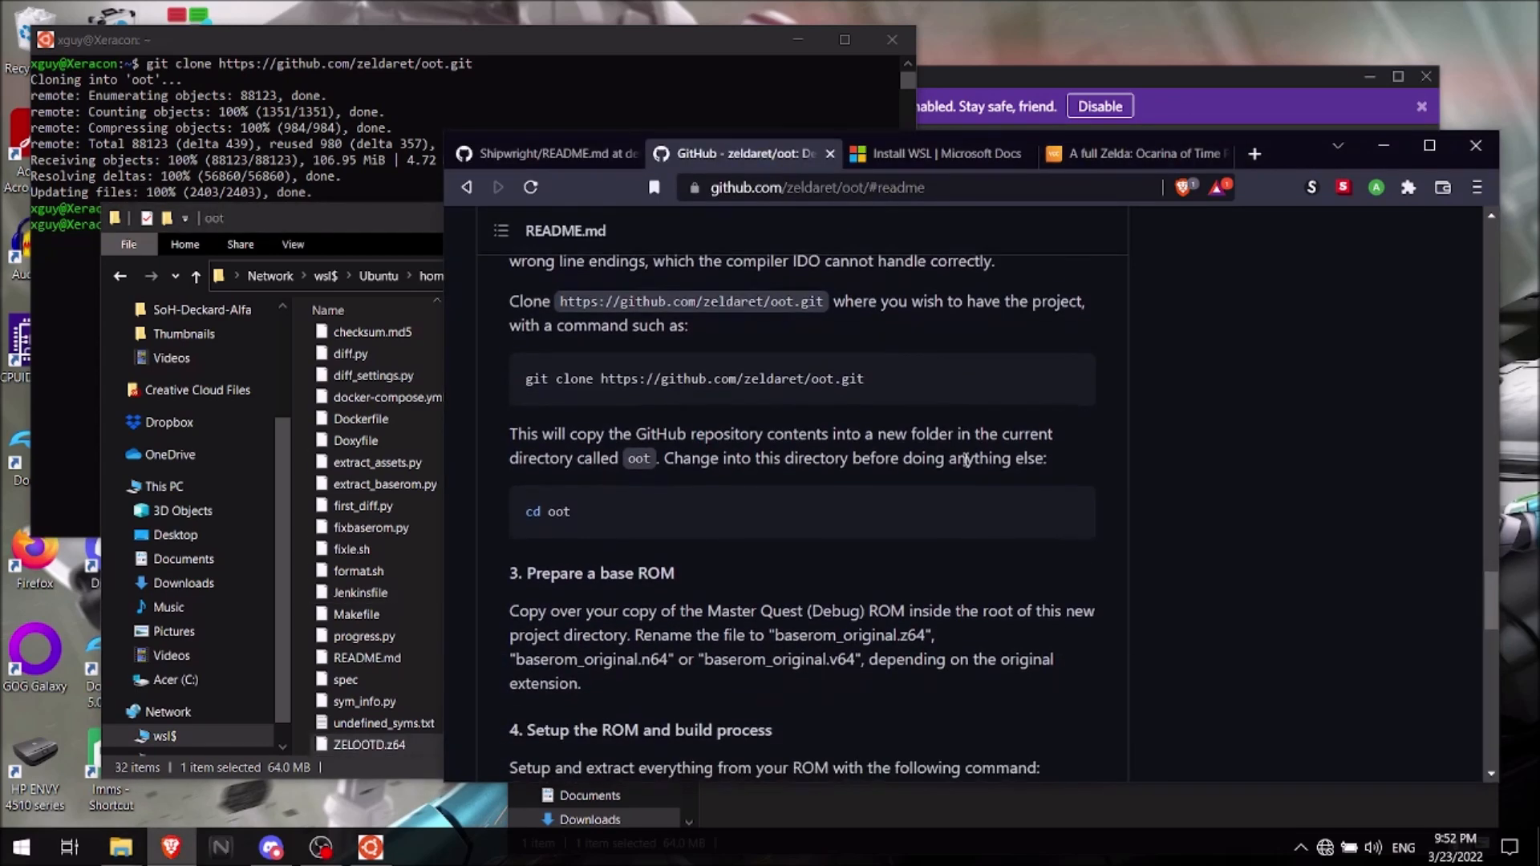
{"action": "scroll", "scroll_direction": "up", "scroll_amount": 3}
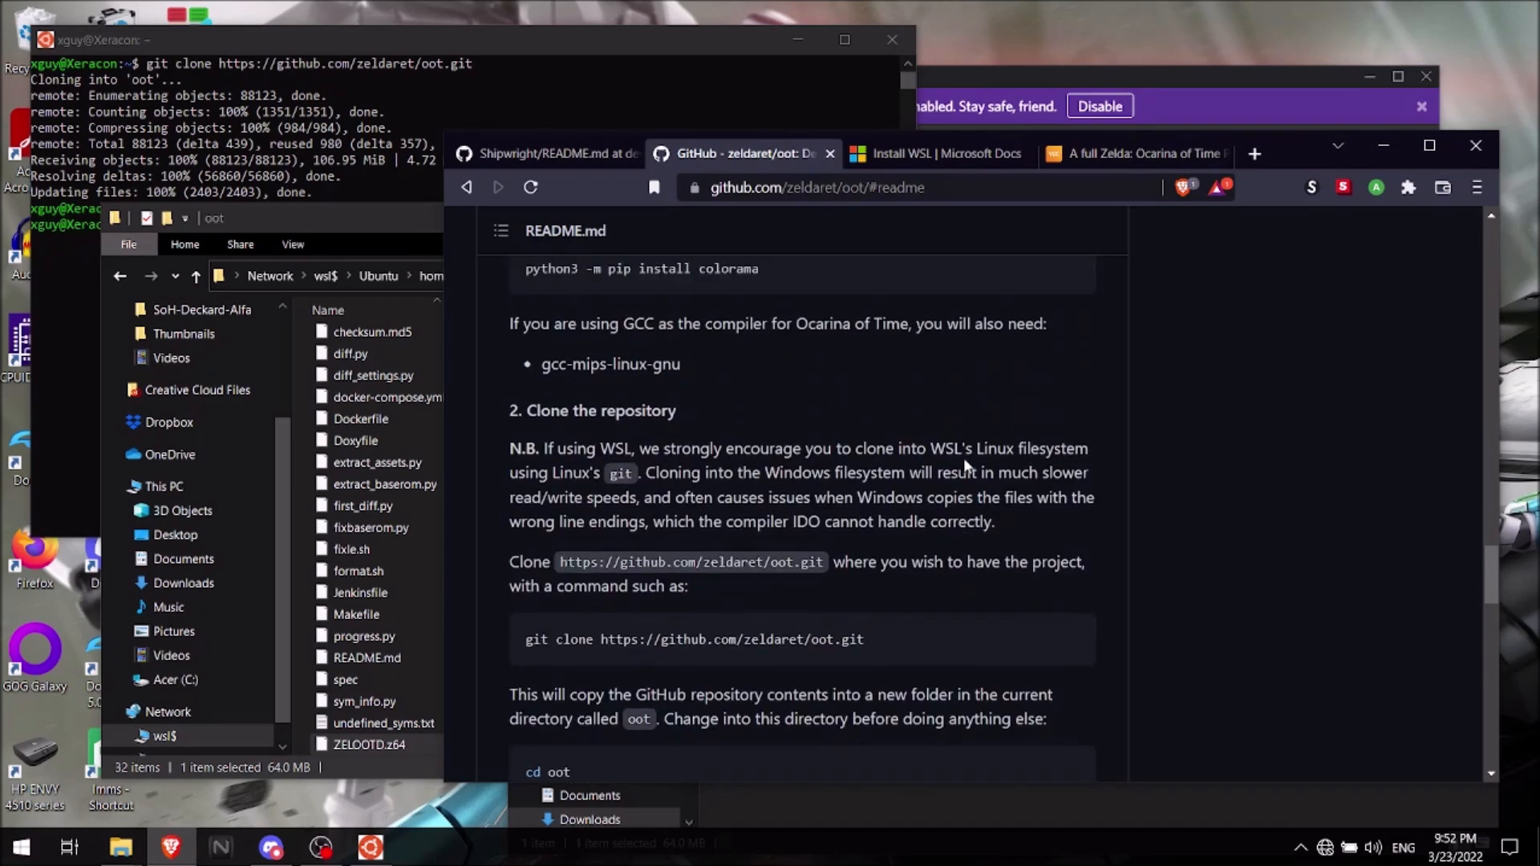
{"action": "scroll", "scroll_direction": "up", "scroll_amount": 3}
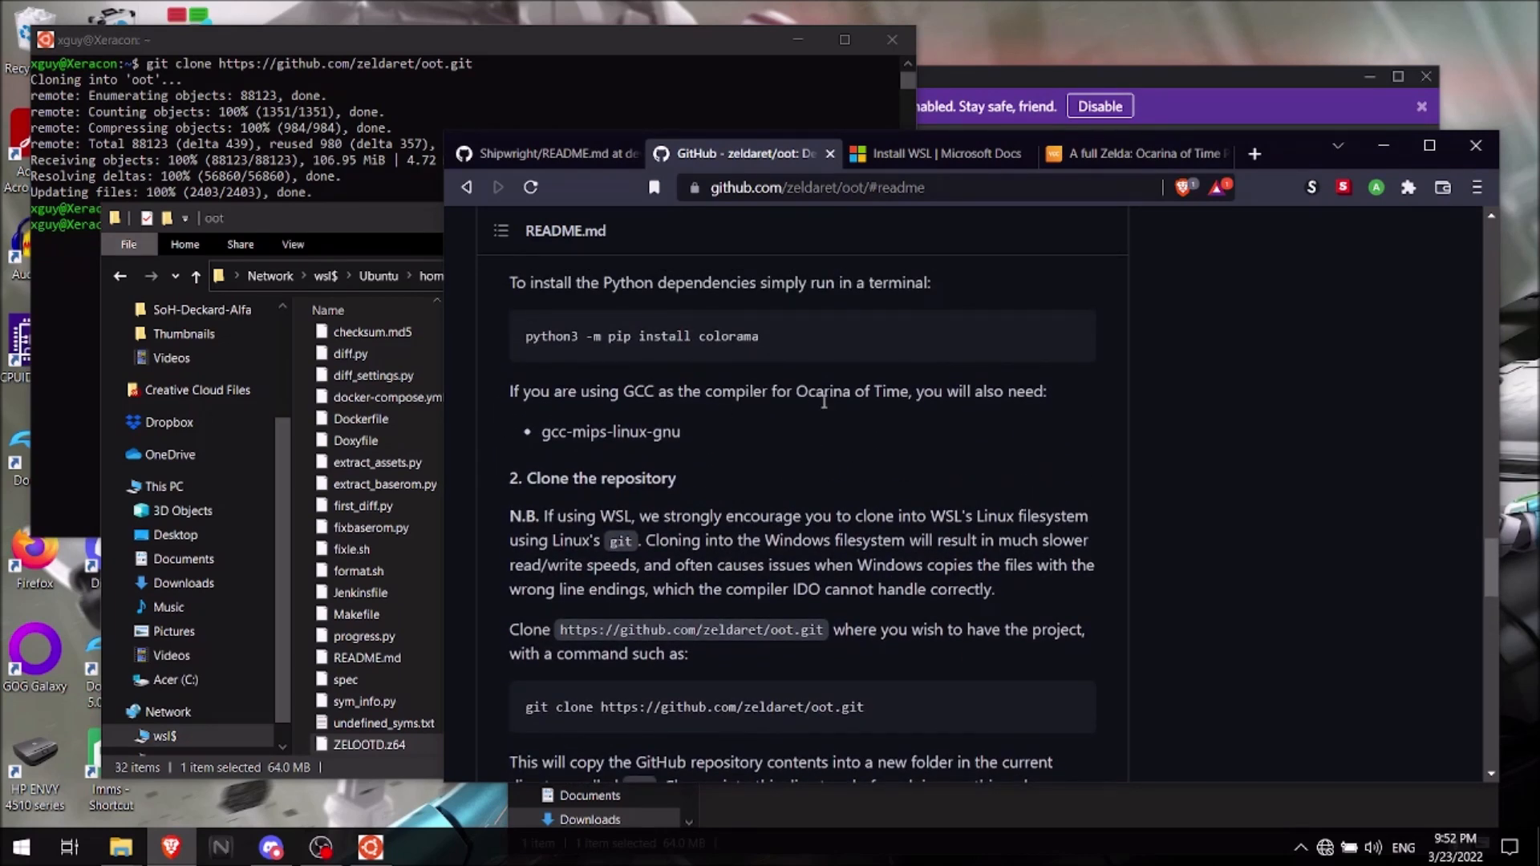
{"action": "scroll", "scroll_direction": "down", "scroll_amount": 3}
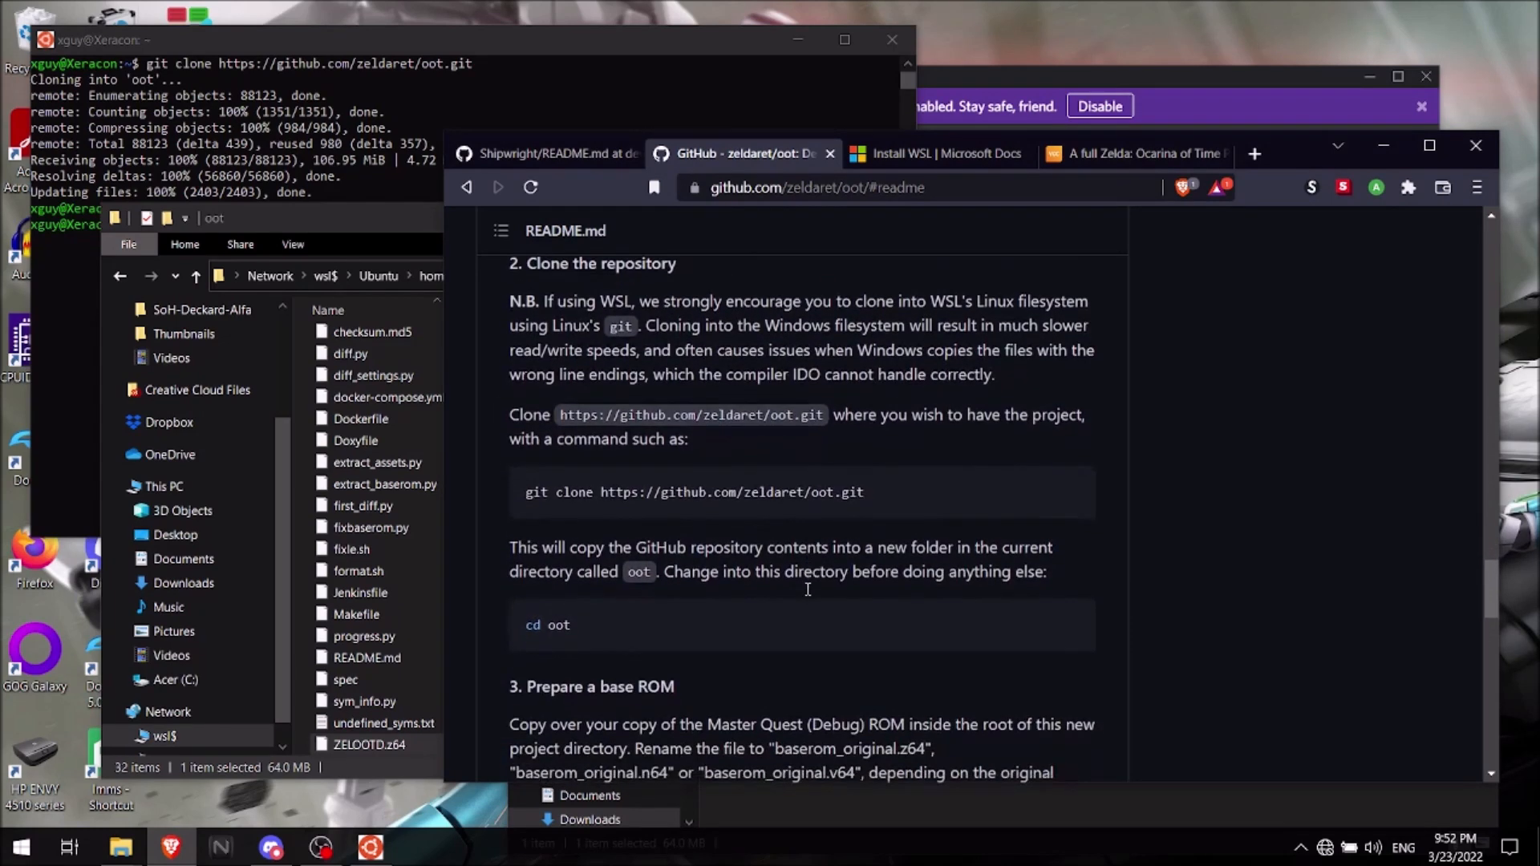
{"action": "scroll", "scroll_direction": "down", "scroll_amount": 3}
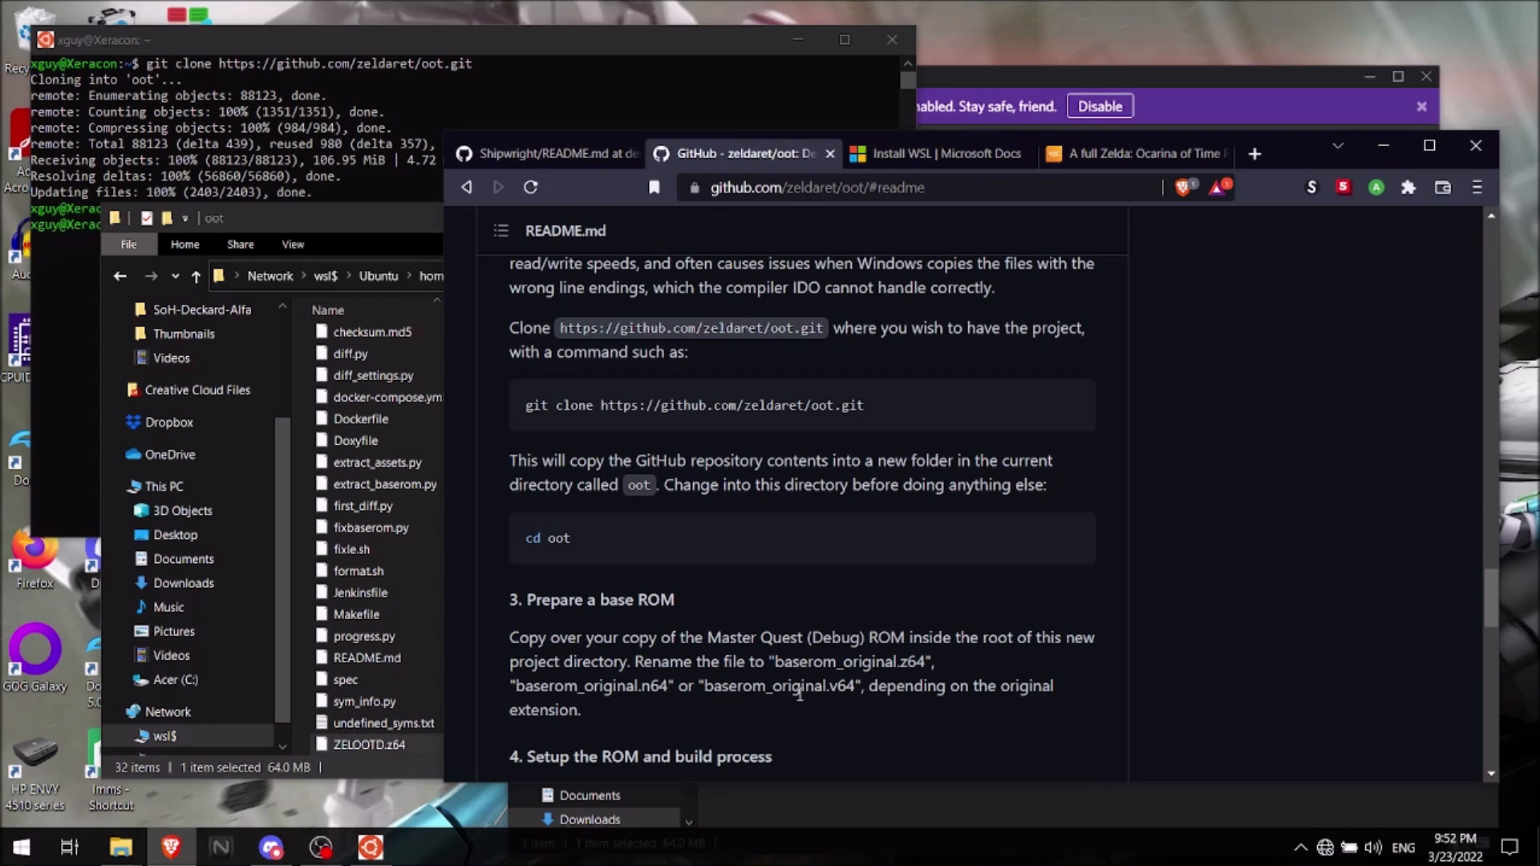
{"action": "mouse_move", "coordinate": [892, 676]}
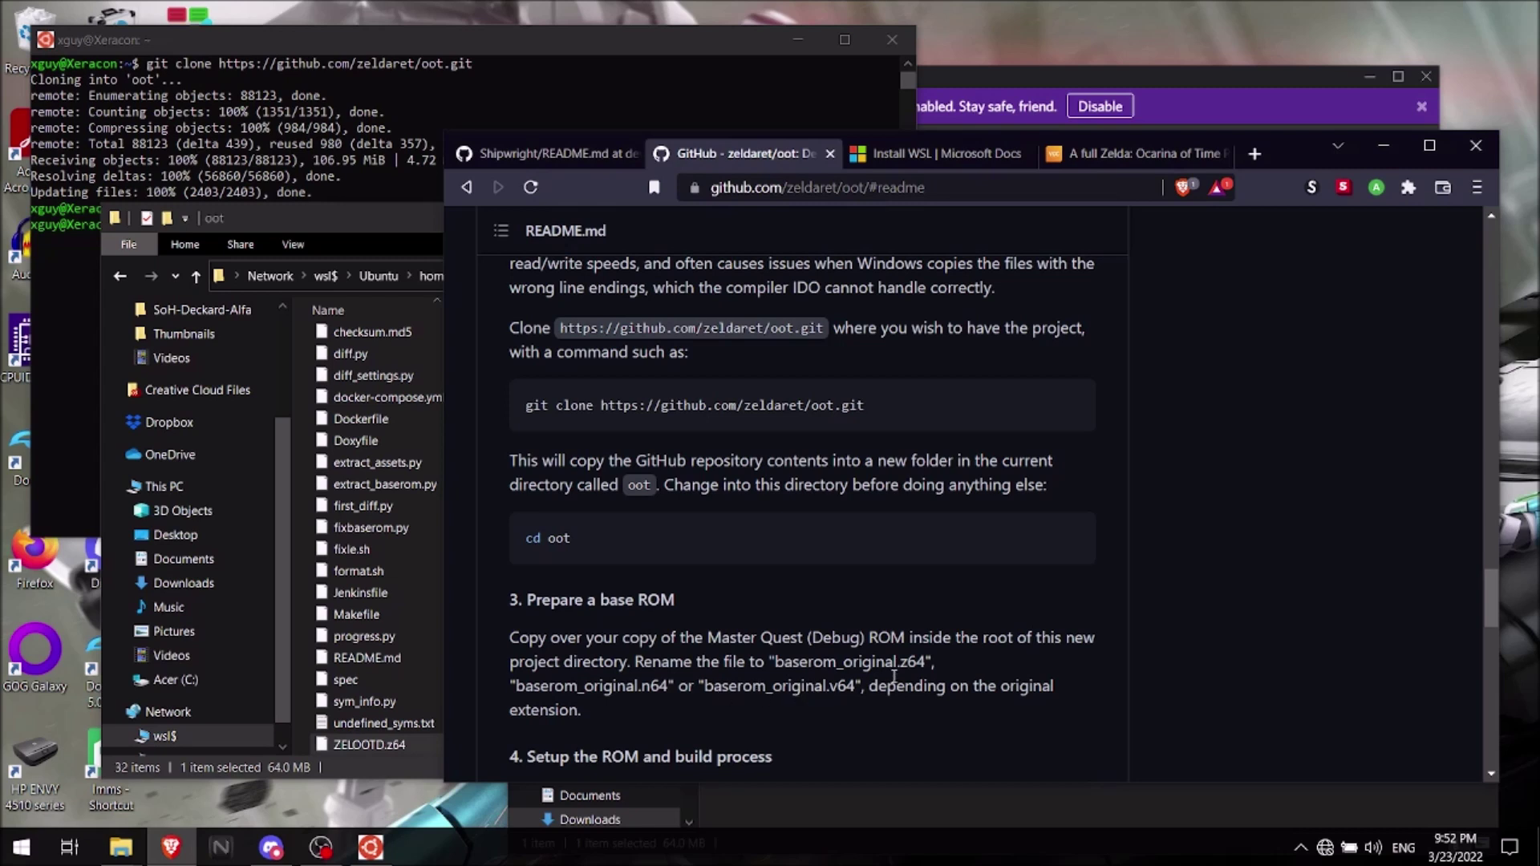
{"action": "left_click", "coordinate": [369, 744]}
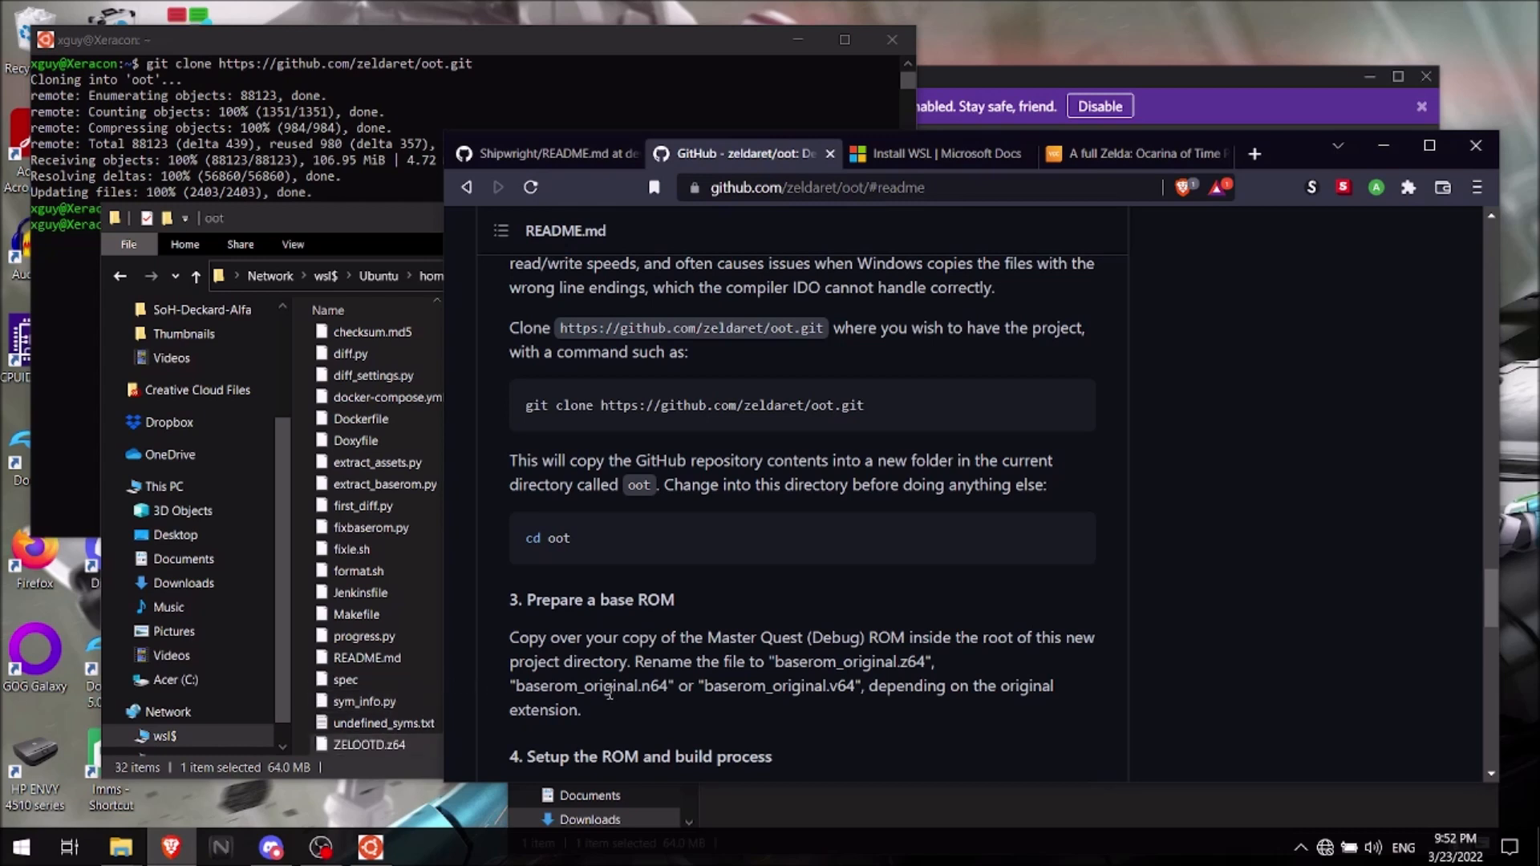
{"action": "left_click", "coordinate": [369, 744]}
{"action": "type", "text": "baserom_original"}
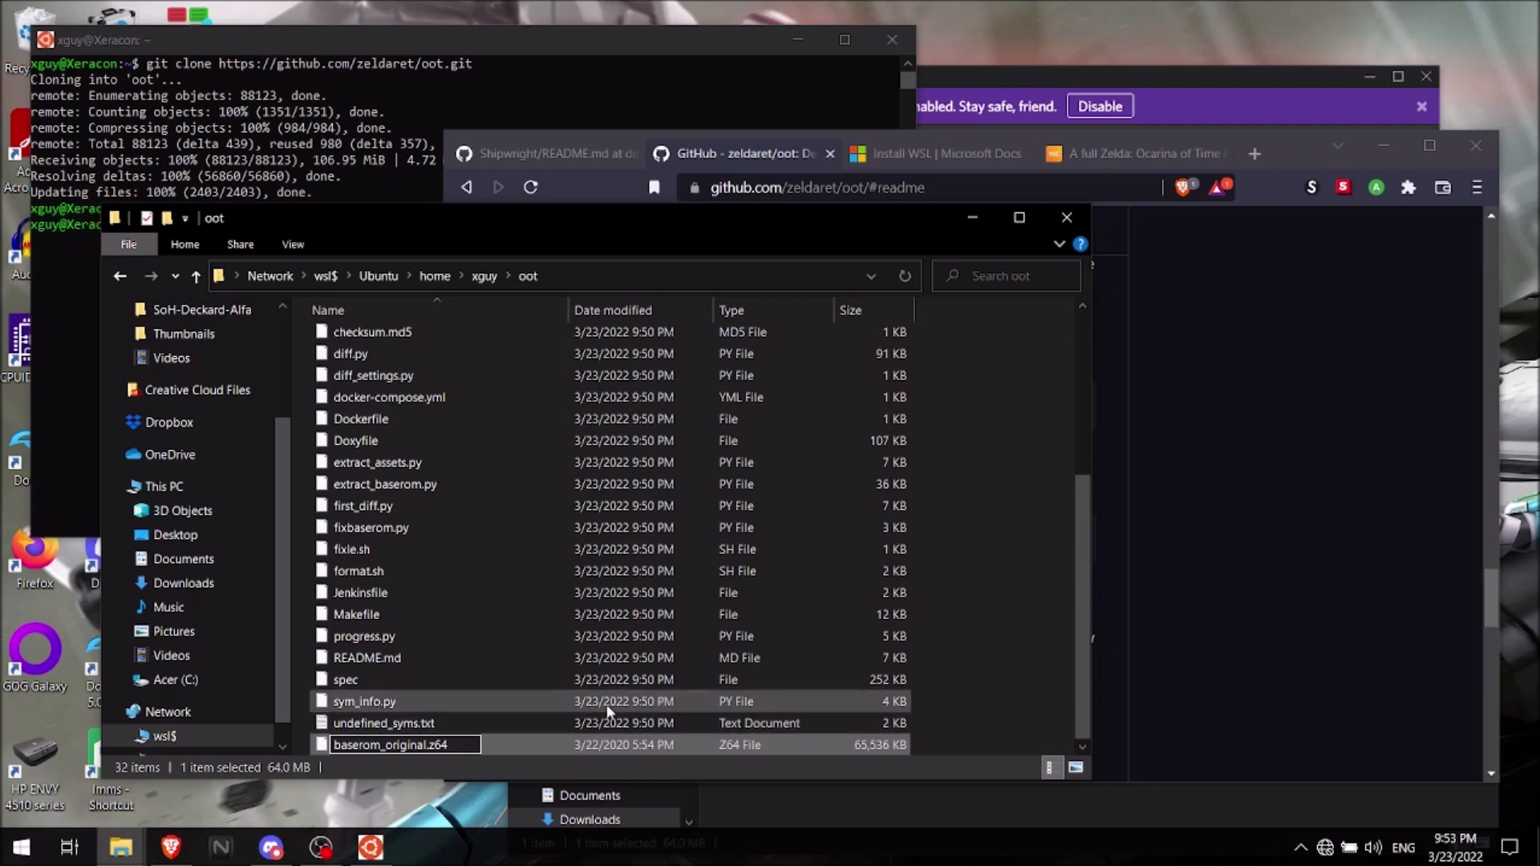
- Rename the ROM in the oot folder to baserom_original.z64
{"action": "left_click", "coordinate": [1065, 659]}
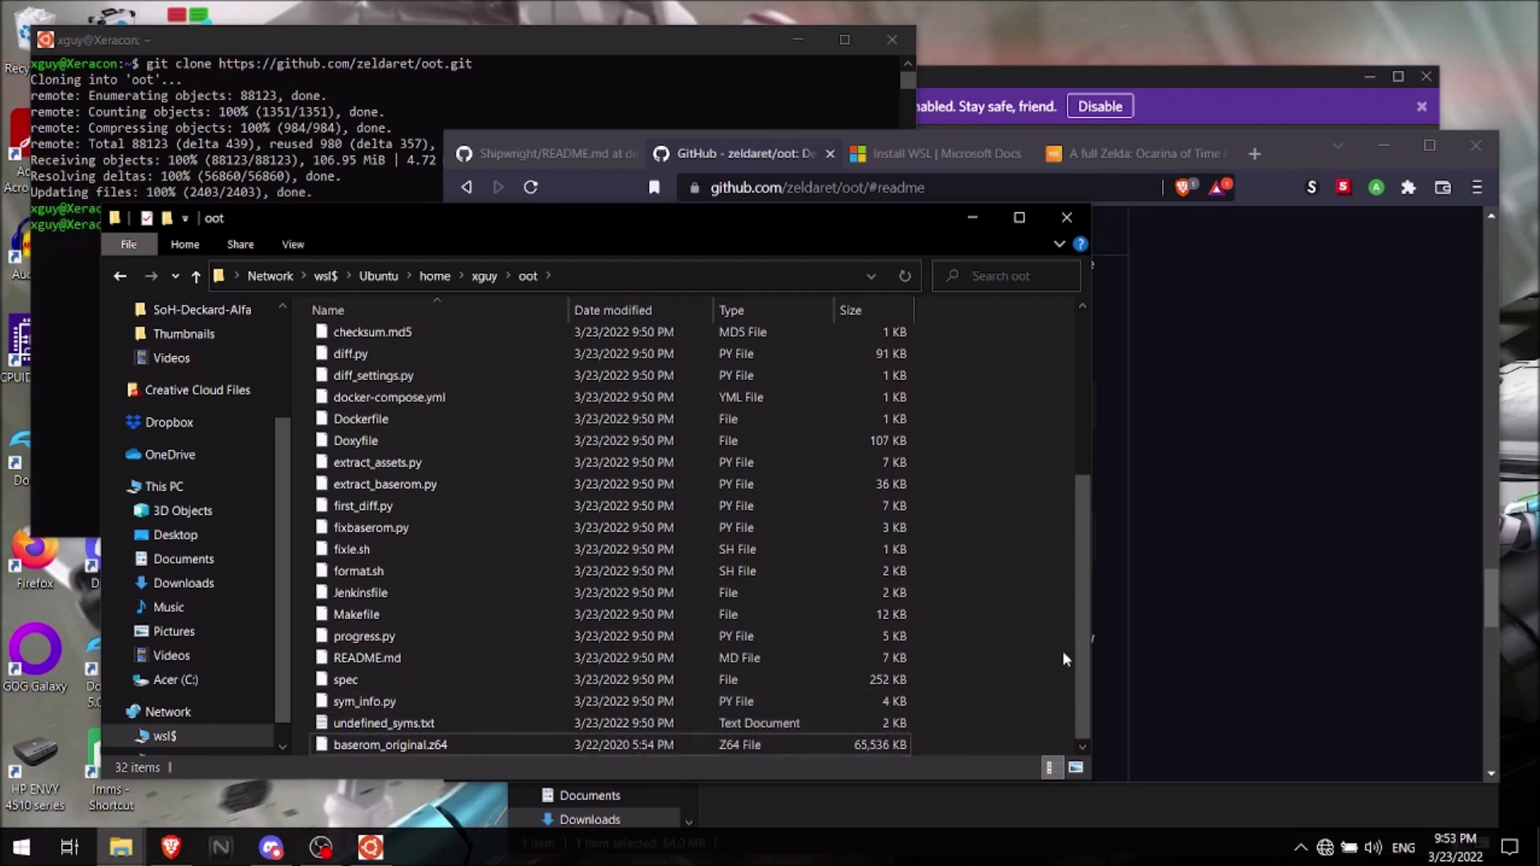
{"action": "mouse_move", "coordinate": [584, 75]}
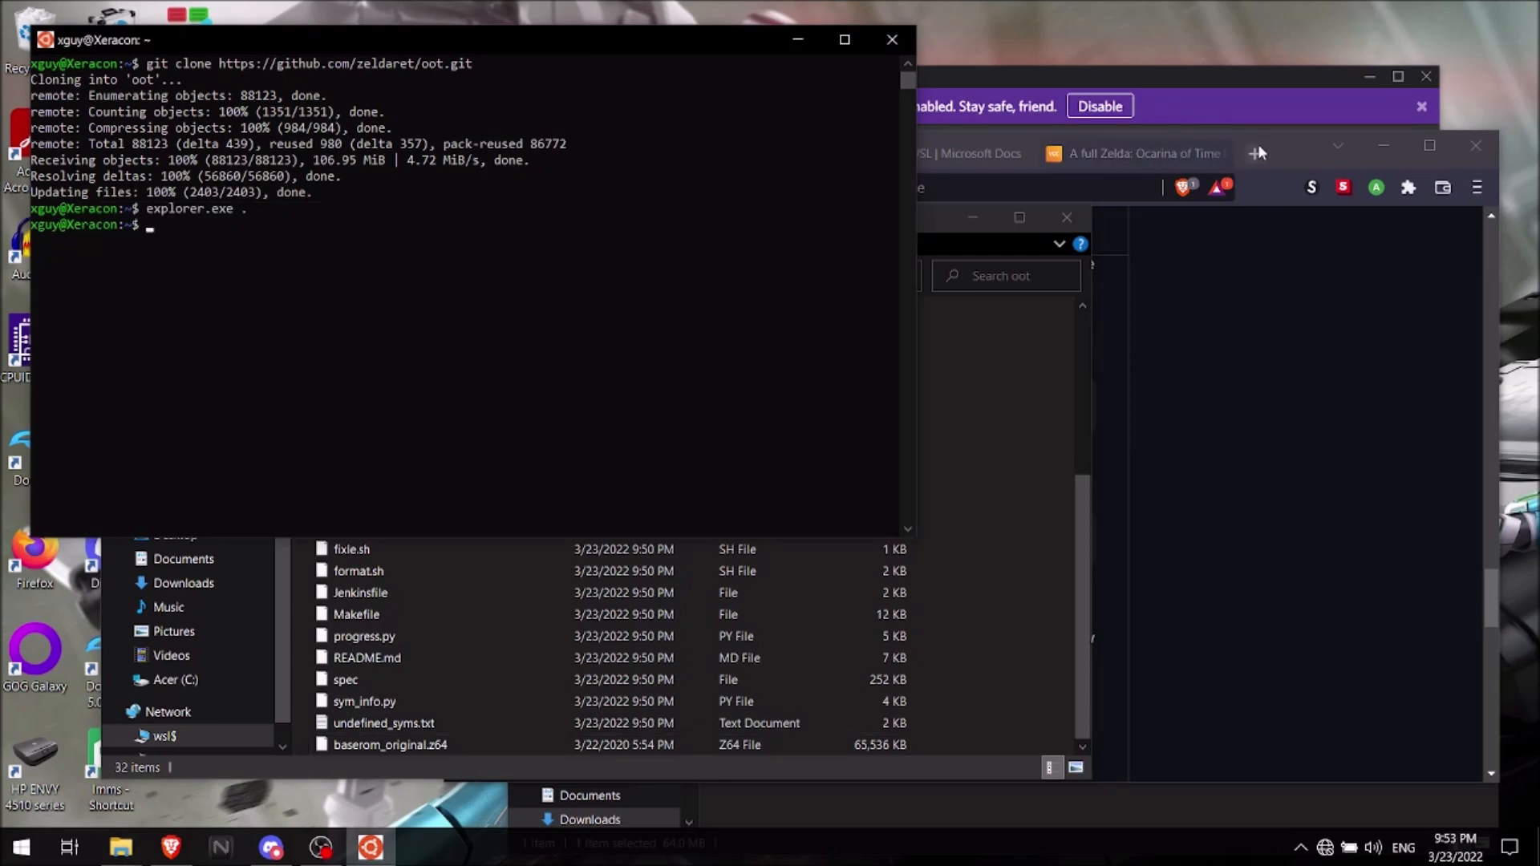
- Change the terminal's working directory into the oot folder with 'cd oot'
{"action": "left_click", "coordinate": [746, 154]}
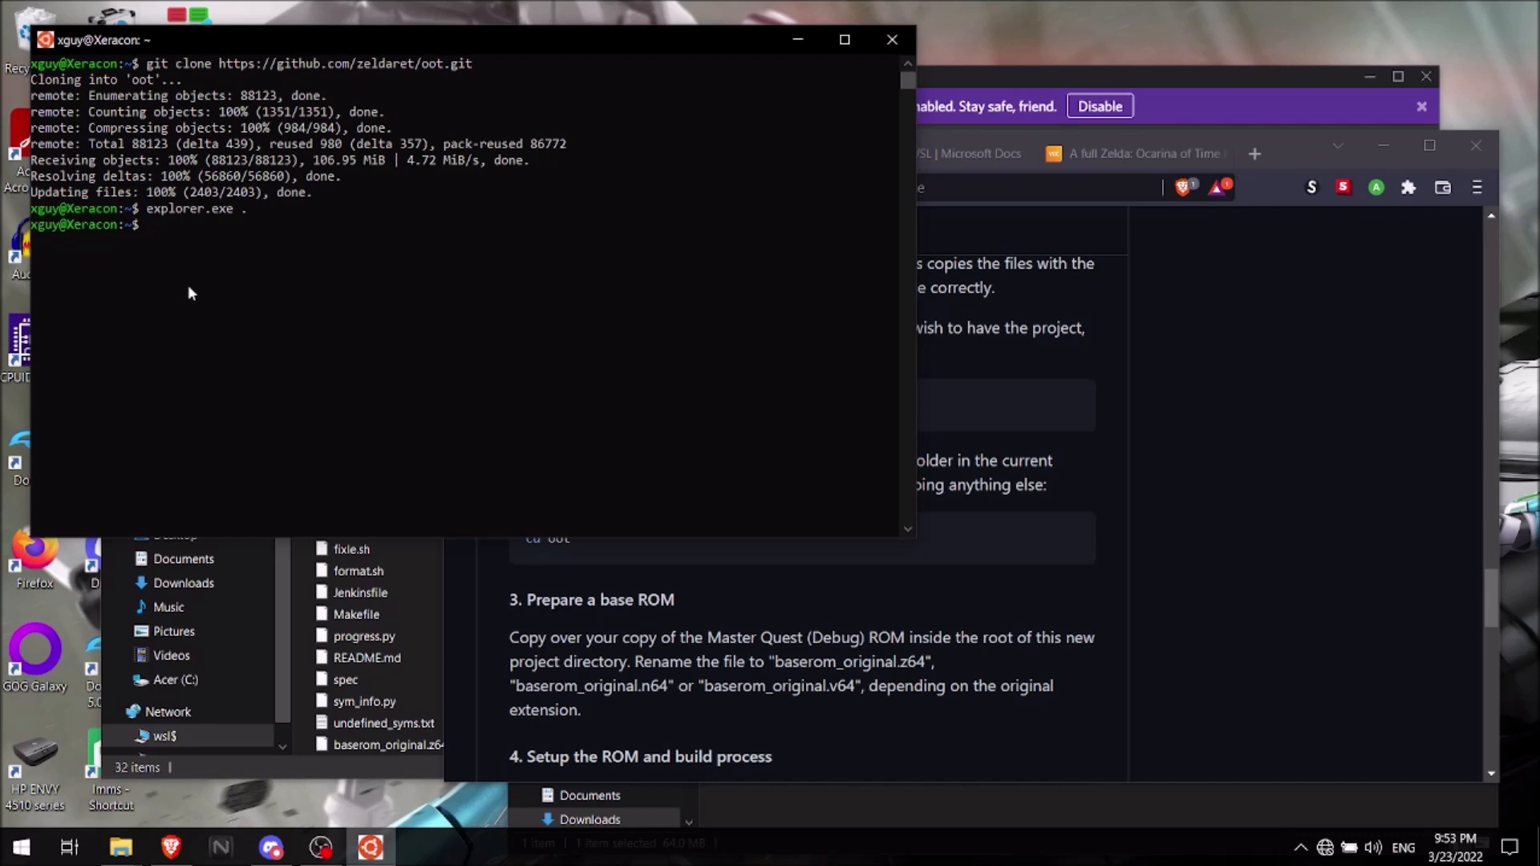
{"action": "type", "text": "c"}
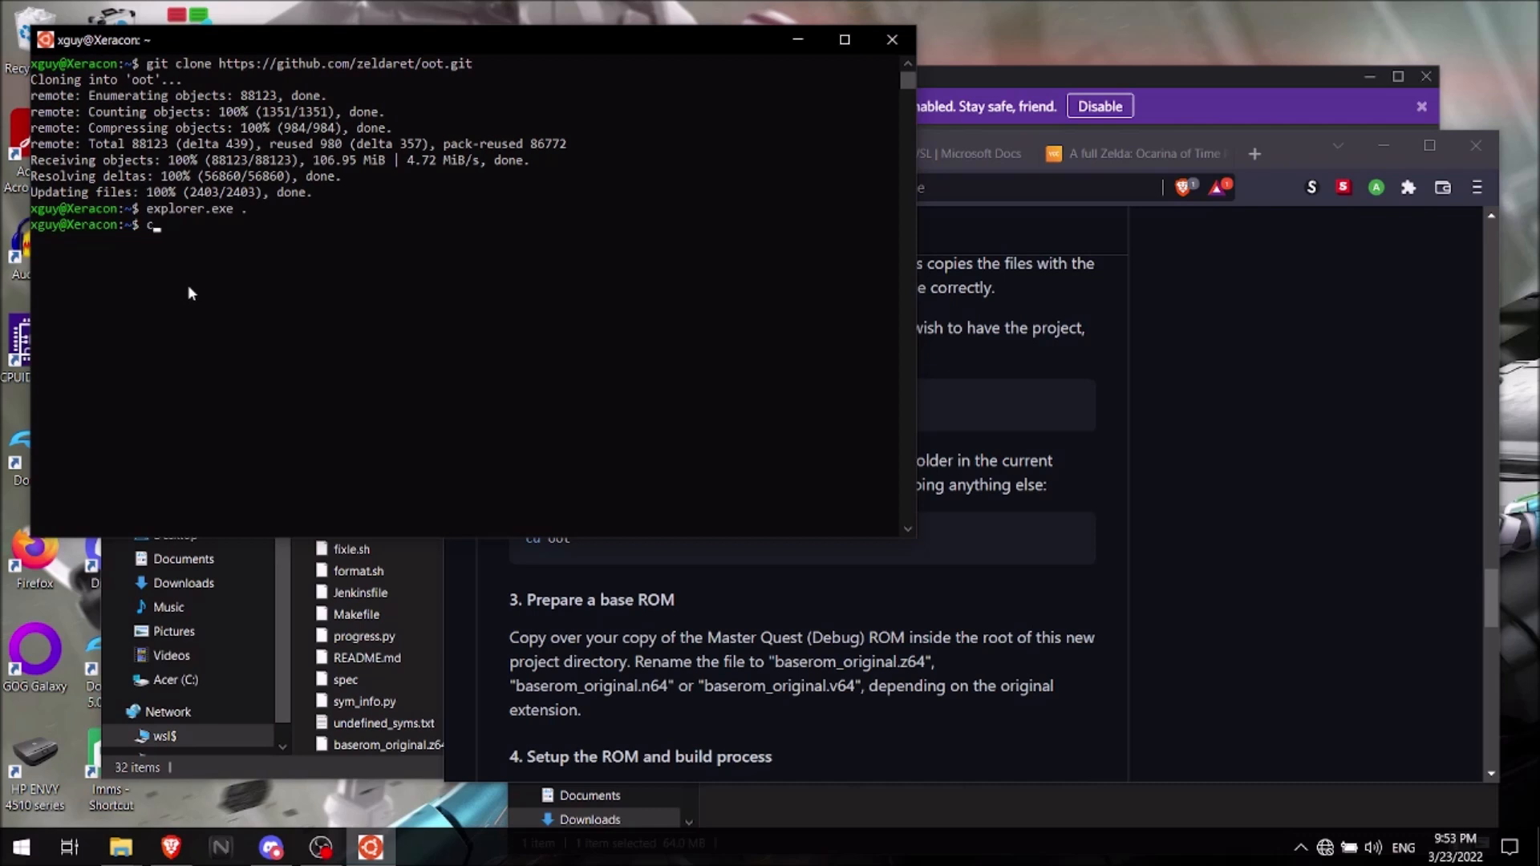
{"action": "type", "text": "d oo"}
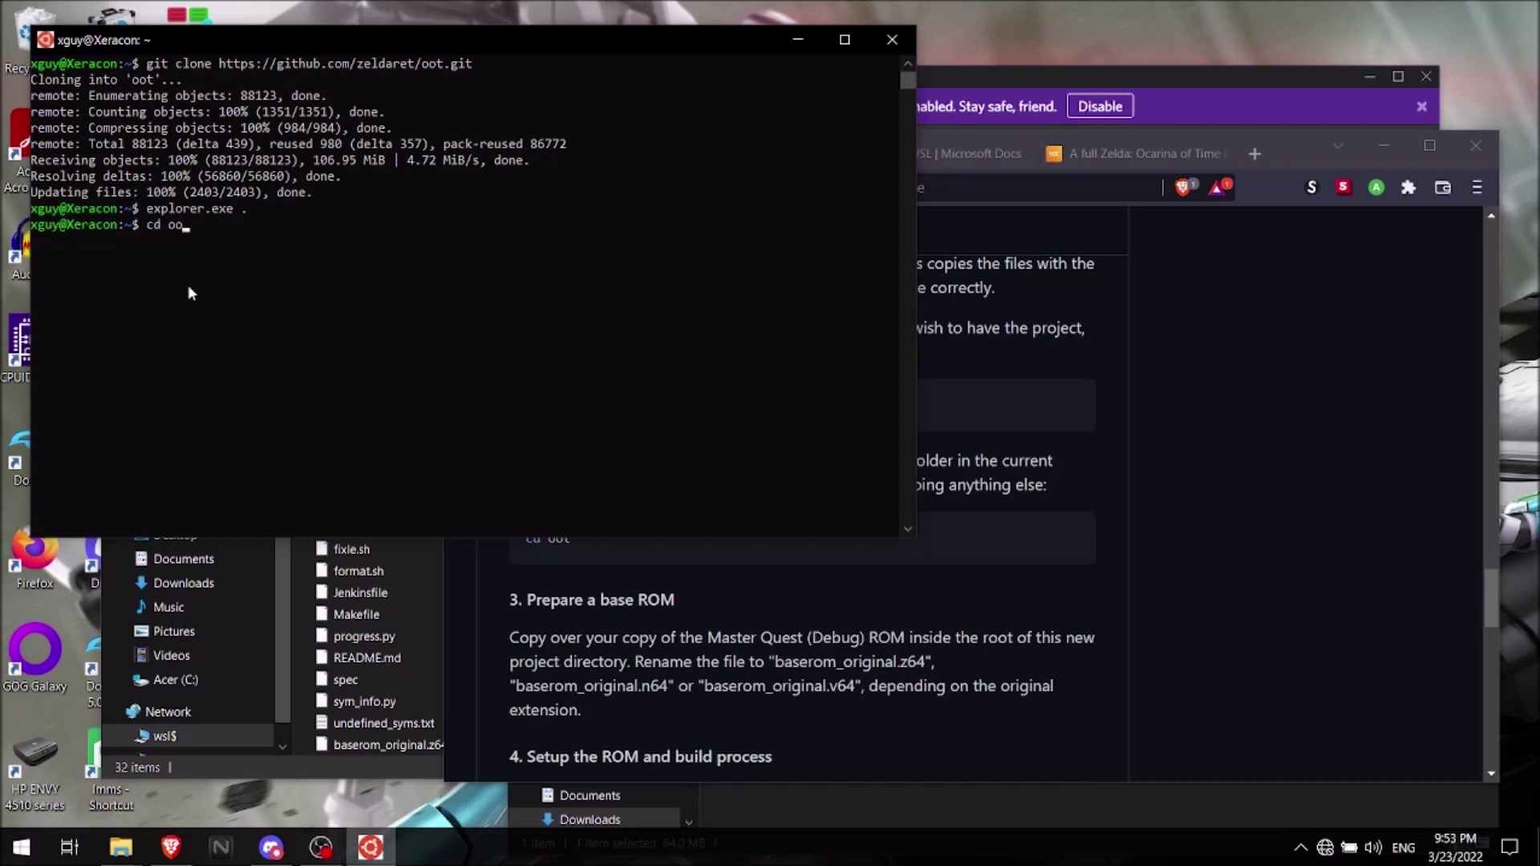
{"action": "type", "text": "t"}
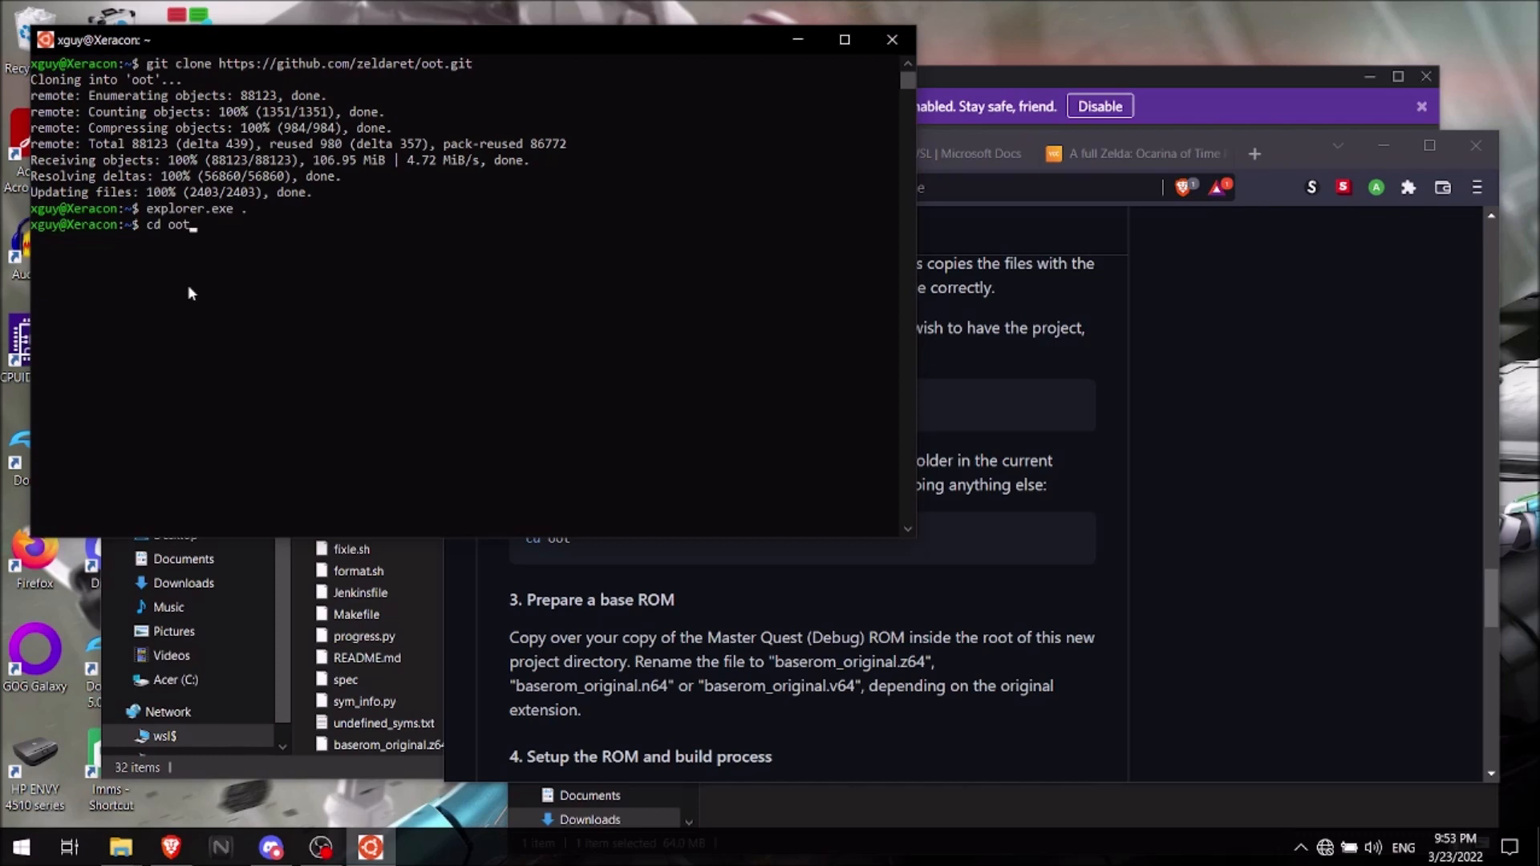
{"action": "key", "text": "Return"}
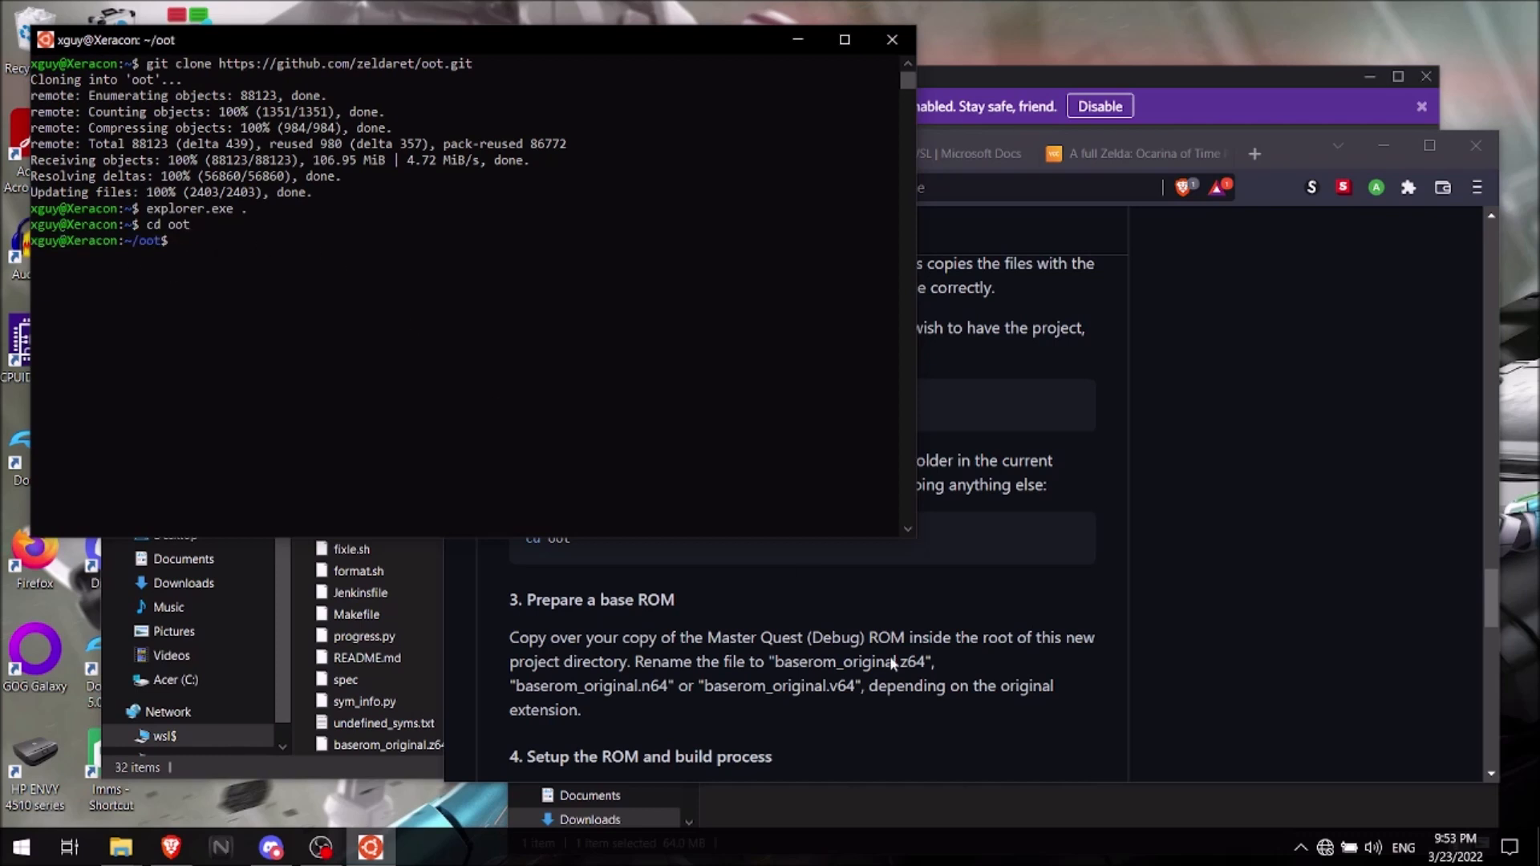
- Run 'make setup' to extract assets from the base ROM
{"action": "scroll", "scroll_direction": "down", "scroll_amount": 3}
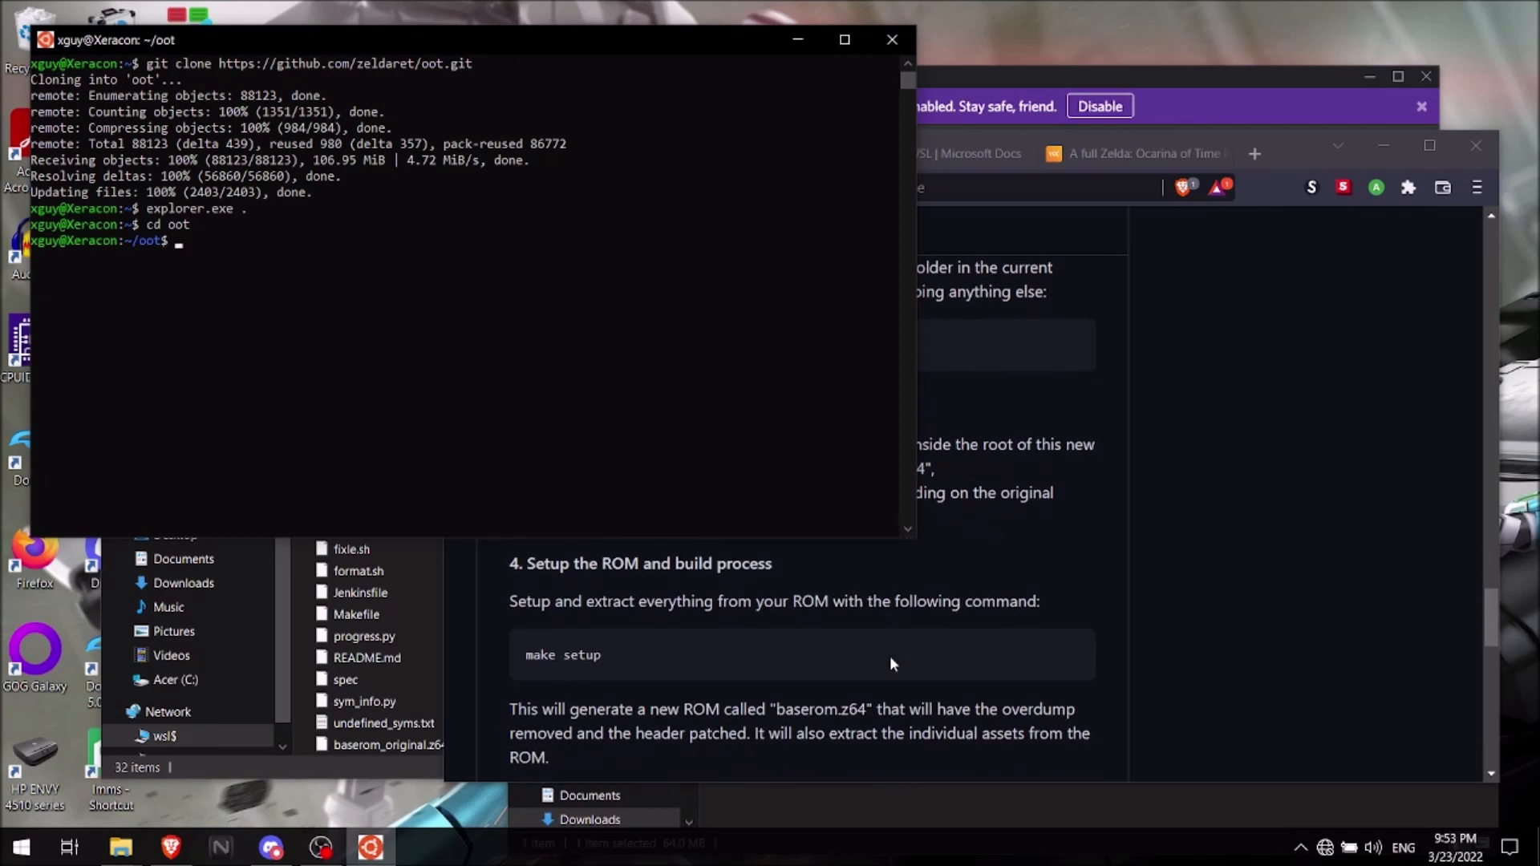
{"action": "type", "text": "make s"}
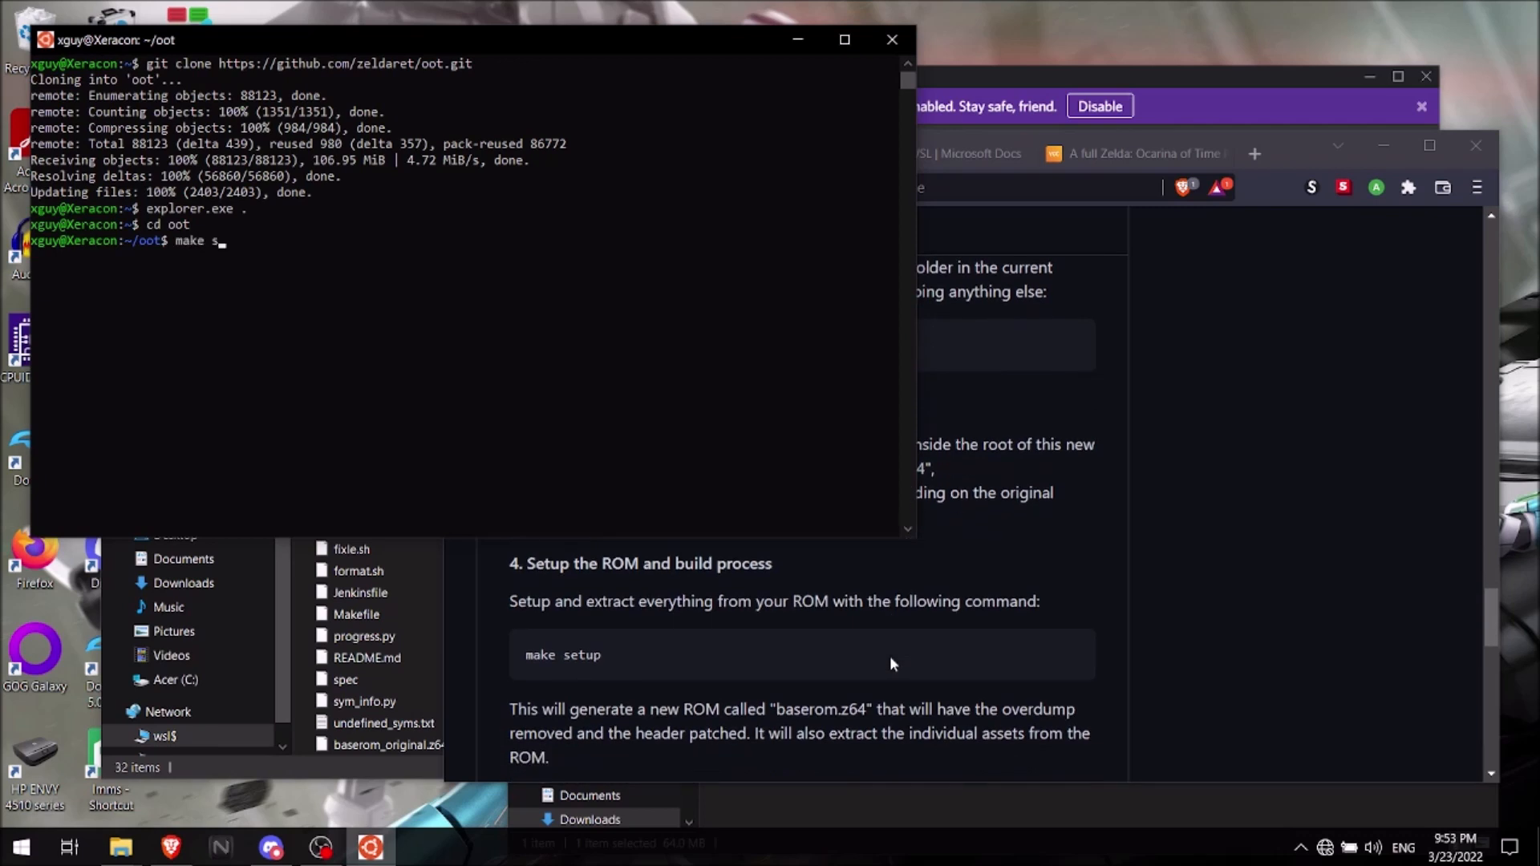
{"action": "type", "text": "etup"}
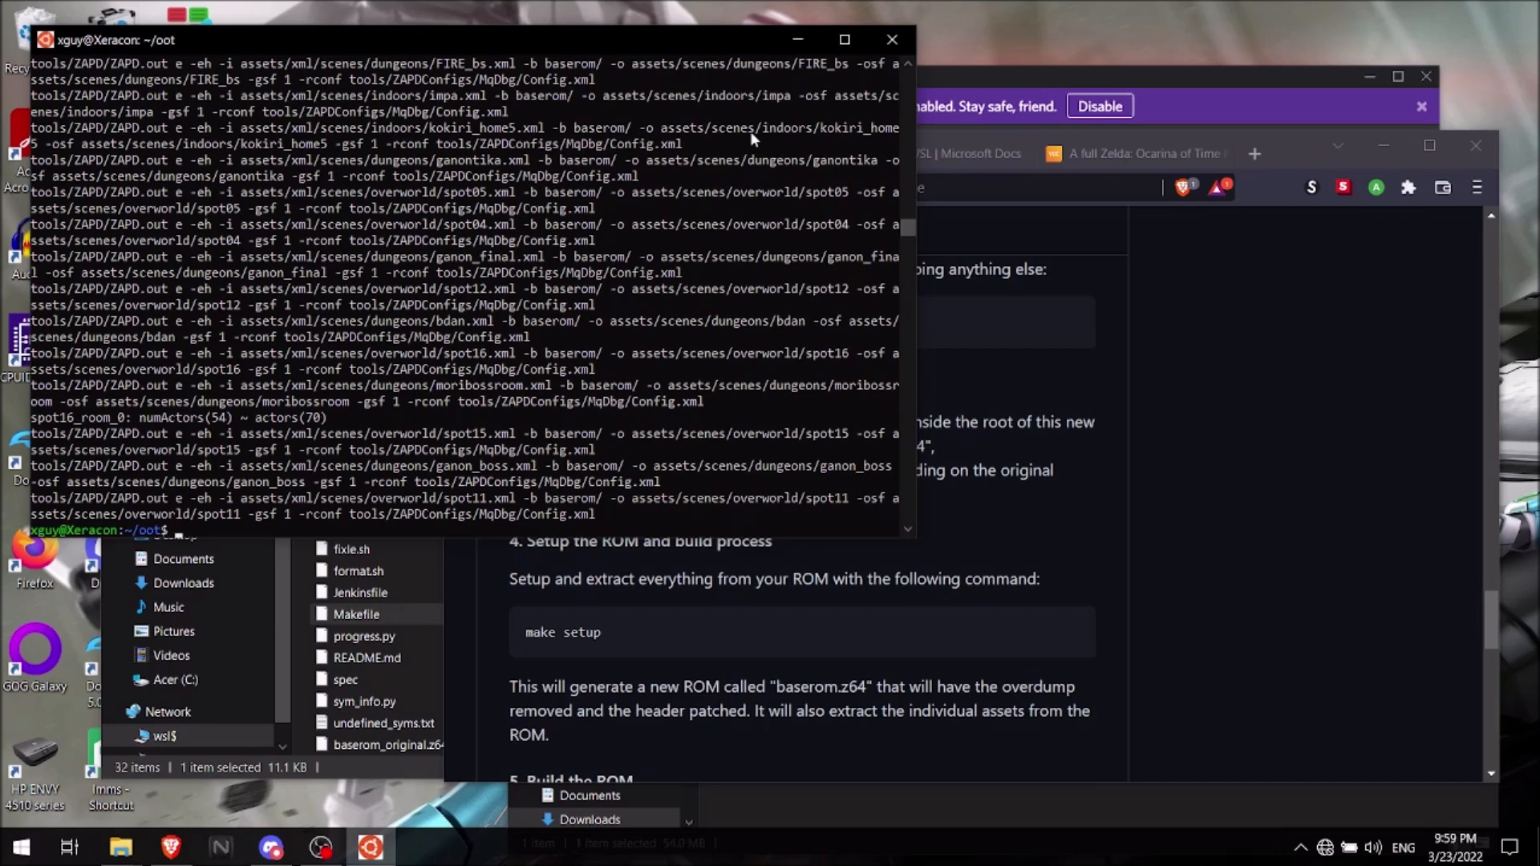
{"action": "mouse_move", "coordinate": [256, 529]}
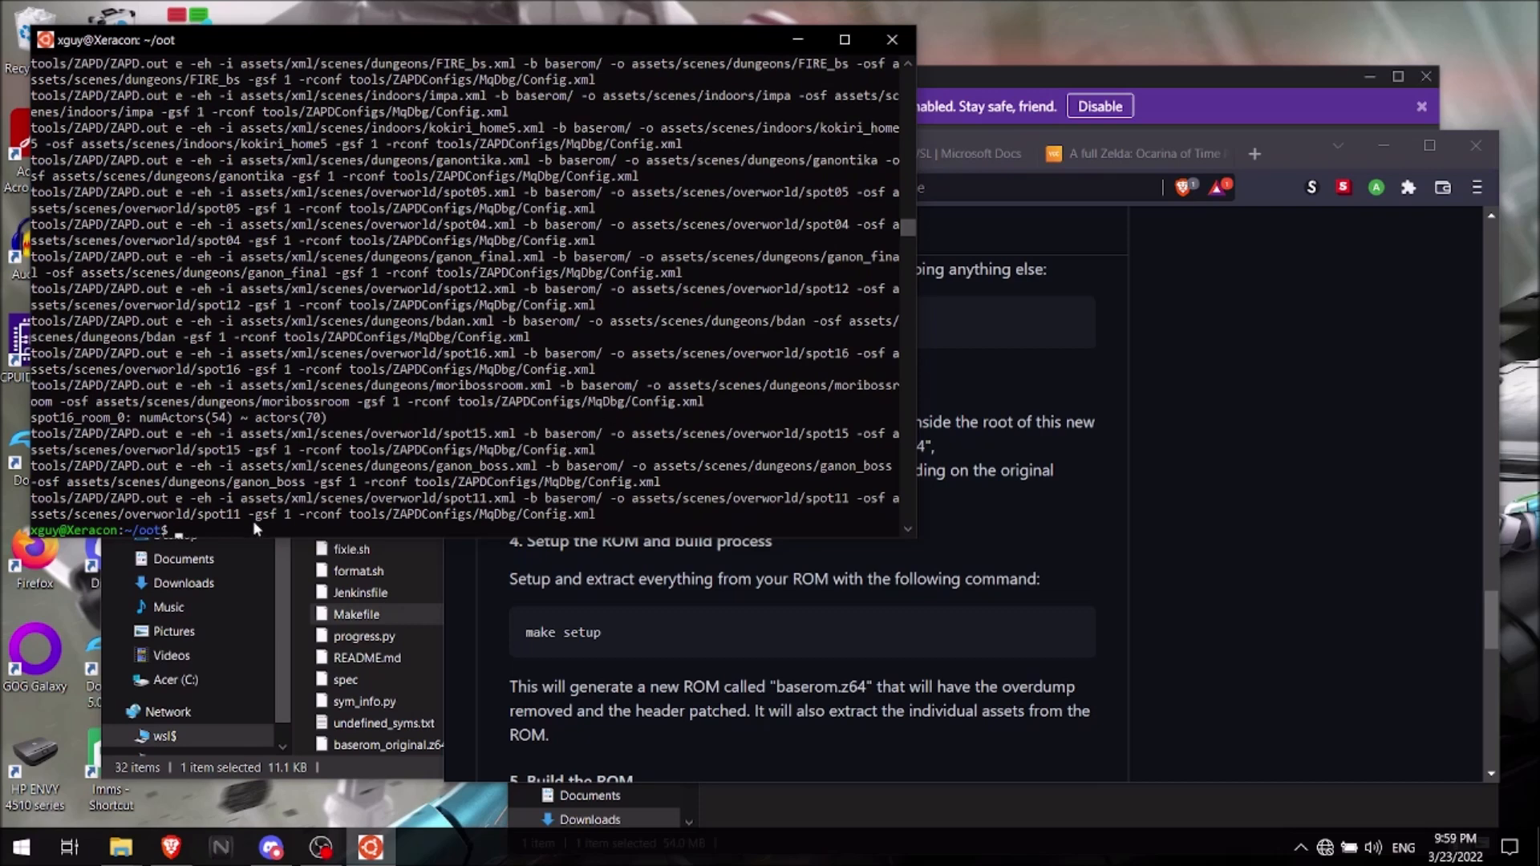
{"action": "mouse_move", "coordinate": [476, 482]}
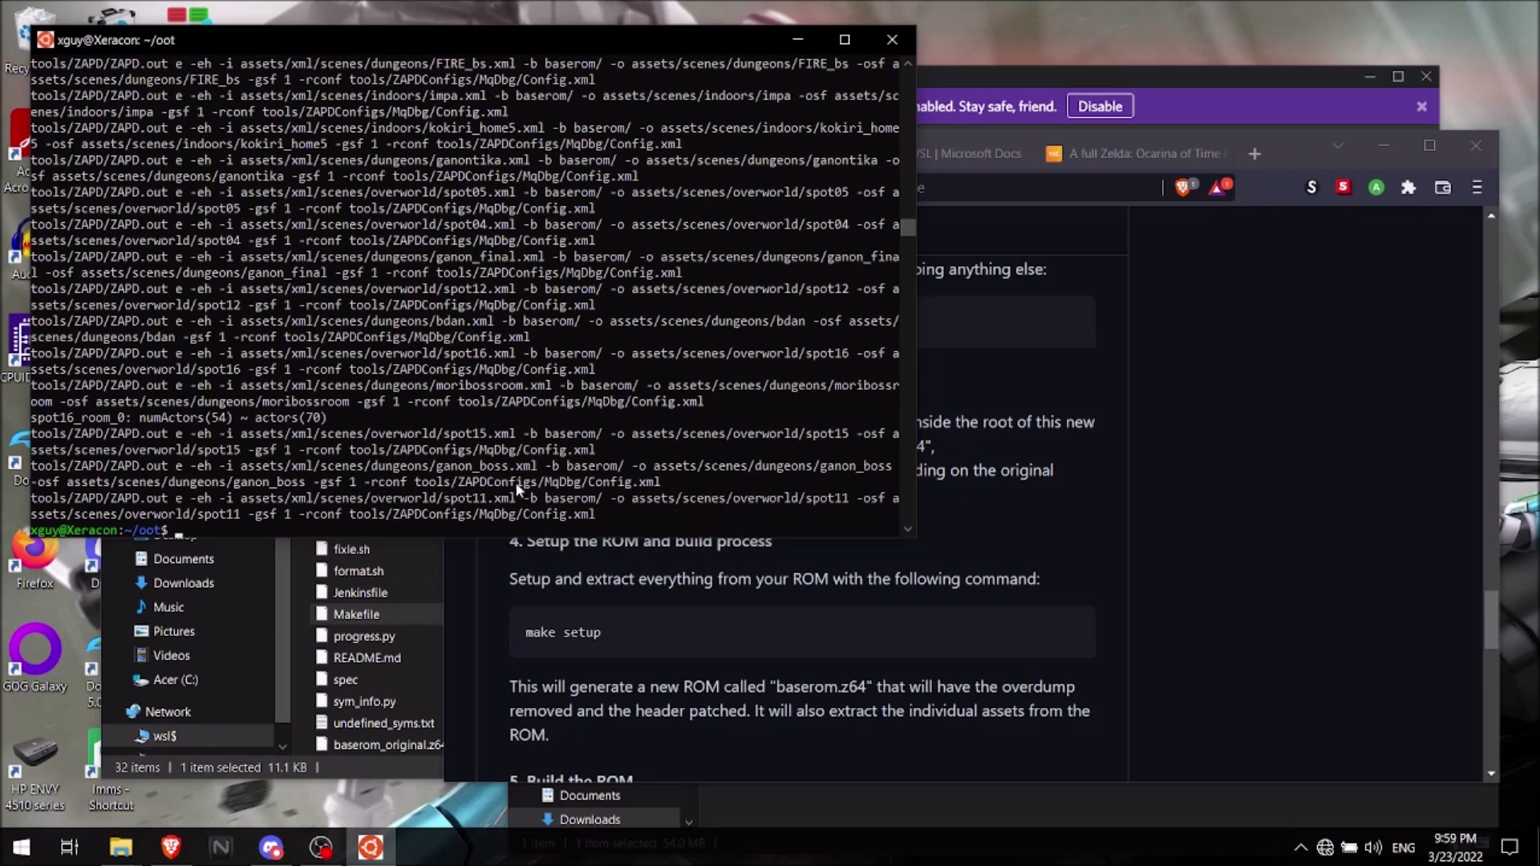
{"action": "mouse_move", "coordinate": [454, 523]}
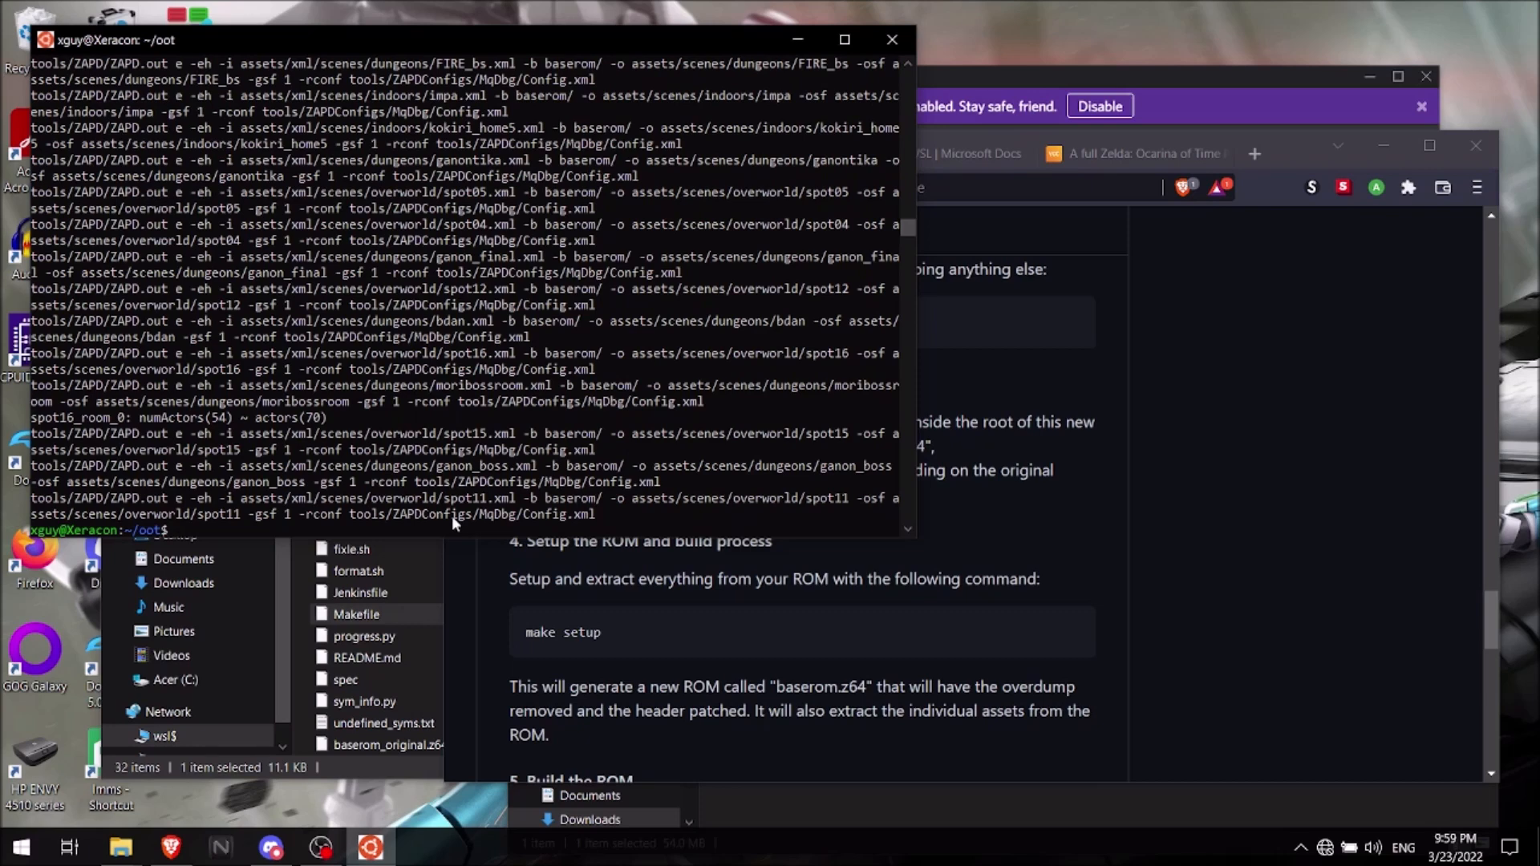
{"action": "mouse_move", "coordinate": [1179, 545]}
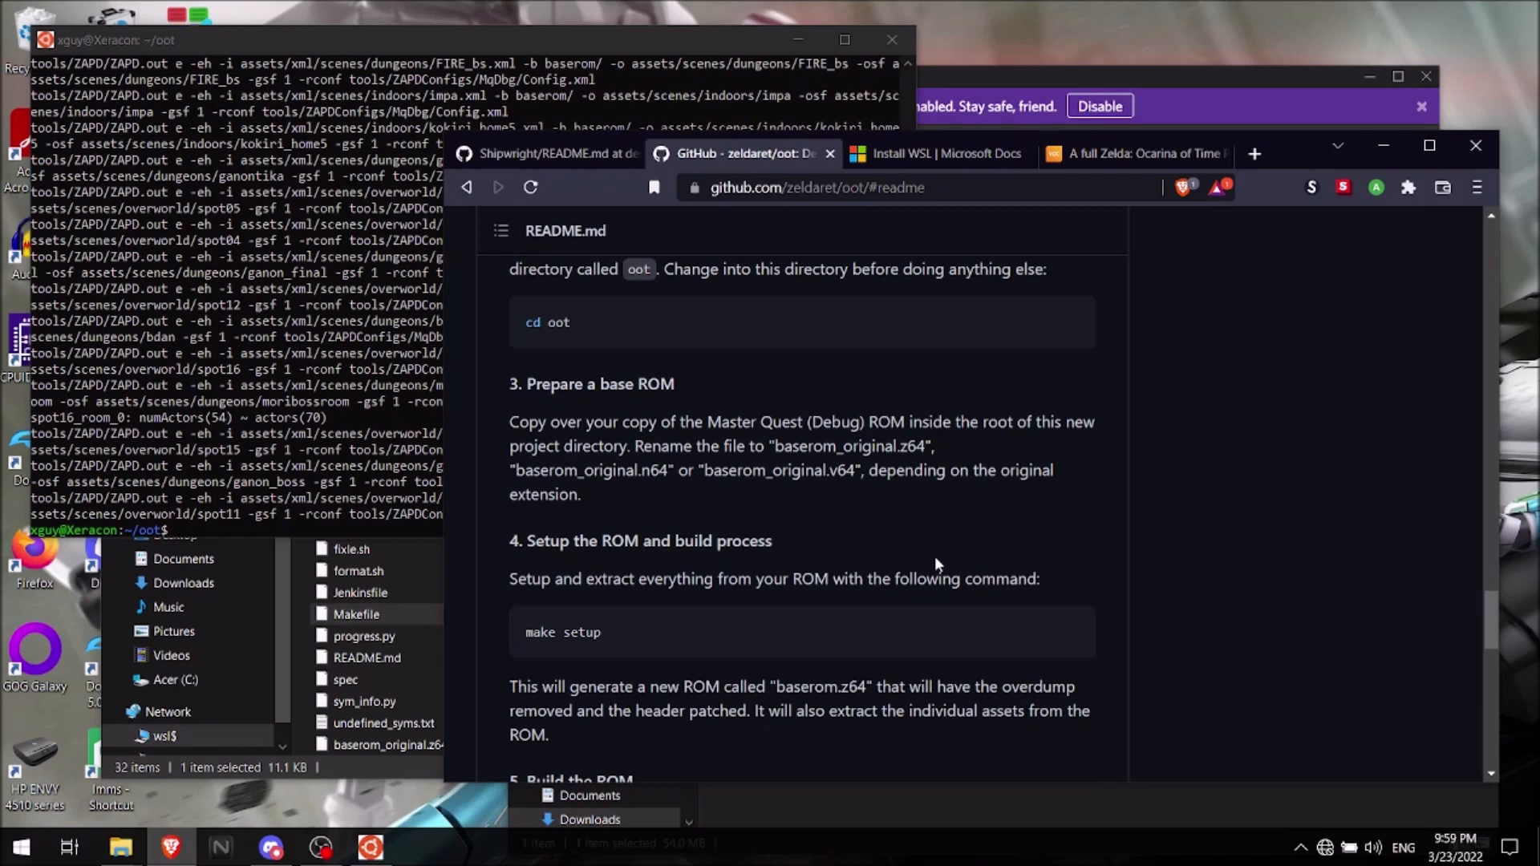
- Run 'make' to build zelda_ocarina_mq_dbg.z64 from the extracted assets
{"action": "scroll", "scroll_direction": "down", "scroll_amount": 3}
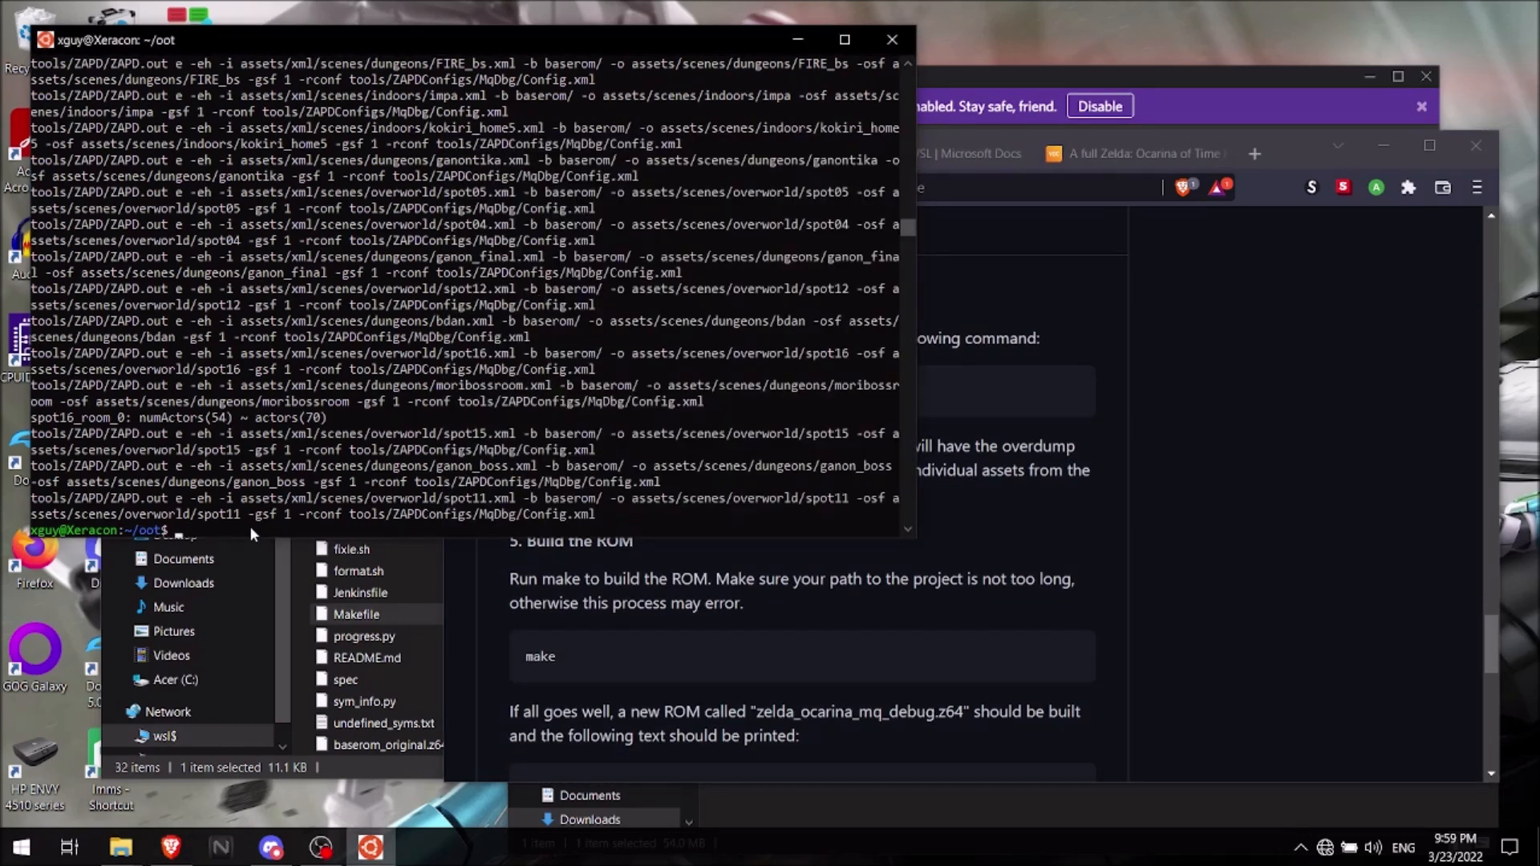
{"action": "type", "text": "make"}
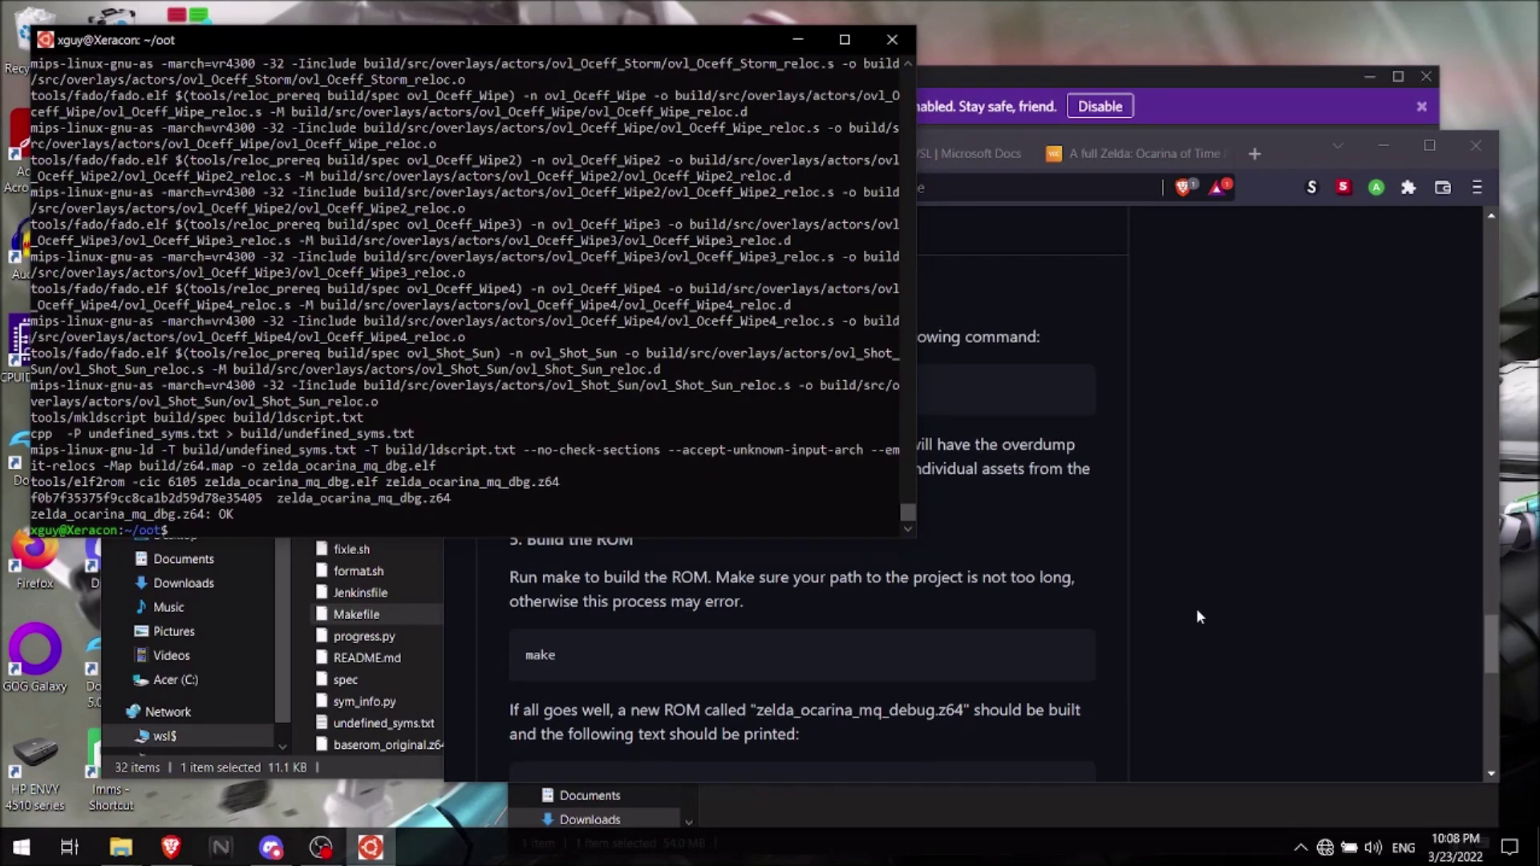
{"action": "scroll", "scroll_direction": "down", "scroll_amount": 3}
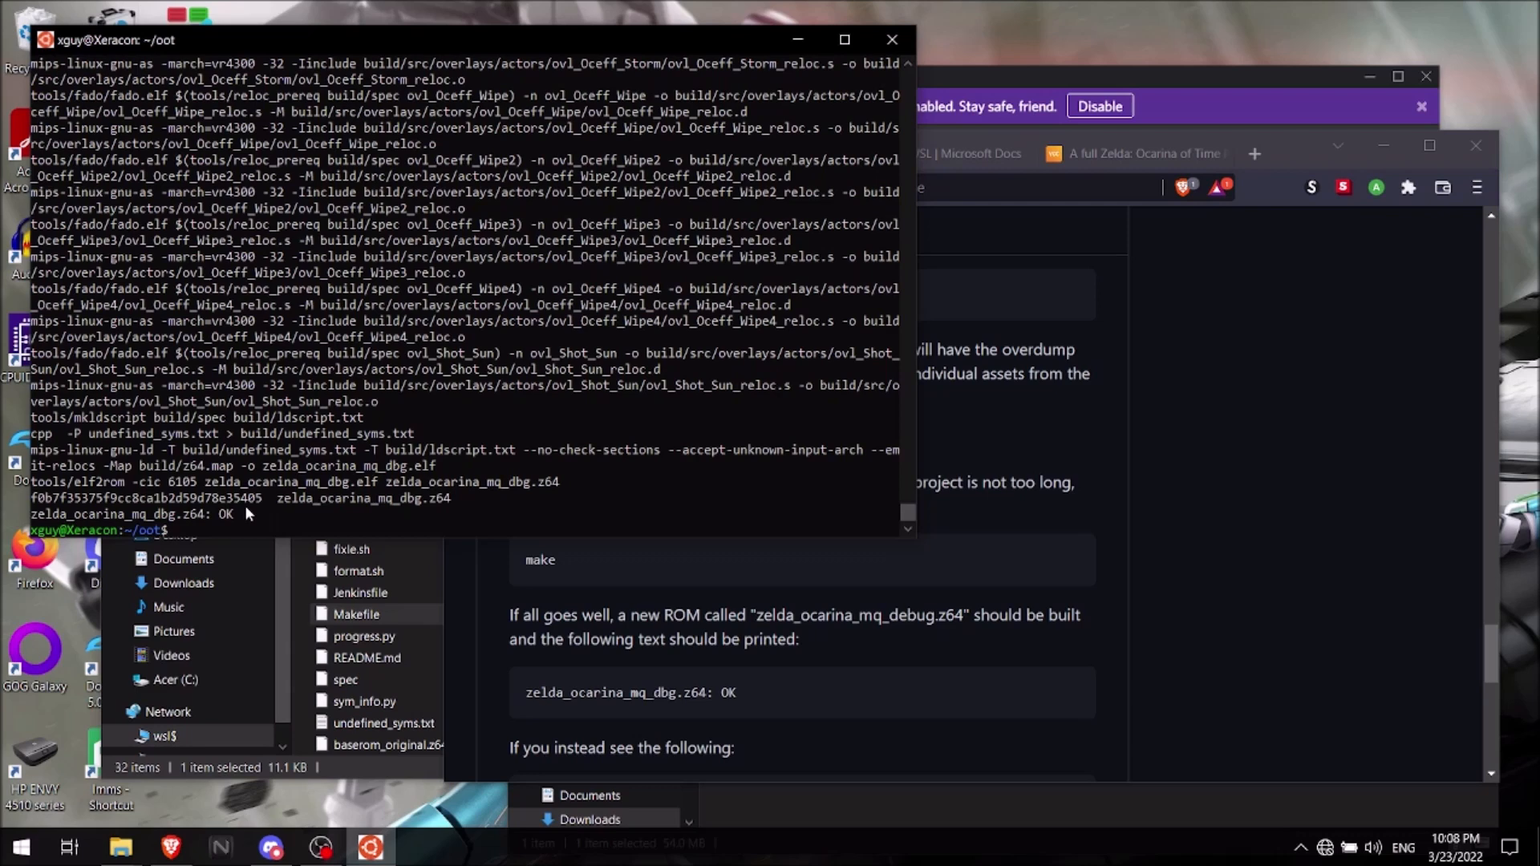
{"action": "mouse_move", "coordinate": [209, 513]}
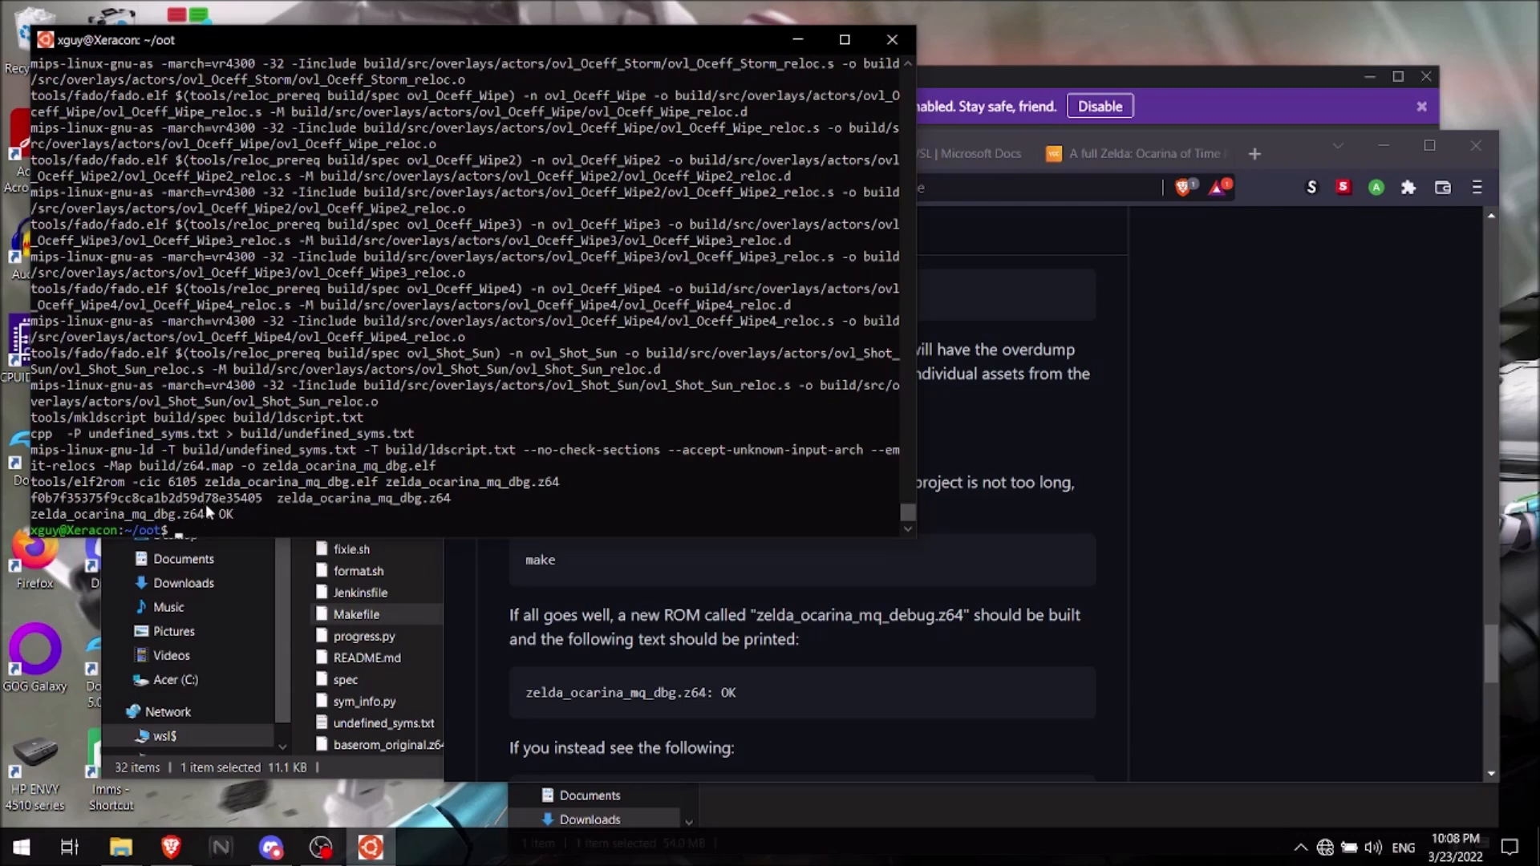
{"action": "scroll", "scroll_direction": "down", "scroll_amount": 3}
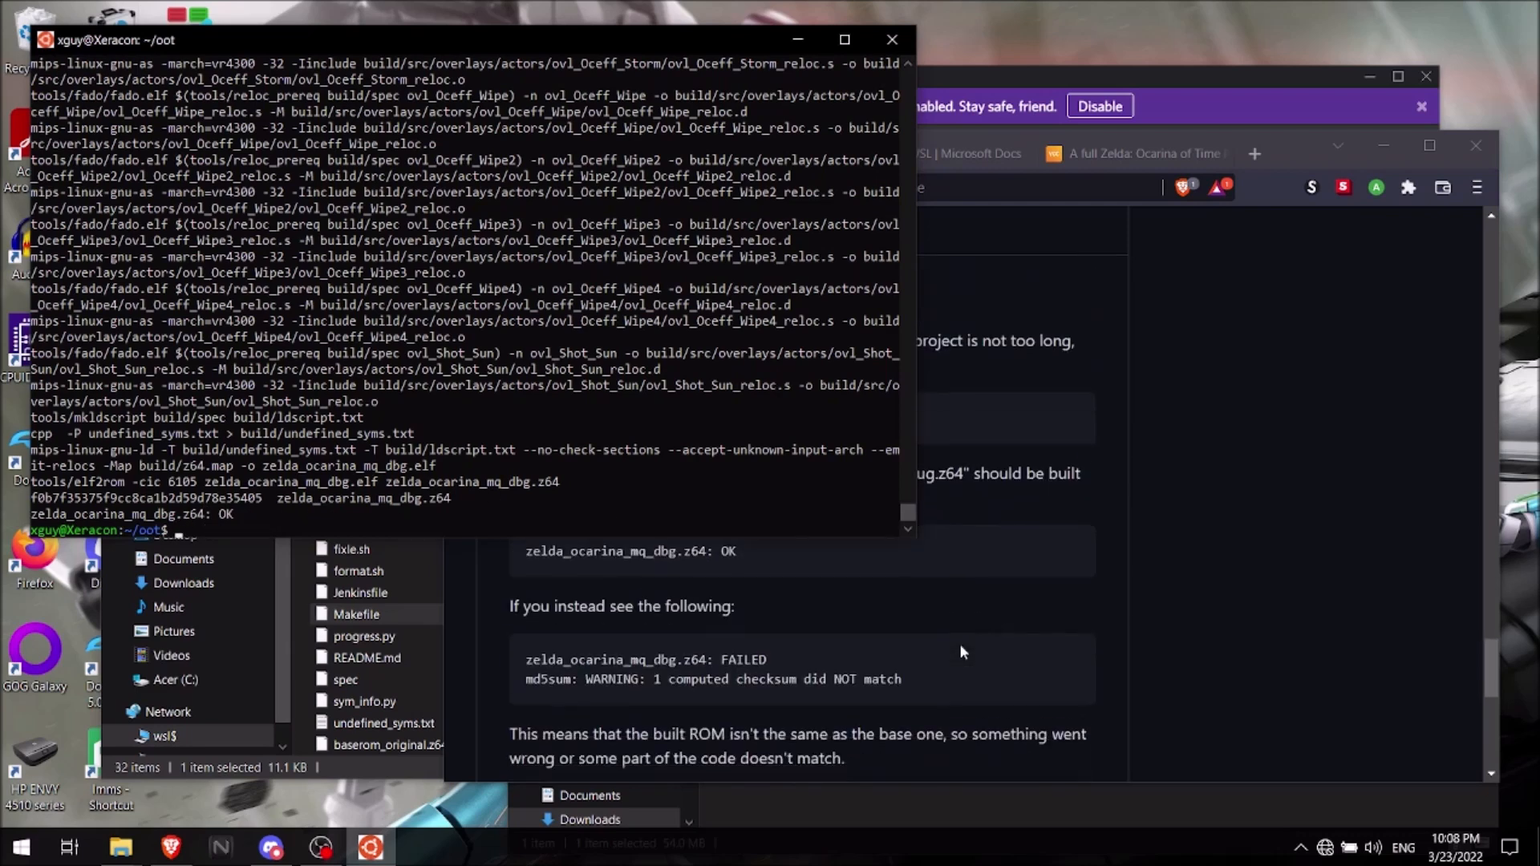
{"action": "scroll", "scroll_direction": "down", "scroll_amount": 3}
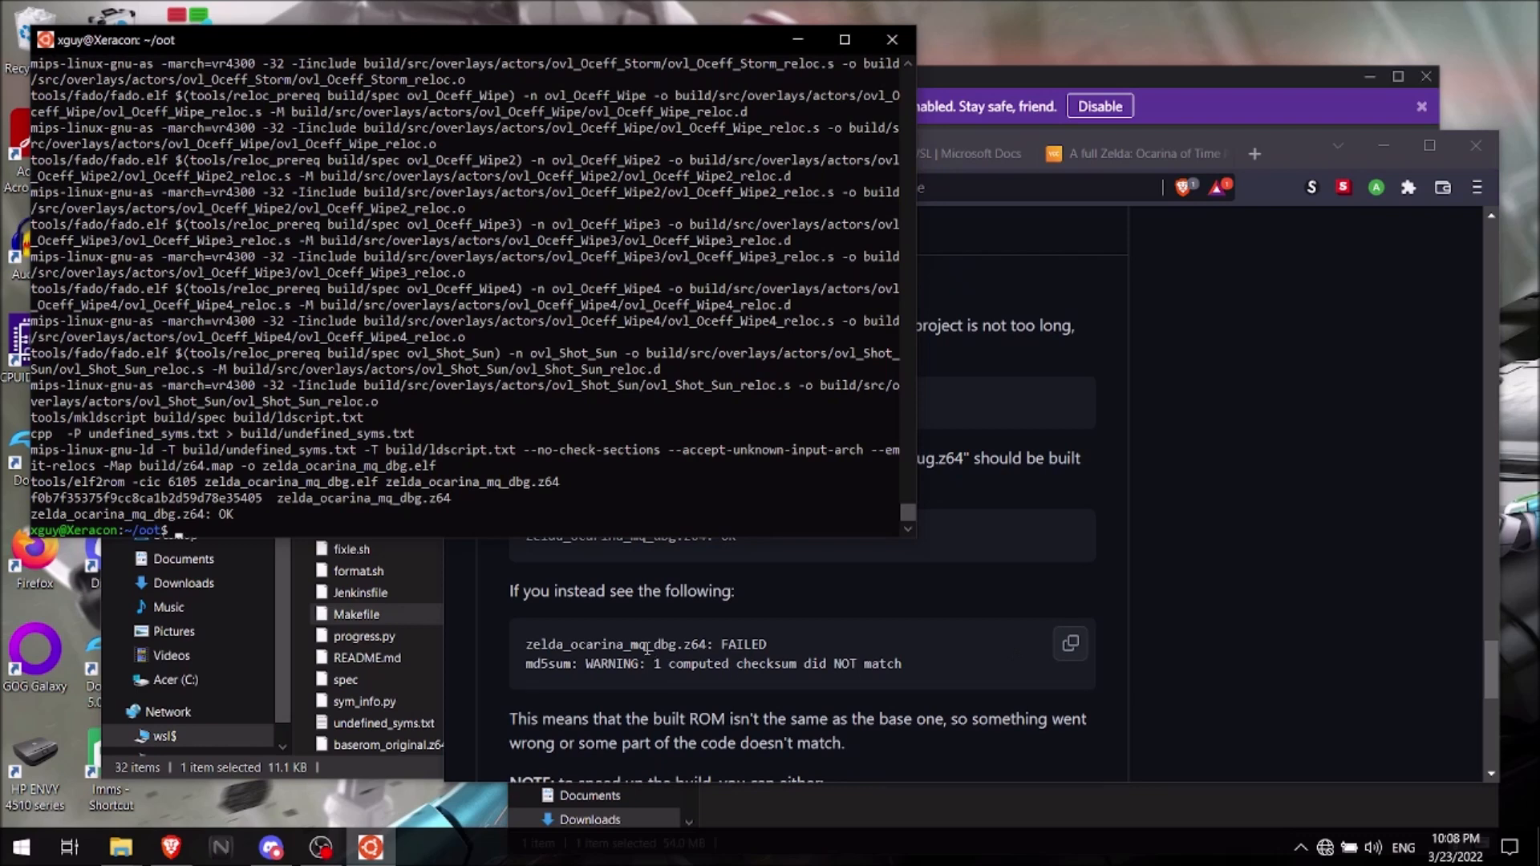
{"action": "mouse_move", "coordinate": [747, 684]}
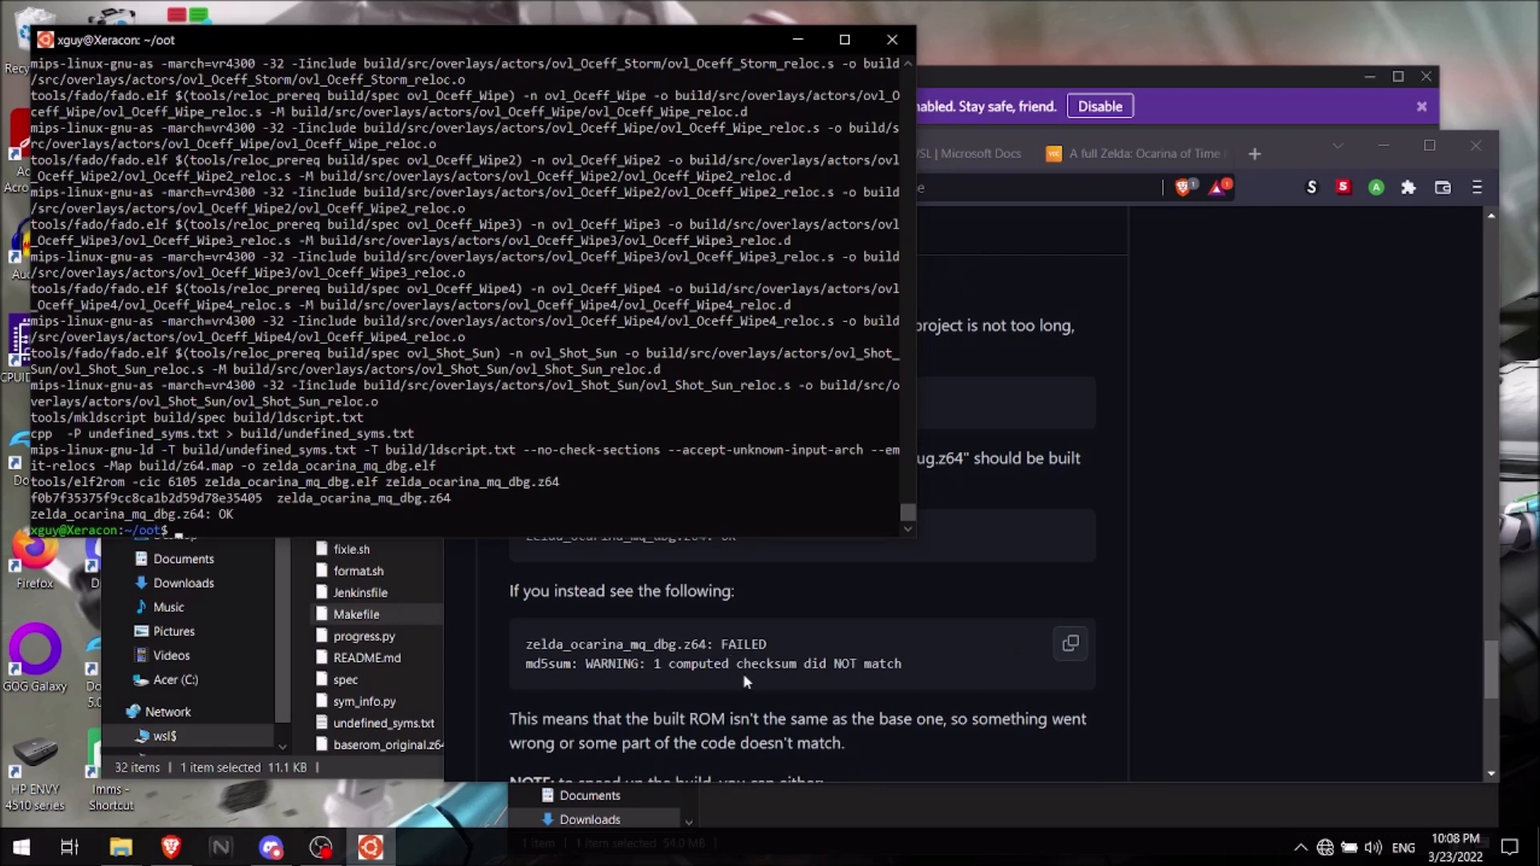
{"action": "scroll", "scroll_direction": "down", "scroll_amount": 3}
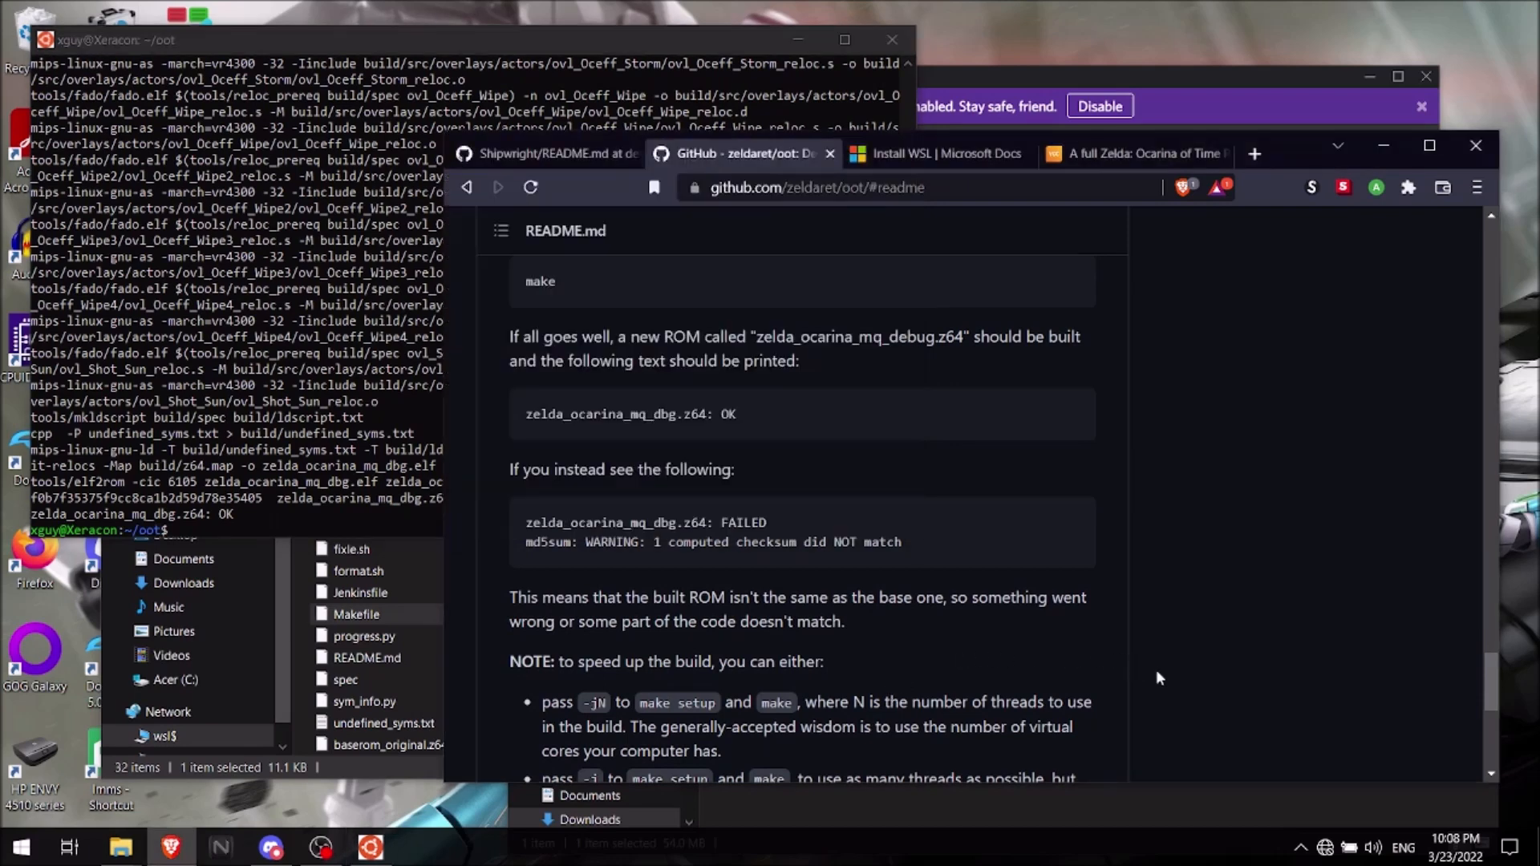
{"action": "scroll", "scroll_direction": "down", "scroll_amount": 3}
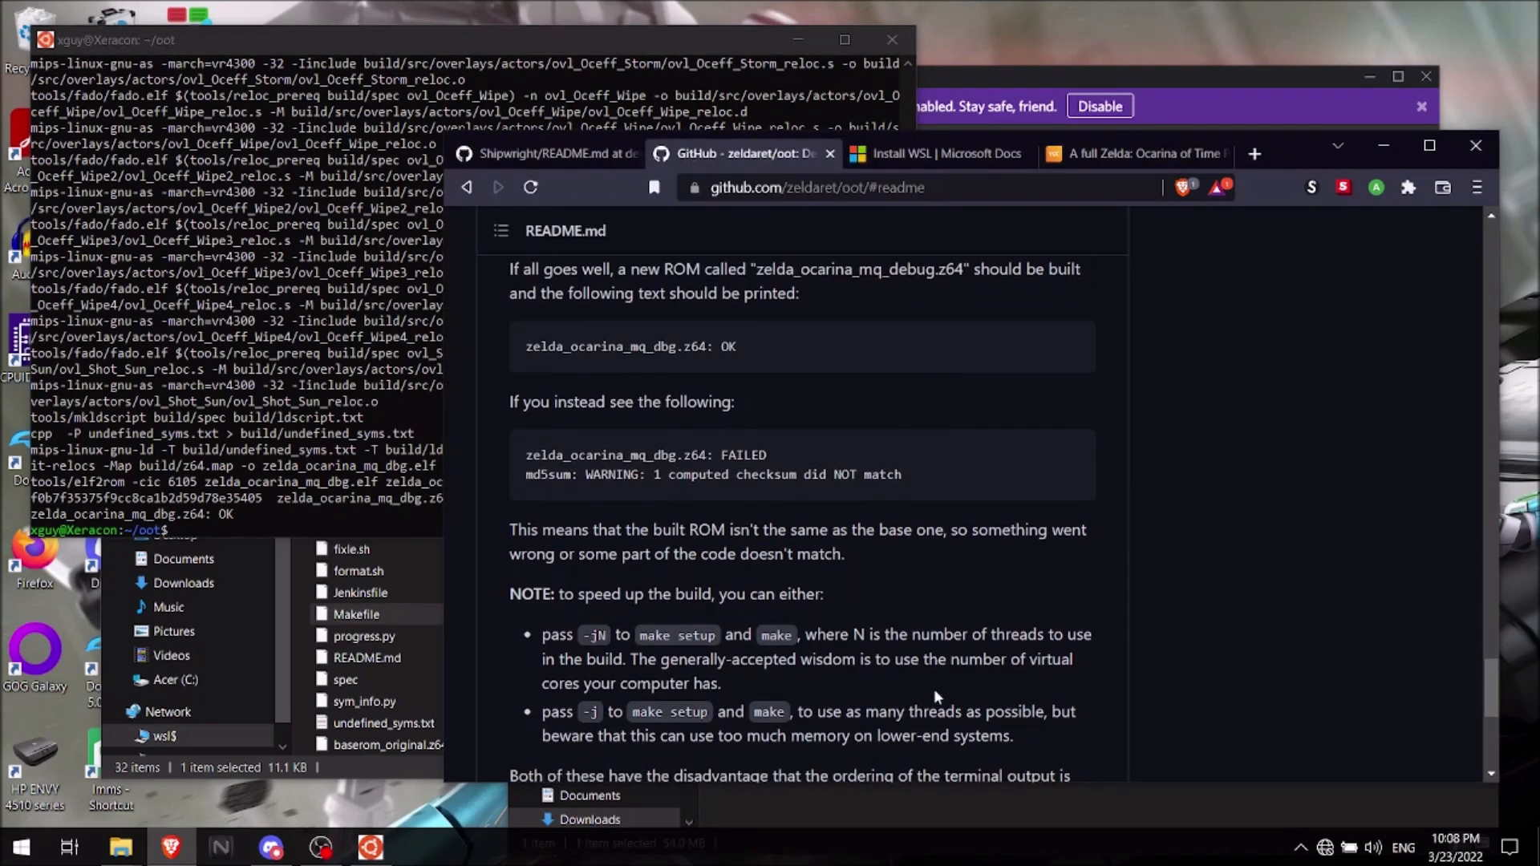
{"action": "scroll", "scroll_direction": "down", "scroll_amount": 3}
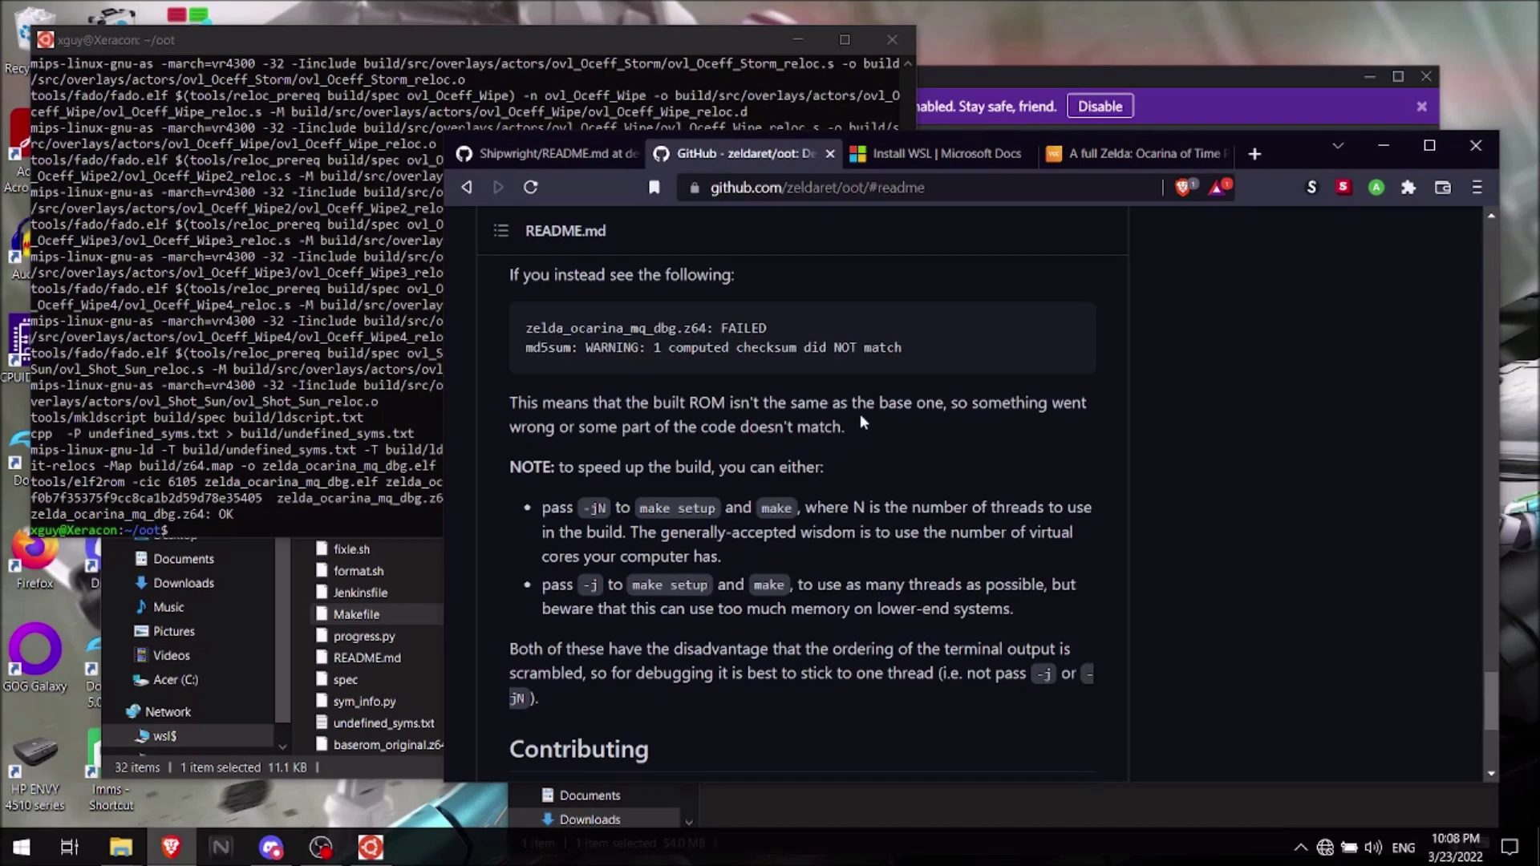
{"action": "mouse_move", "coordinate": [912, 497]}
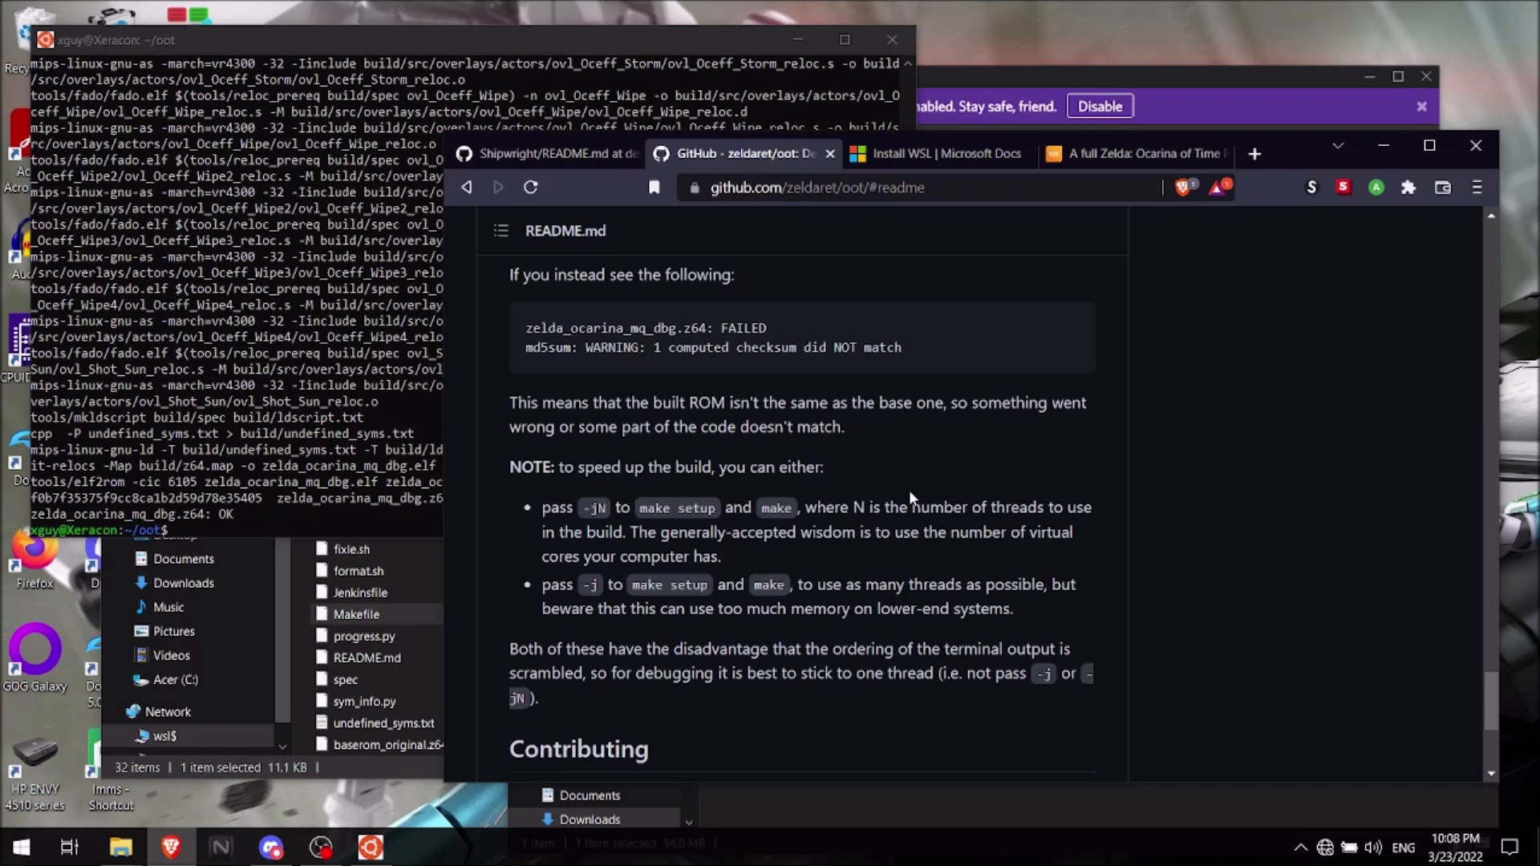
{"action": "mouse_move", "coordinate": [990, 469]}
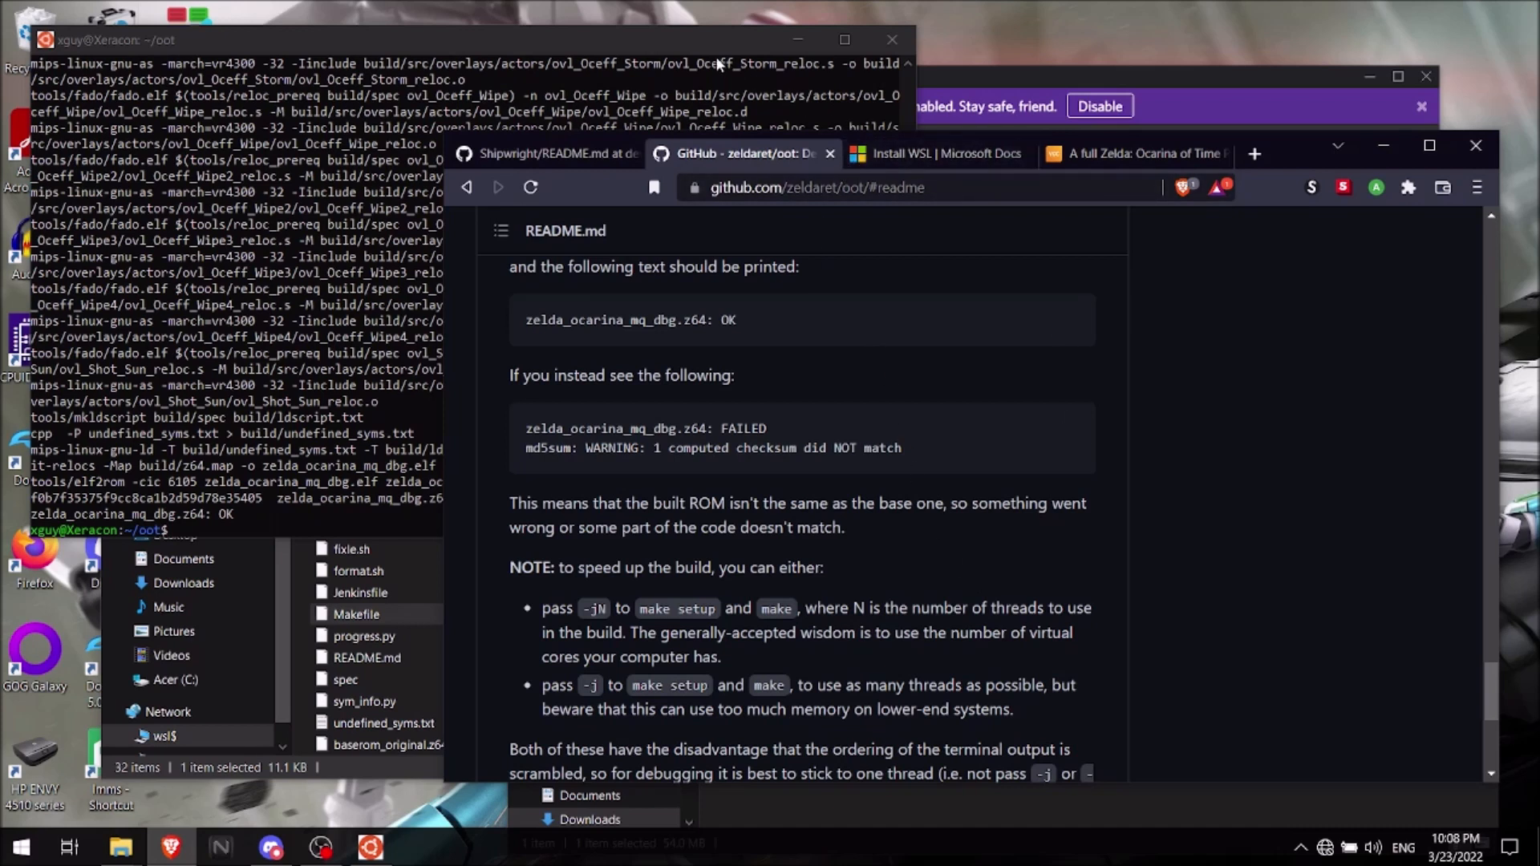
{"action": "mouse_move", "coordinate": [890, 38]}
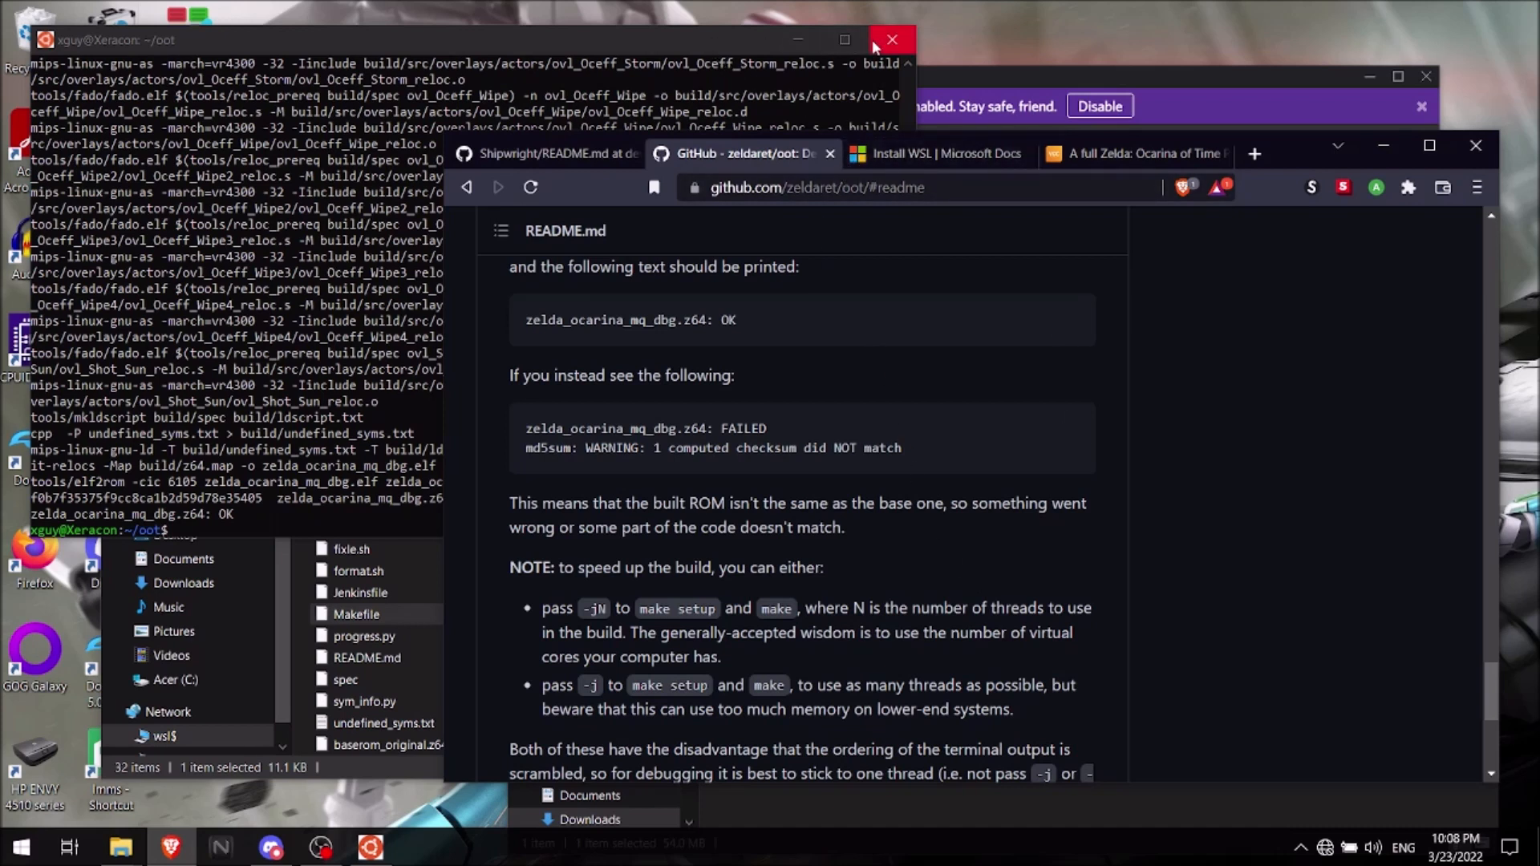
{"action": "mouse_move", "coordinate": [892, 39]}
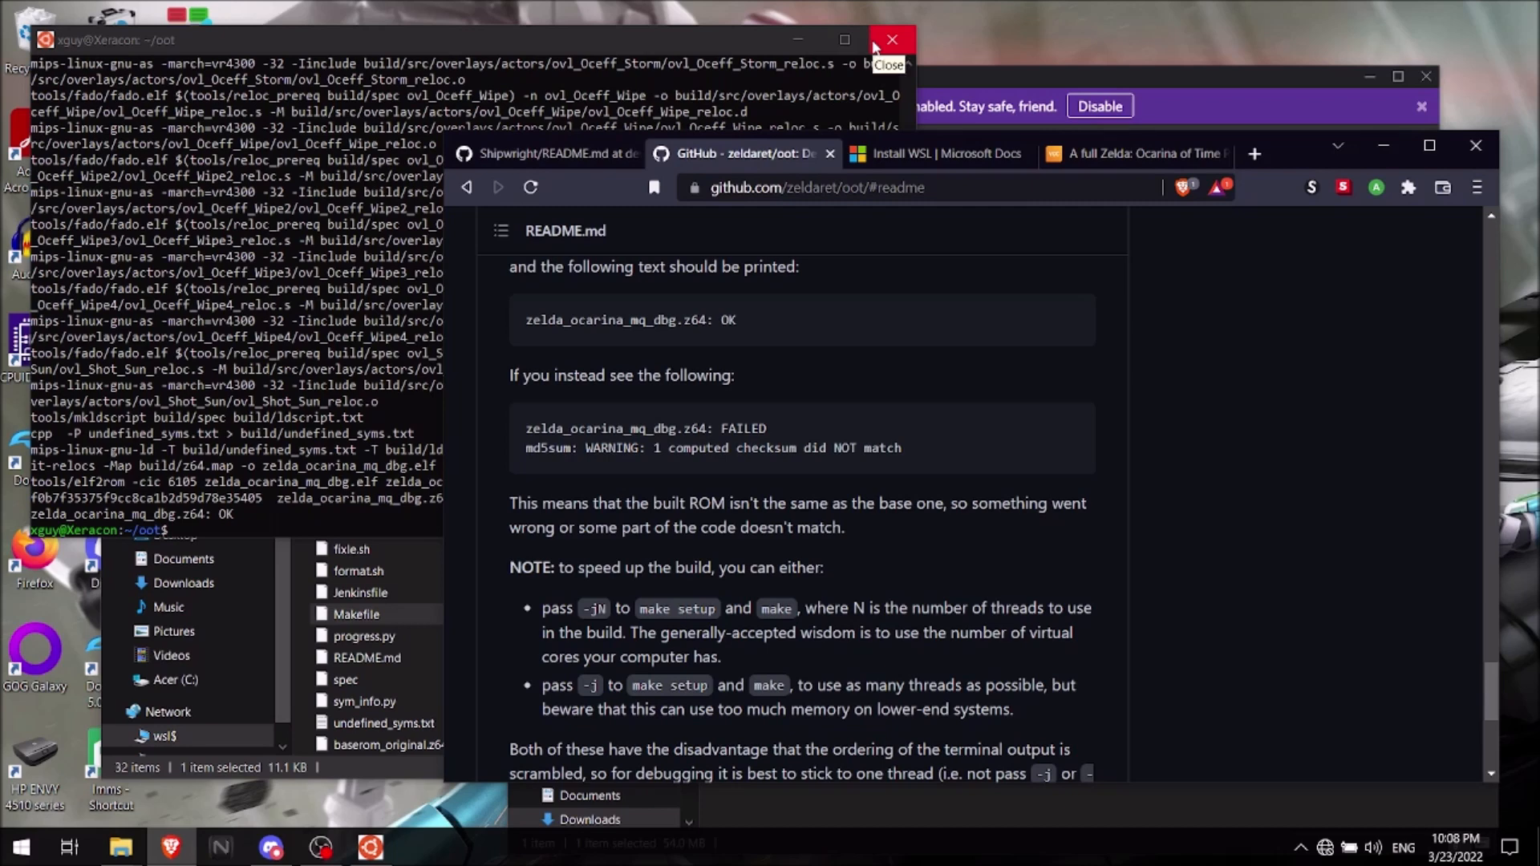
- Close the terminal and scroll the oot folder to the new zelda_ocarina_mq_dbg.elf and .z64 files
{"action": "left_click", "coordinate": [890, 39]}
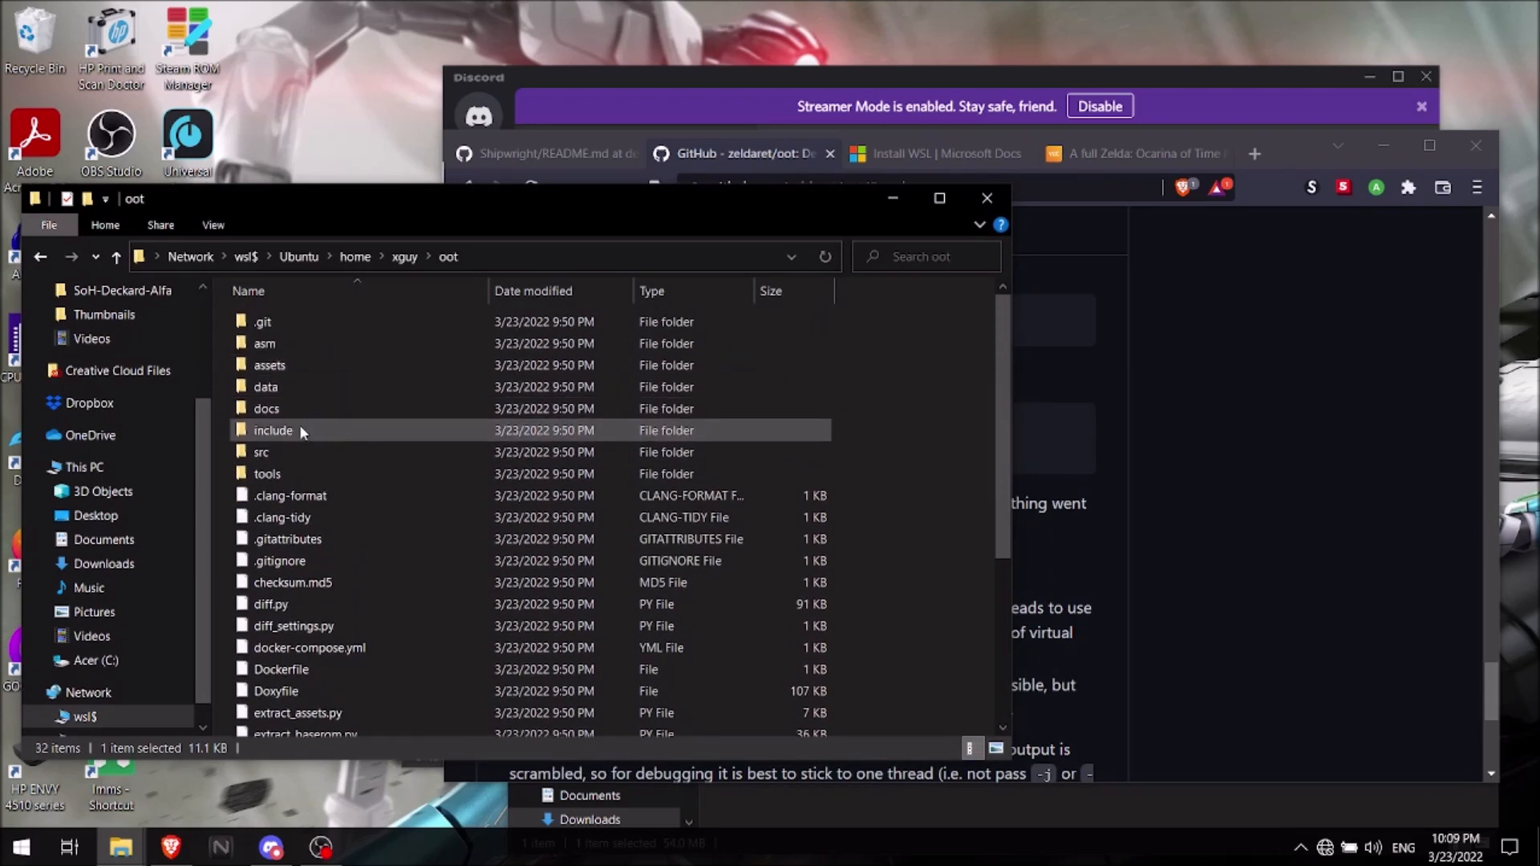
{"action": "scroll", "scroll_direction": "down", "scroll_amount": 3}
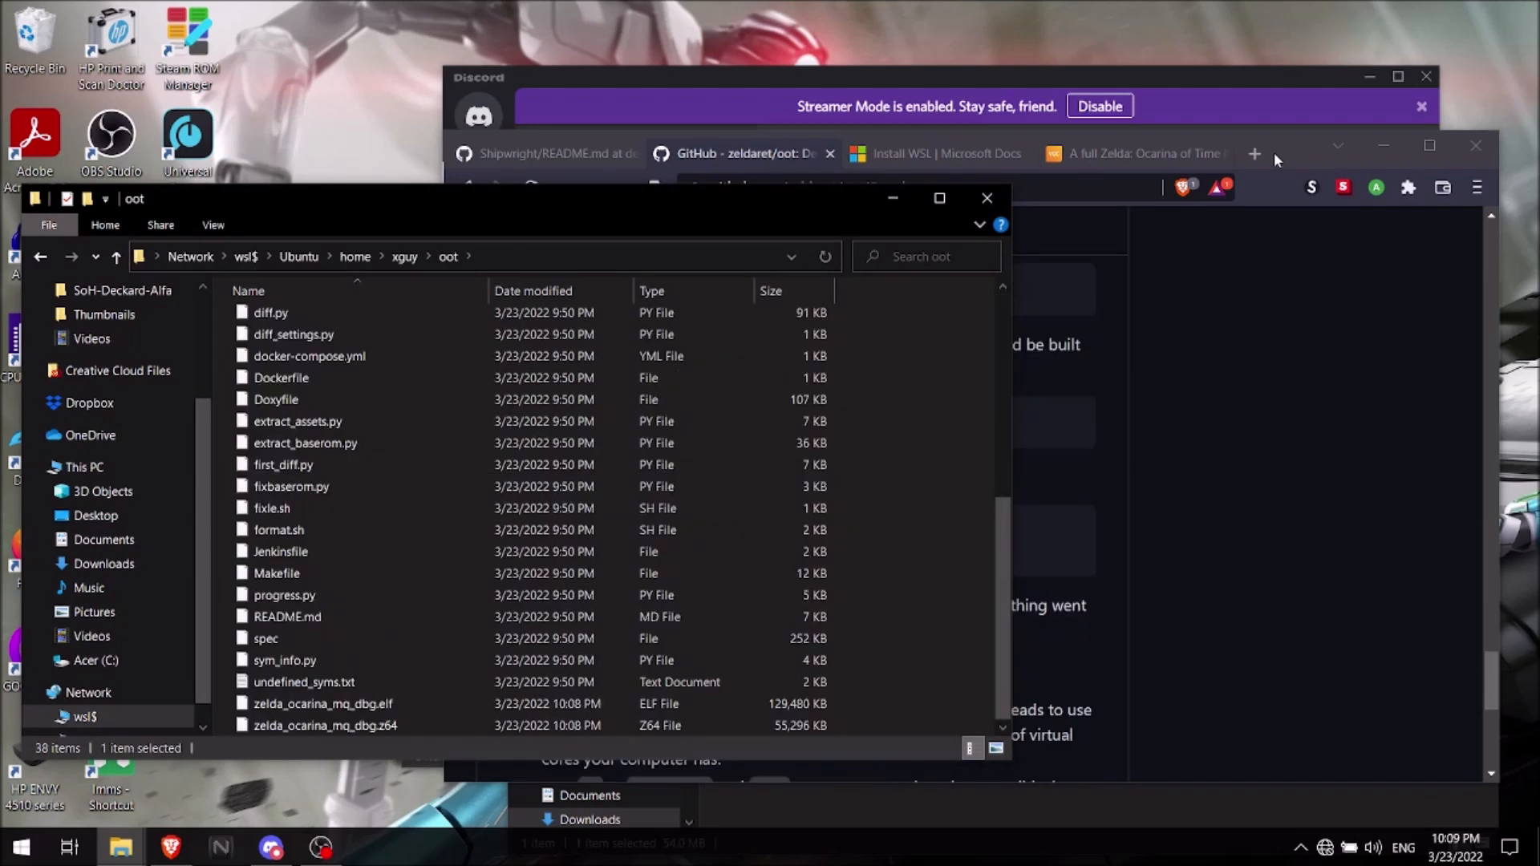
{"action": "left_click", "coordinate": [287, 616]}
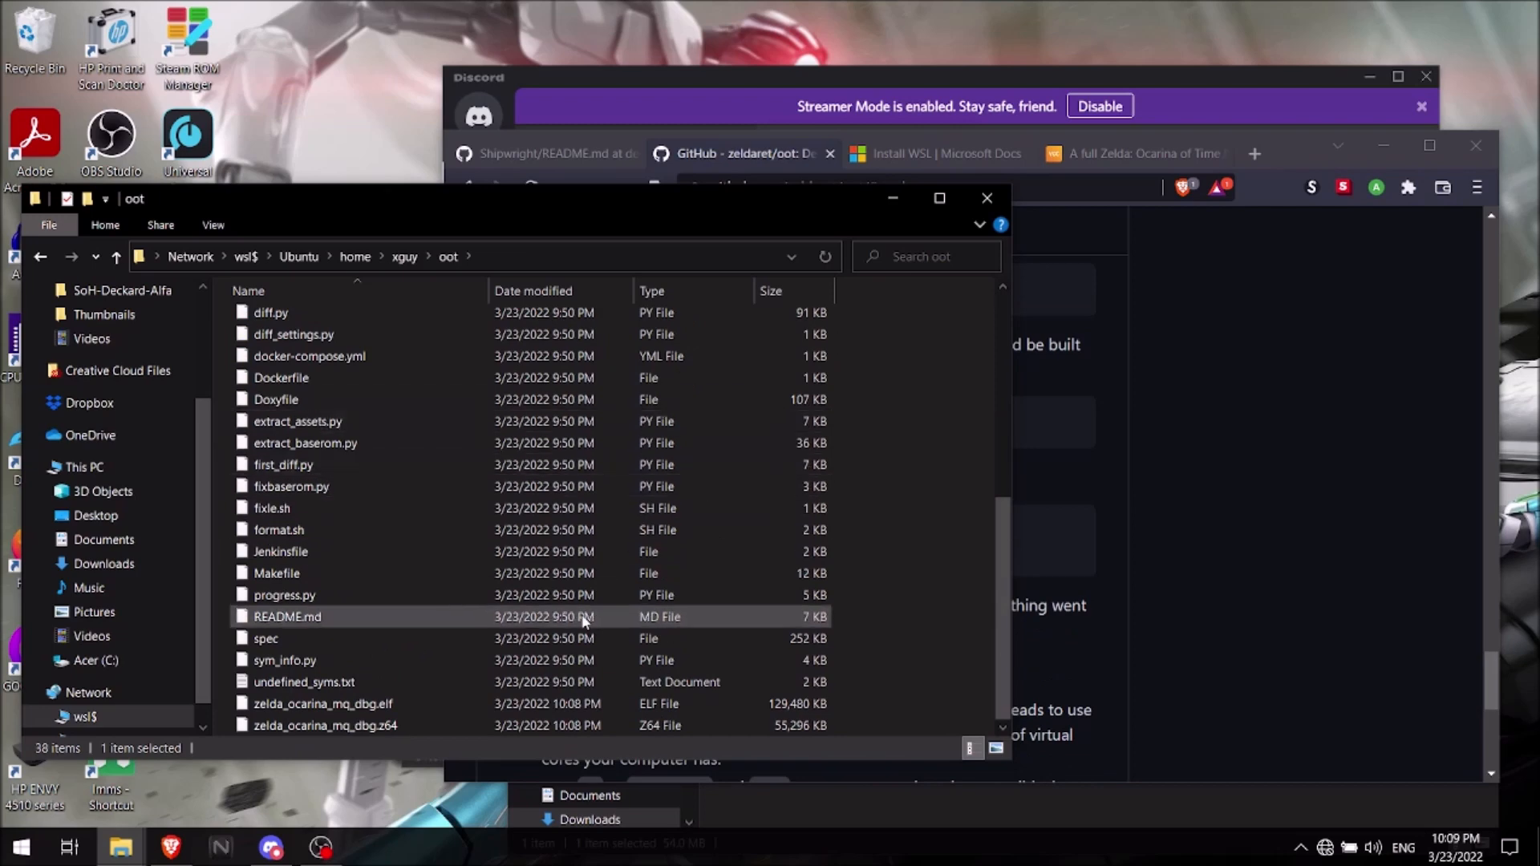
{"action": "scroll", "scroll_direction": "up", "scroll_amount": 3}
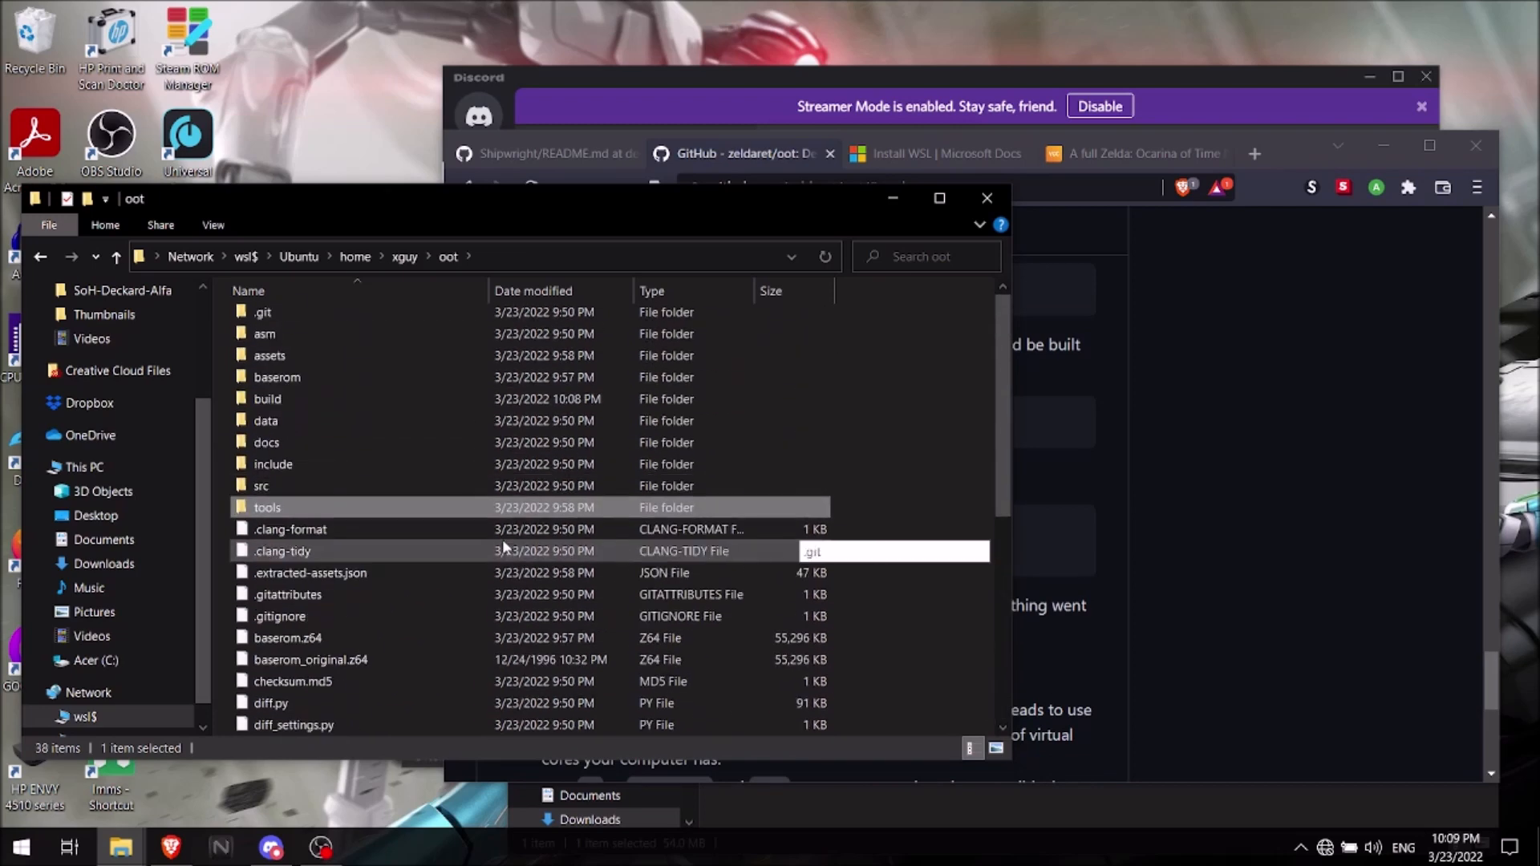
{"action": "scroll", "scroll_direction": "down", "scroll_amount": 3}
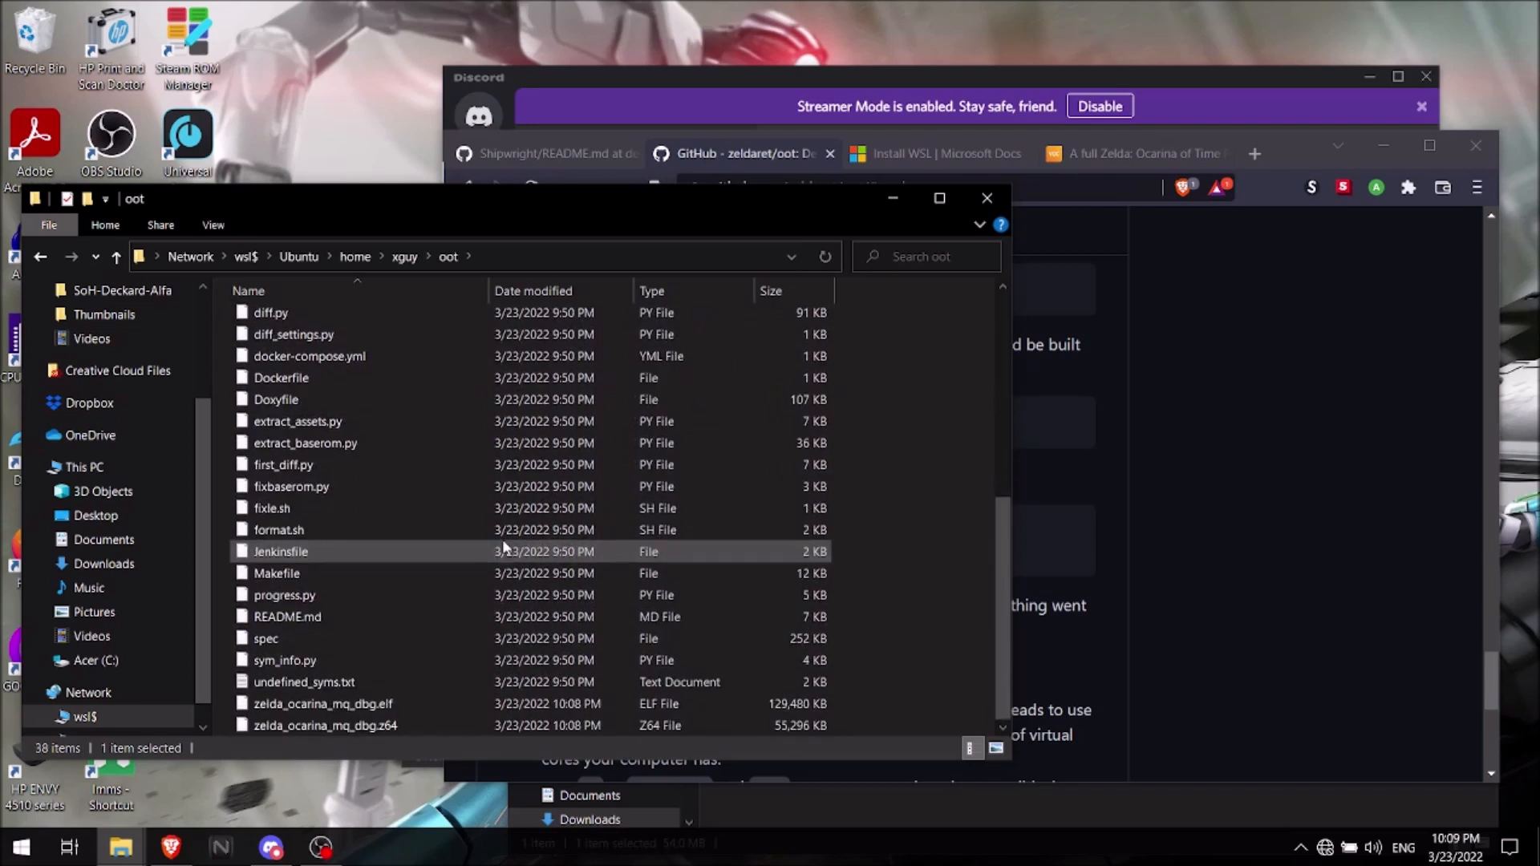
- Select the built 54 MB zelda_ocarina_mq_dbg.z64 and bring the xguy home folder window forward
{"action": "left_click", "coordinate": [325, 725]}
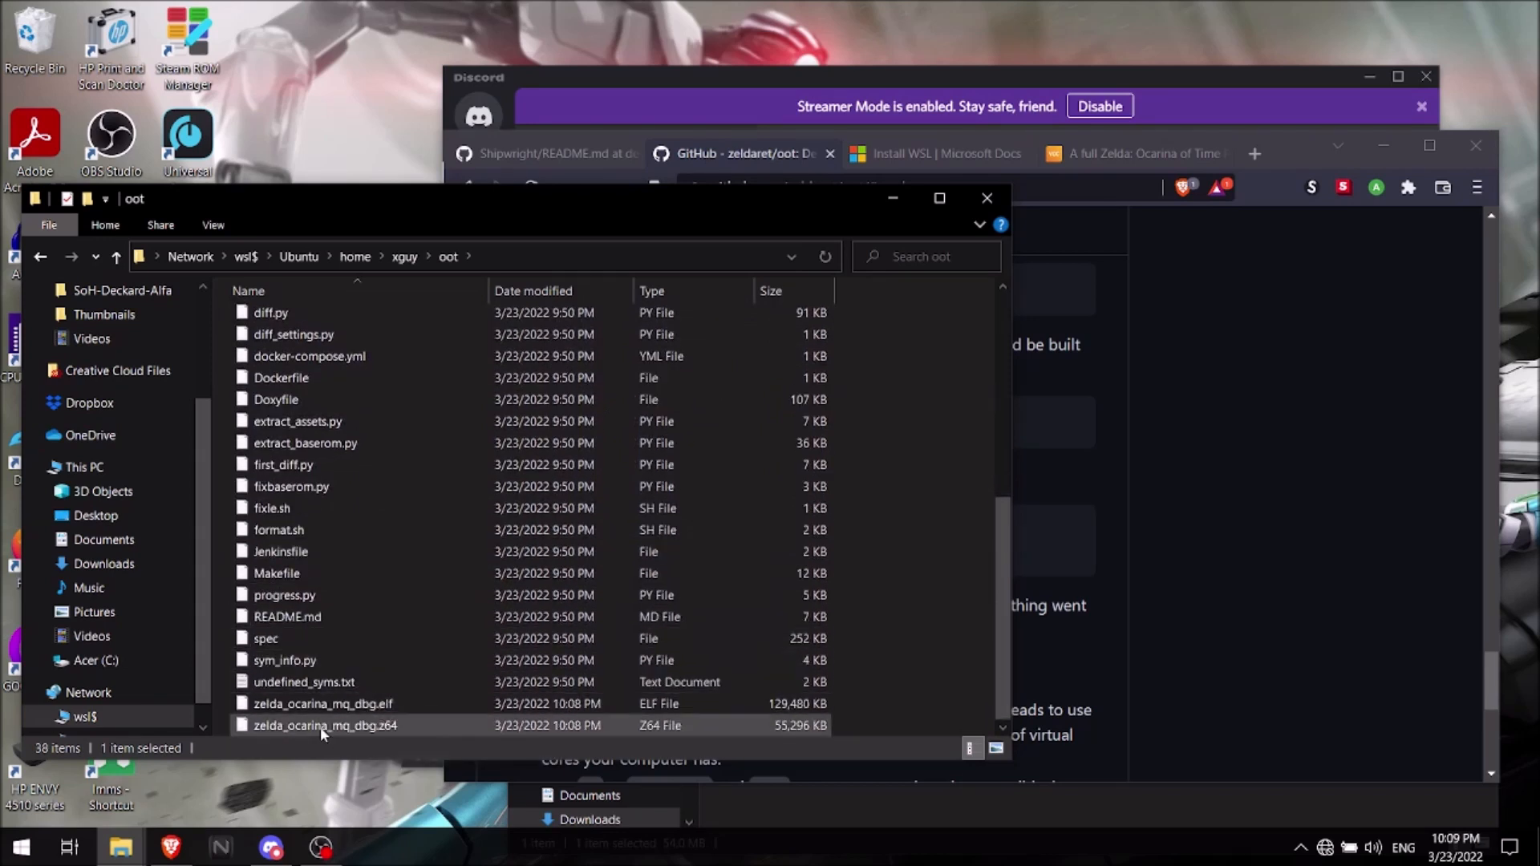
{"action": "mouse_move", "coordinate": [412, 736]}
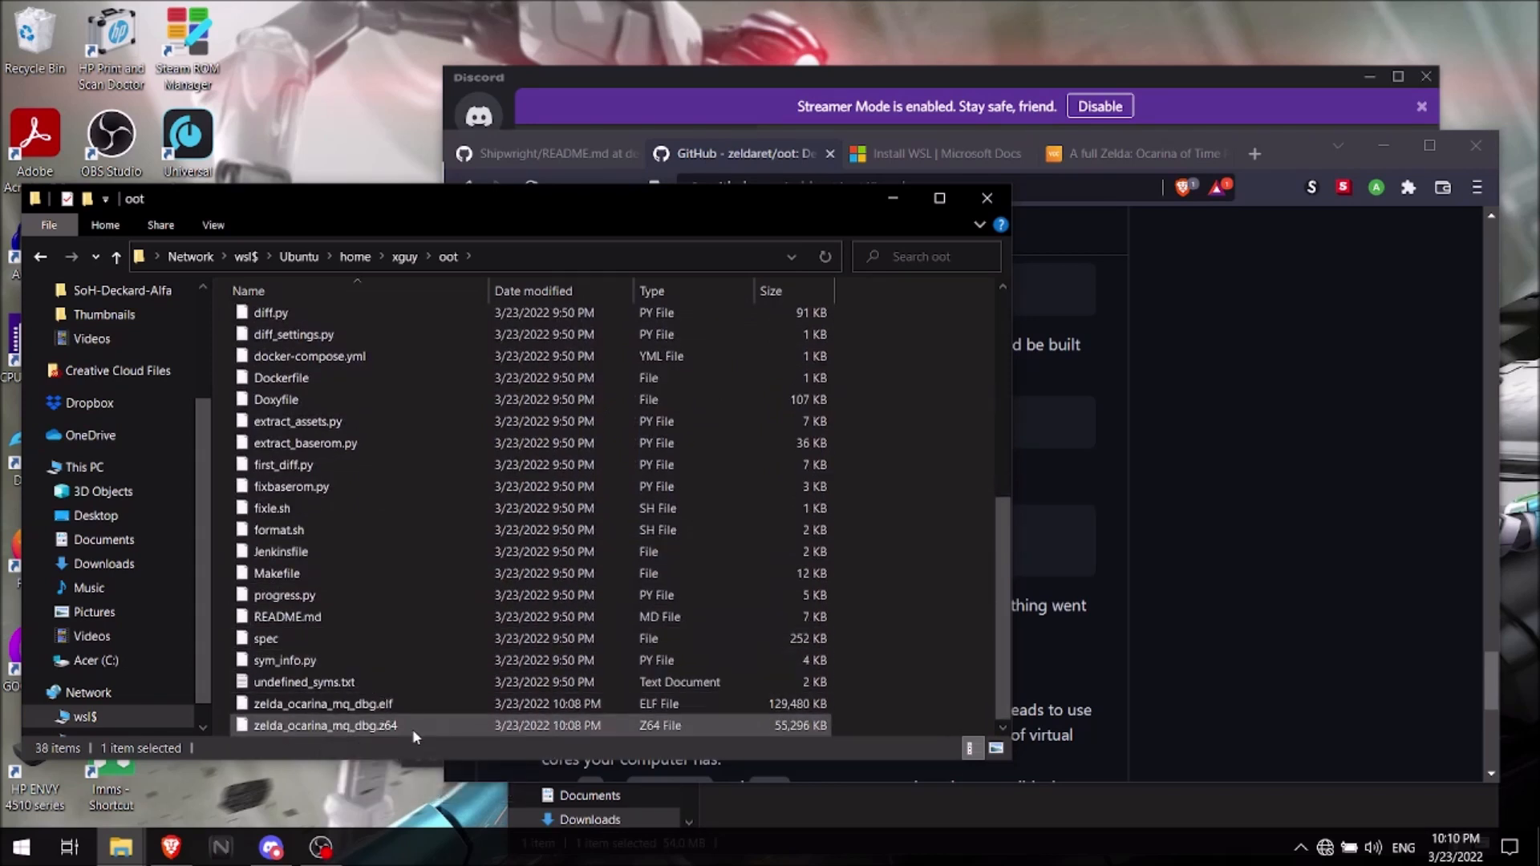
{"action": "mouse_move", "coordinate": [412, 732]}
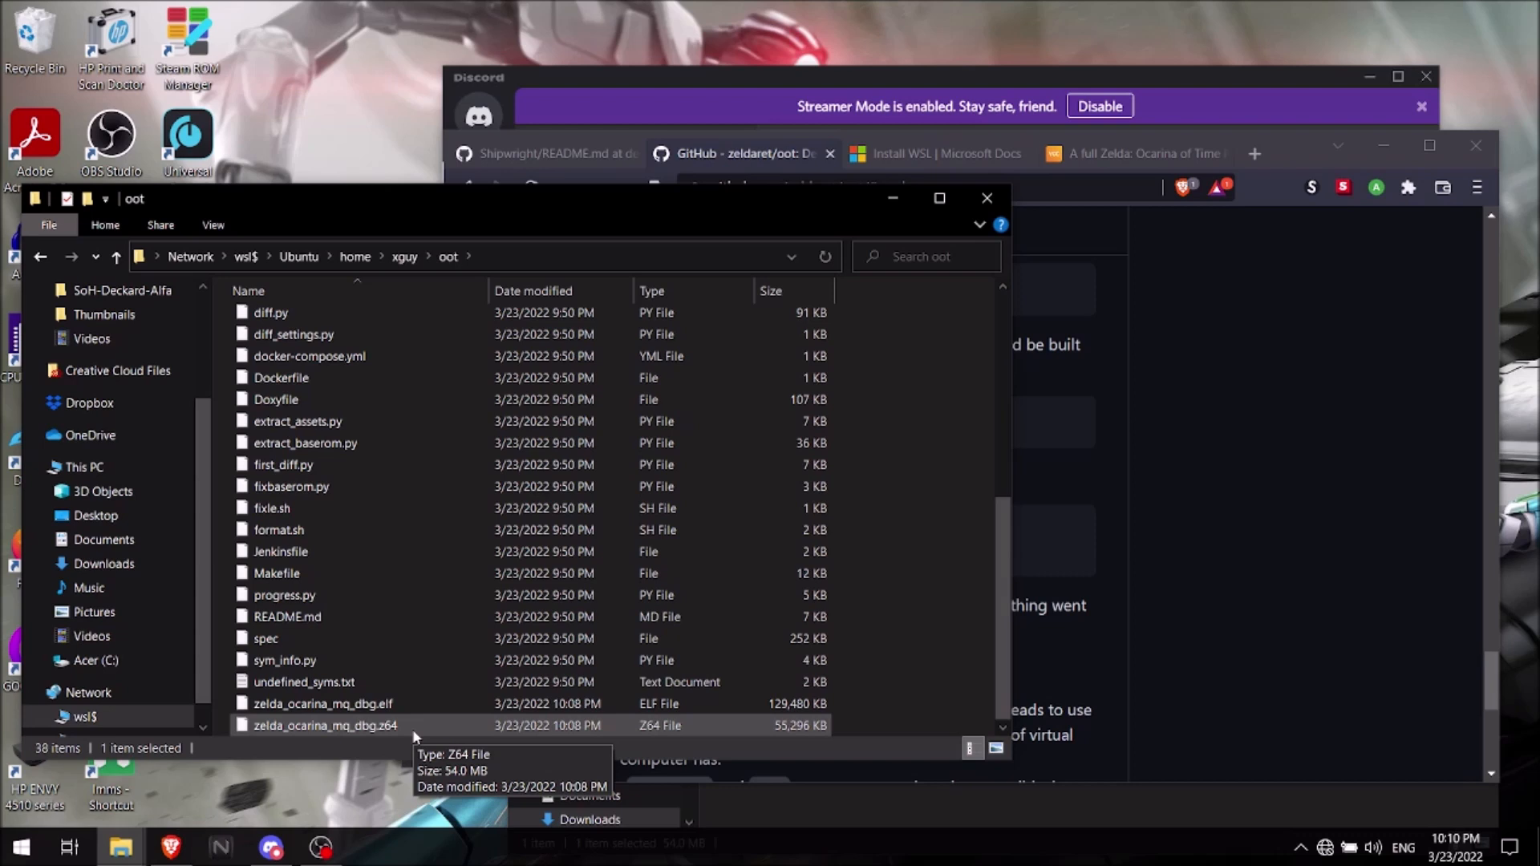
{"action": "mouse_move", "coordinate": [430, 703]}
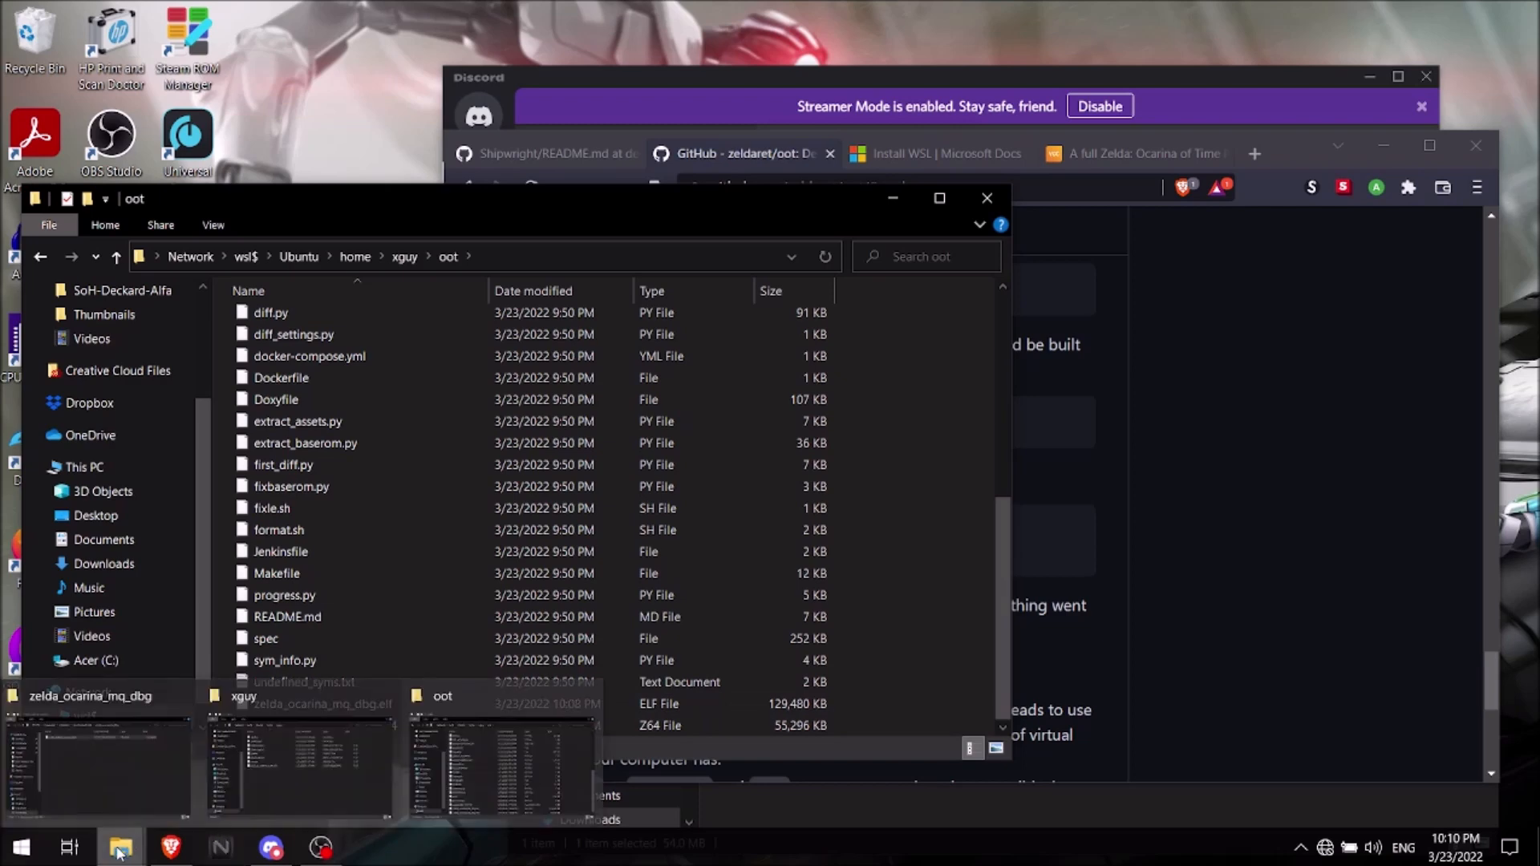
{"action": "left_click", "coordinate": [299, 767]}
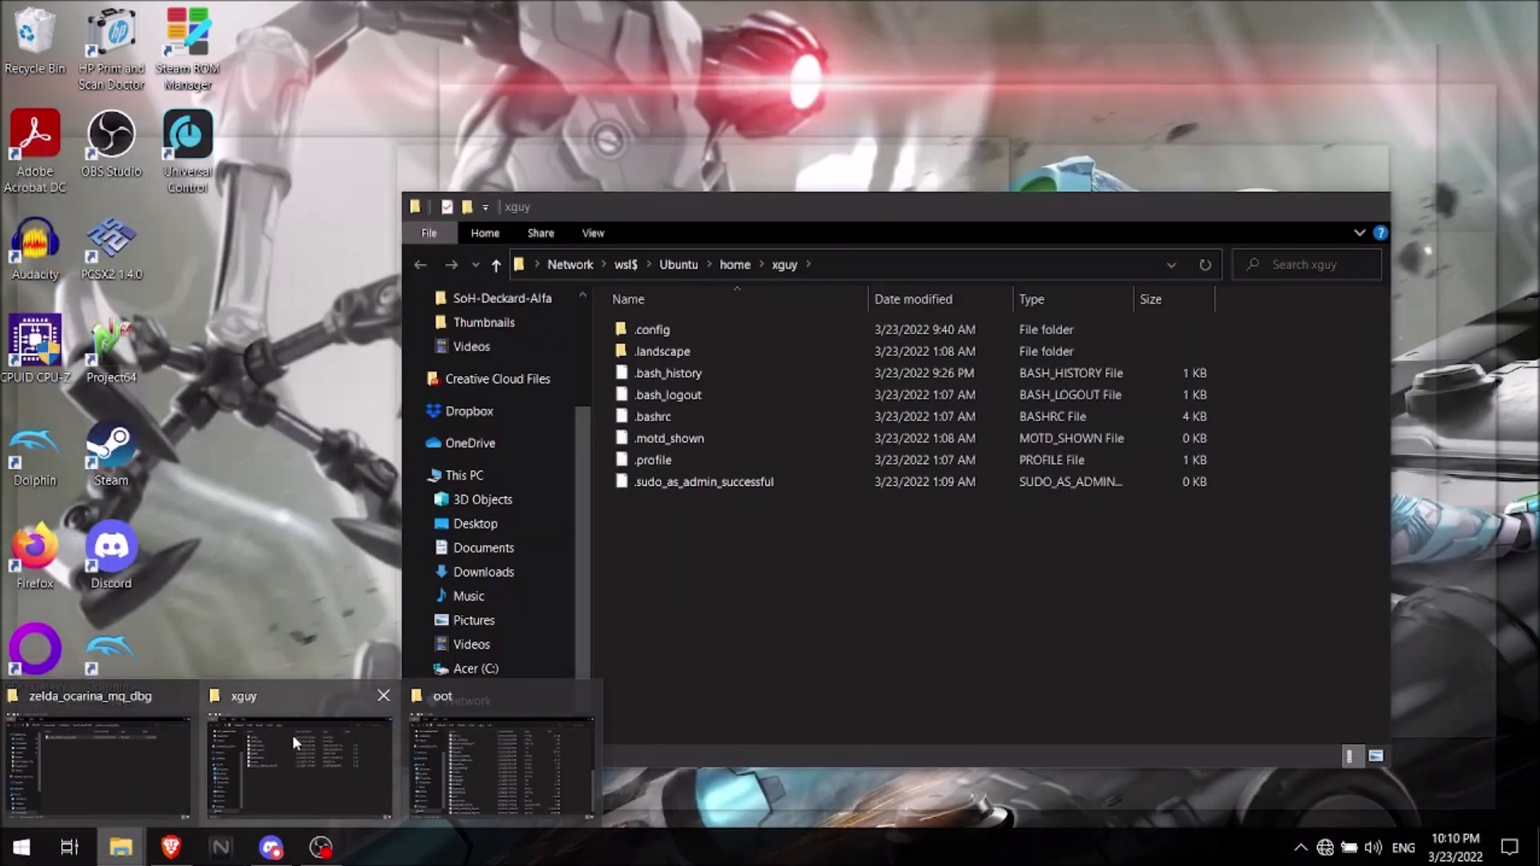
- Switch to the zelda_ocarina_mq_dbg window and go up two levels to the Emulators folder
{"action": "left_click", "coordinate": [500, 755]}
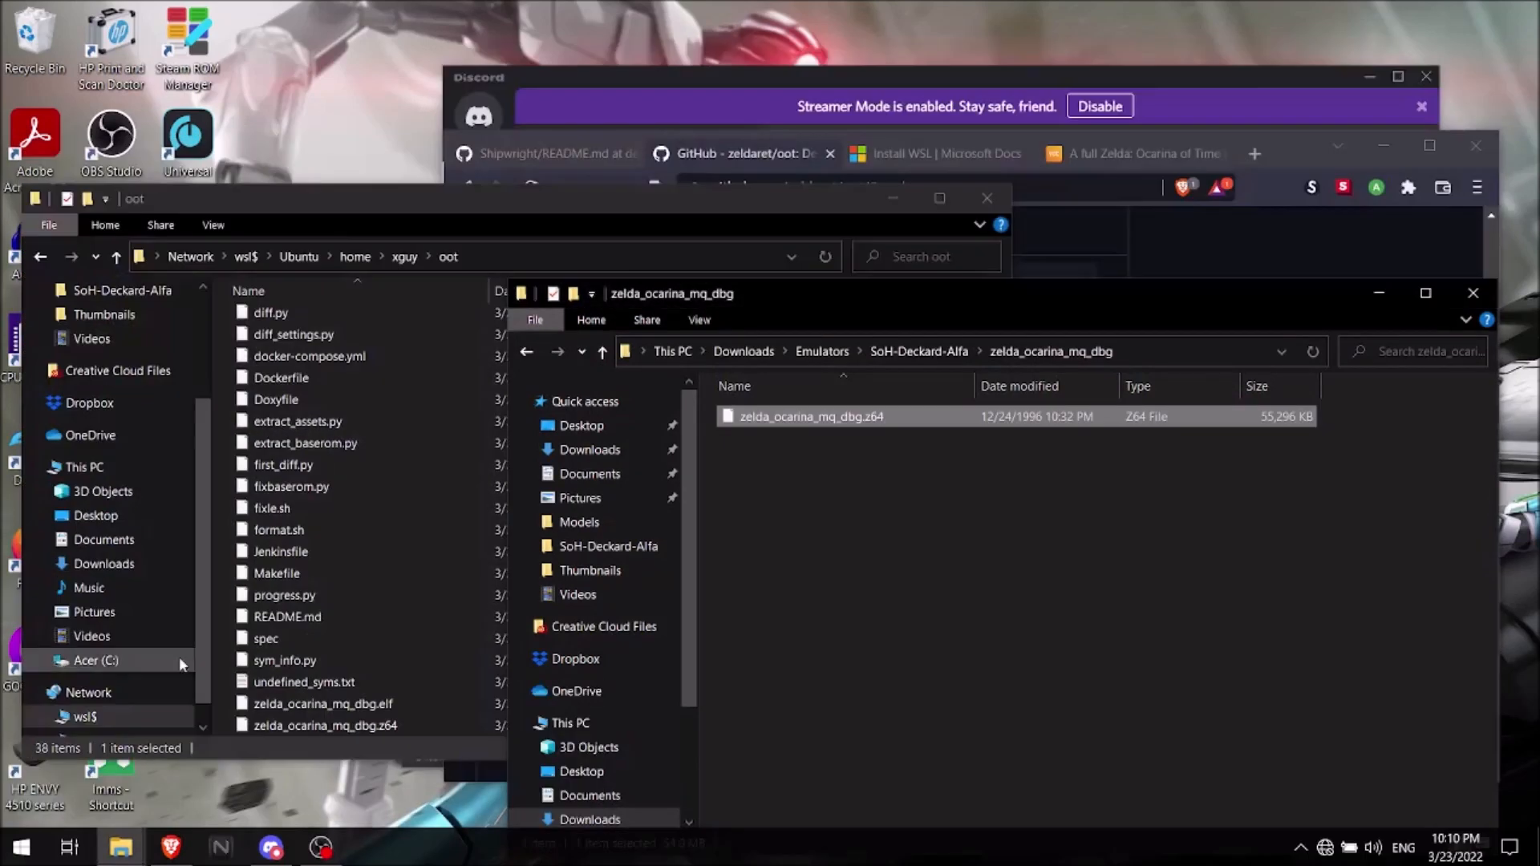
{"action": "left_click", "coordinate": [603, 351]}
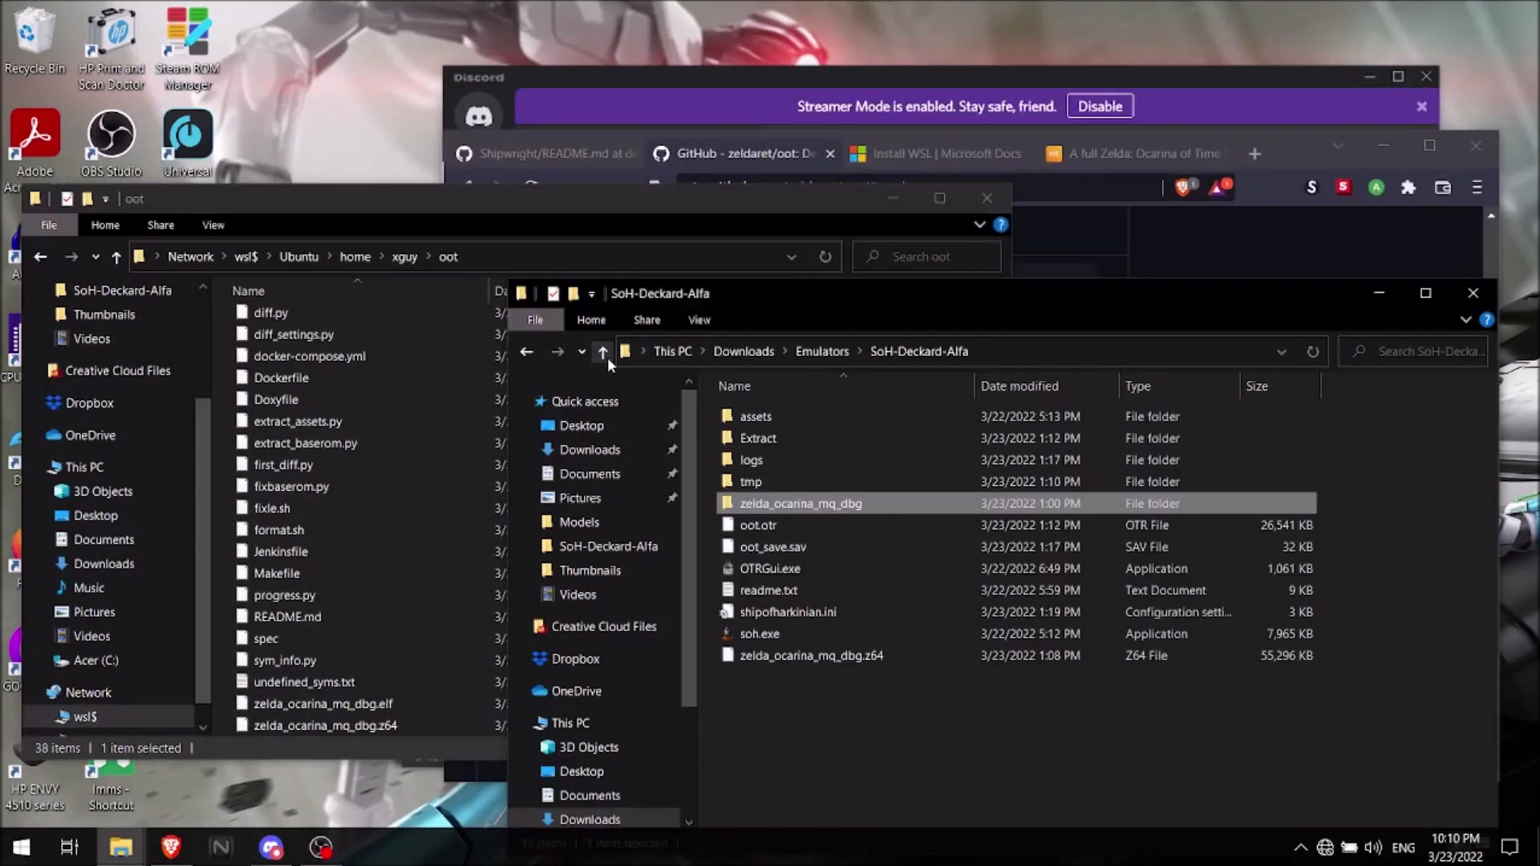
{"action": "left_click", "coordinate": [601, 351]}
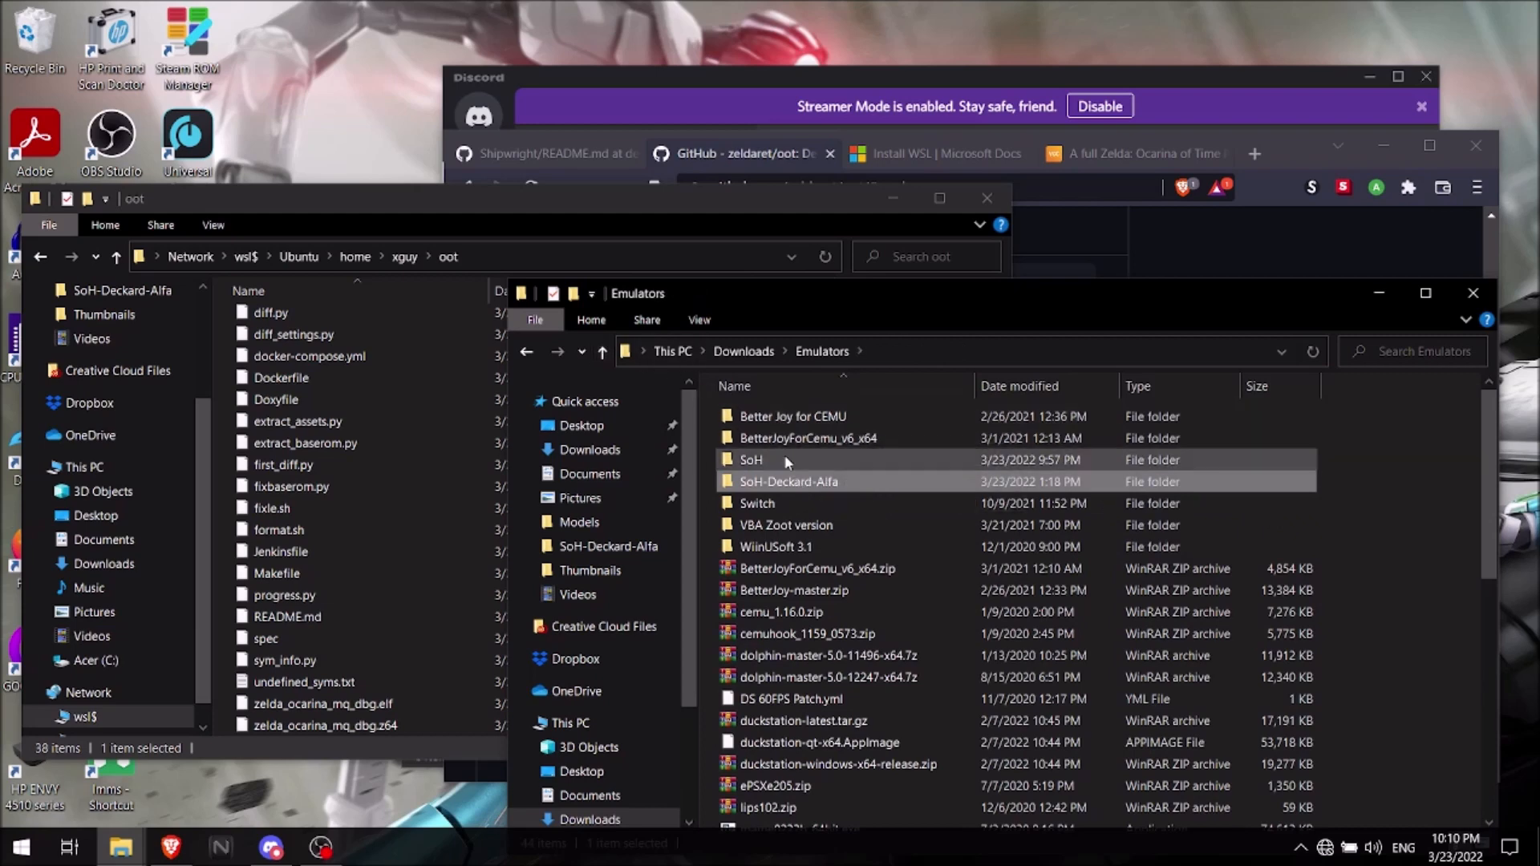
{"action": "mouse_move", "coordinate": [602, 351]}
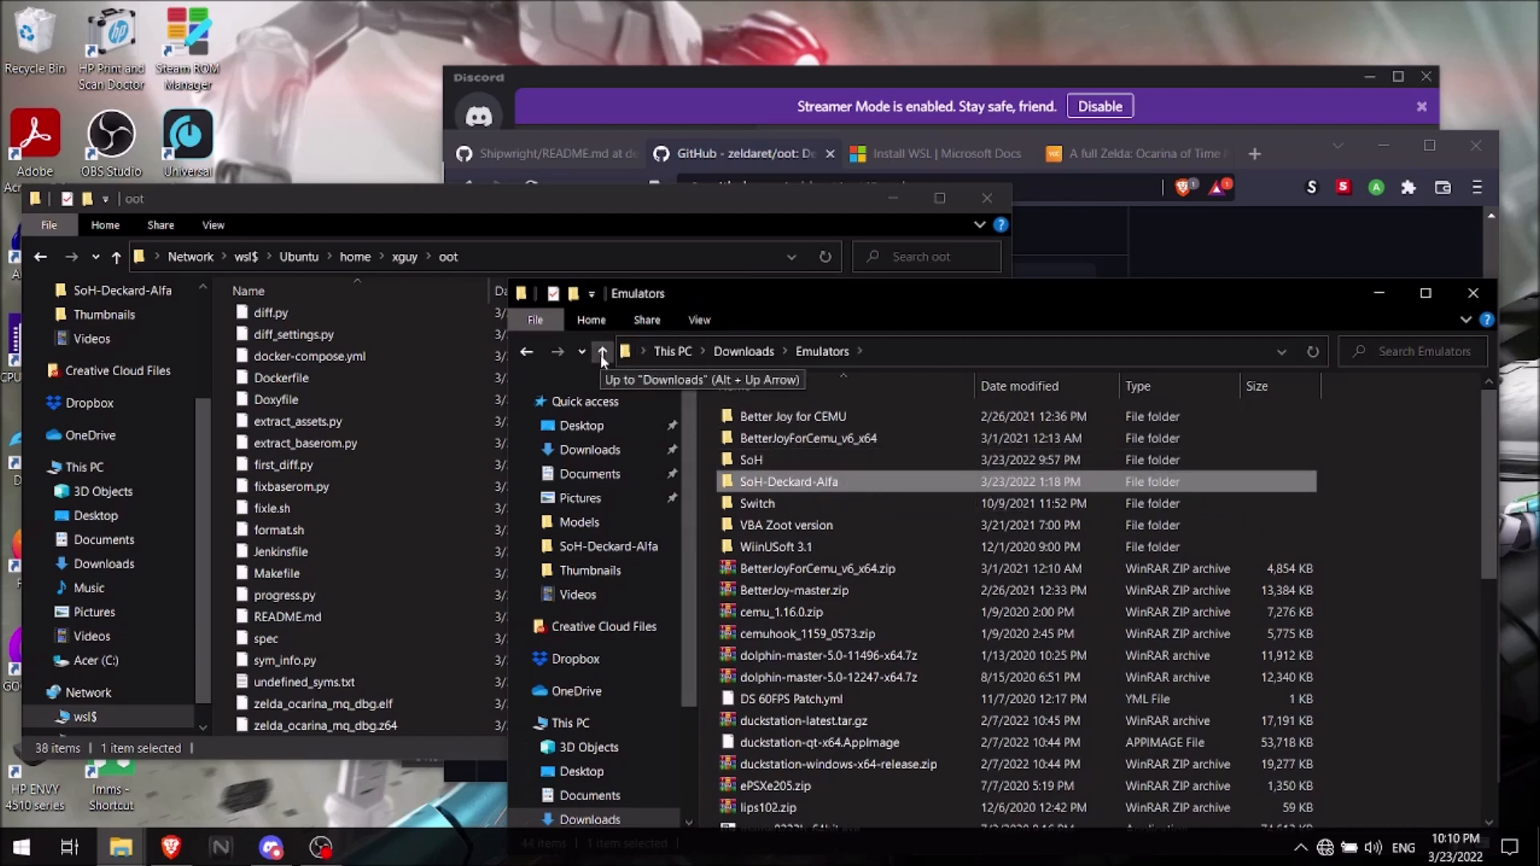
- Scroll to the SoH-Deckard-Alfa.7z archive and bring up its action menu
{"action": "scroll", "scroll_direction": "down", "scroll_amount": 3}
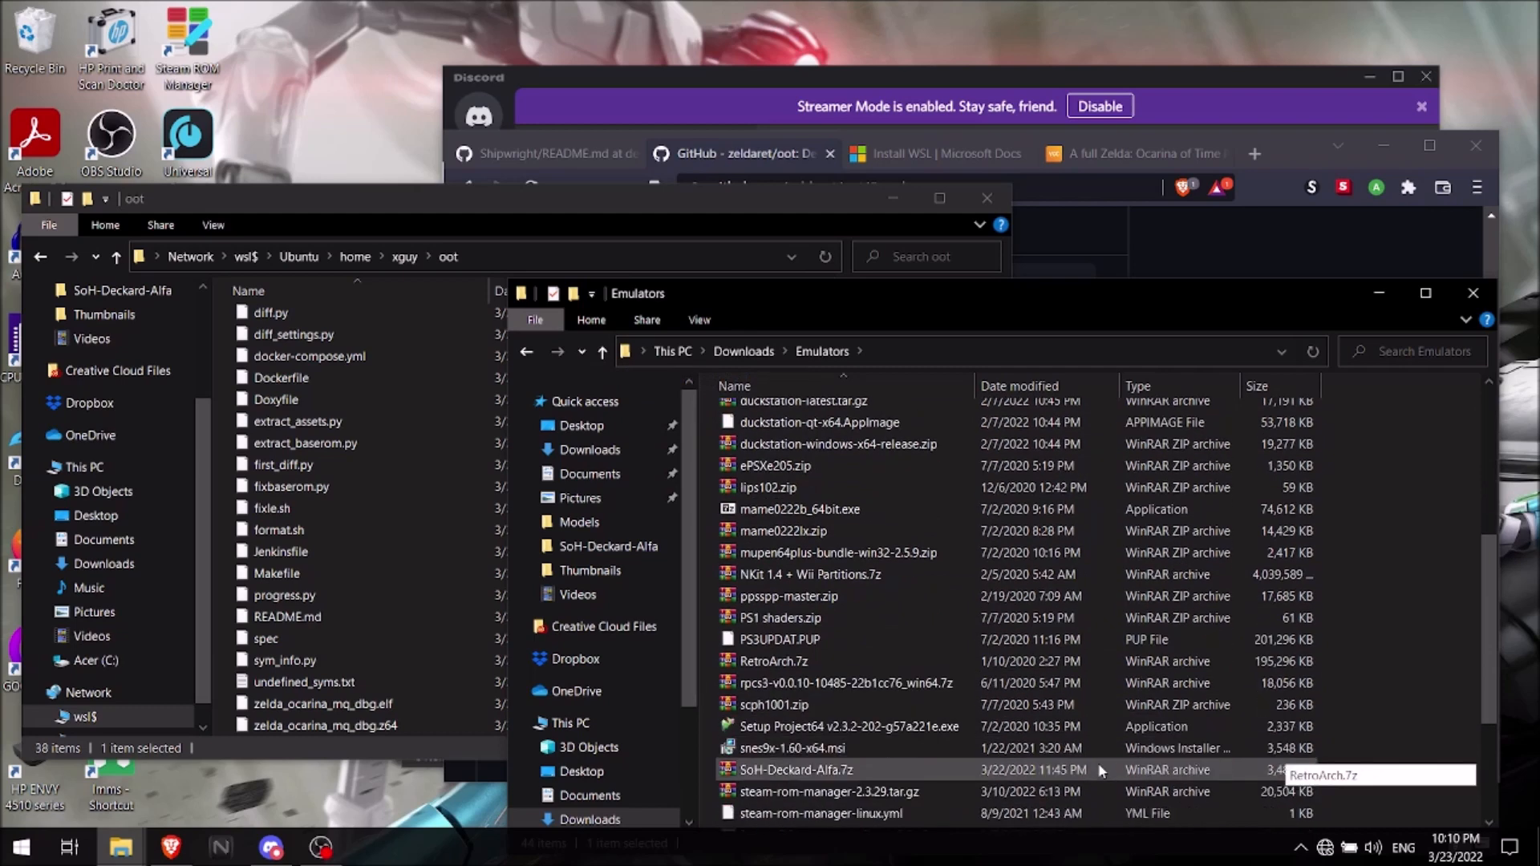
{"action": "scroll", "scroll_direction": "down", "scroll_amount": 3}
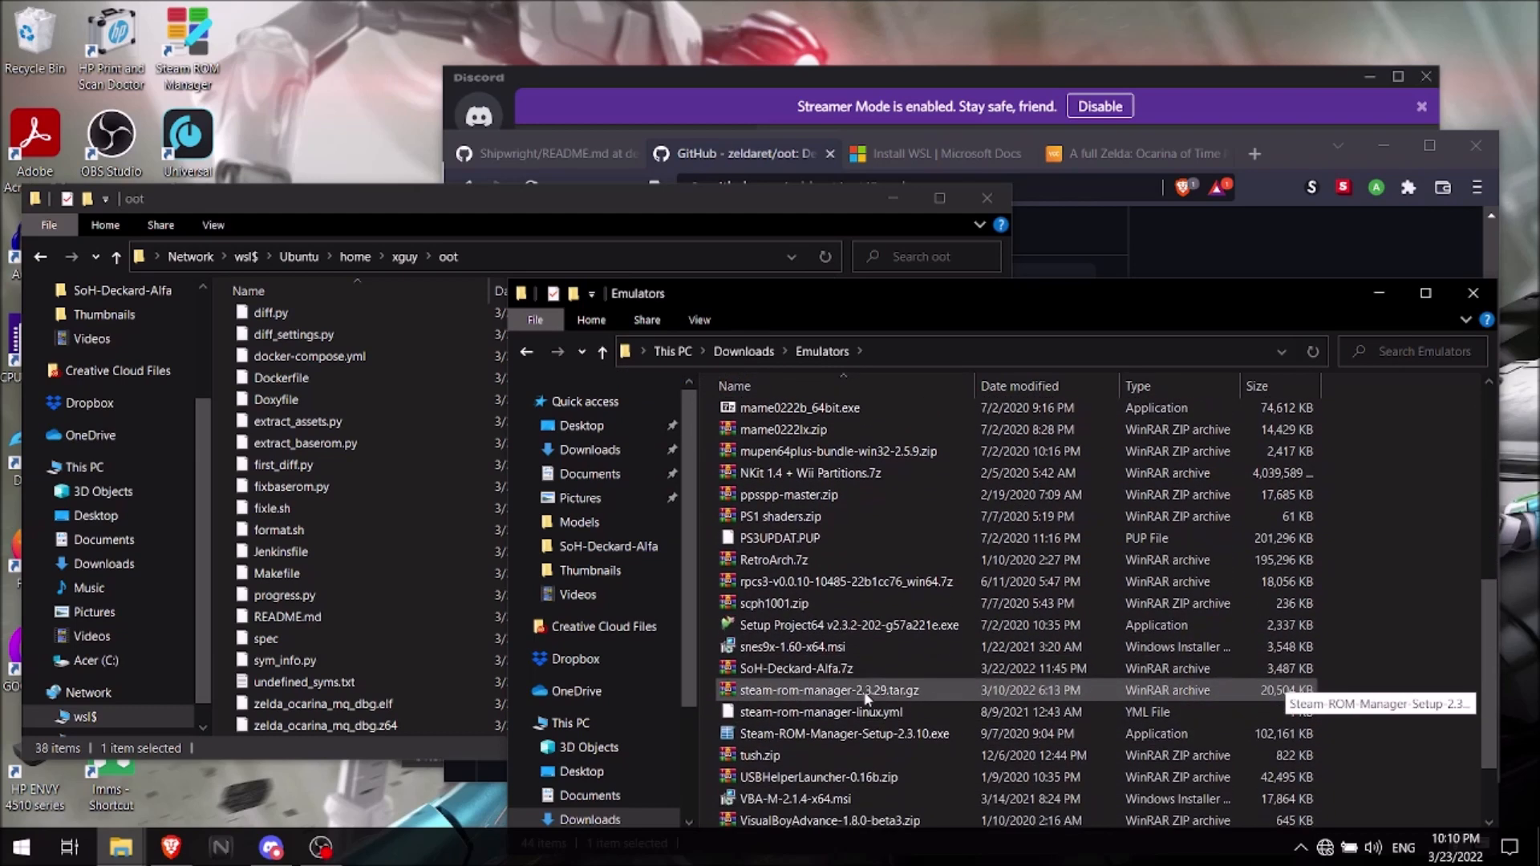
{"action": "scroll", "scroll_direction": "down", "scroll_amount": 3}
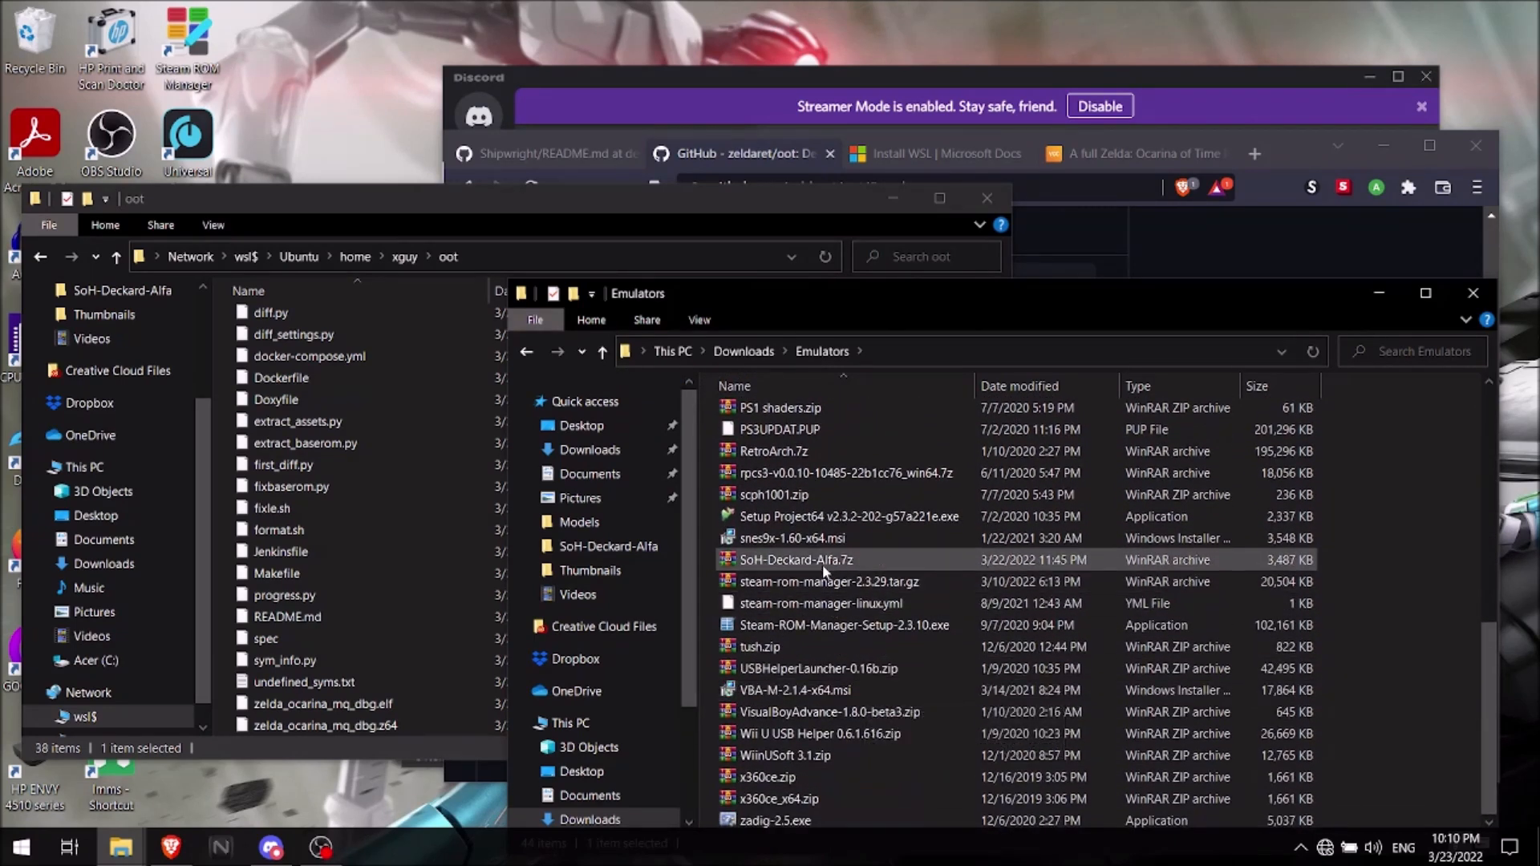
{"action": "right_click", "coordinate": [796, 560]}
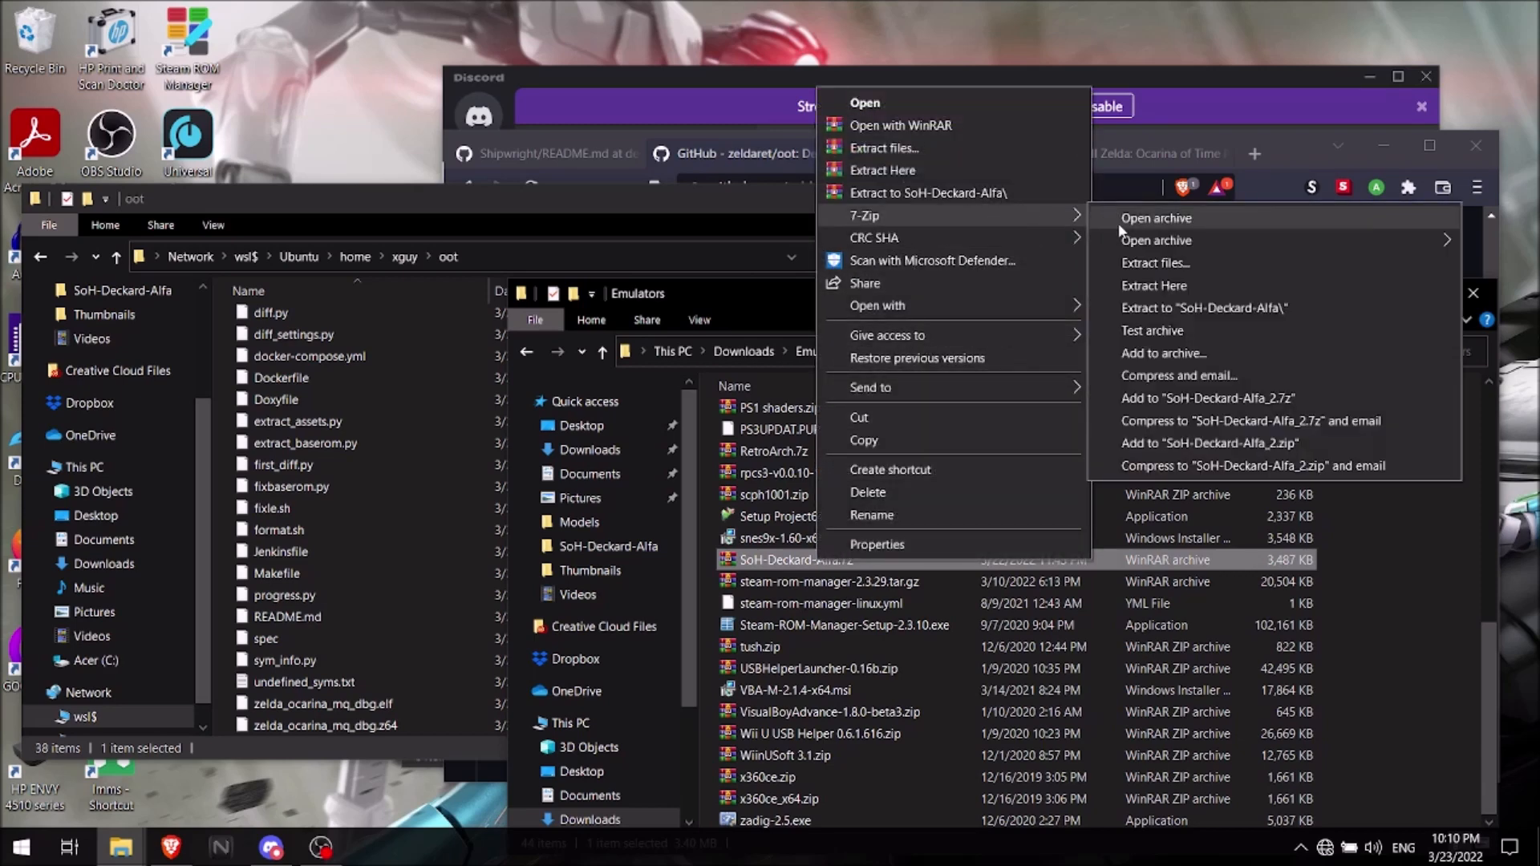
- Extract SoH-Deckard-Alfa.7z with 7-Zip into the Emulators\SoH folder
{"action": "left_click", "coordinate": [1155, 262]}
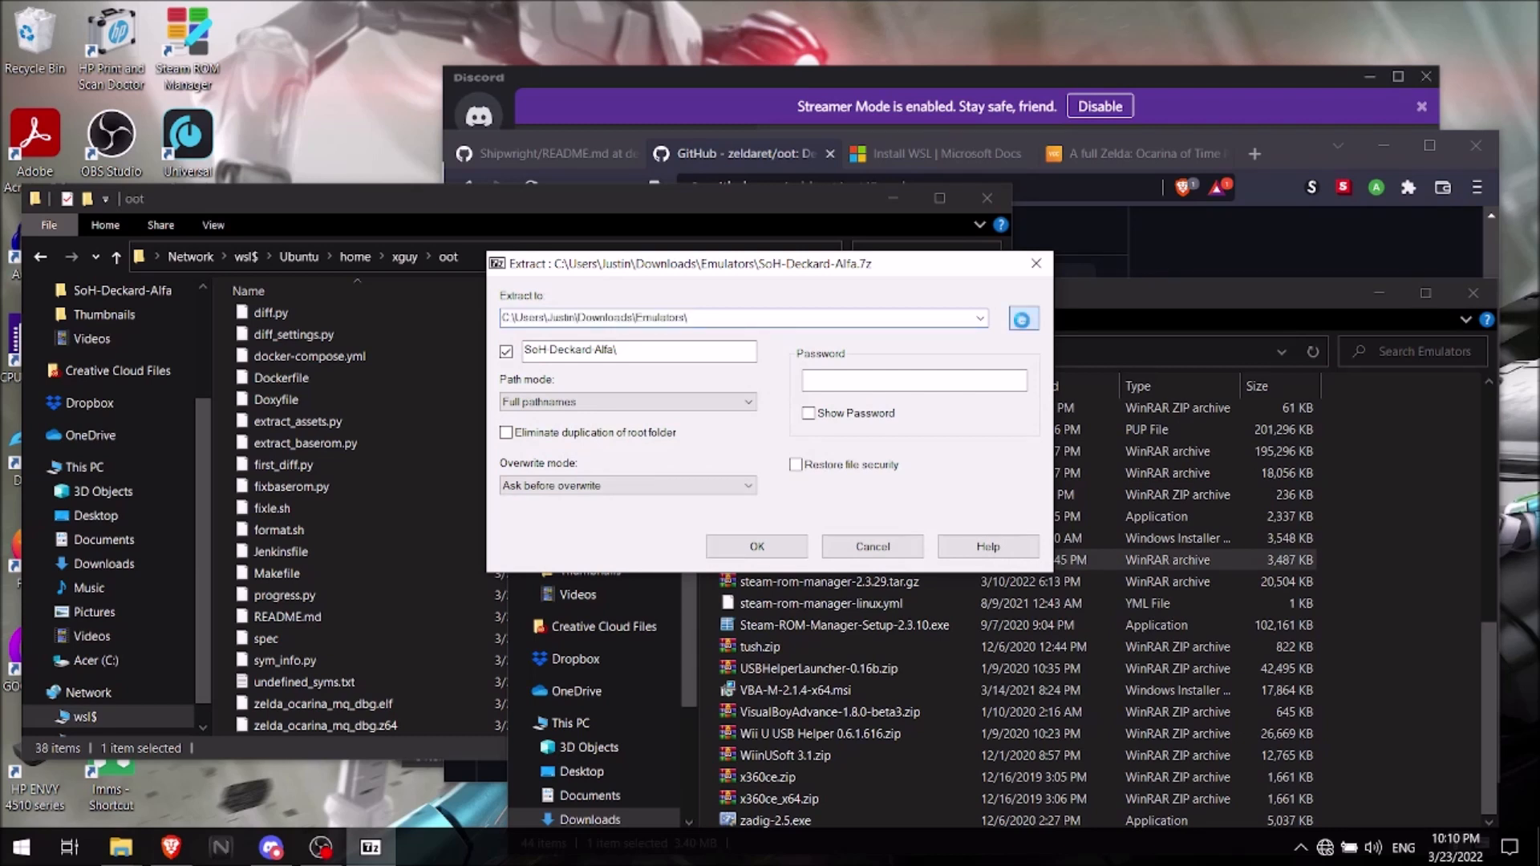
{"action": "left_click", "coordinate": [1023, 317]}
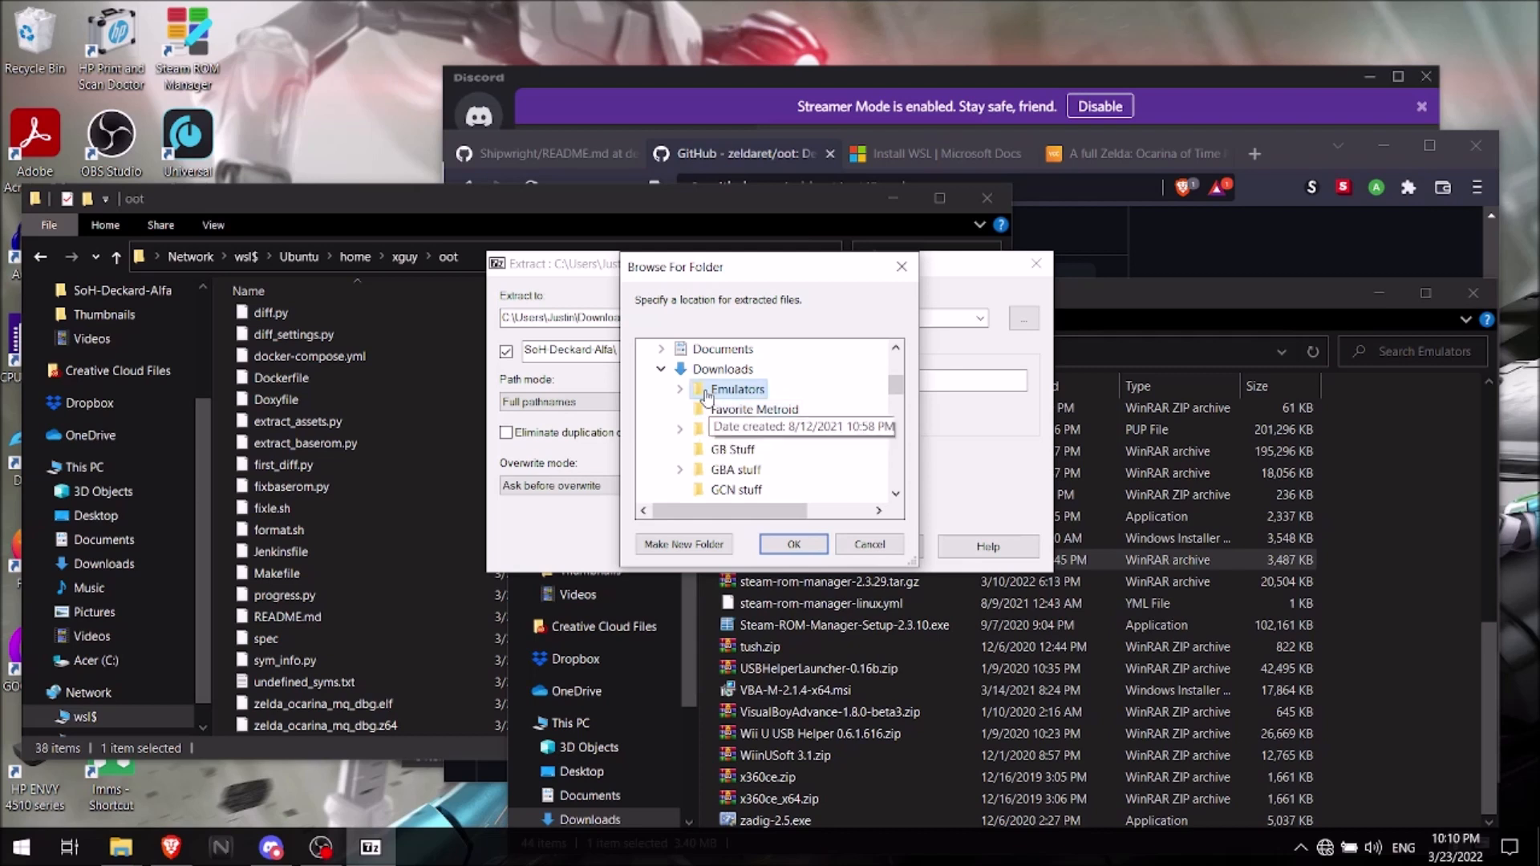
{"action": "left_click", "coordinate": [683, 388]}
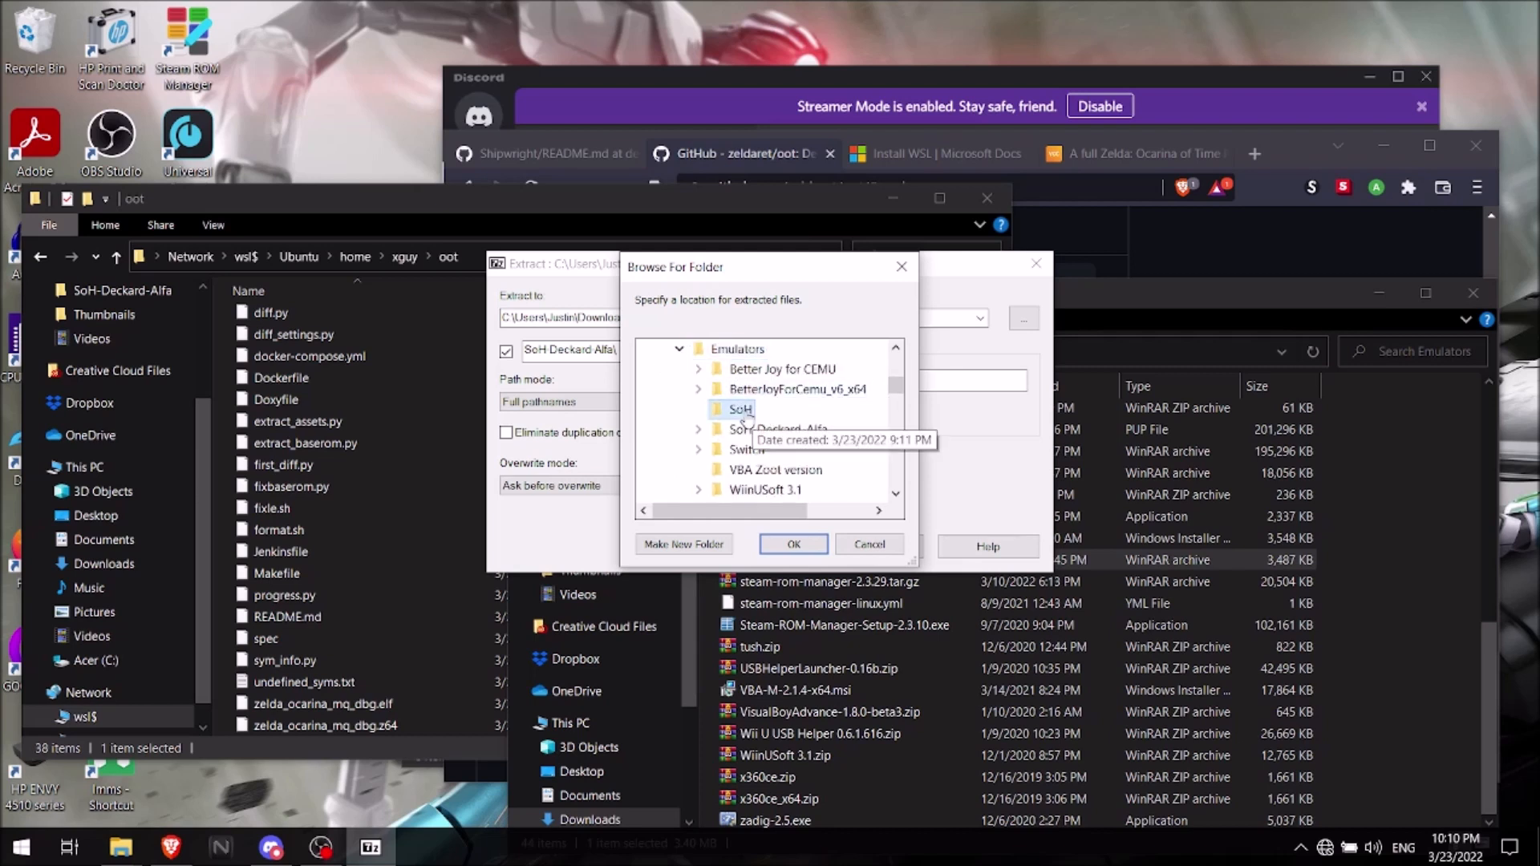
{"action": "left_click", "coordinate": [792, 544]}
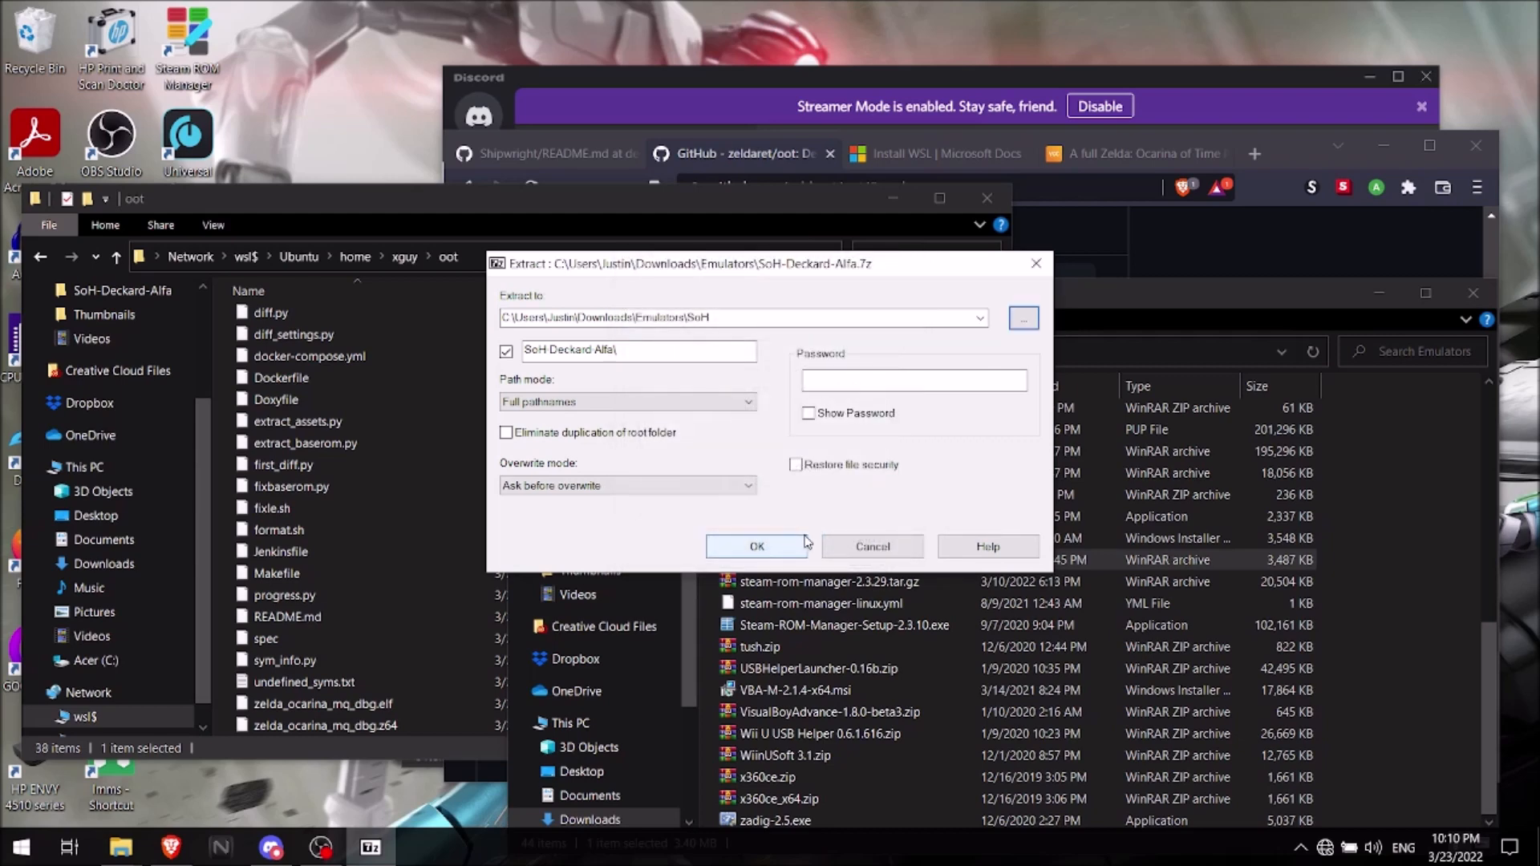
{"action": "left_click", "coordinate": [755, 546]}
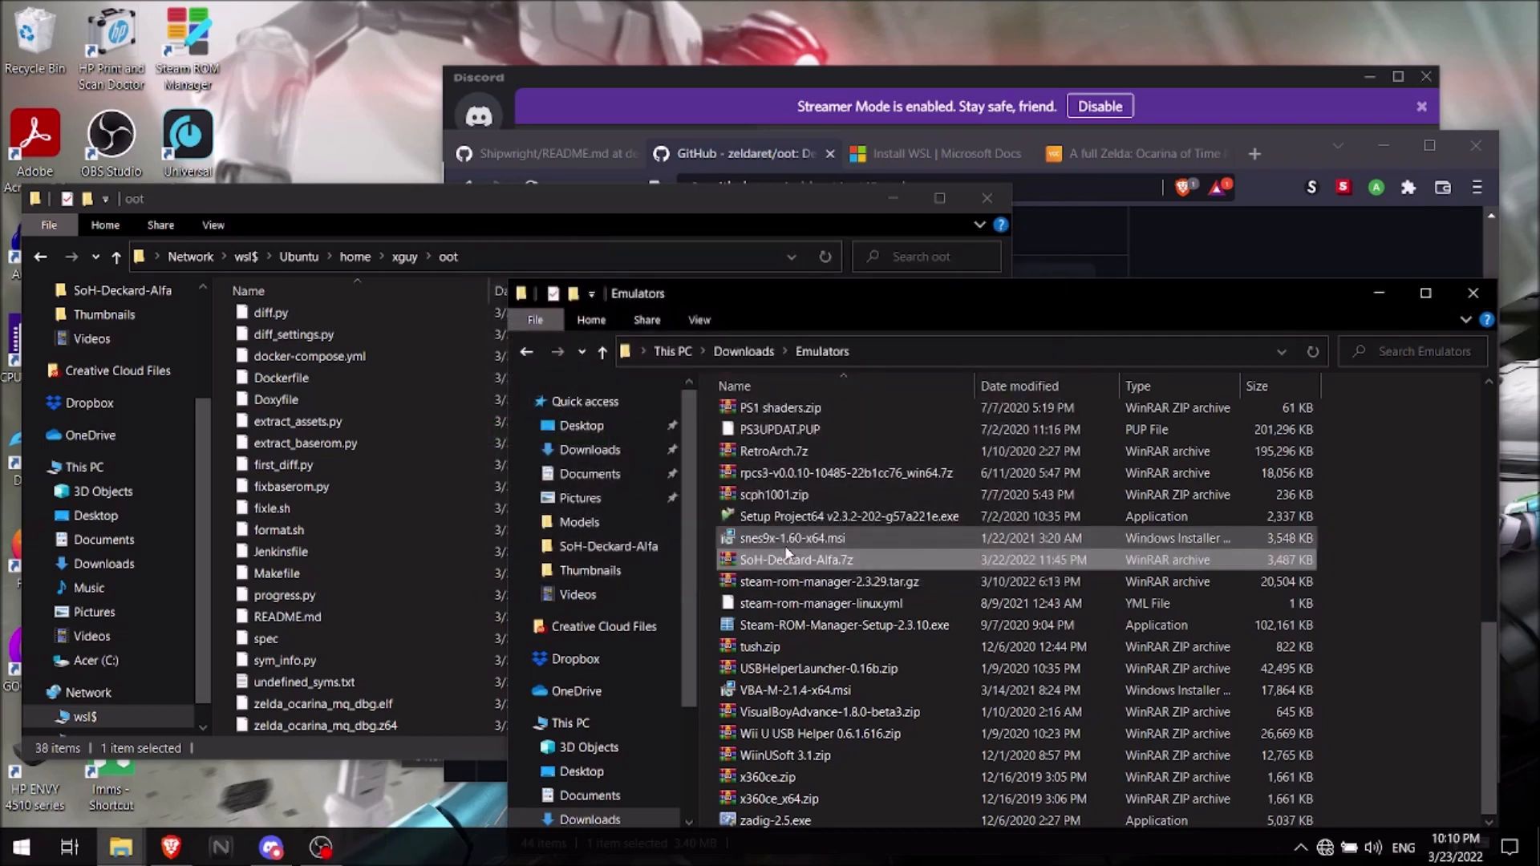
{"action": "mouse_move", "coordinate": [602, 351]}
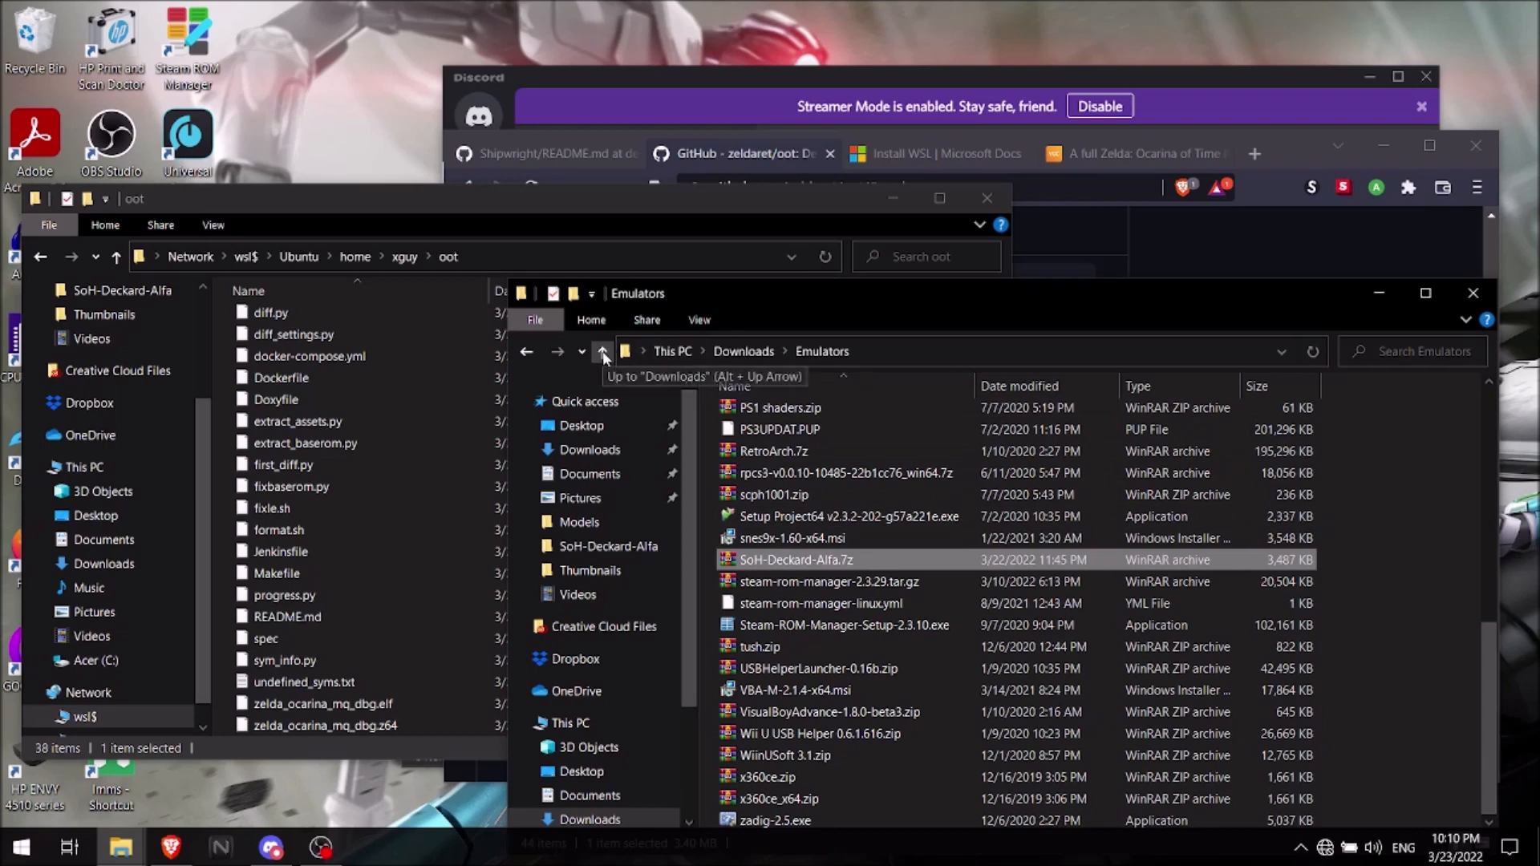
- Navigate from Downloads through Emulators into the extracted SoH-Deckard-Alfa folder with OTRGui.exe and soh.exe
{"action": "left_click", "coordinate": [601, 351]}
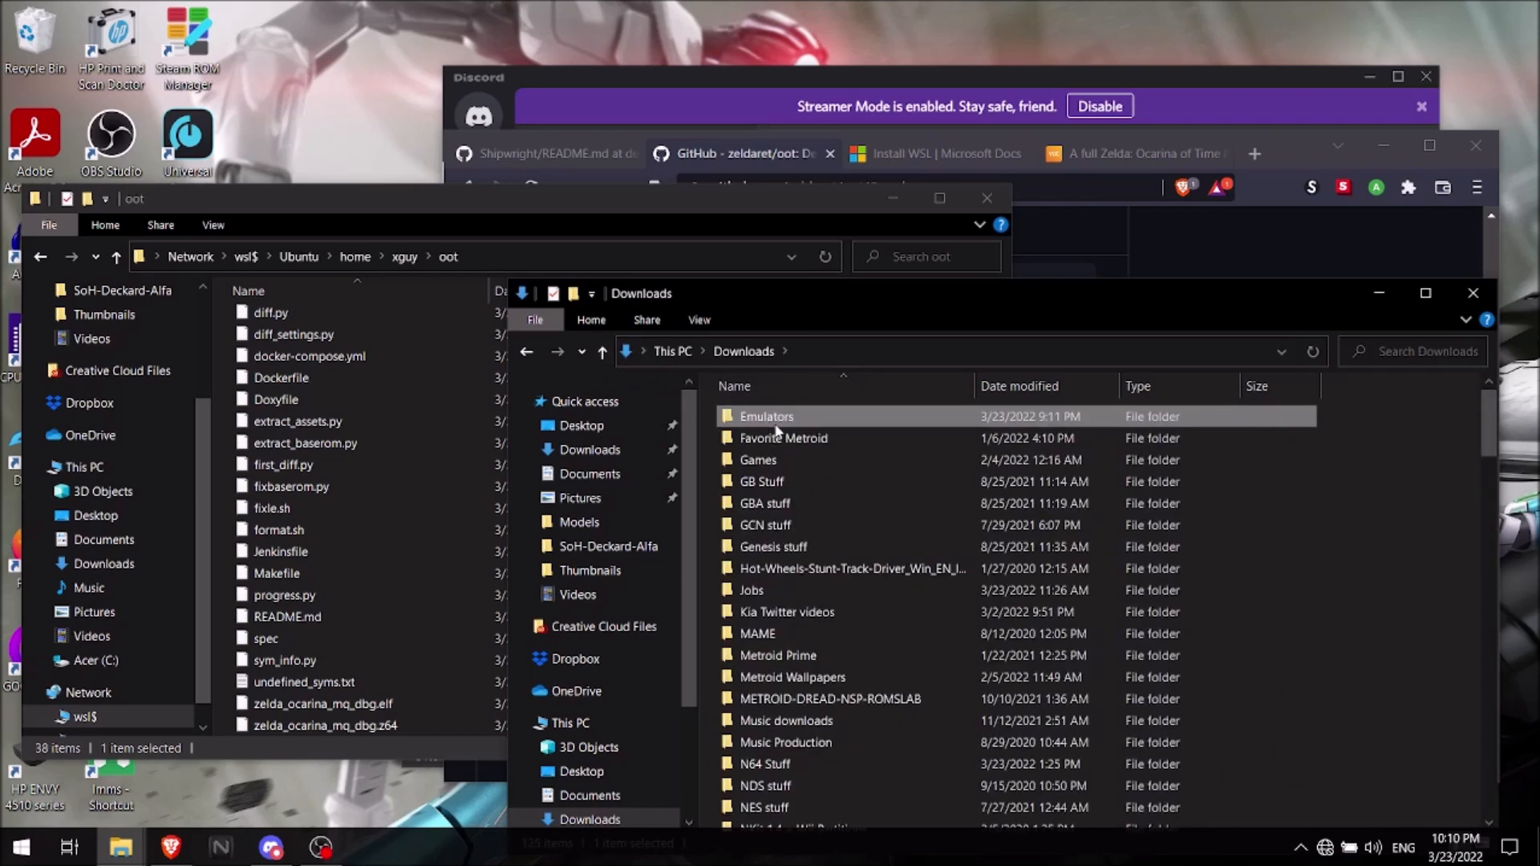
{"action": "double_click", "coordinate": [767, 417]}
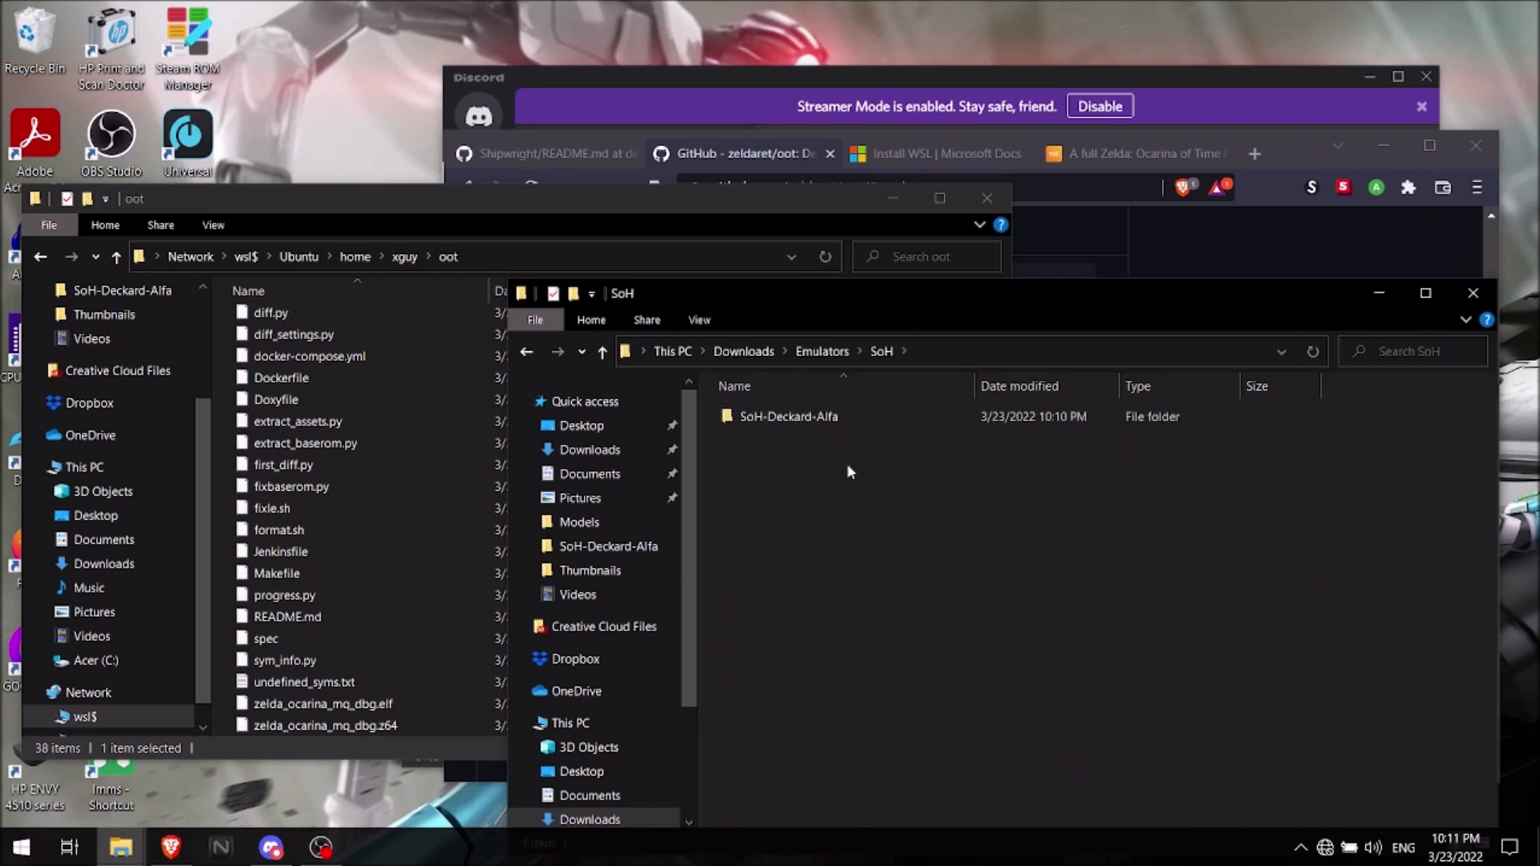
{"action": "double_click", "coordinate": [790, 416]}
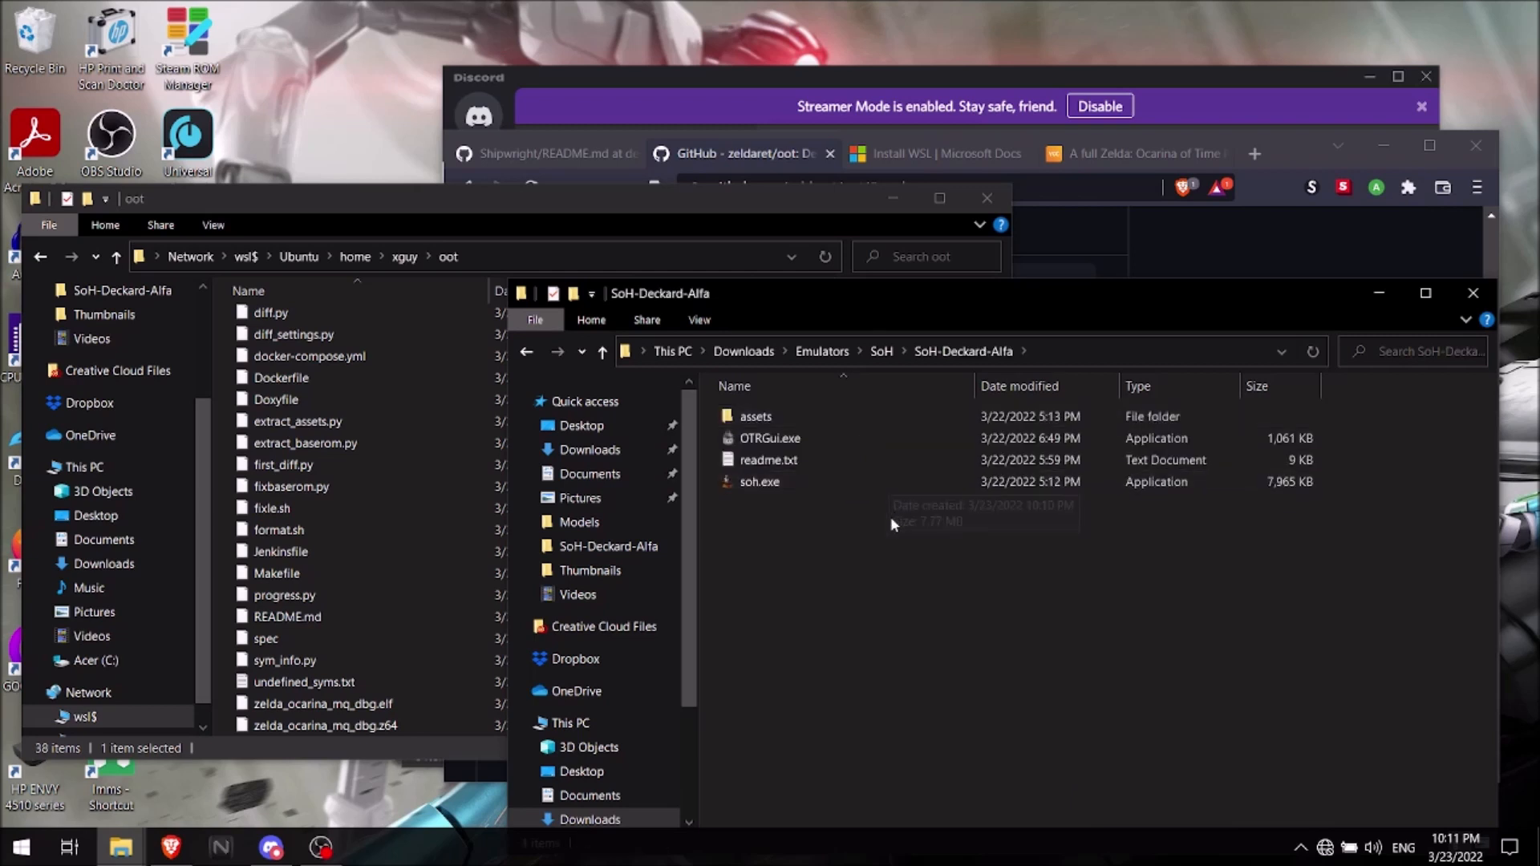
{"action": "mouse_move", "coordinate": [324, 725]}
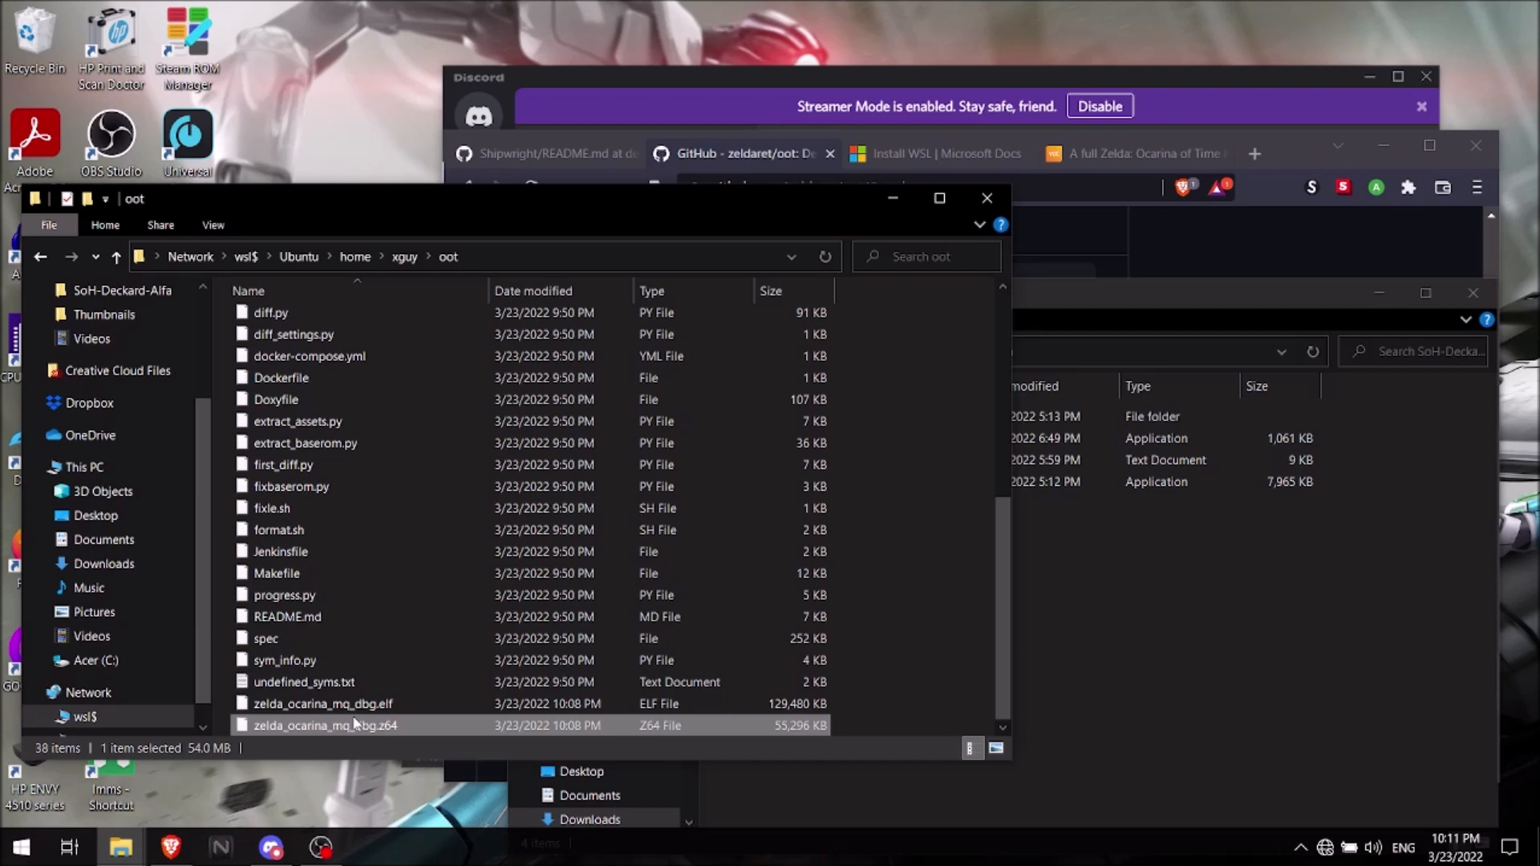
{"action": "mouse_move", "coordinate": [1049, 755]}
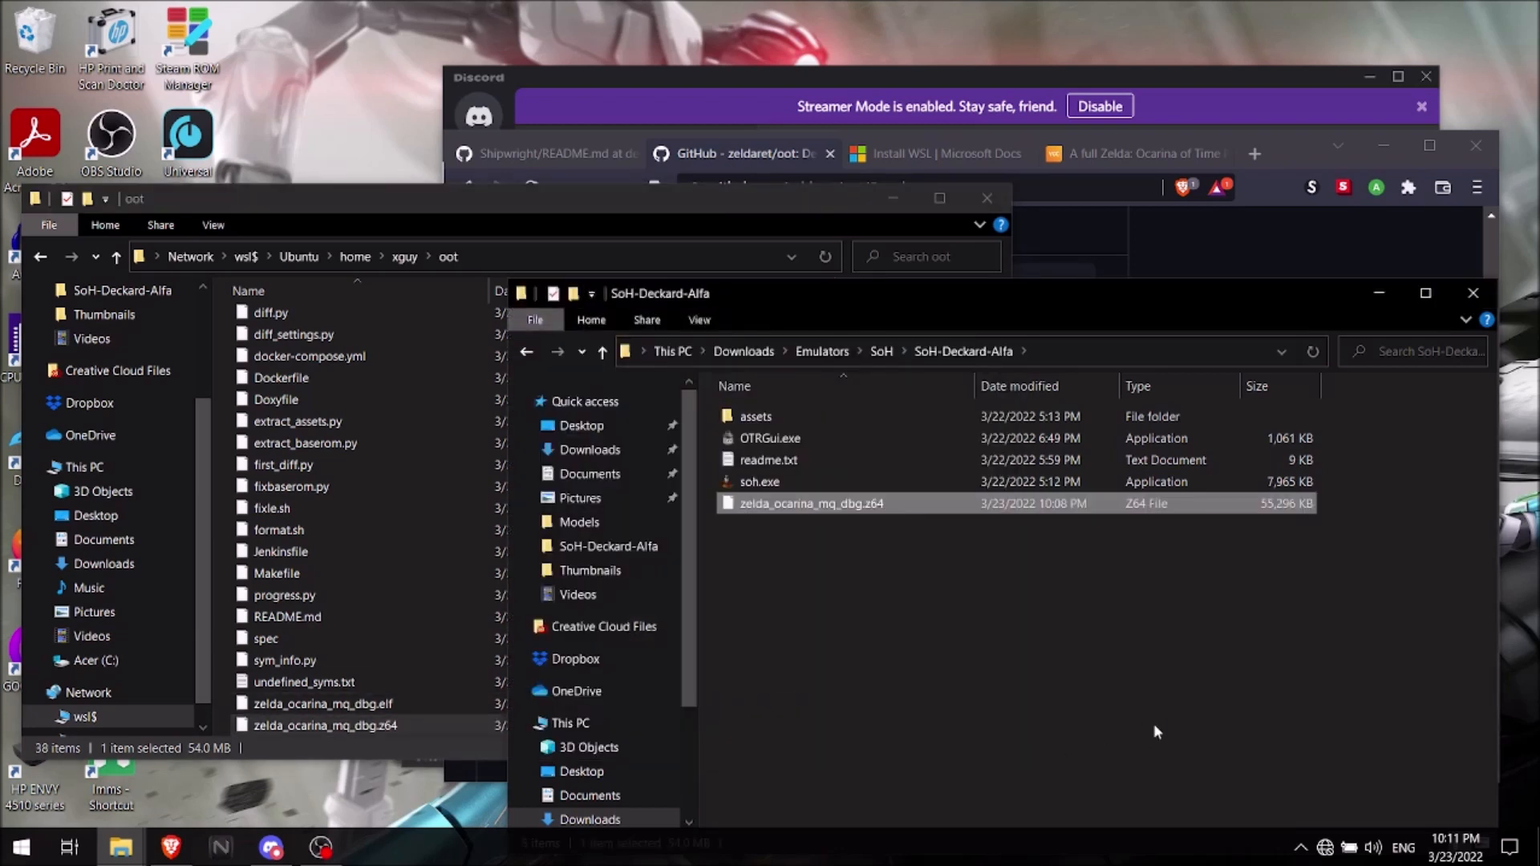
{"action": "mouse_move", "coordinate": [1117, 581]}
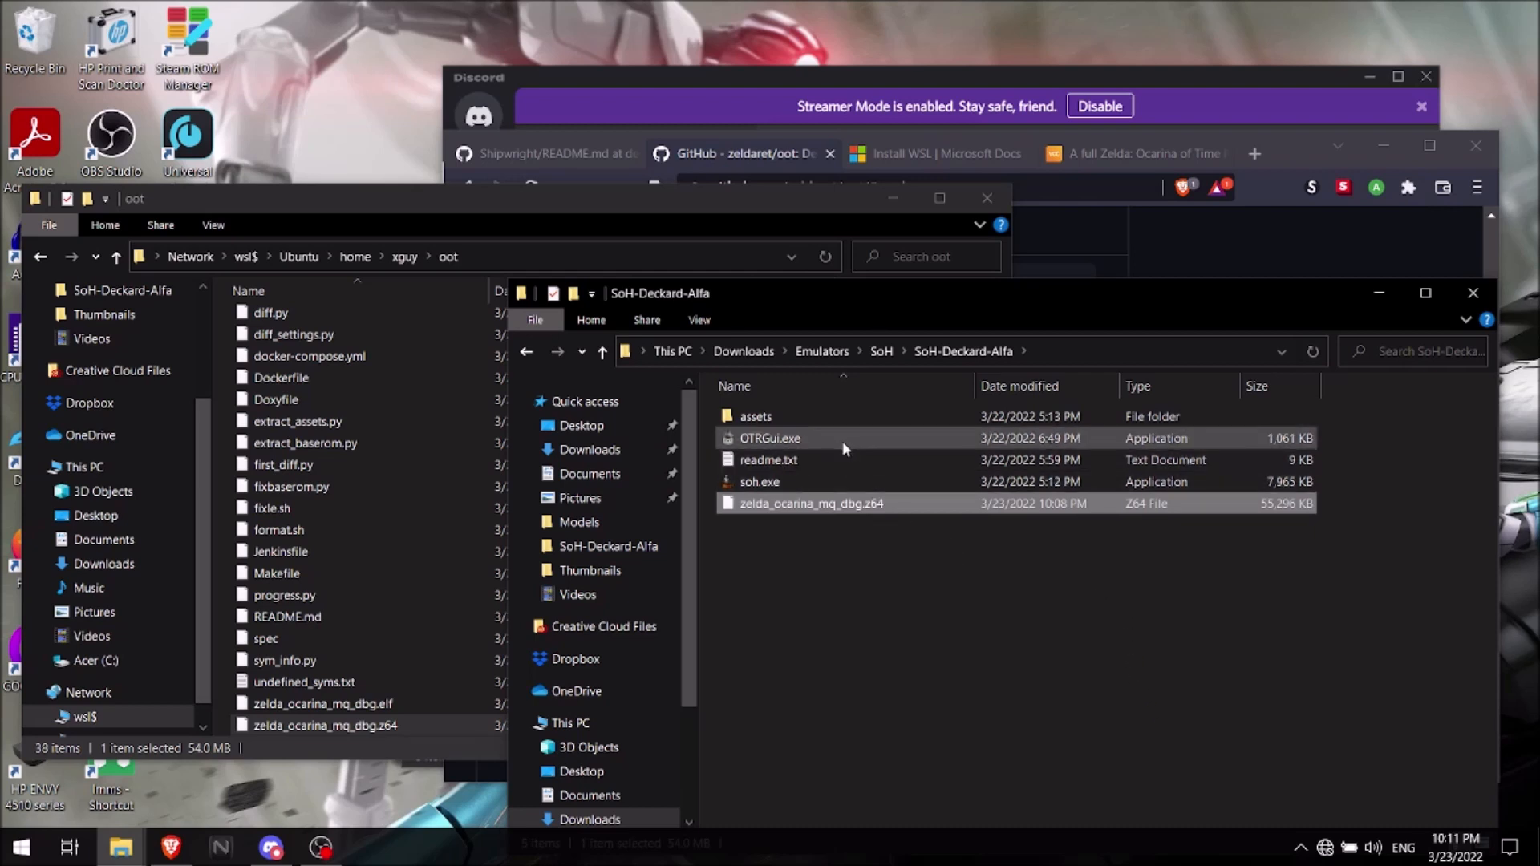
{"action": "mouse_move", "coordinate": [786, 444]}
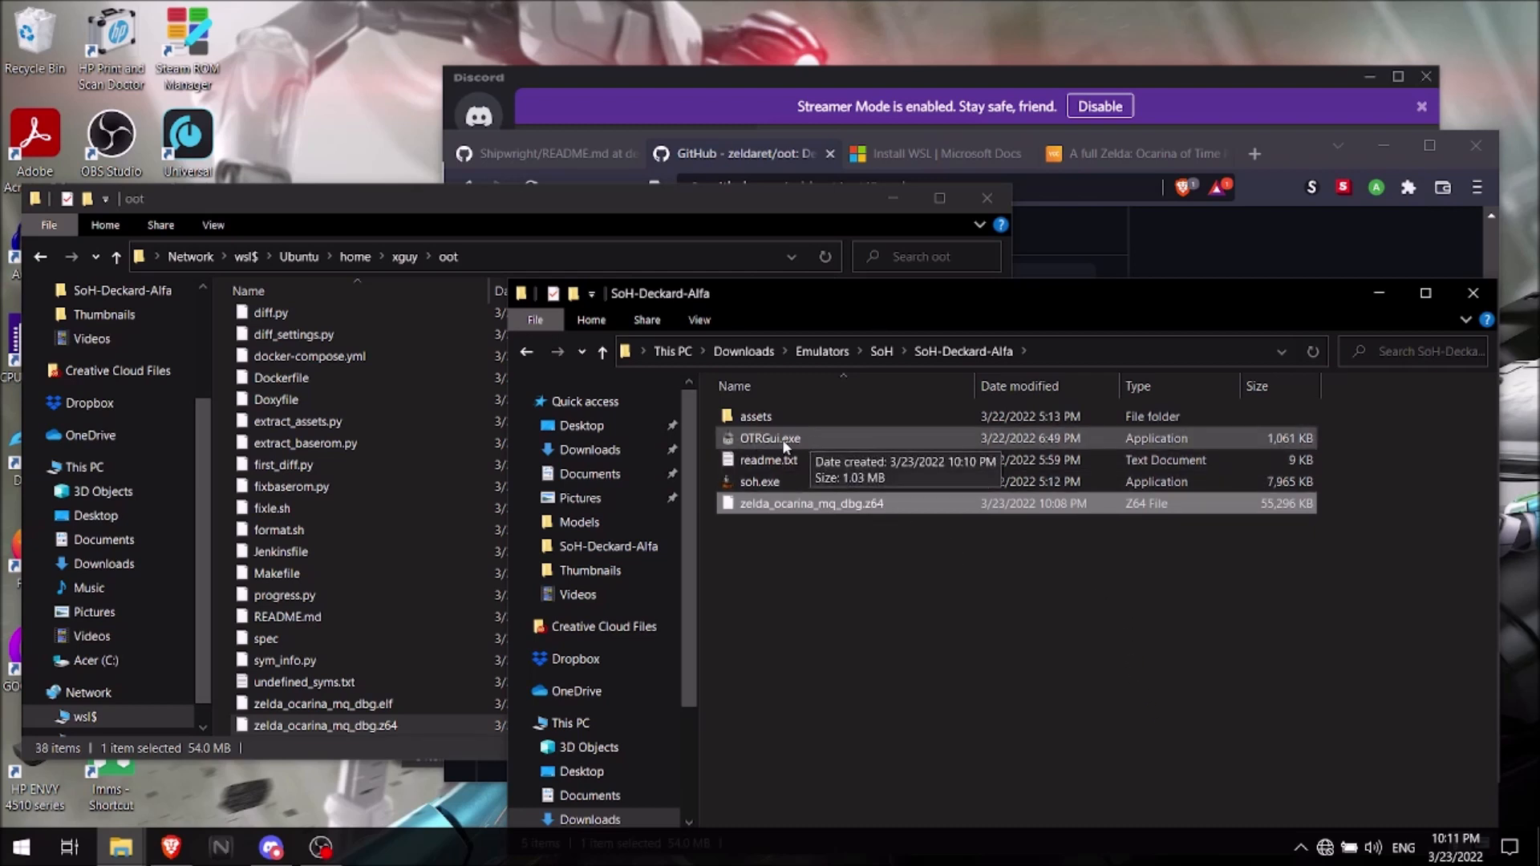
- Launch OTRGui.exe and choose zelda_ocarina_mq_dbg.z64 as the OoT ROM
{"action": "left_click", "coordinate": [768, 438]}
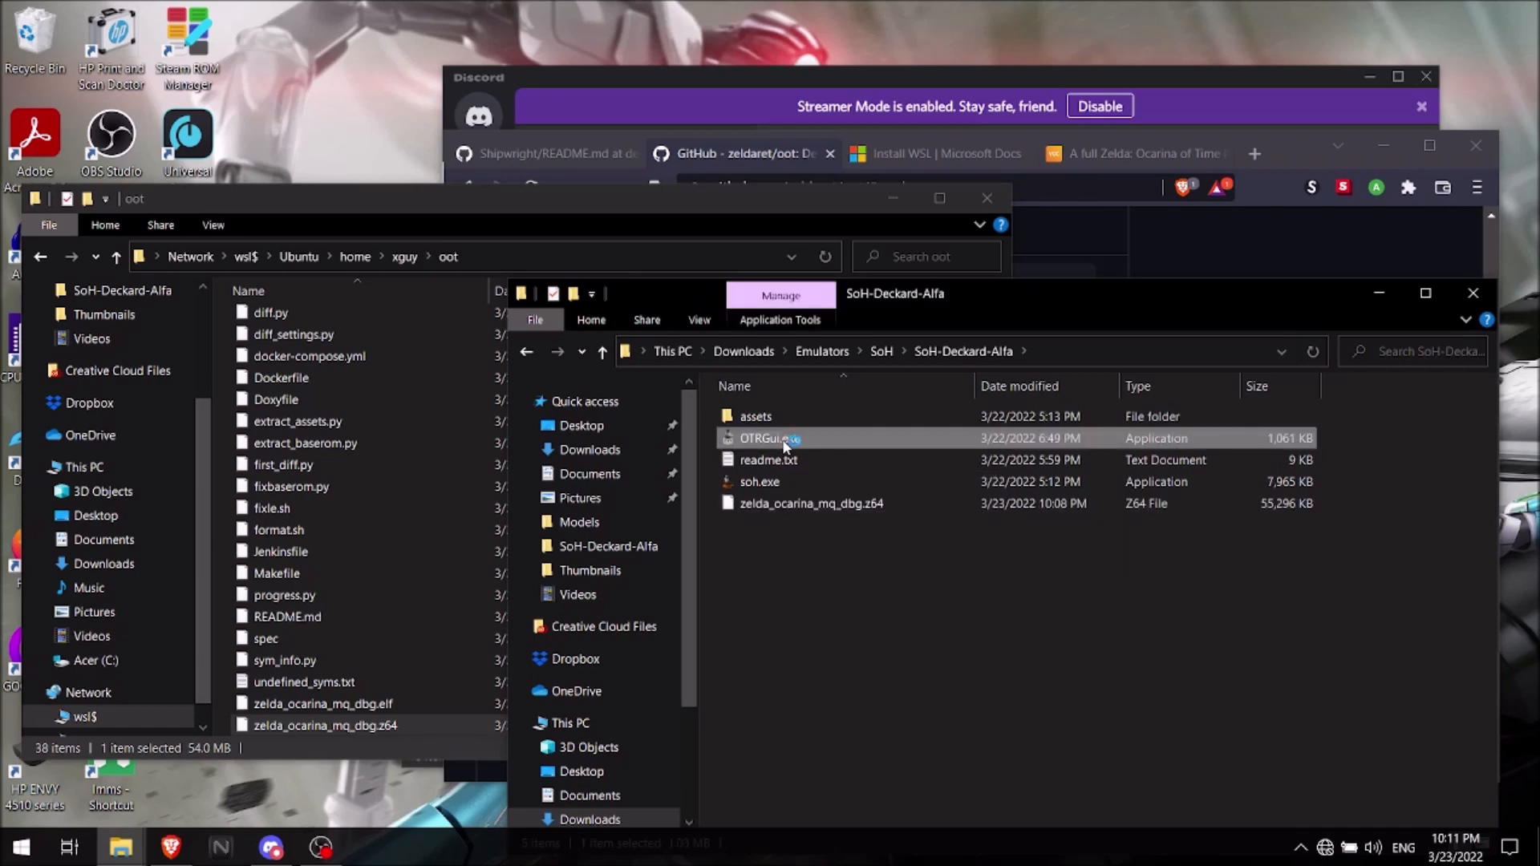
{"action": "double_click", "coordinate": [767, 438]}
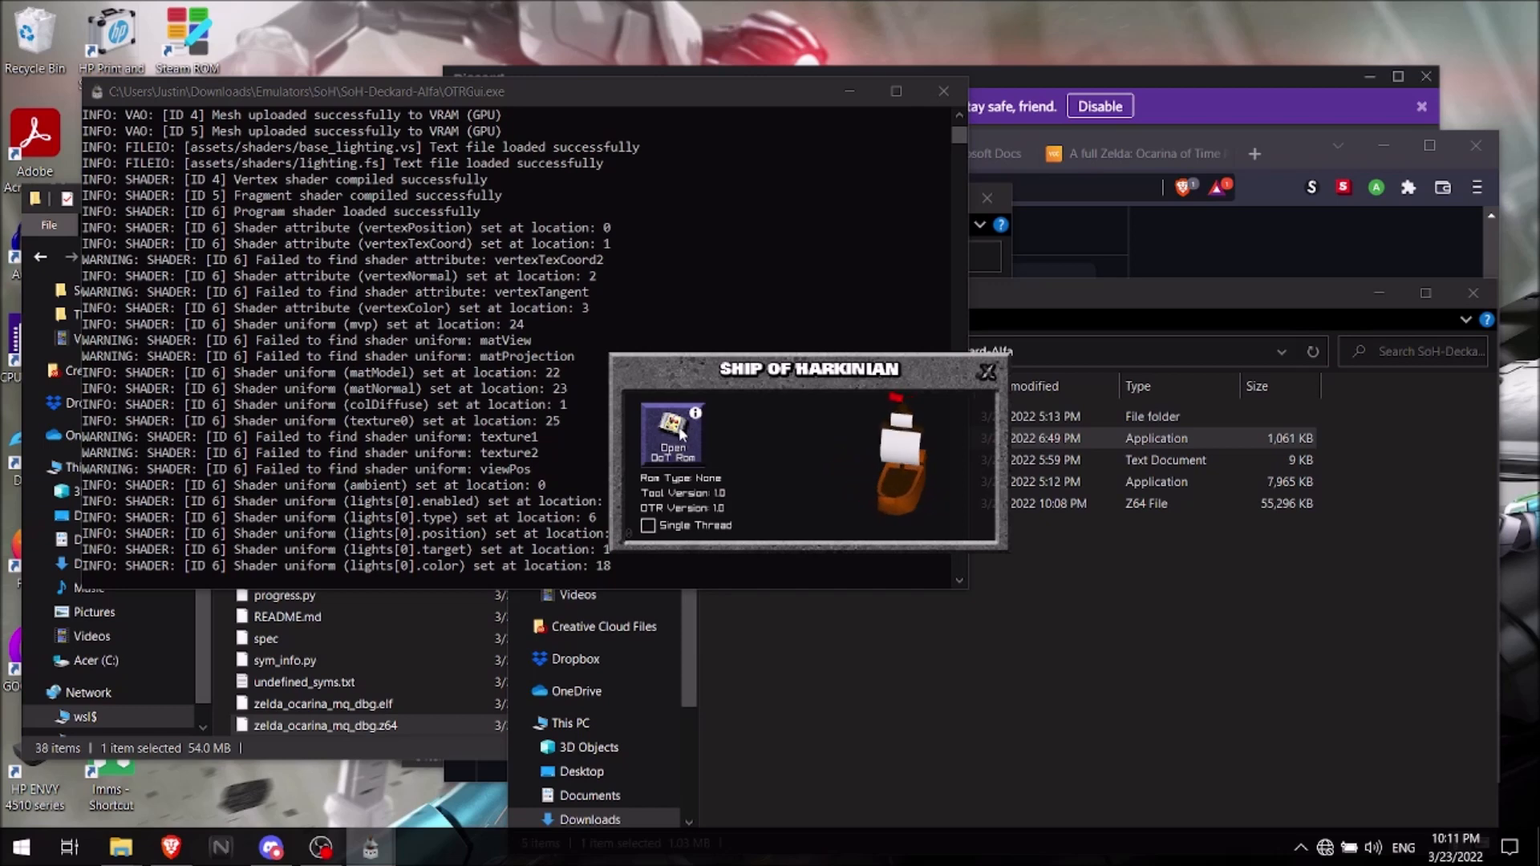
{"action": "left_click", "coordinate": [672, 449]}
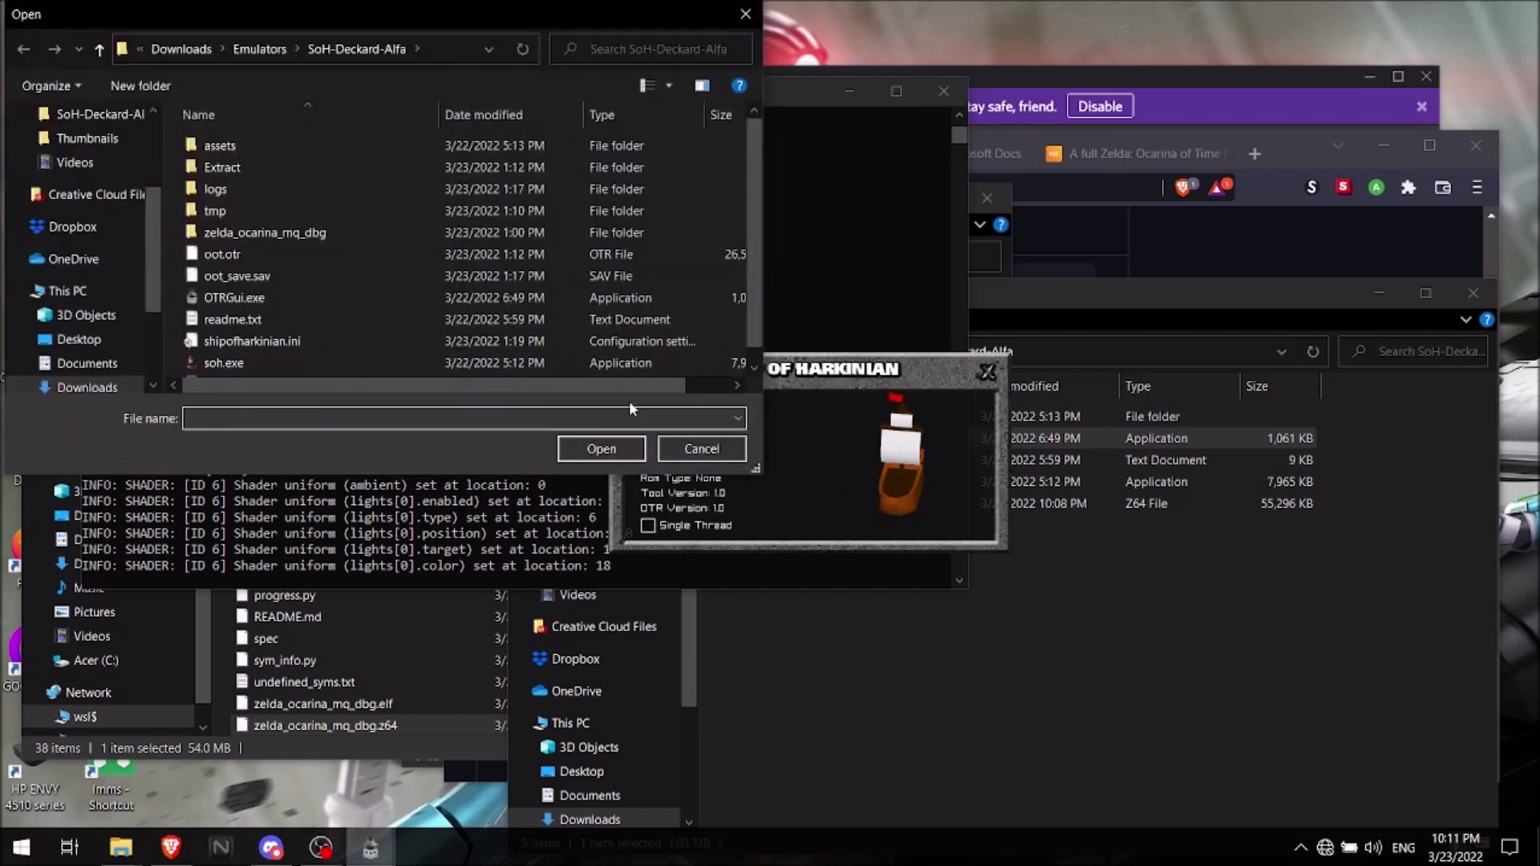
{"action": "left_click", "coordinate": [265, 231]}
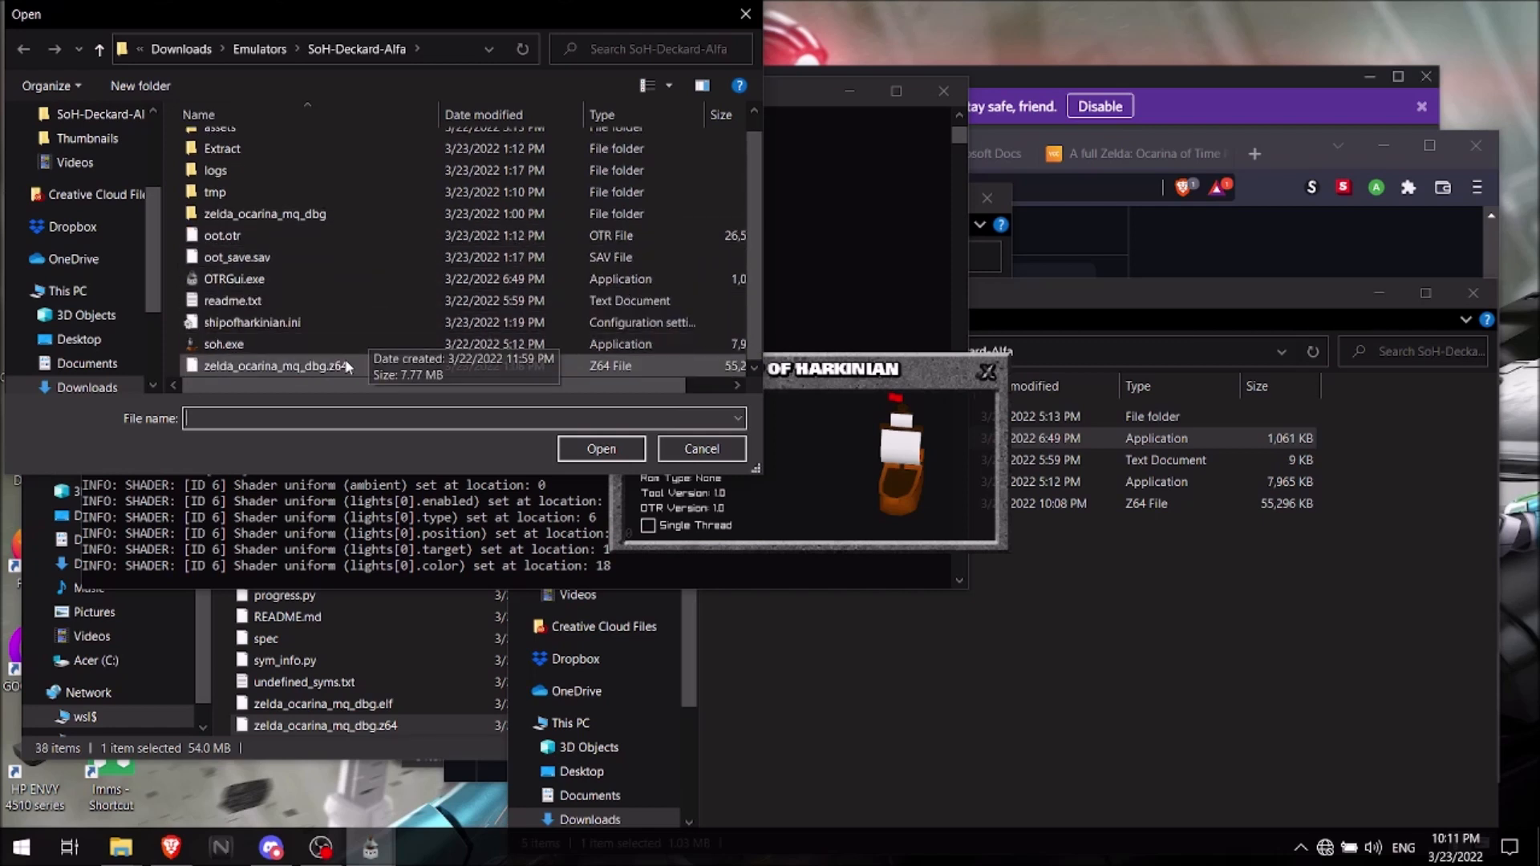
{"action": "left_click", "coordinate": [286, 366]}
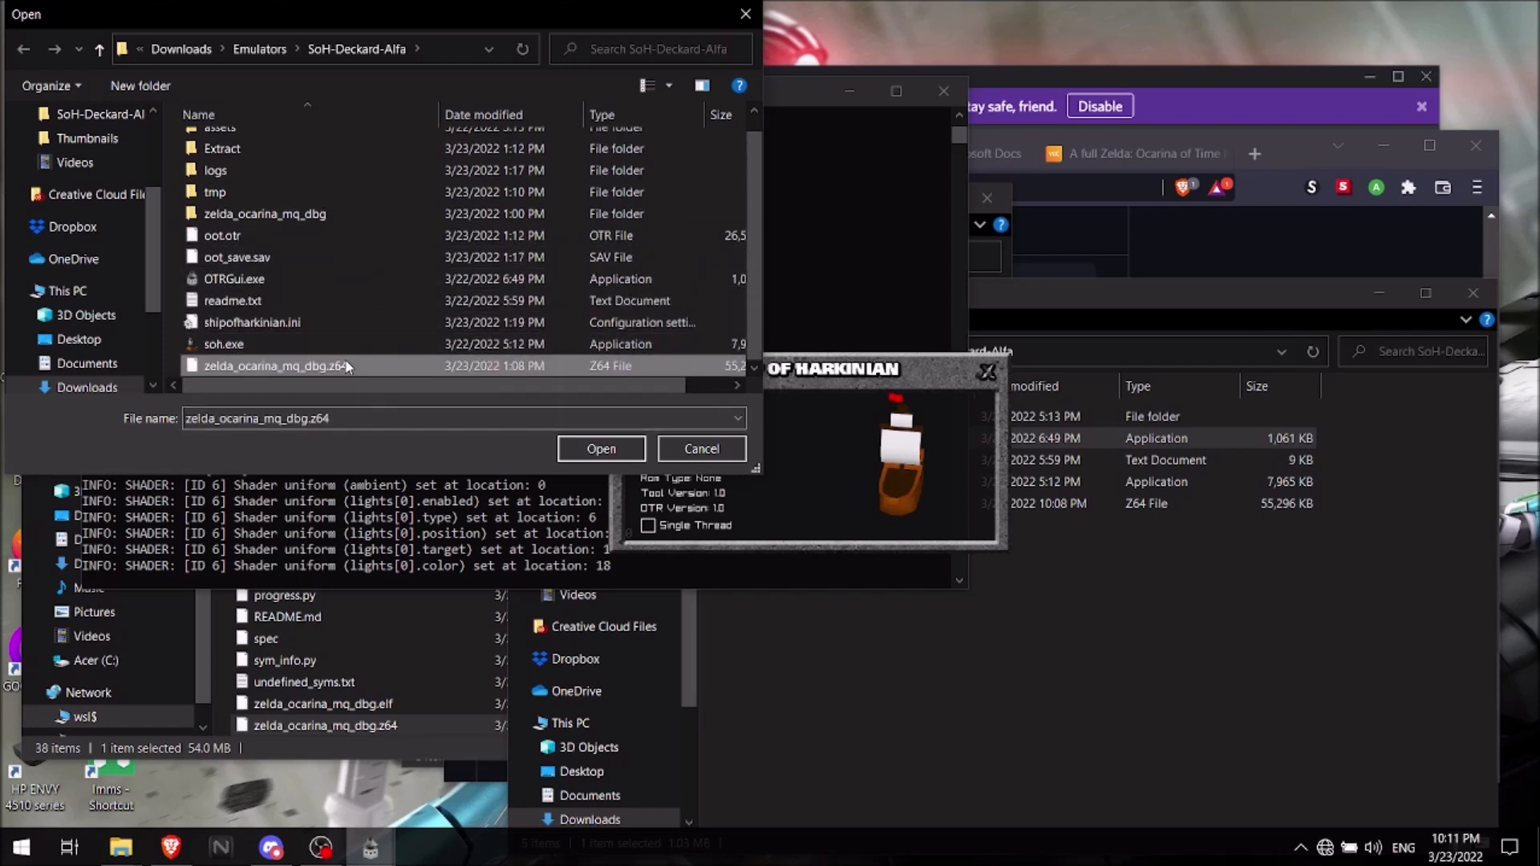
- Generate oot.otr from the ROM, wait for Done, and close OTRGui
{"action": "left_click", "coordinate": [600, 447]}
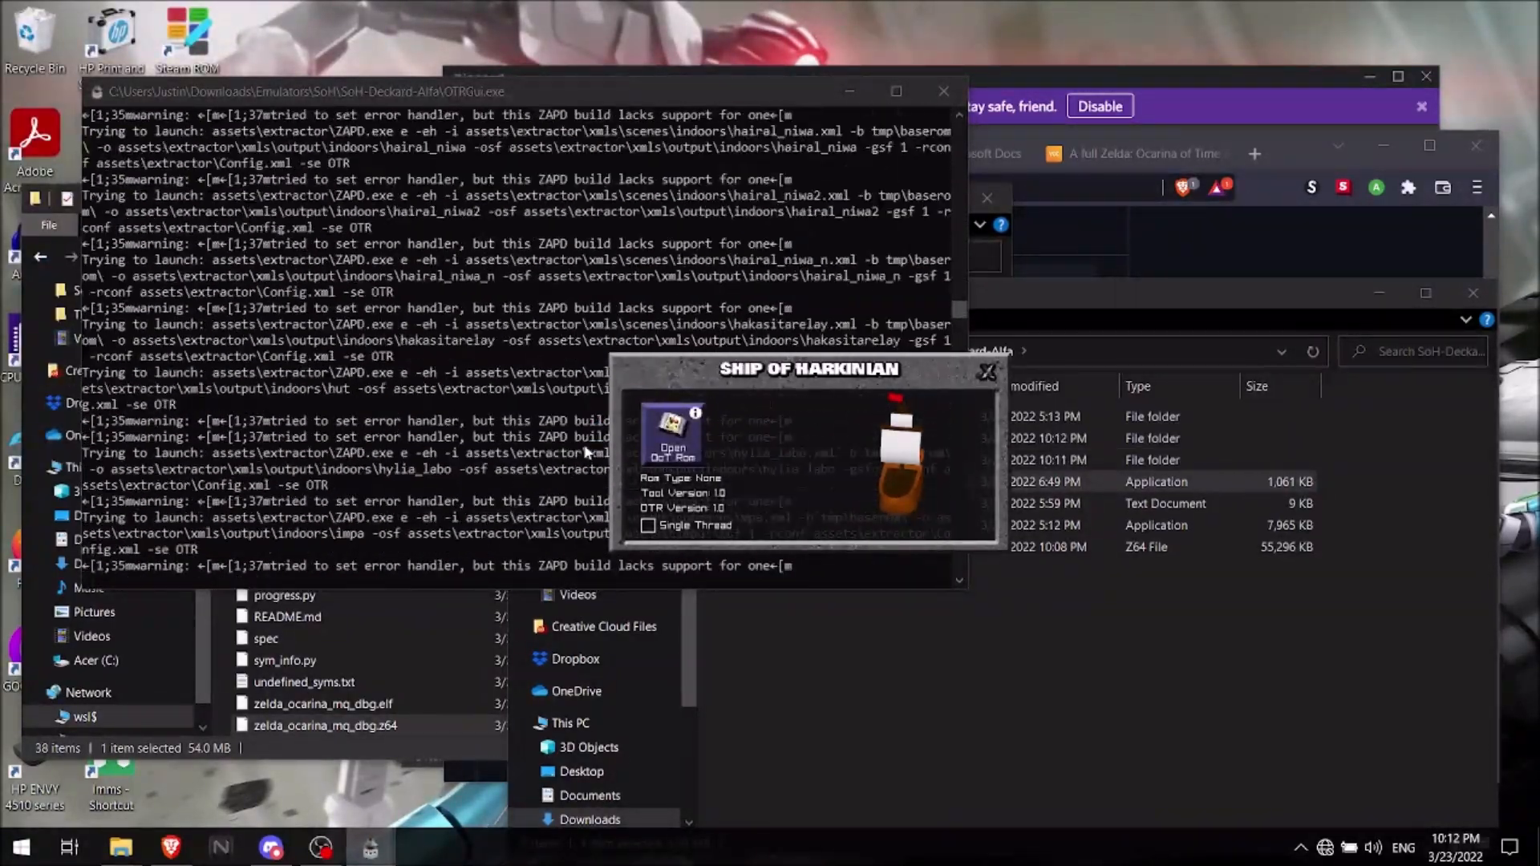
{"action": "left_click", "coordinate": [673, 430]}
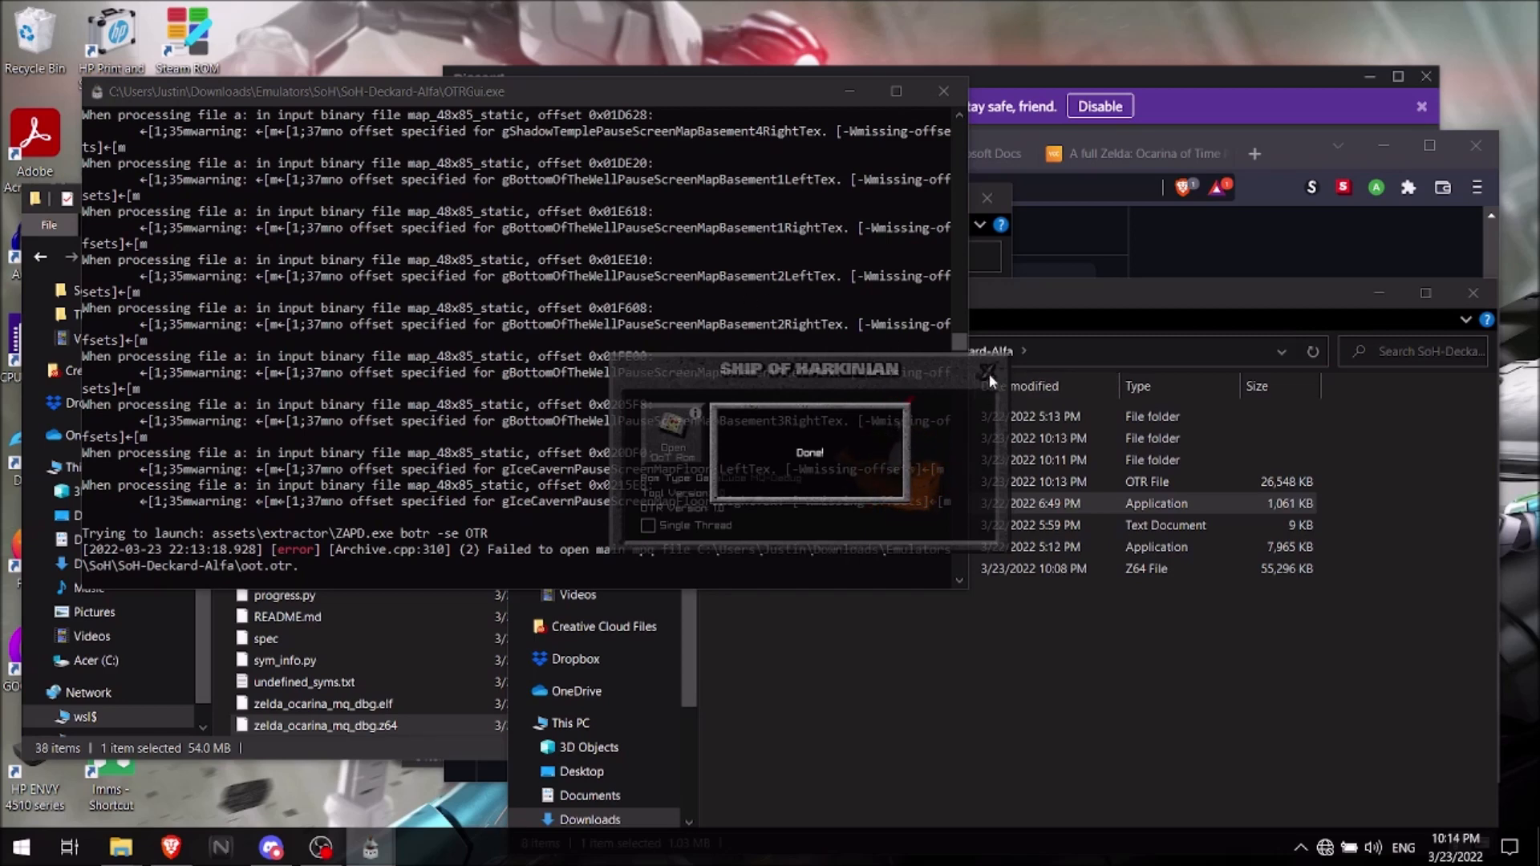
{"action": "left_click", "coordinate": [988, 373]}
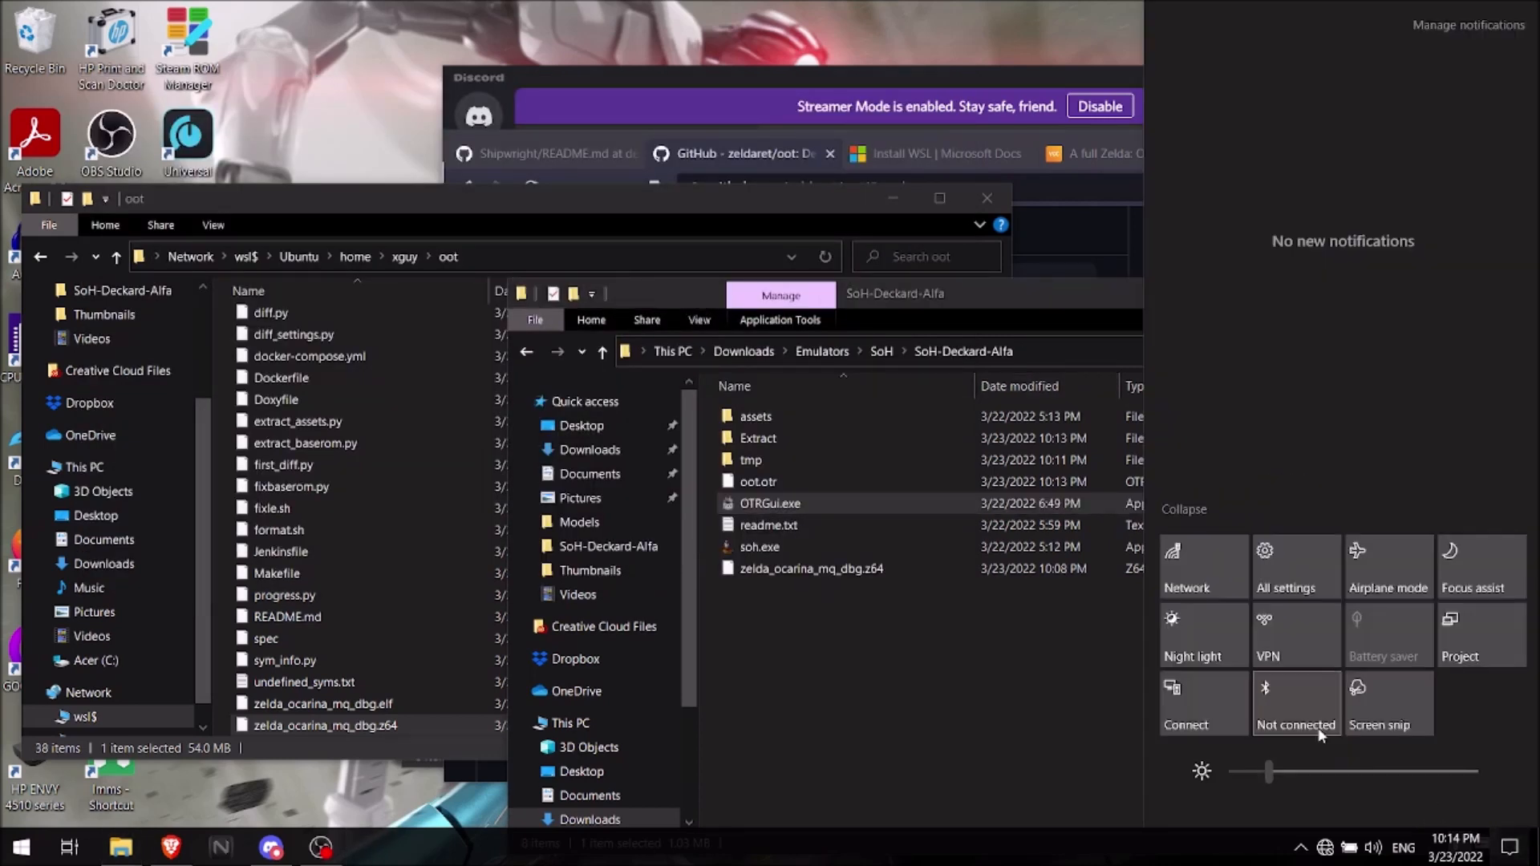
{"action": "left_click", "coordinate": [876, 724]}
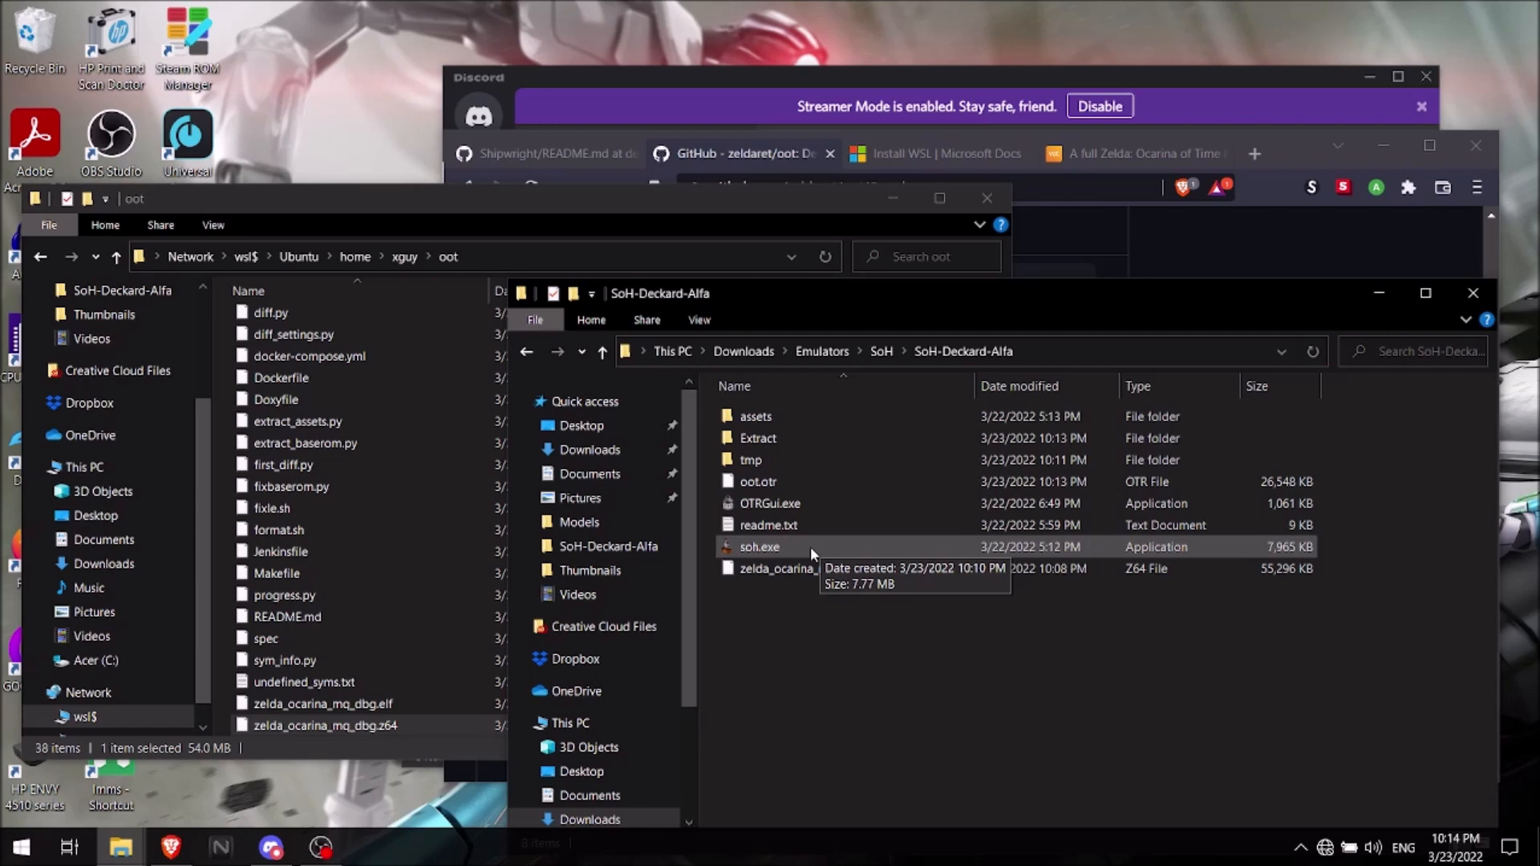
- Launch soh.exe, reach the Please select a file screen, then close the game window
{"action": "left_click", "coordinate": [759, 547]}
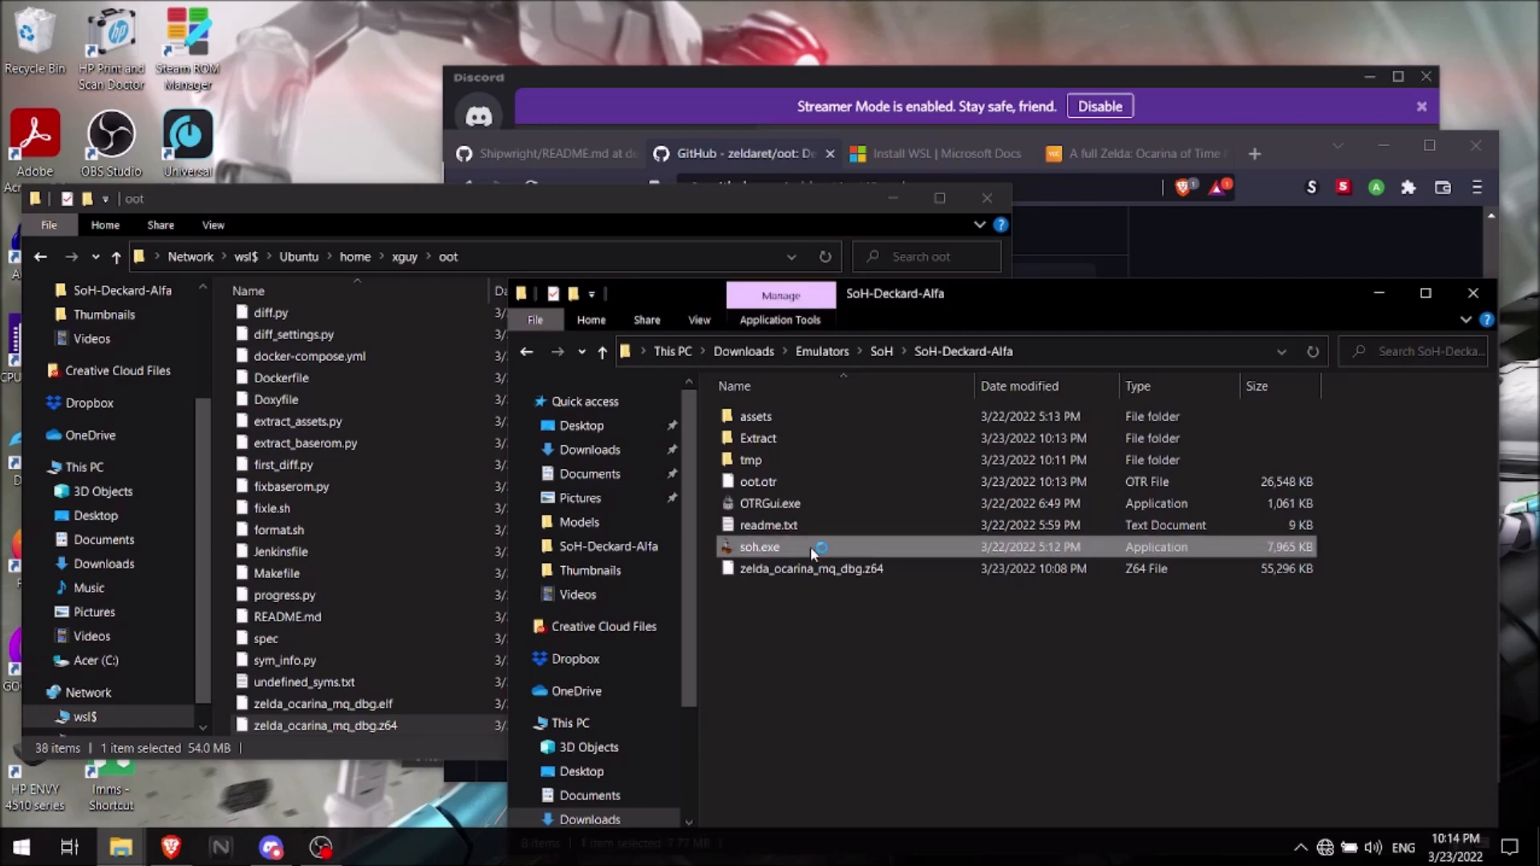
{"action": "double_click", "coordinate": [759, 547]}
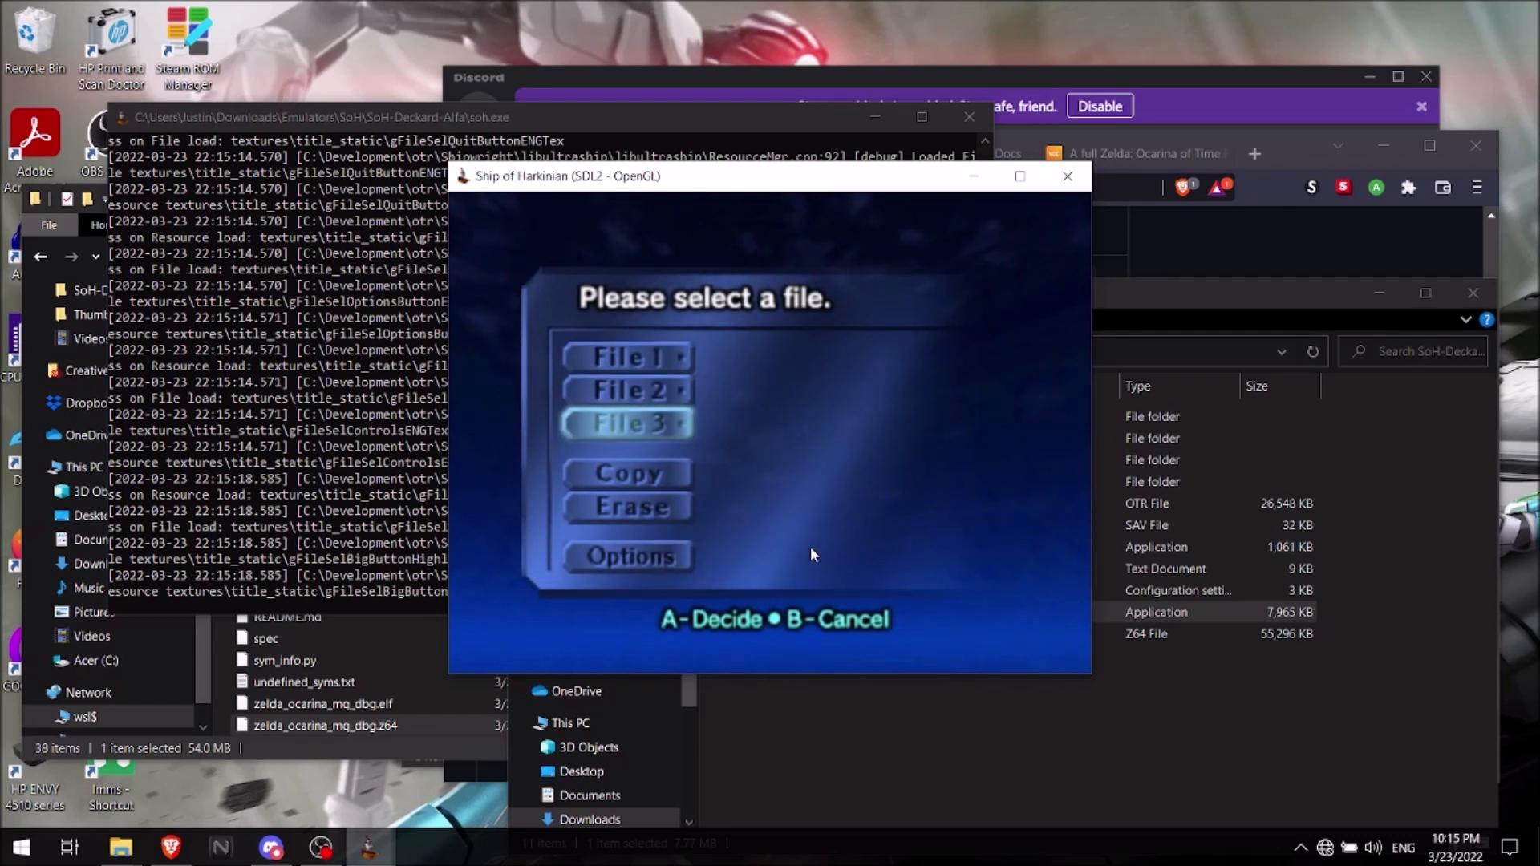
{"action": "left_click", "coordinate": [624, 473]}
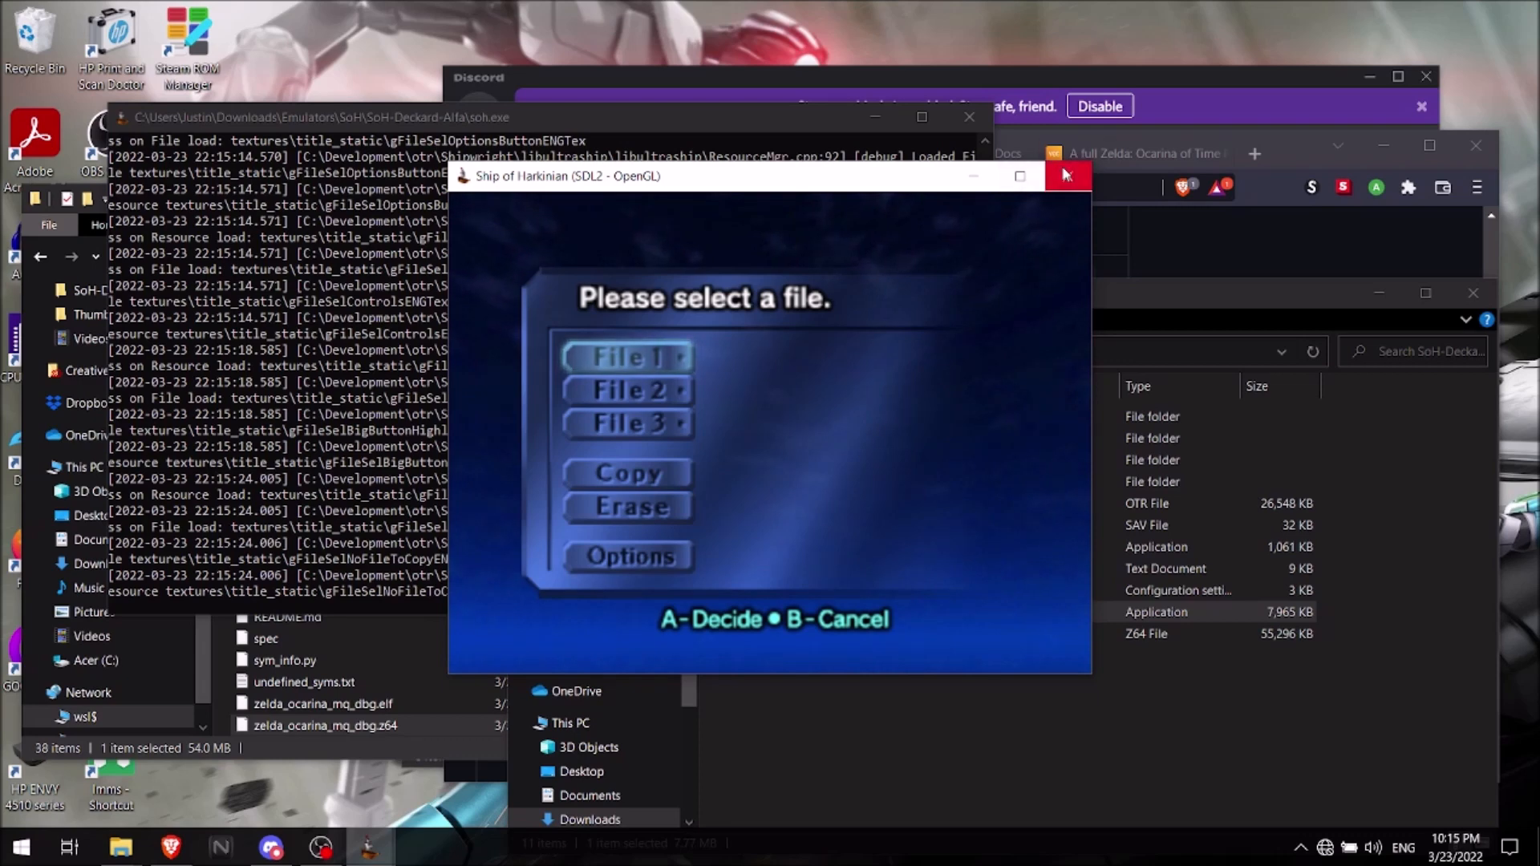
{"action": "left_click", "coordinate": [1064, 175]}
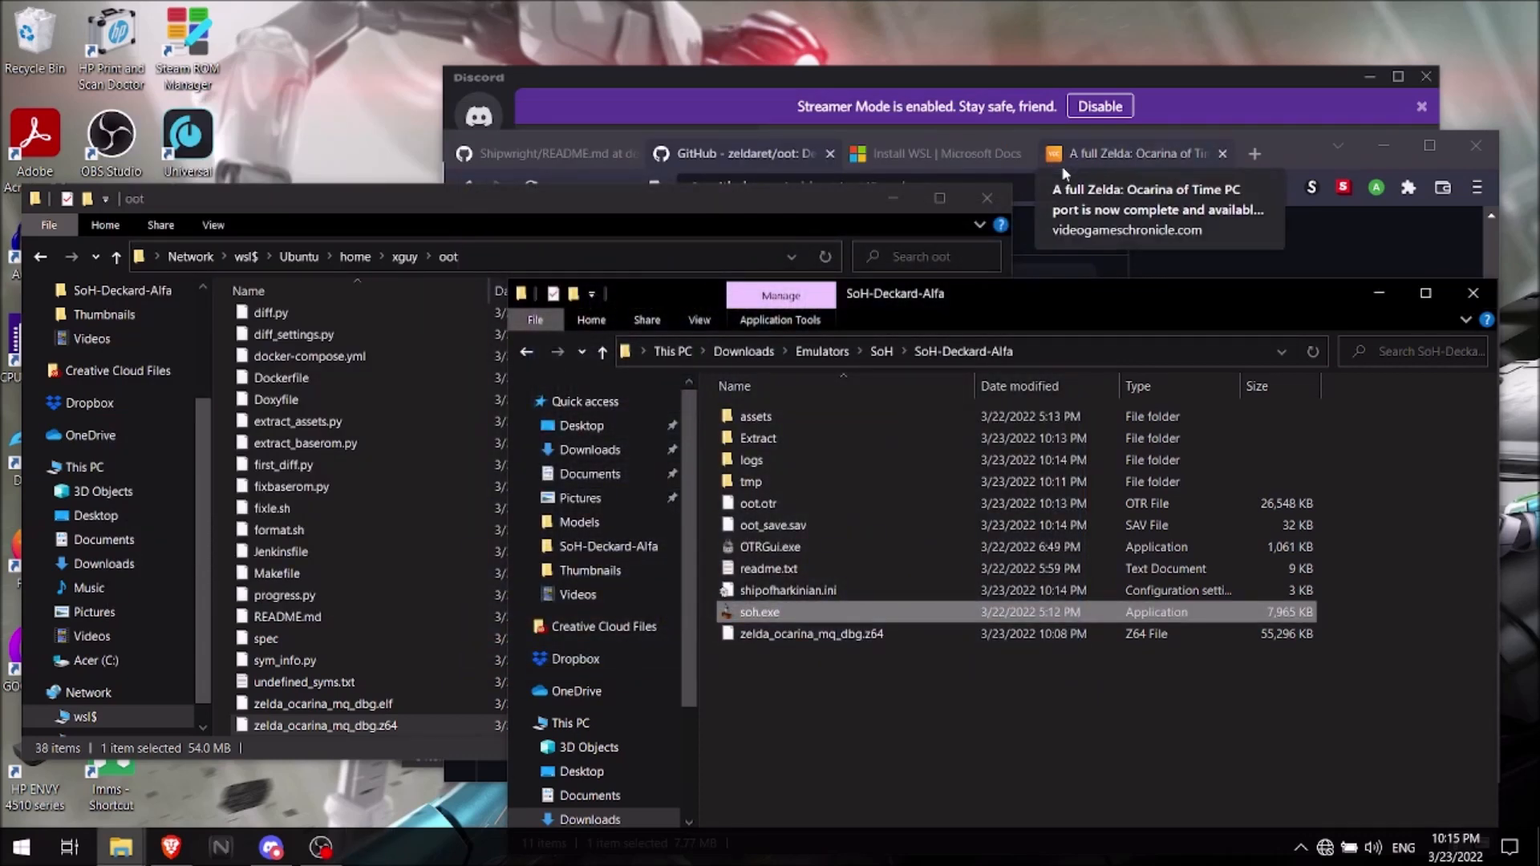